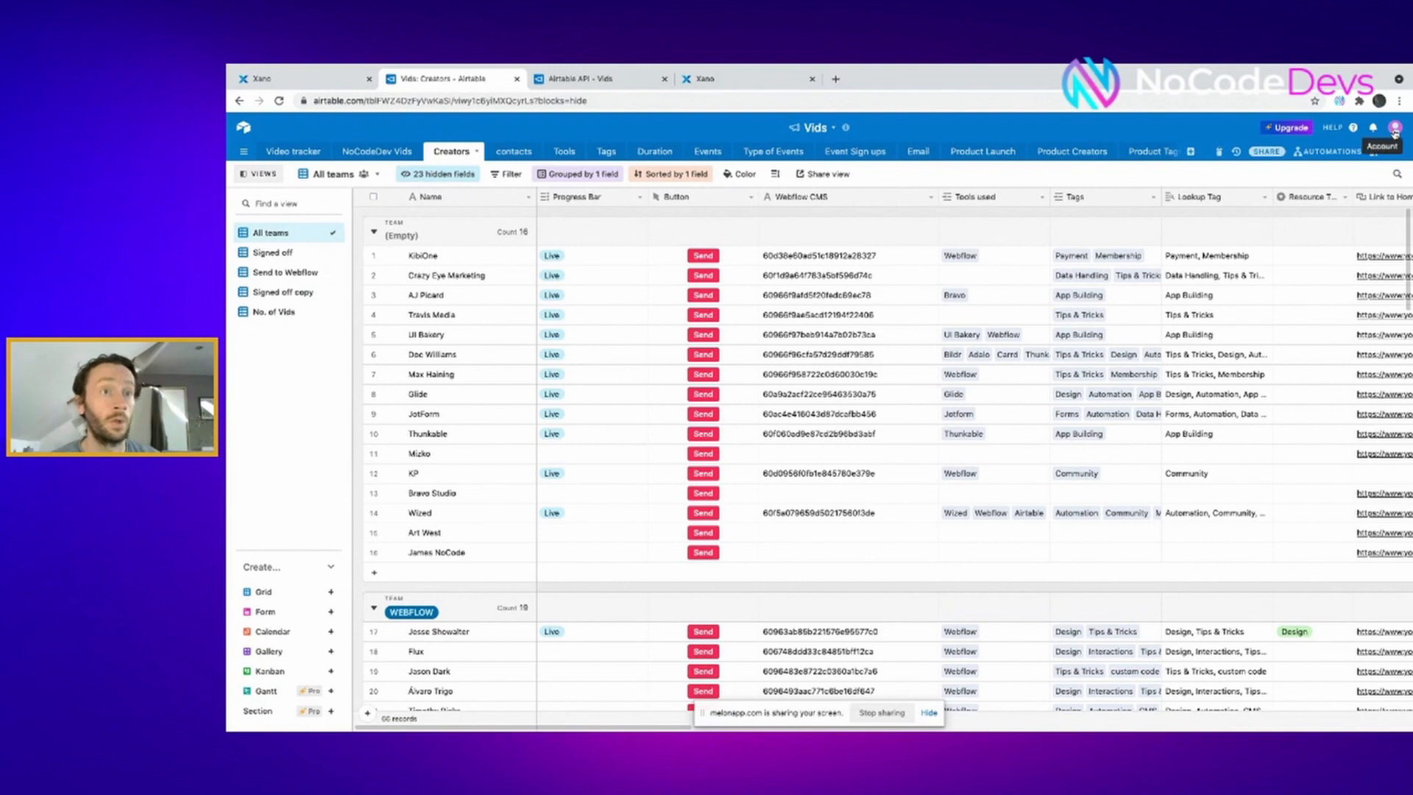
Reach the Airtable account overview with the personal API key section via the profile menu
{"action": "left_click", "coordinate": [1395, 126]}
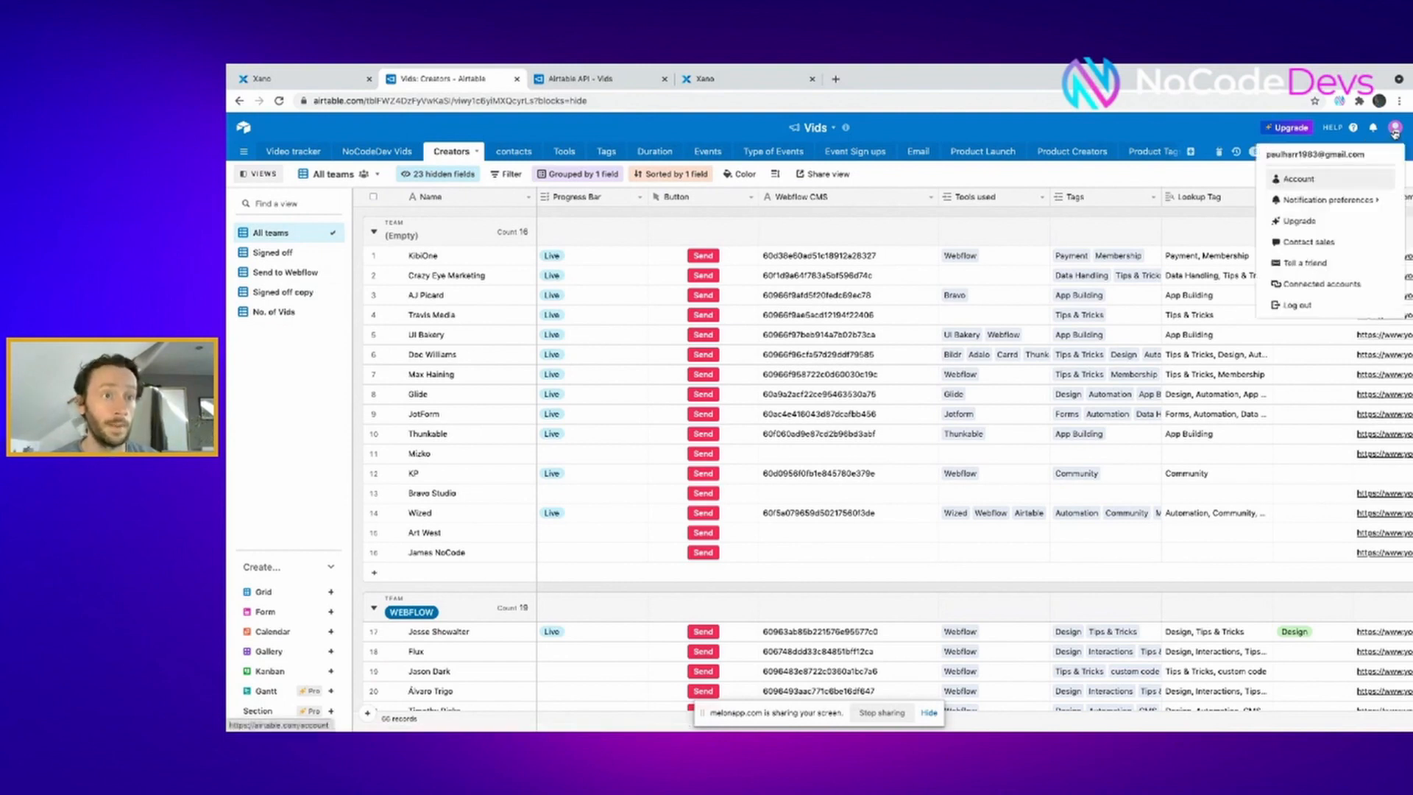
{"action": "left_click", "coordinate": [1298, 178]}
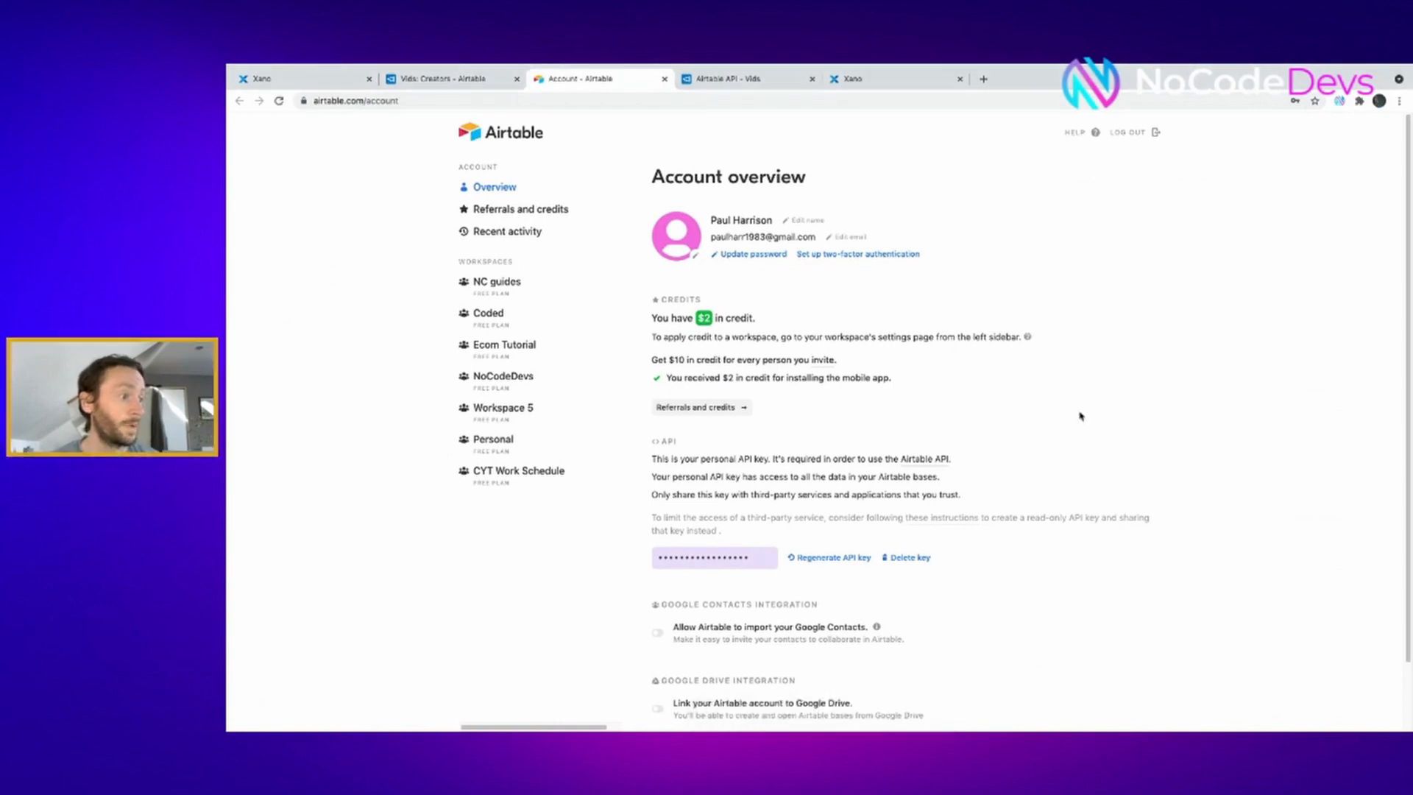
In Xano, enter the NoCodeDevs instance and show the Test workspace's General Settings
{"action": "left_click", "coordinate": [302, 78]}
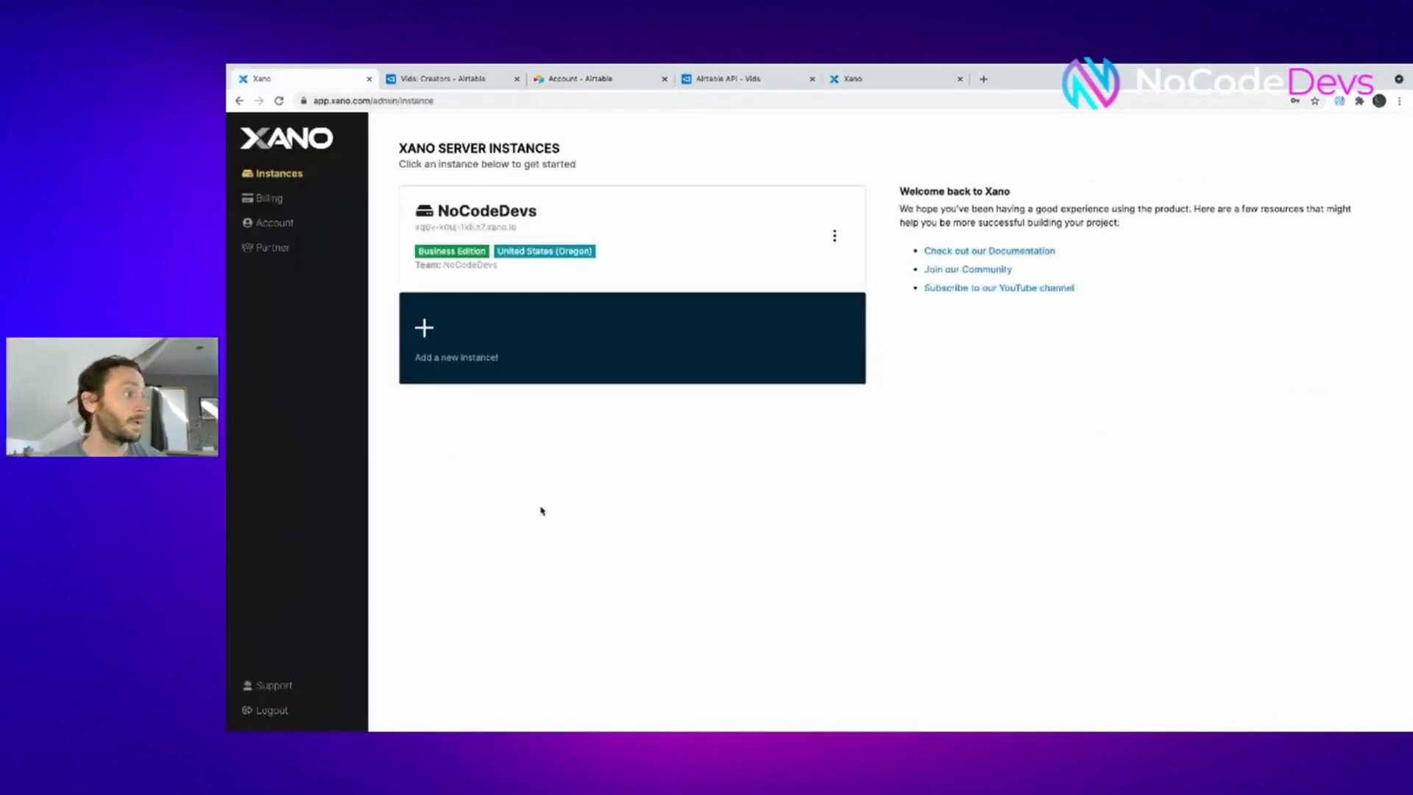
{"action": "mouse_move", "coordinate": [627, 240]}
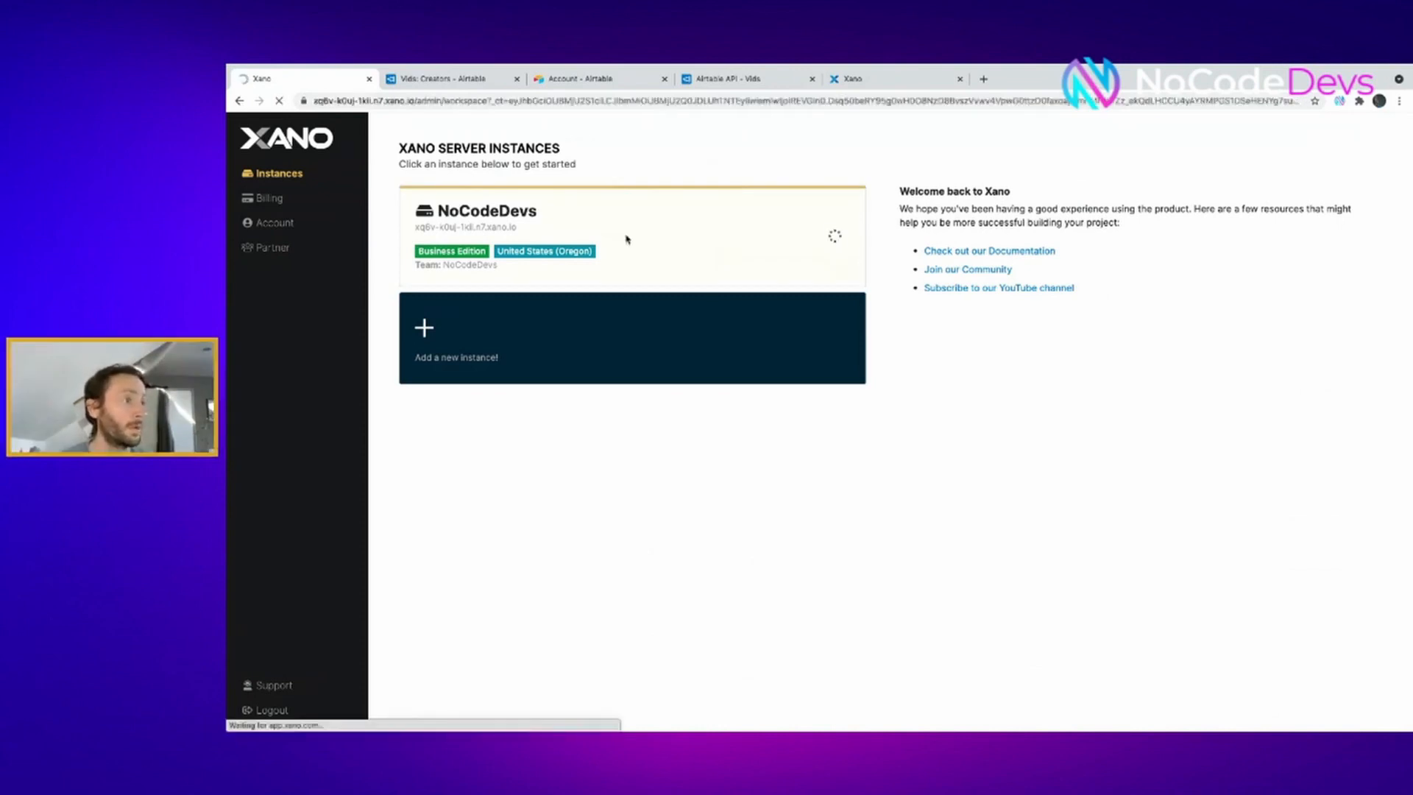
{"action": "left_click", "coordinate": [631, 234]}
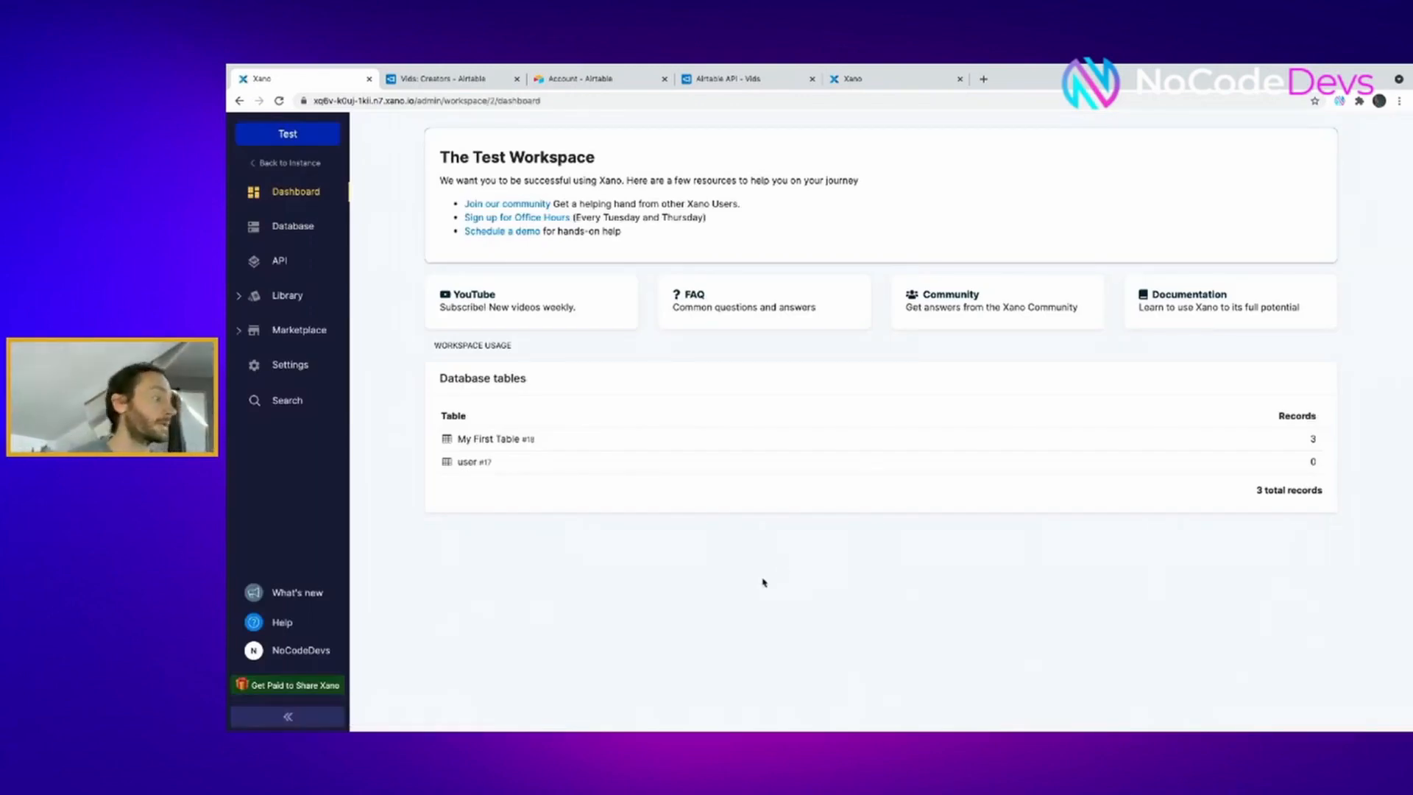
{"action": "mouse_move", "coordinate": [287, 296]}
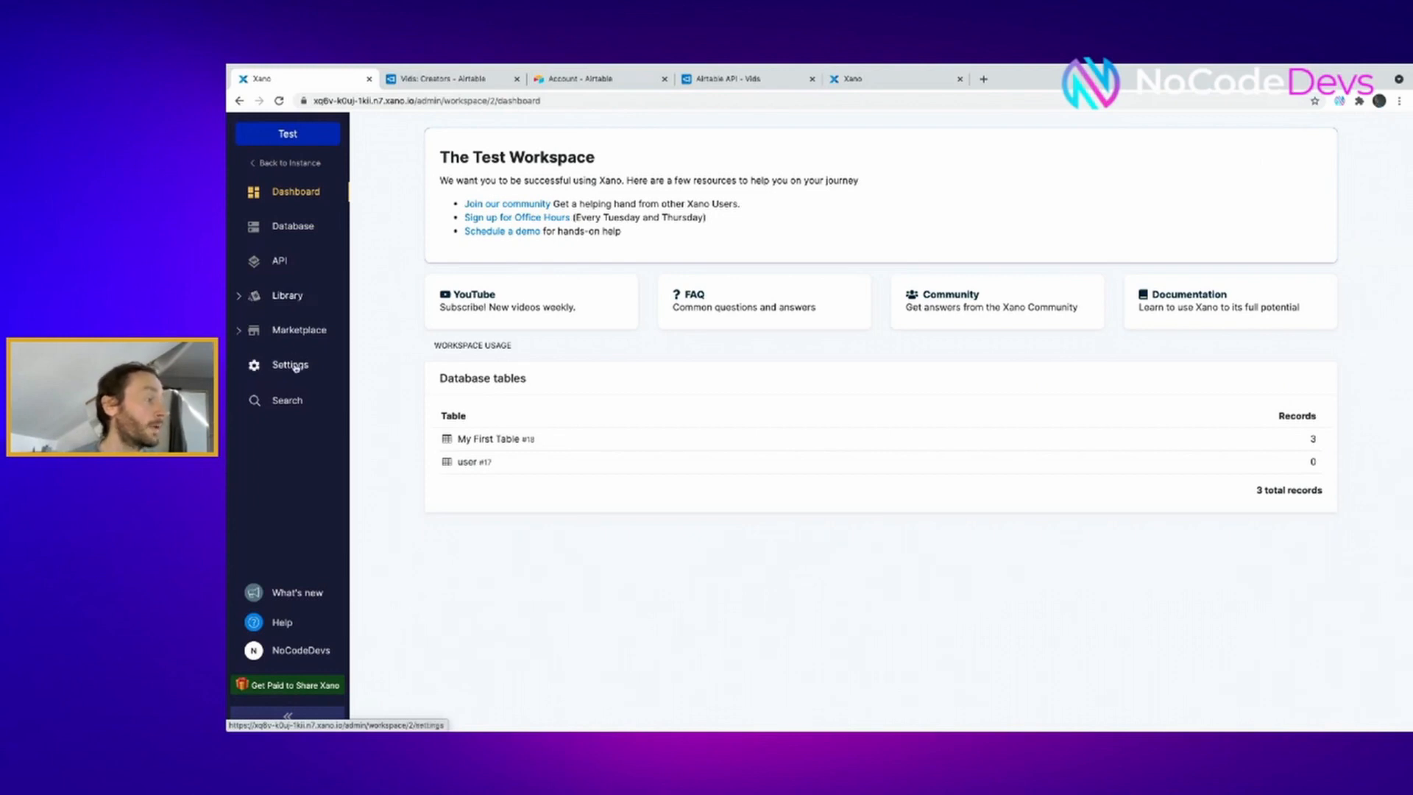
{"action": "left_click", "coordinate": [290, 363]}
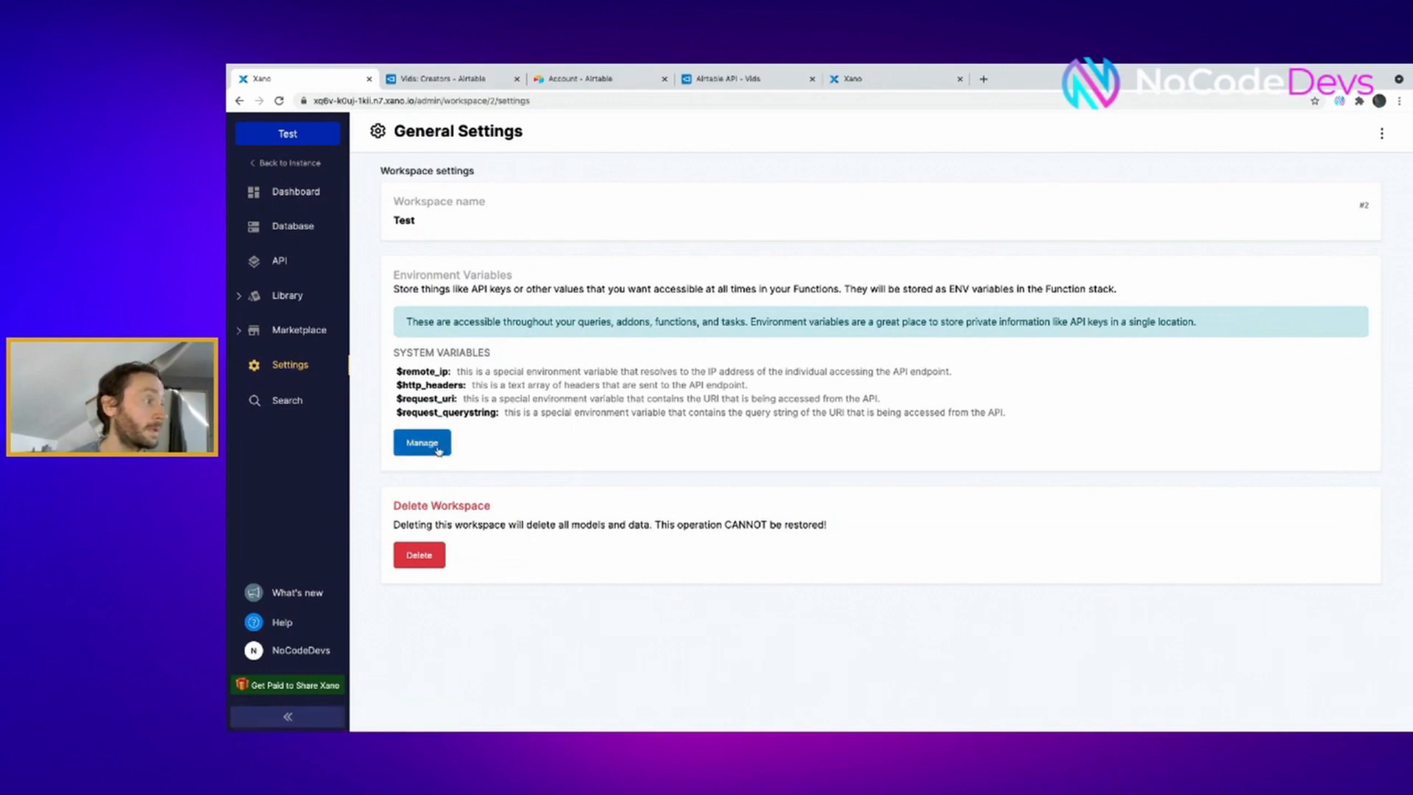
Add a workspace environment variable named Airtable_API and begin entering its value
{"action": "left_click", "coordinate": [421, 442]}
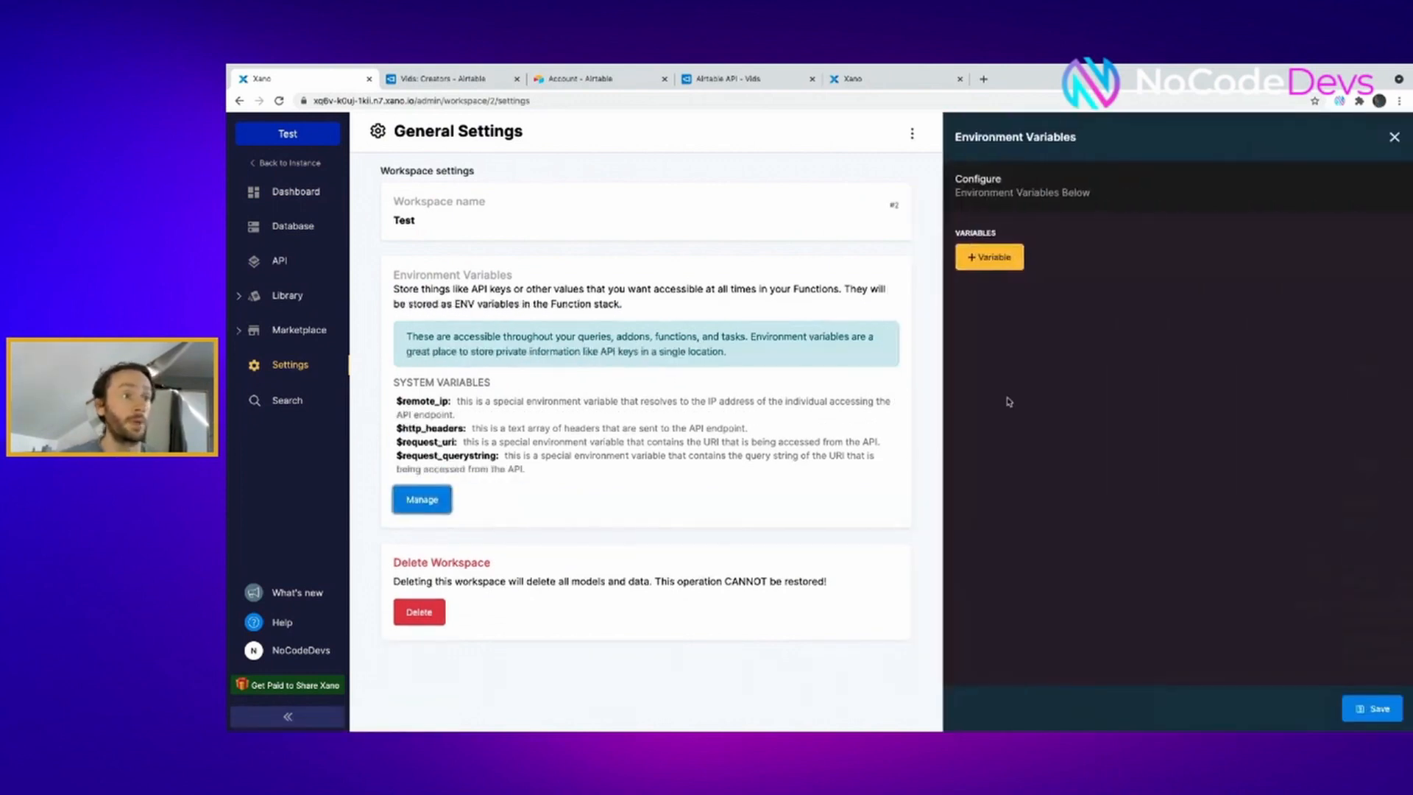
{"action": "left_click", "coordinate": [989, 256]}
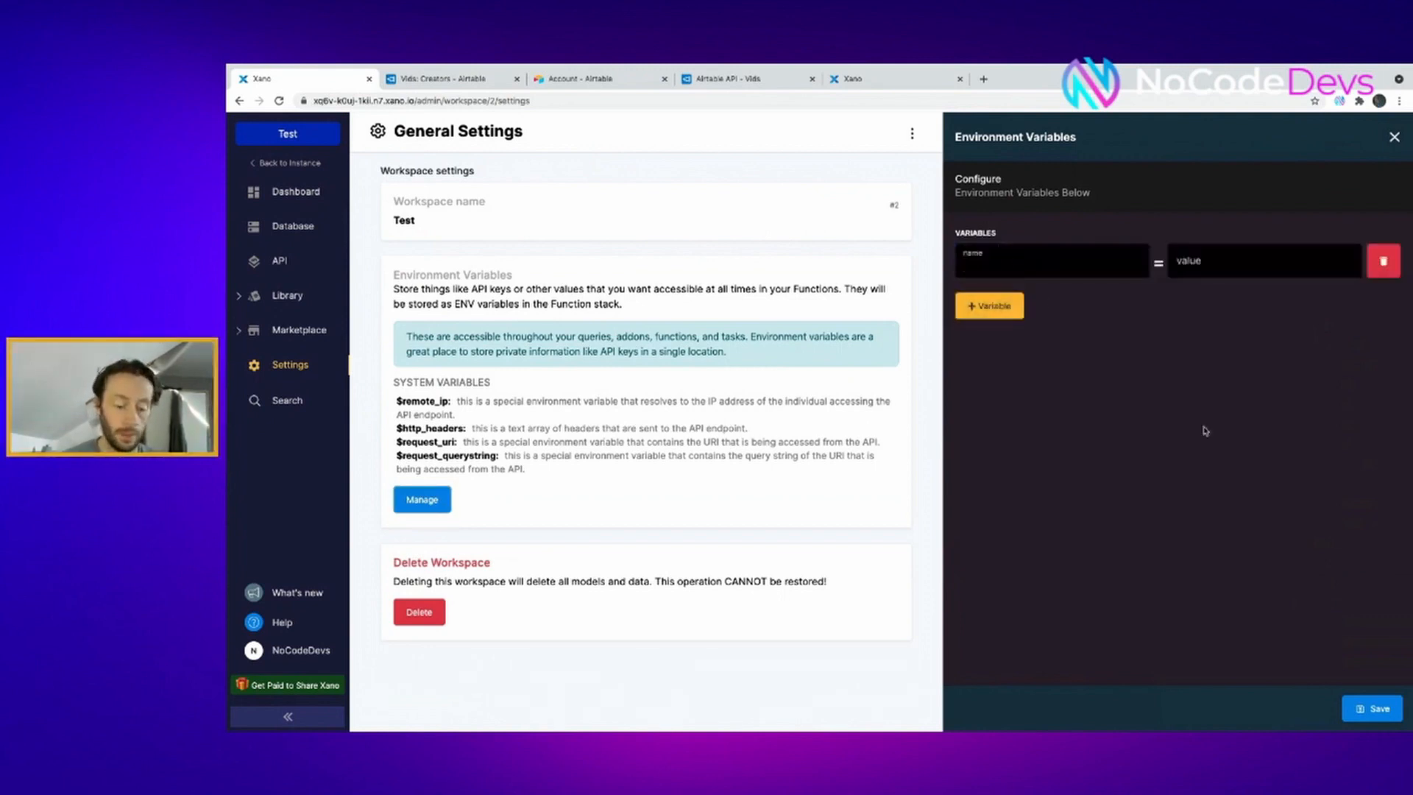
{"action": "type", "text": "Airtable_API"}
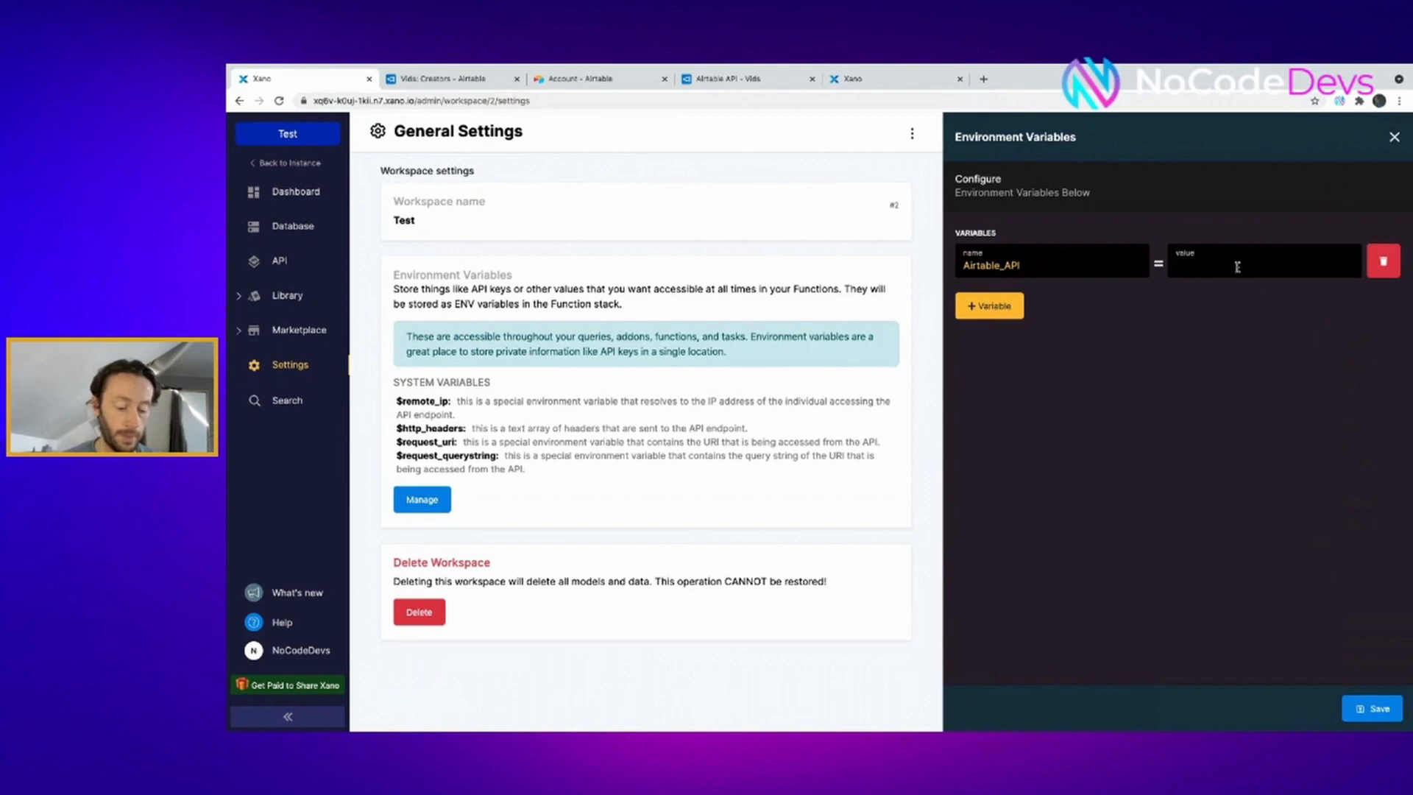
{"action": "left_click", "coordinate": [1373, 708]}
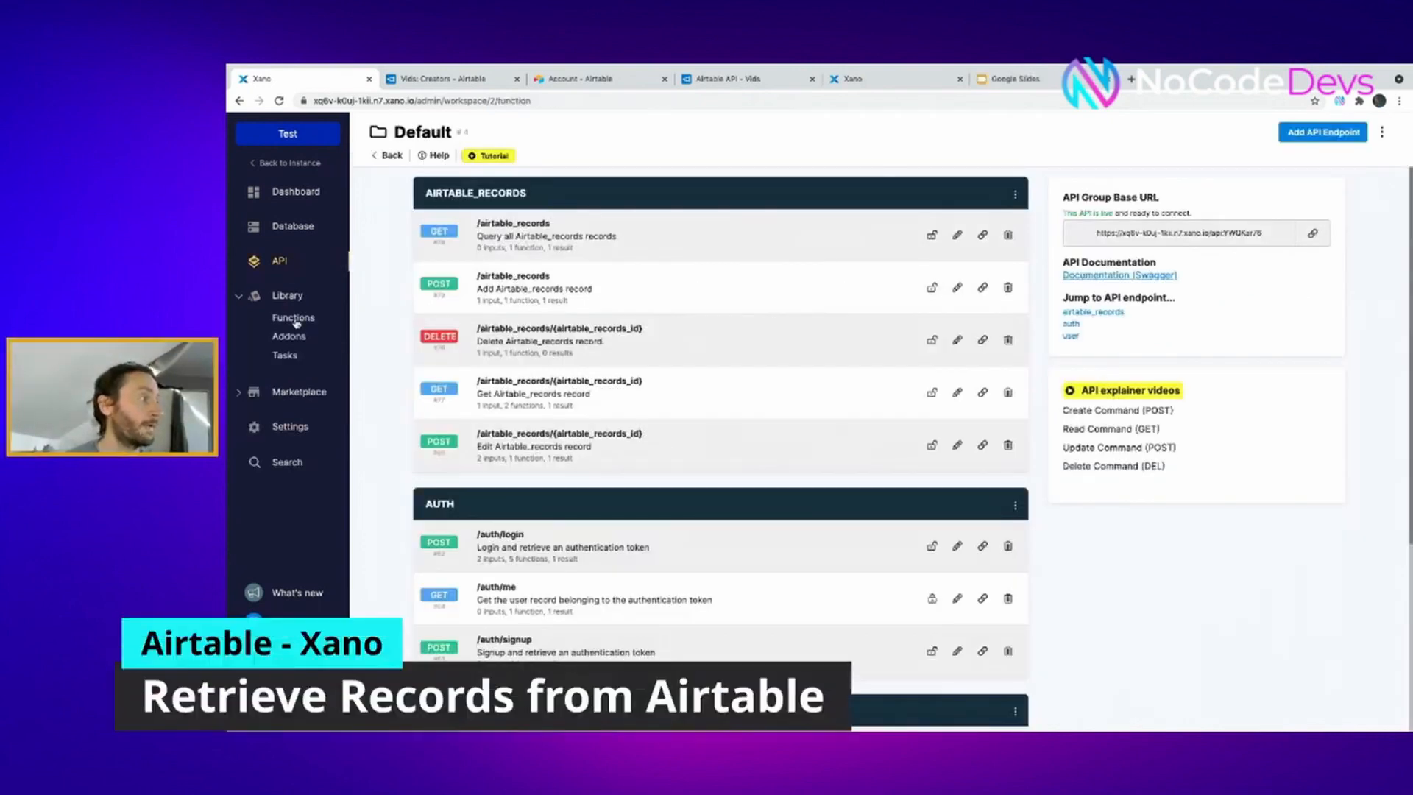
Create a new library function named Retrieve_Airtable_APi
{"action": "left_click", "coordinate": [292, 318]}
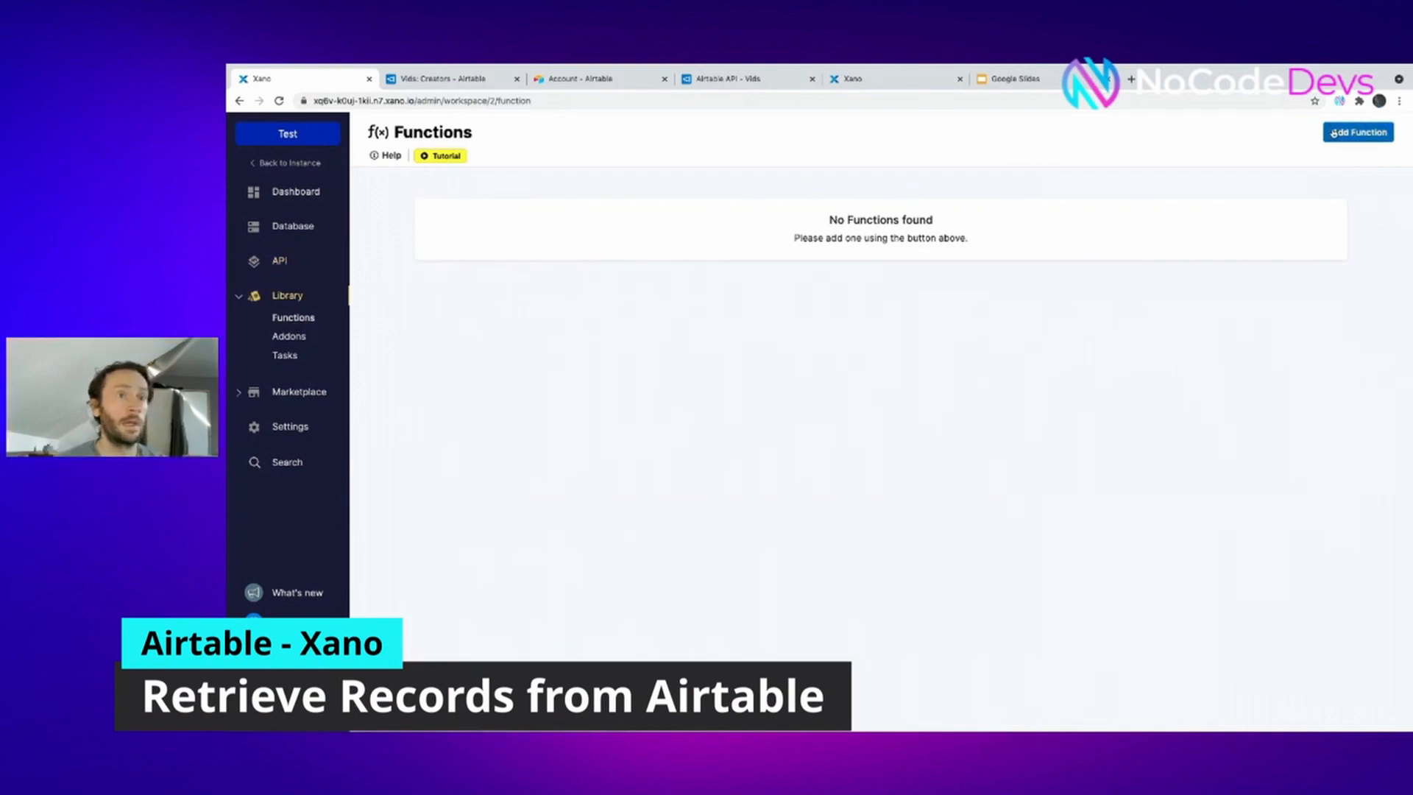
{"action": "left_click", "coordinate": [1357, 131]}
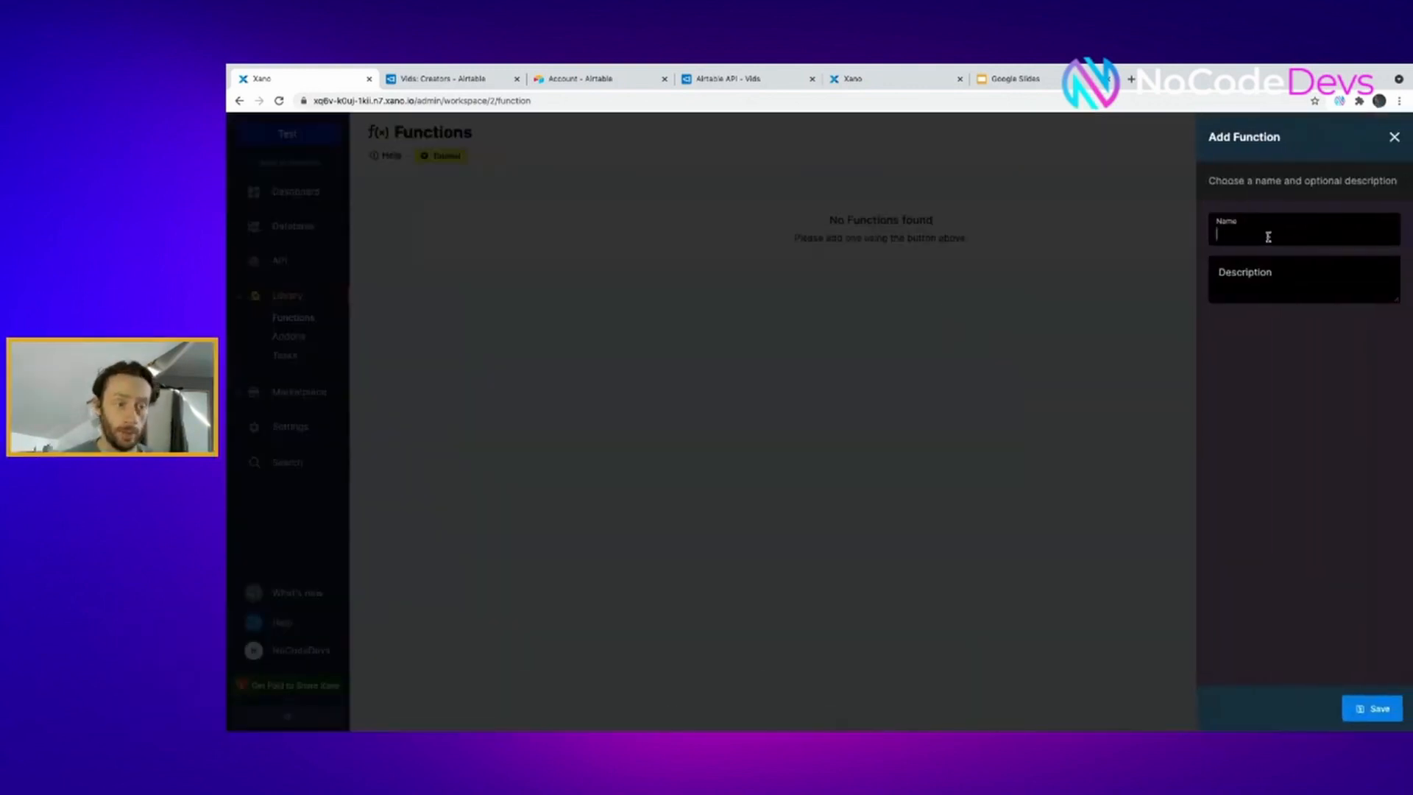
{"action": "type", "text": "Retrieve"}
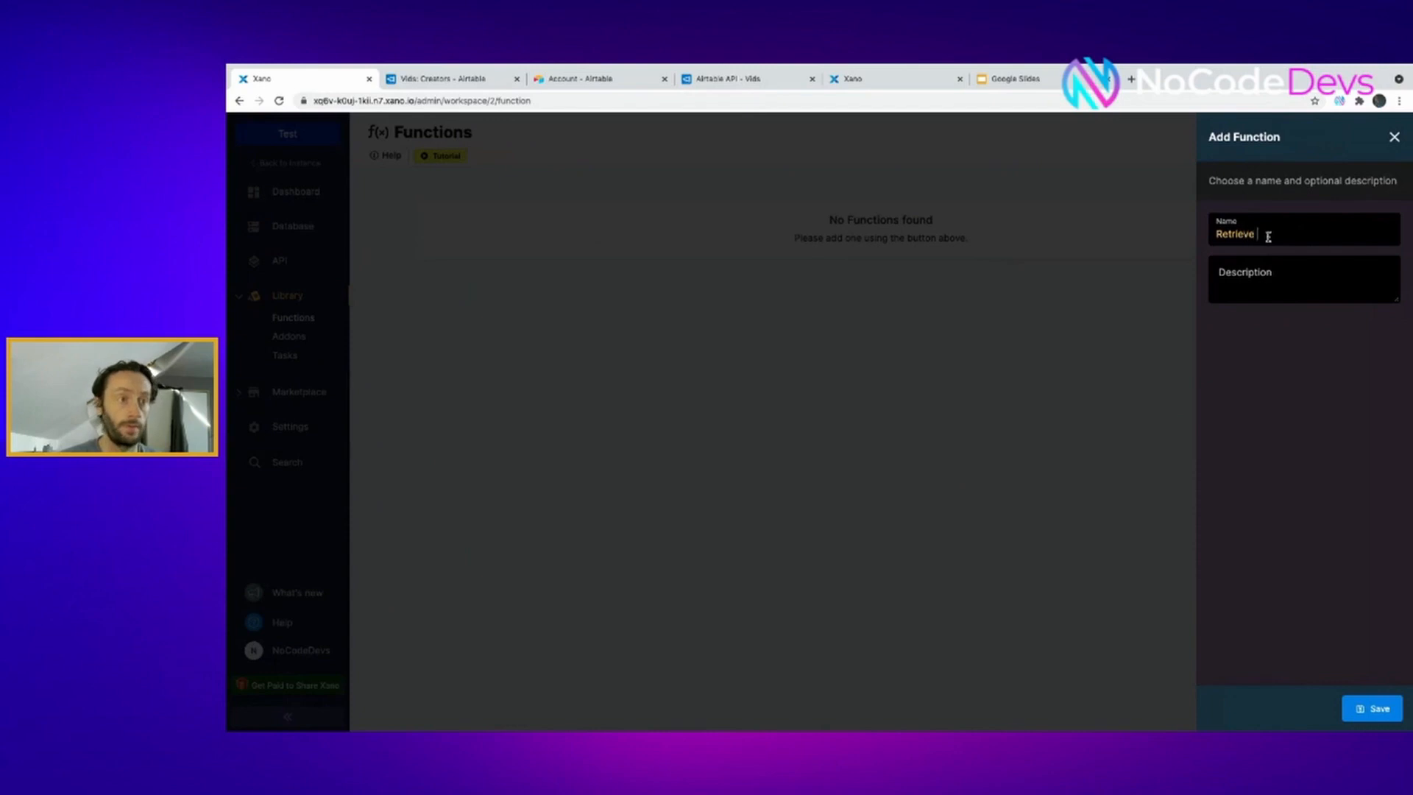
{"action": "left_click", "coordinate": [1376, 708]}
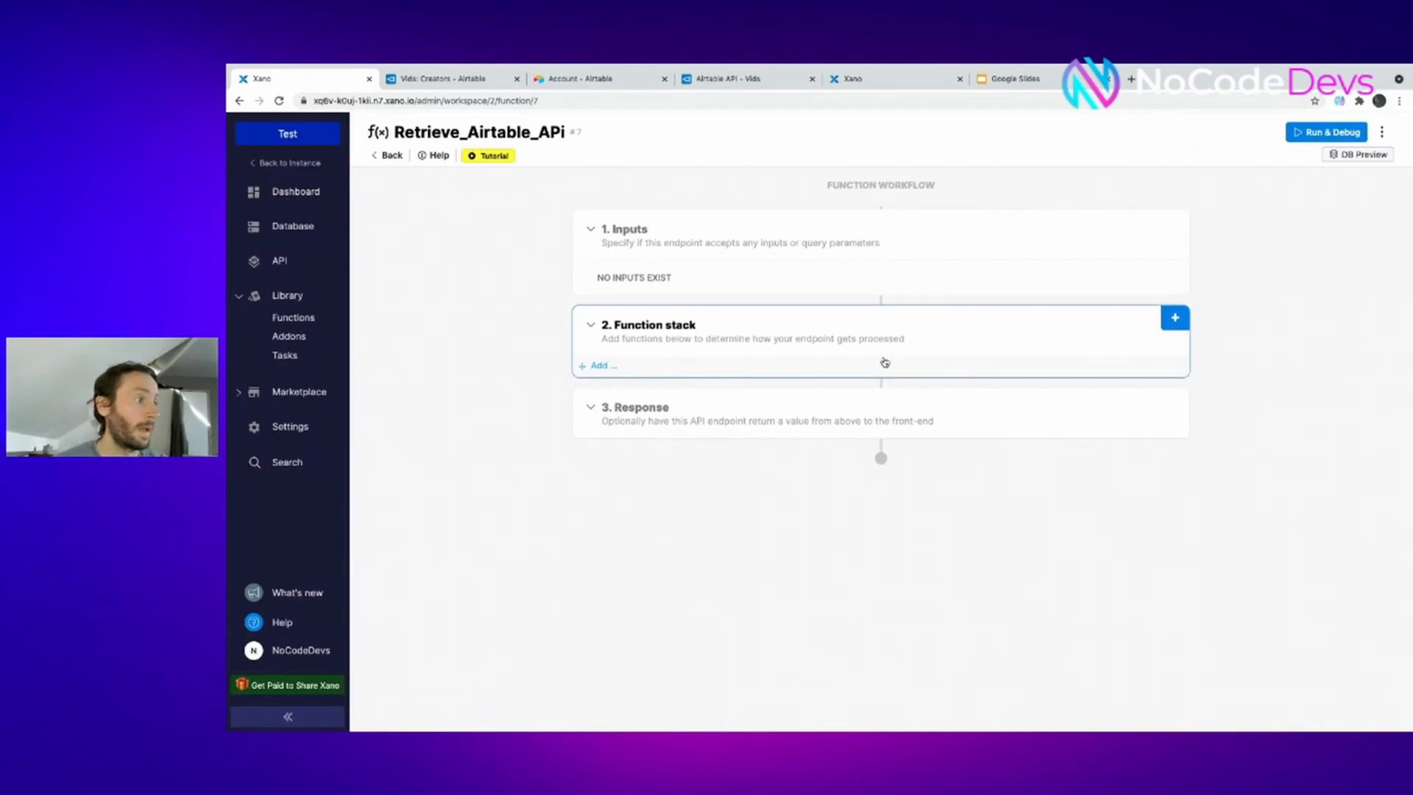
Add an External API Request step to the function stack
{"action": "left_click", "coordinate": [1174, 318]}
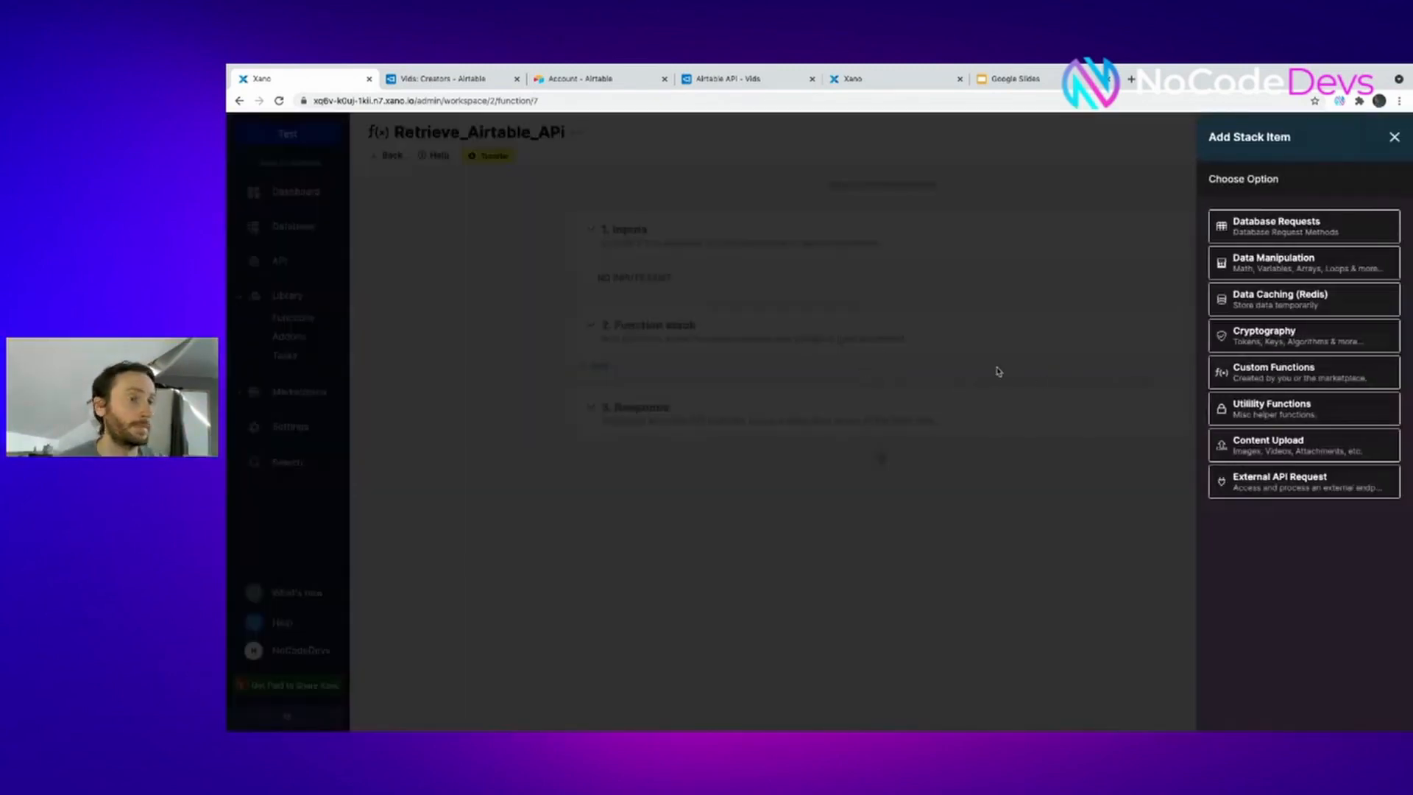
{"action": "left_click", "coordinate": [1398, 137]}
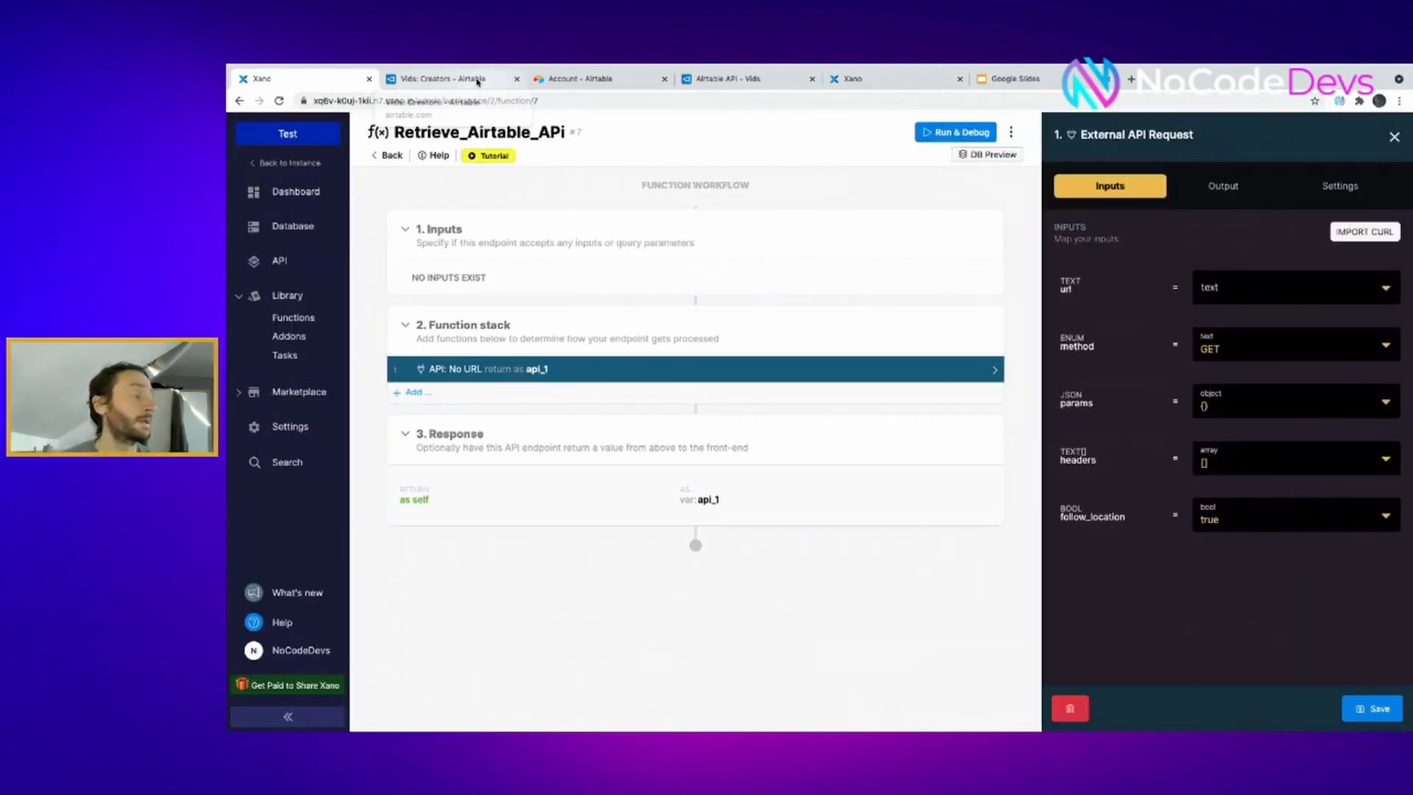
In Airtable's API documentation, locate the Creators table's Retrieve a record example for the URL
{"action": "left_click", "coordinate": [448, 78]}
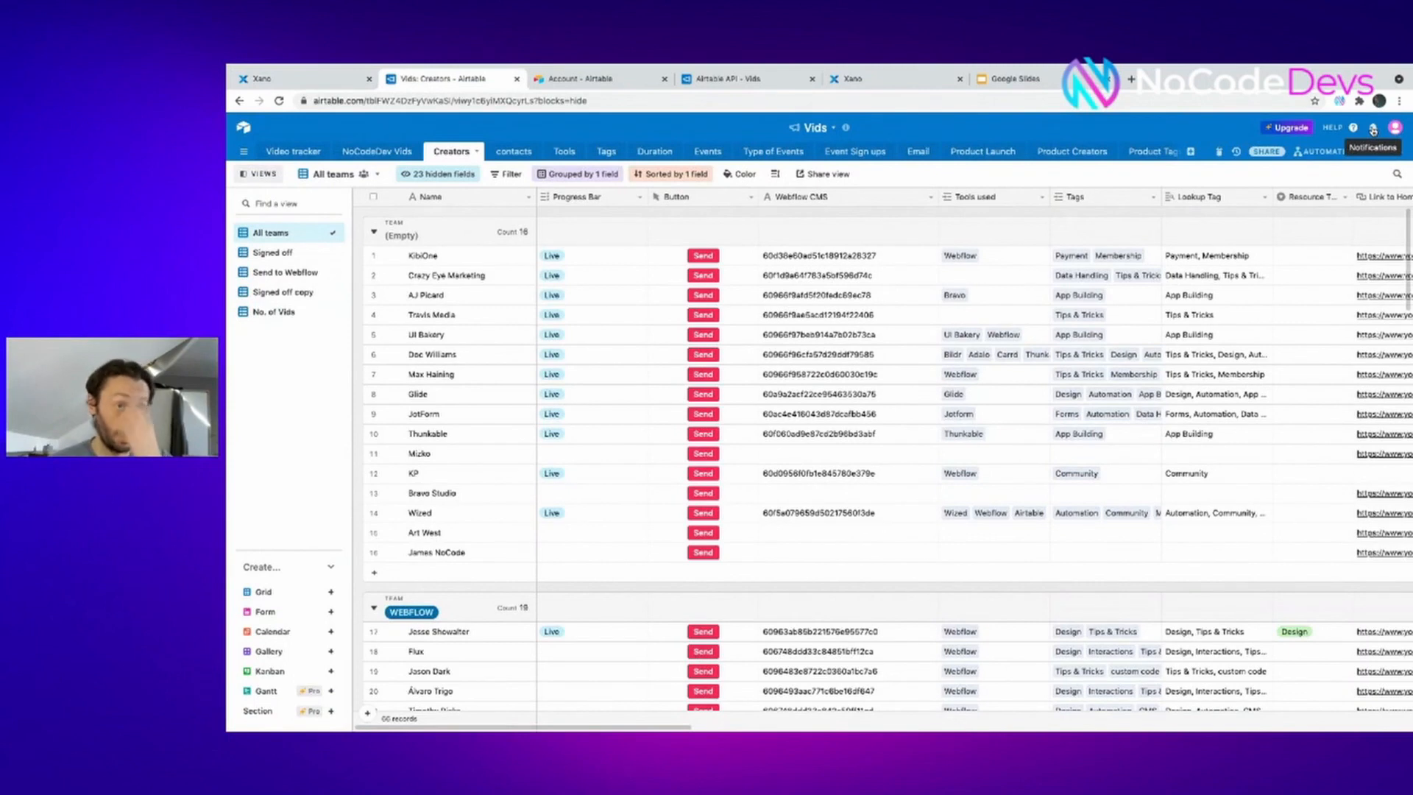
{"action": "left_click", "coordinate": [1373, 127]}
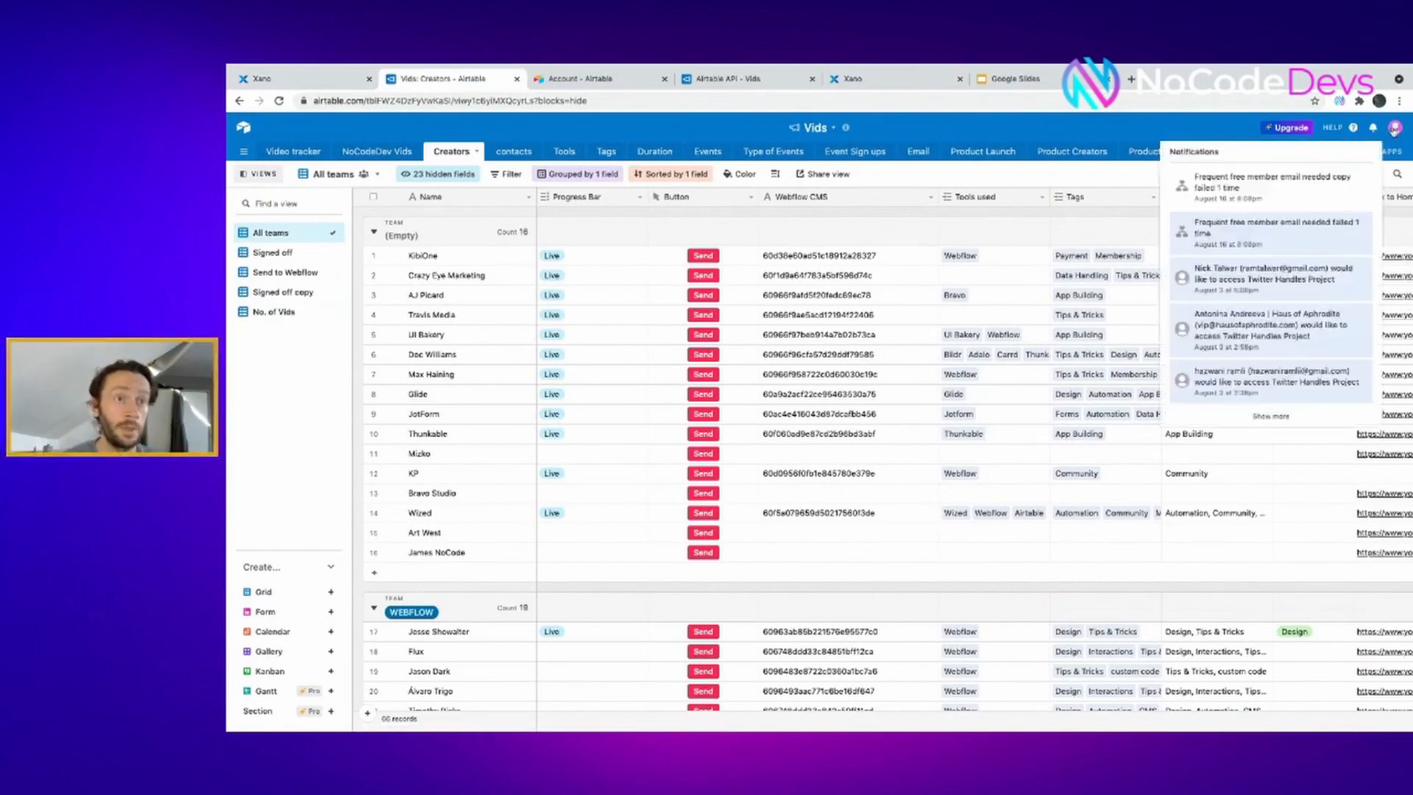
{"action": "left_click", "coordinate": [1332, 126]}
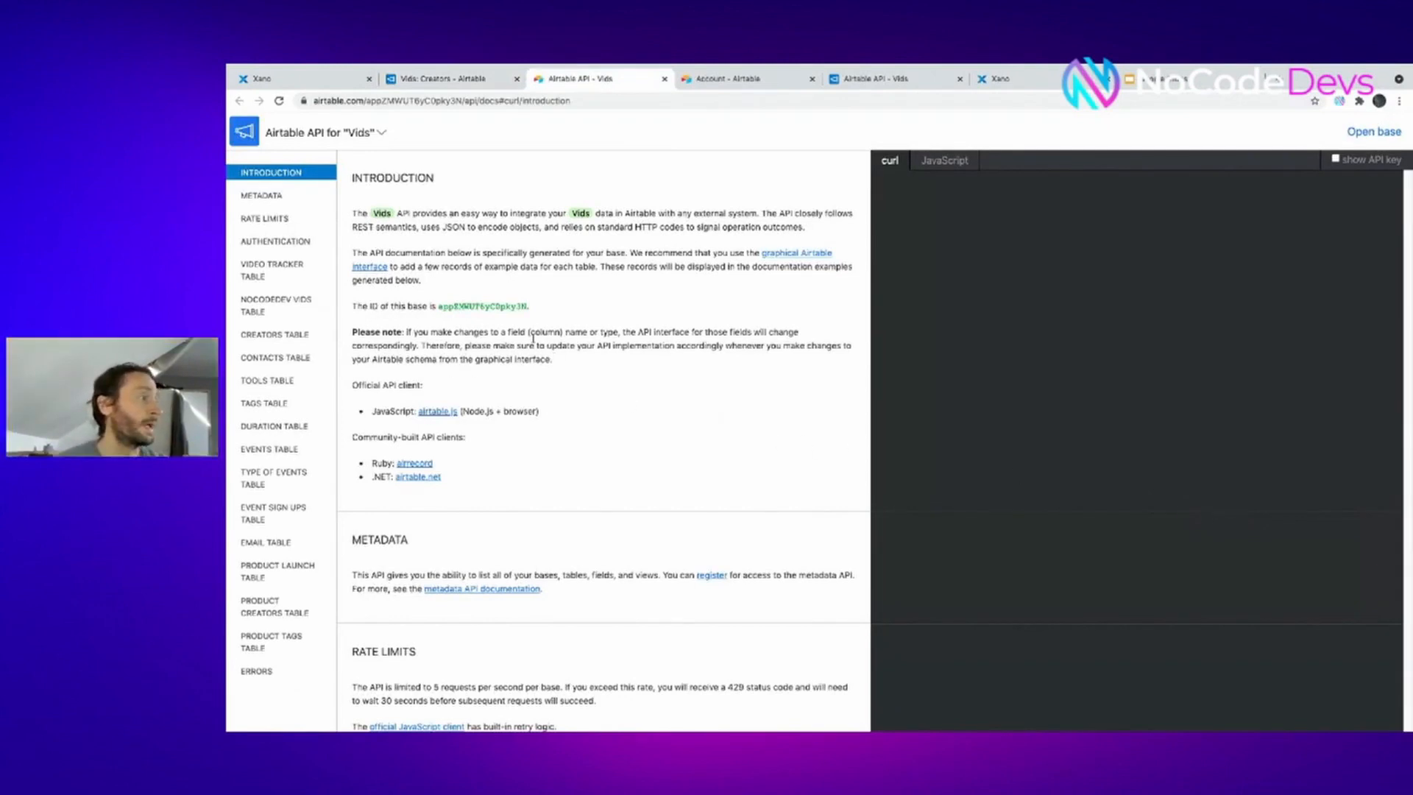
{"action": "mouse_move", "coordinate": [450, 78]}
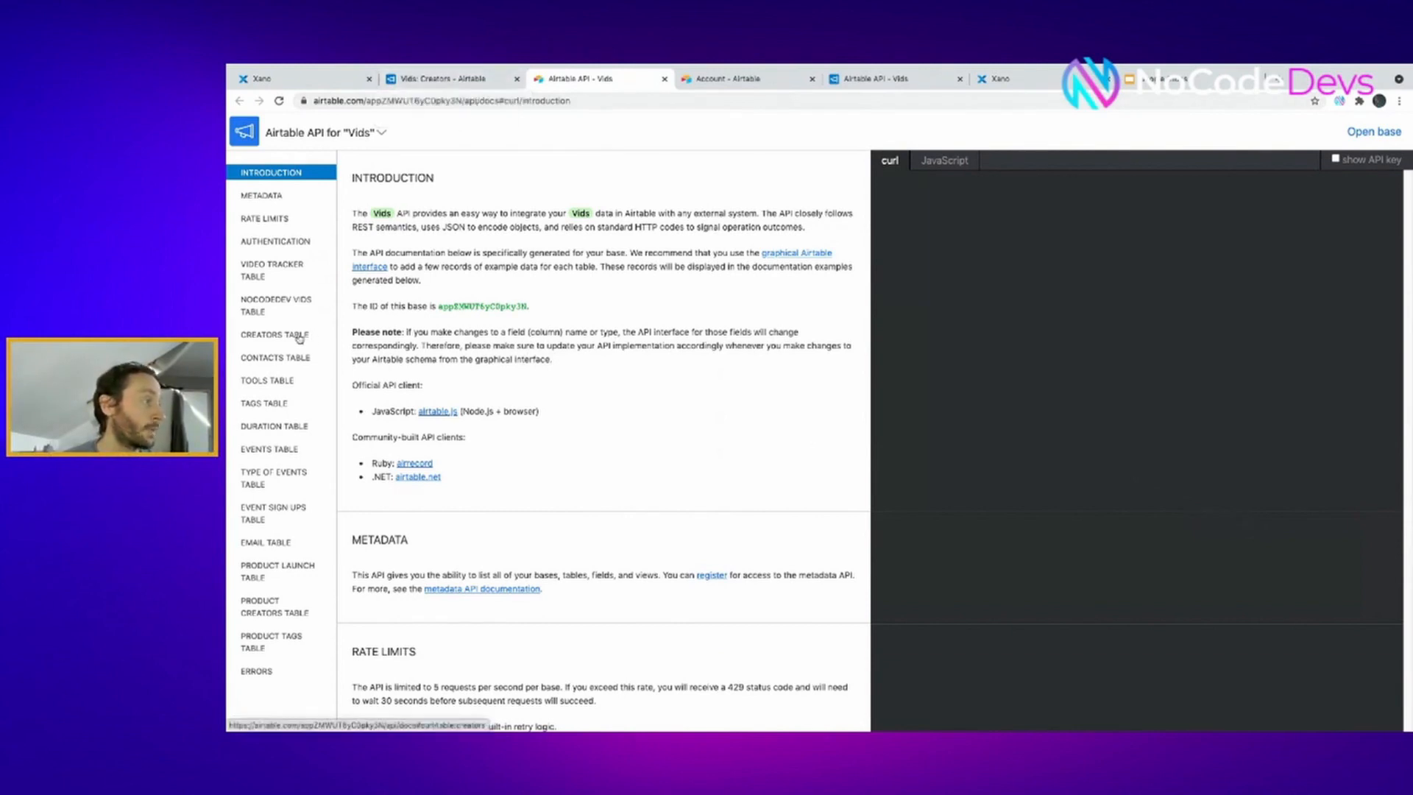
{"action": "left_click", "coordinate": [274, 334]}
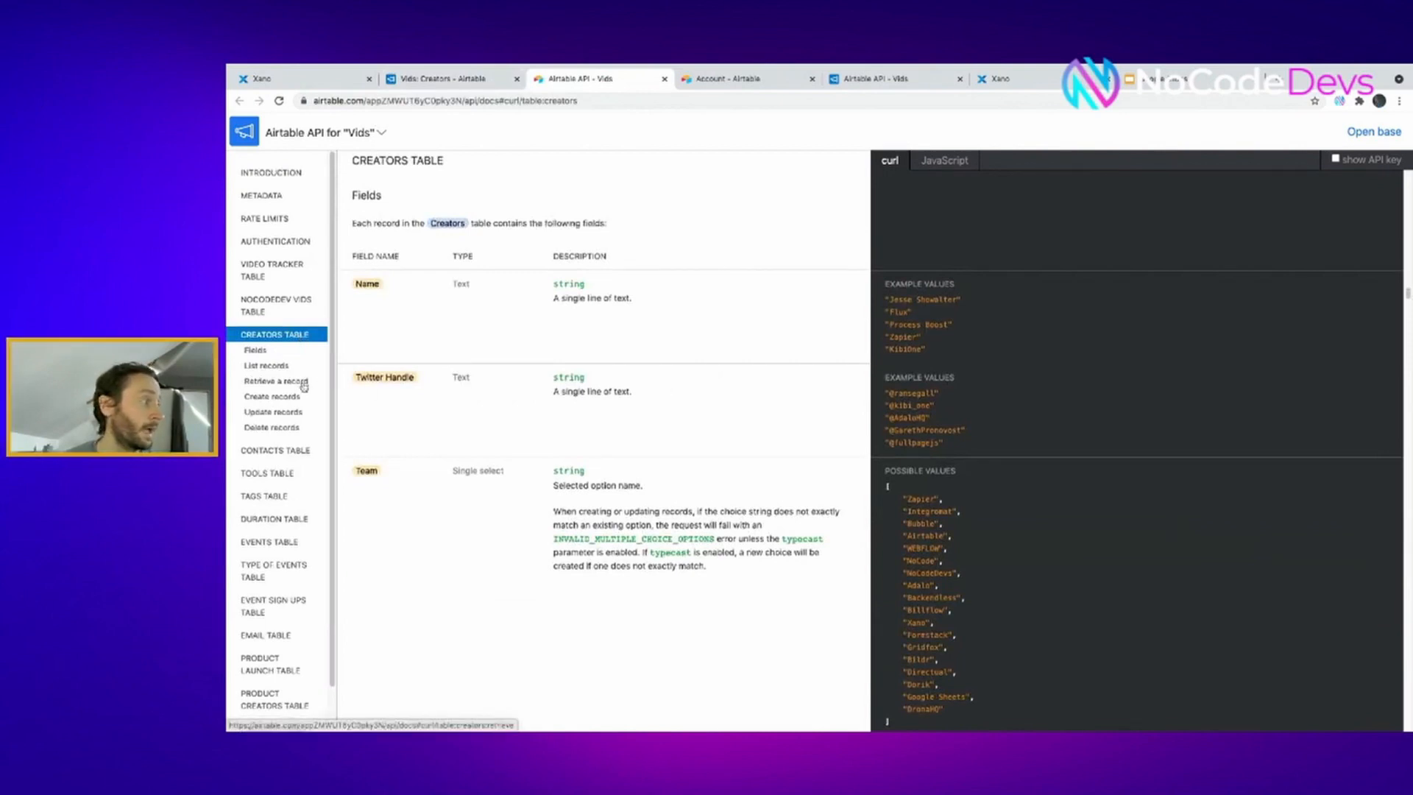
{"action": "left_click", "coordinate": [266, 365]}
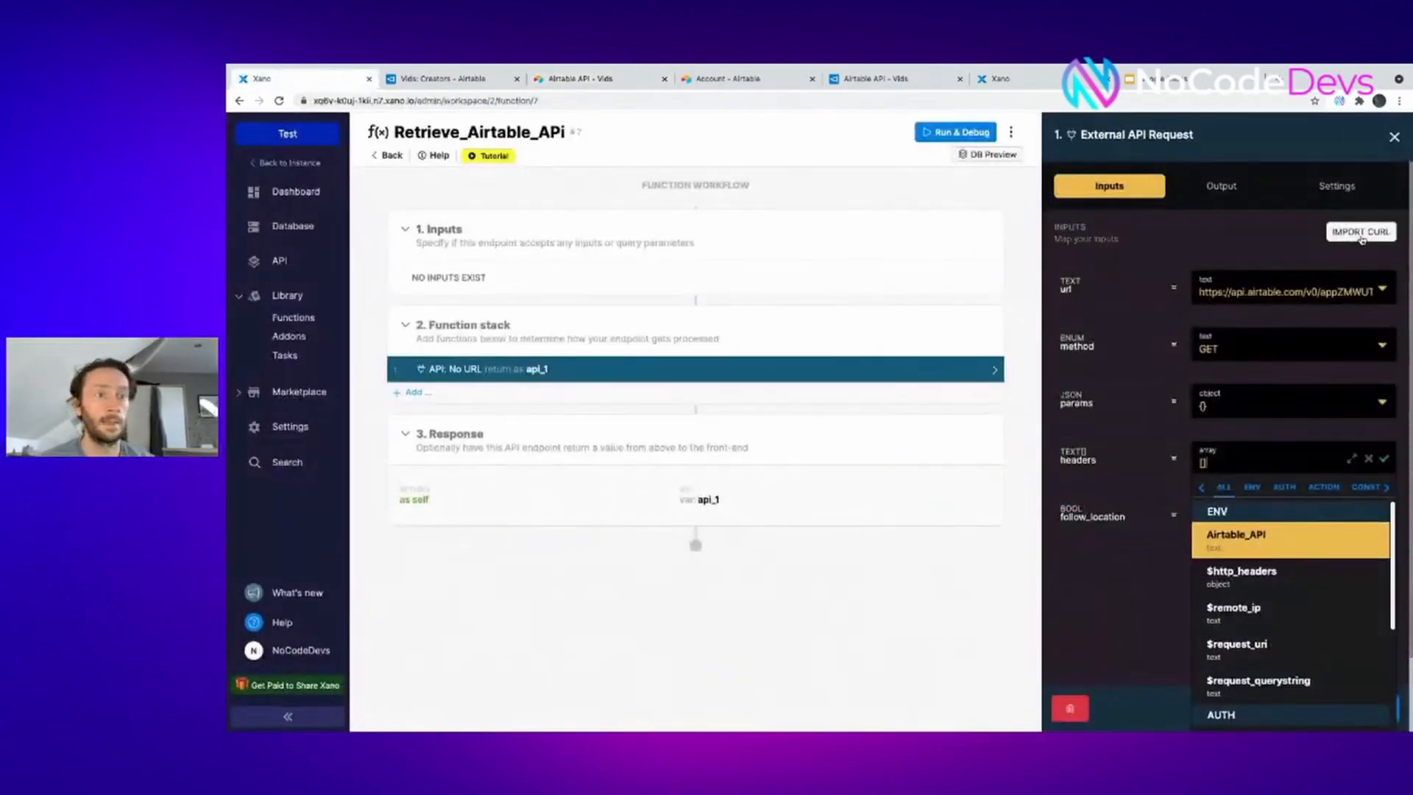
Import the Airtable Creators curl command so the request gets its URL and Authorization: Bearer header
{"action": "left_click", "coordinate": [1359, 231]}
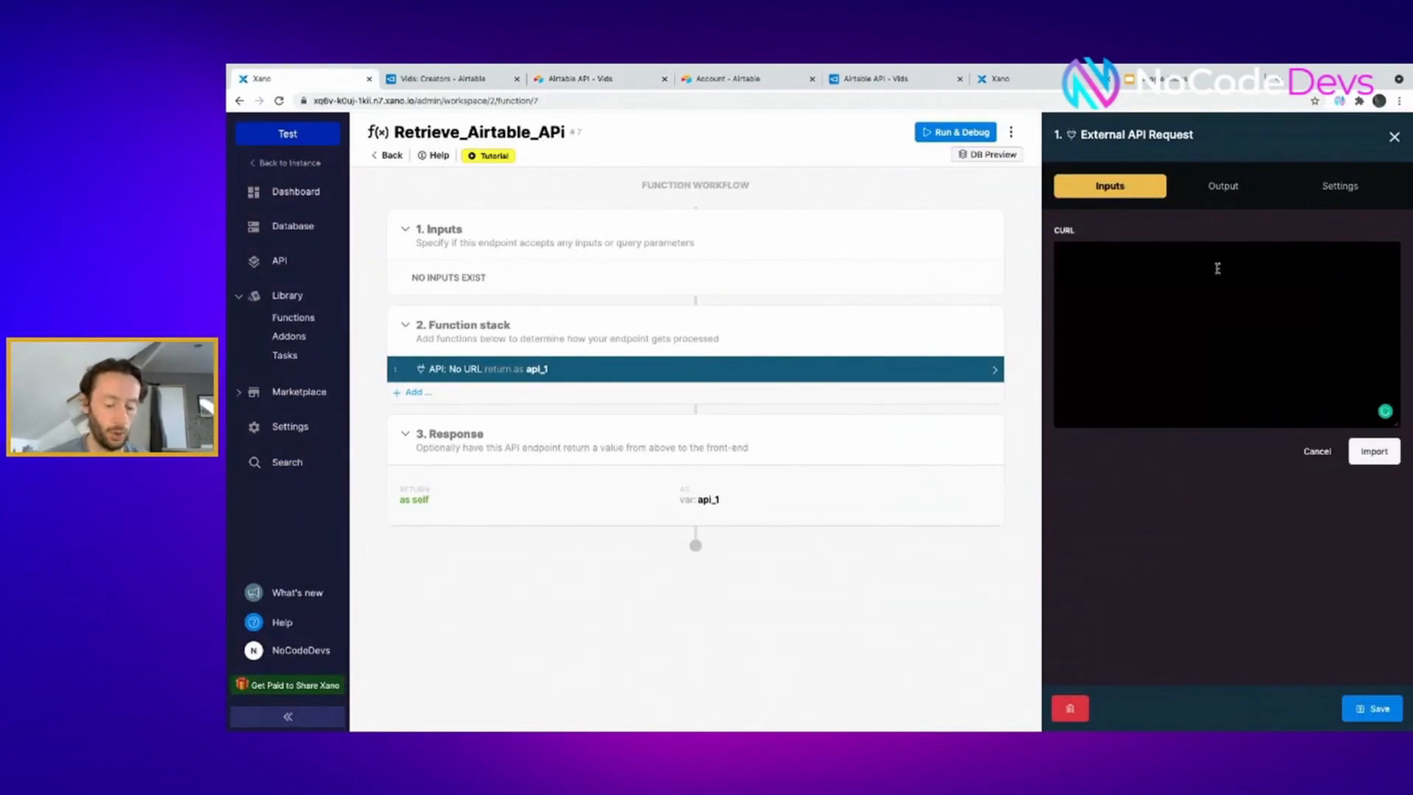
{"action": "type", "text": "curl \"https://api.airtable.com/v0/appZMWUT6yC0pky3N/Creators?maxRecords=3&view=All%20teams\" \\ -H \"Authorization: Bearer YOUR_API_KEY\""}
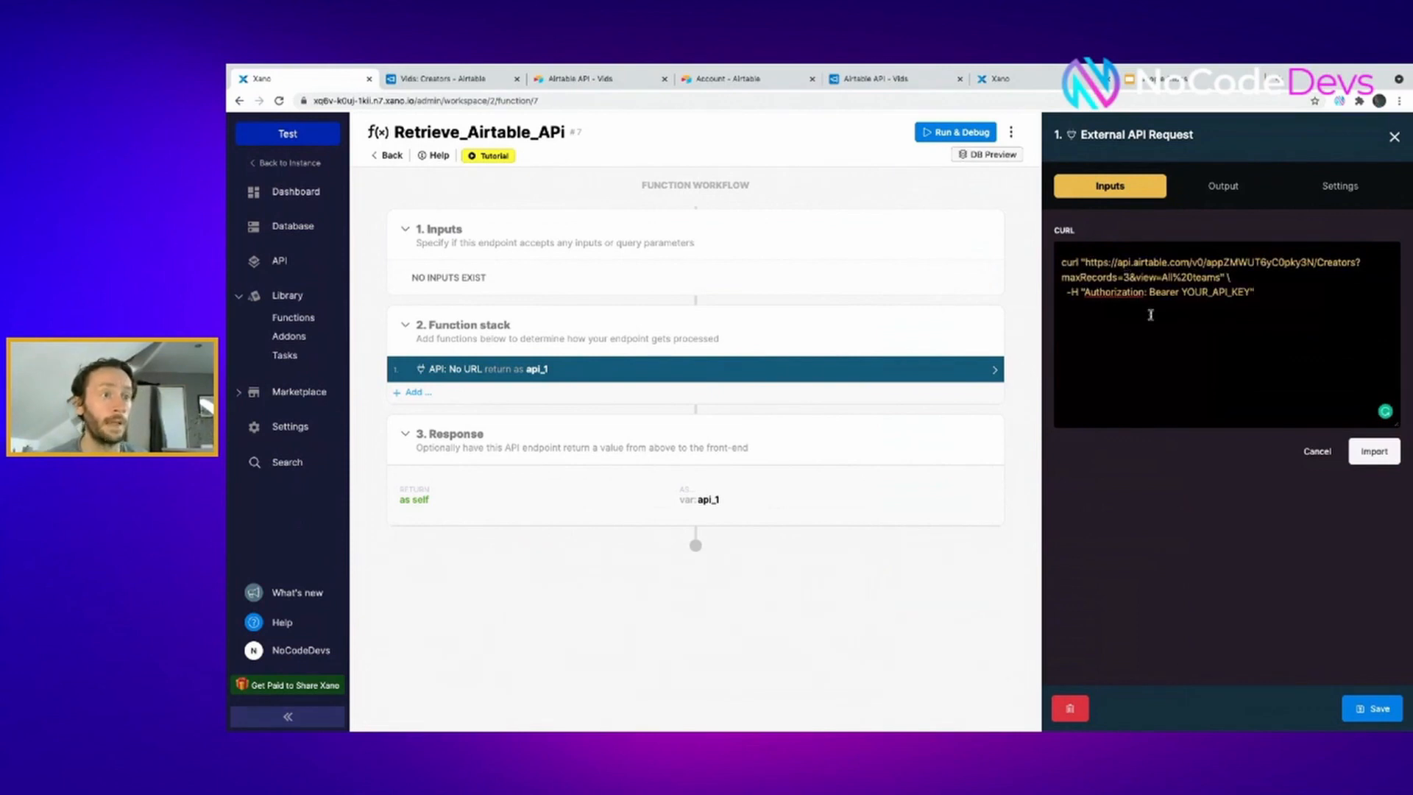
{"action": "left_click", "coordinate": [1373, 450]}
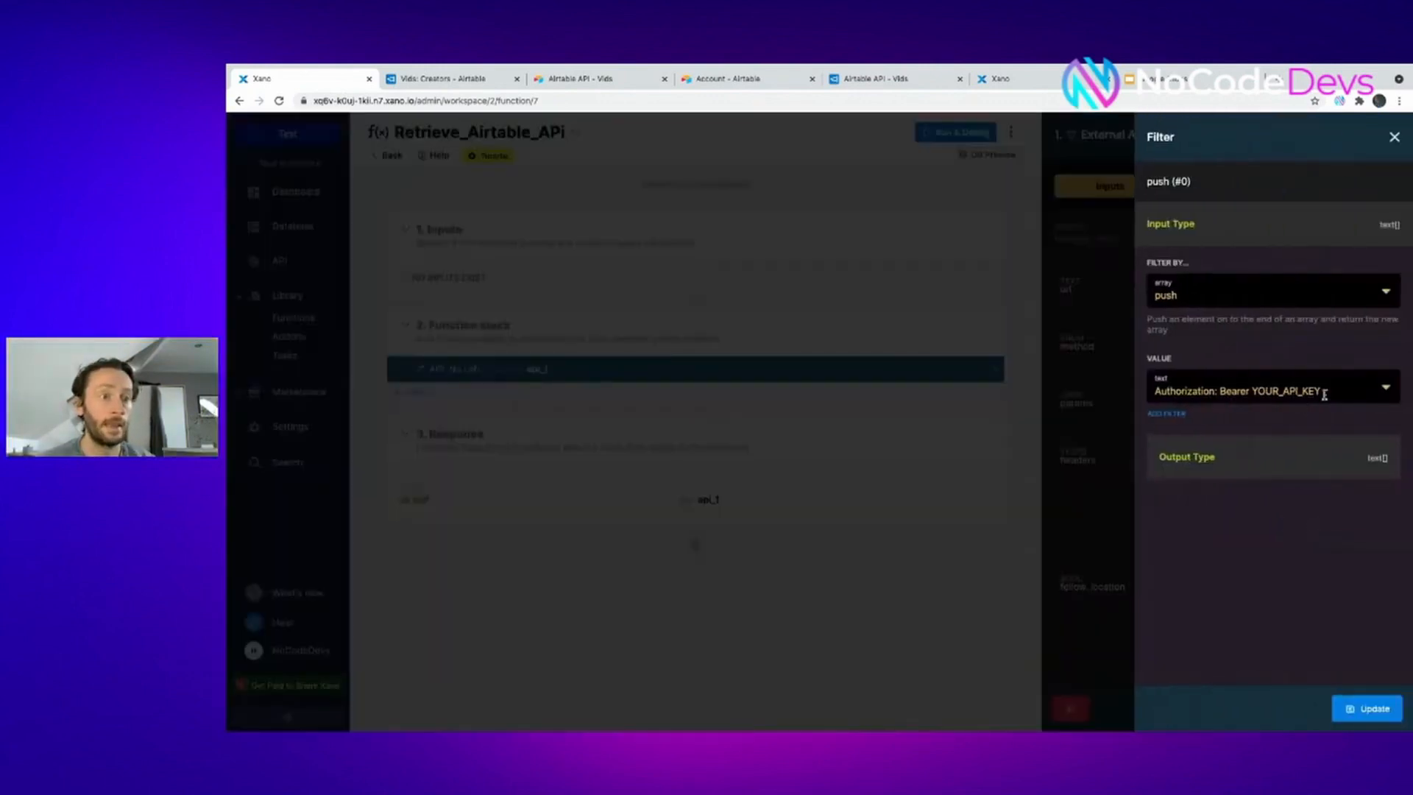
Change the Authorization header value to Bearer %s and pick the sprintf filter
{"action": "left_click", "coordinate": [1261, 391]}
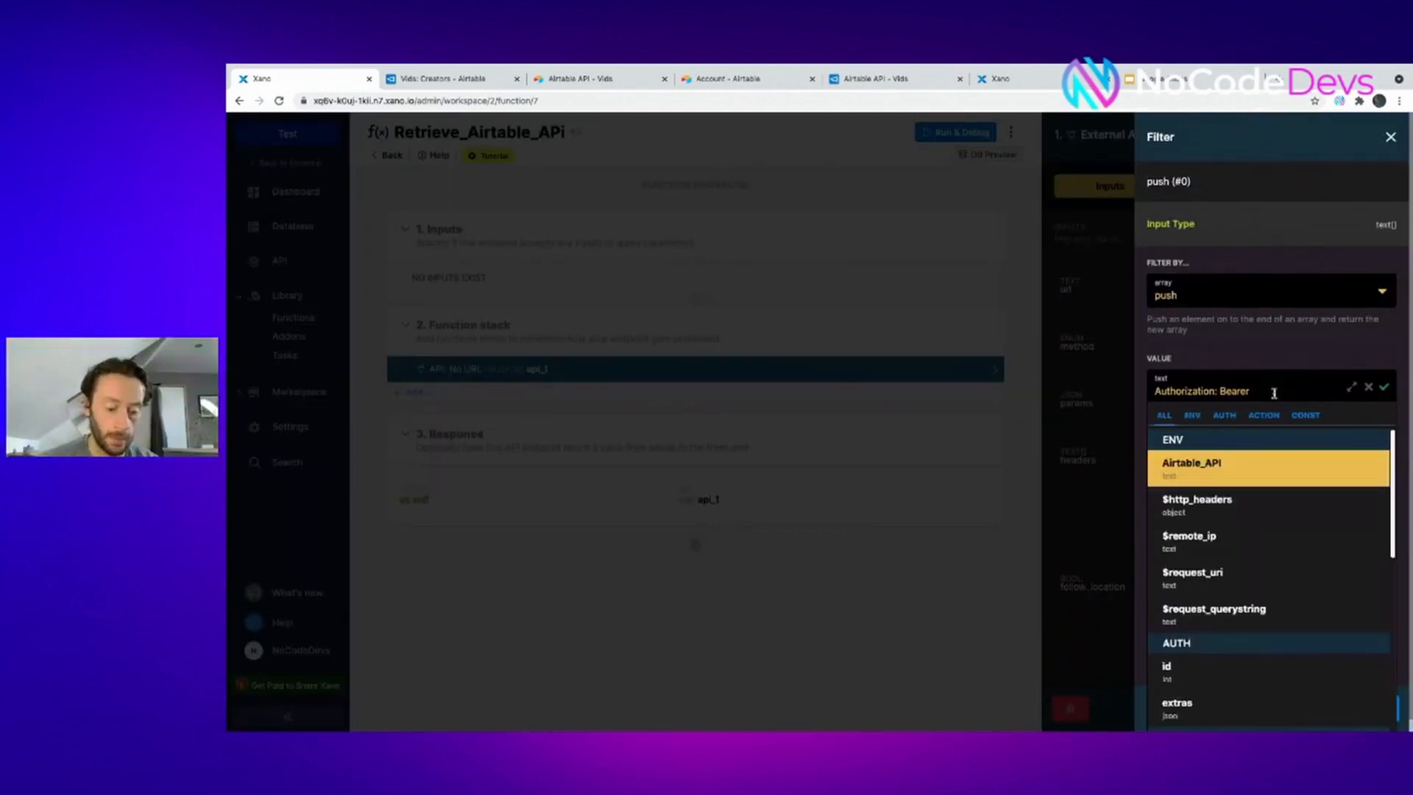
{"action": "type", "text": "%s"}
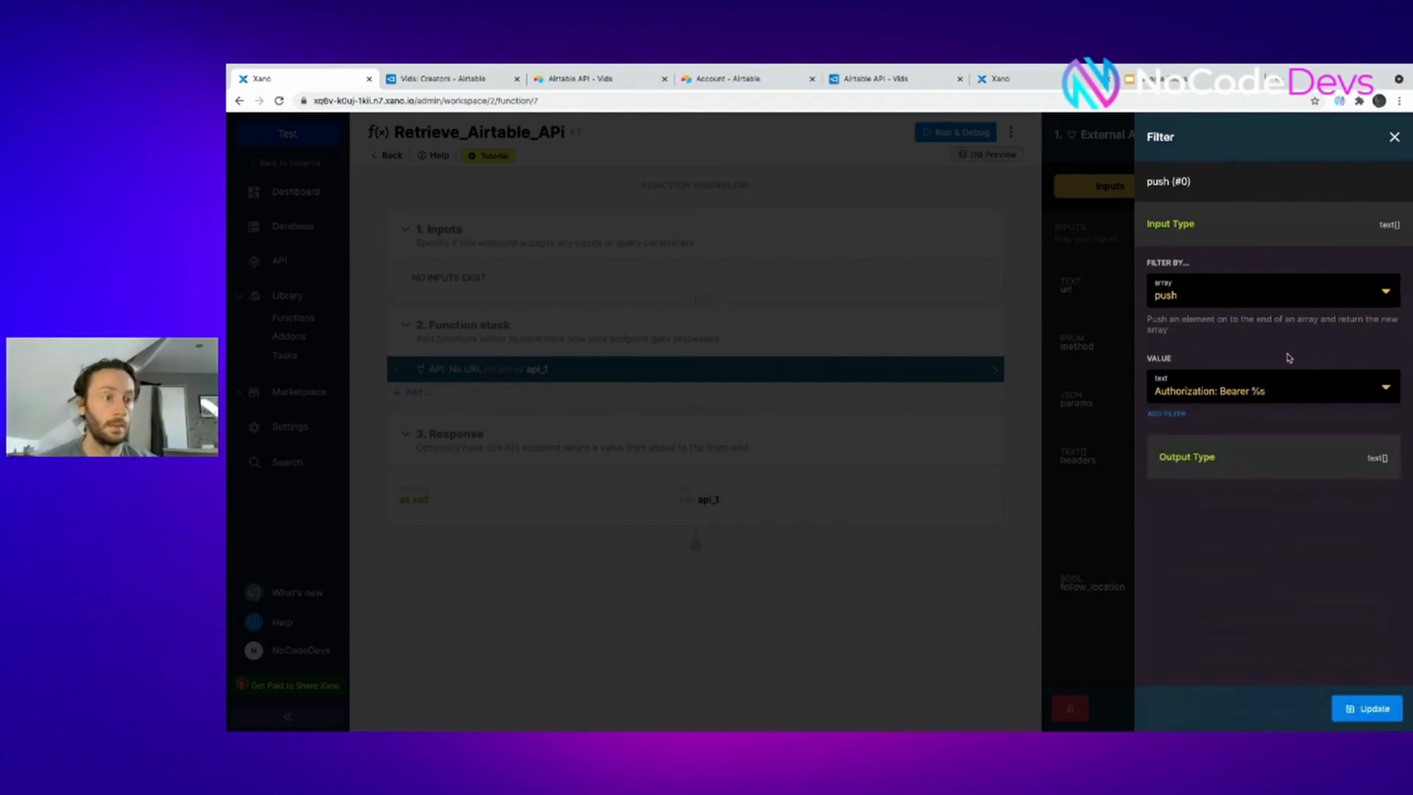
{"action": "left_click", "coordinate": [1265, 294]}
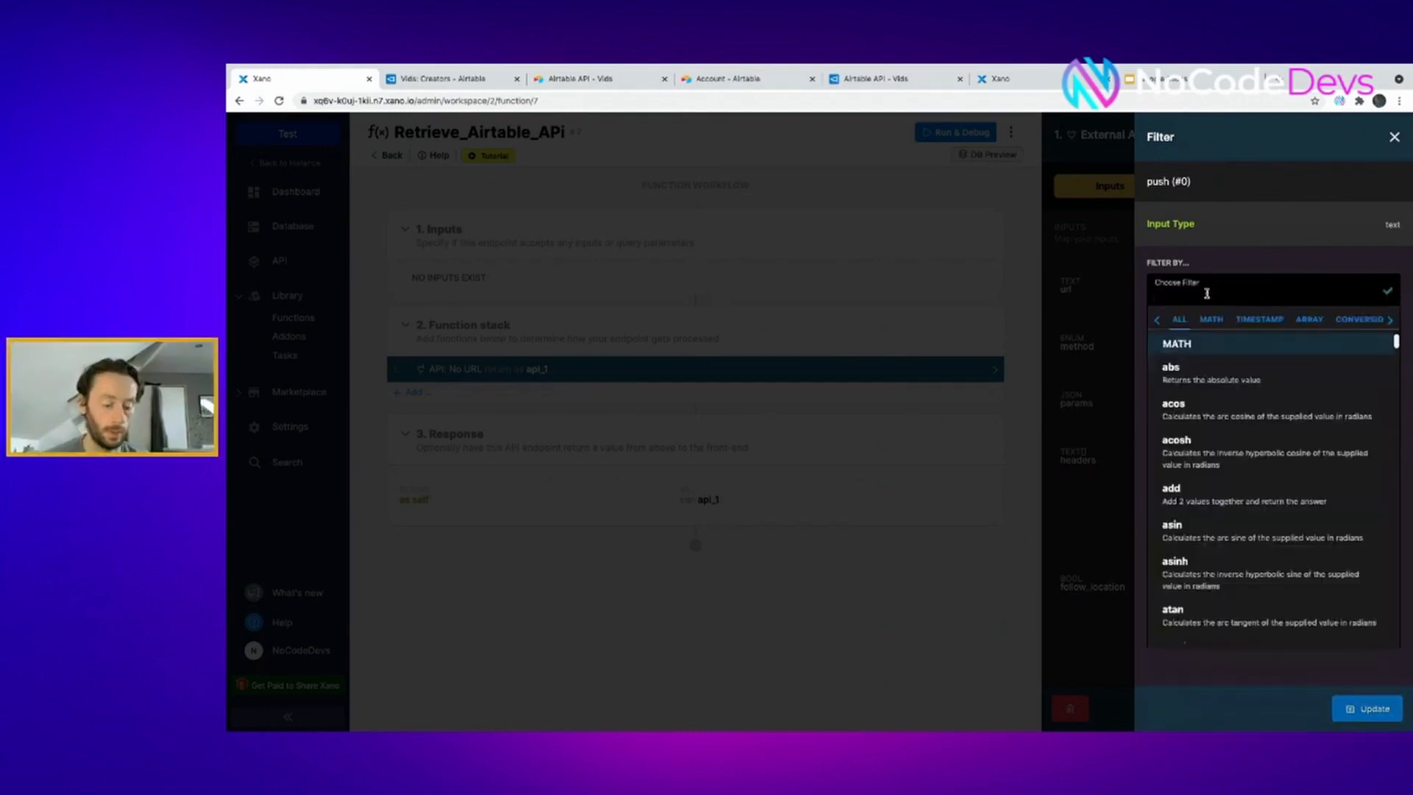
{"action": "type", "text": "sprintf"}
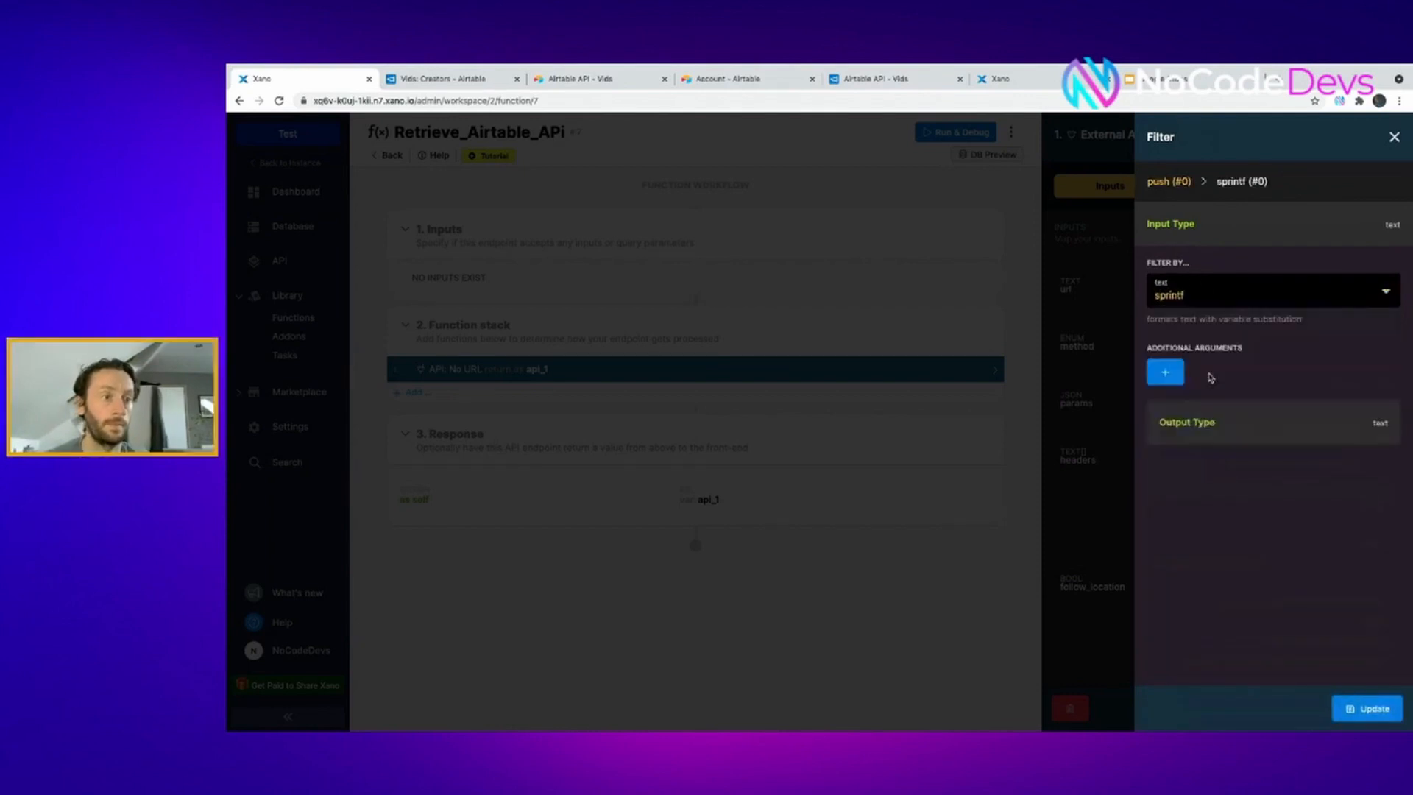
Give sprintf one argument, the Airtable_API environment variable, and apply the filter
{"action": "left_click", "coordinate": [1164, 370]}
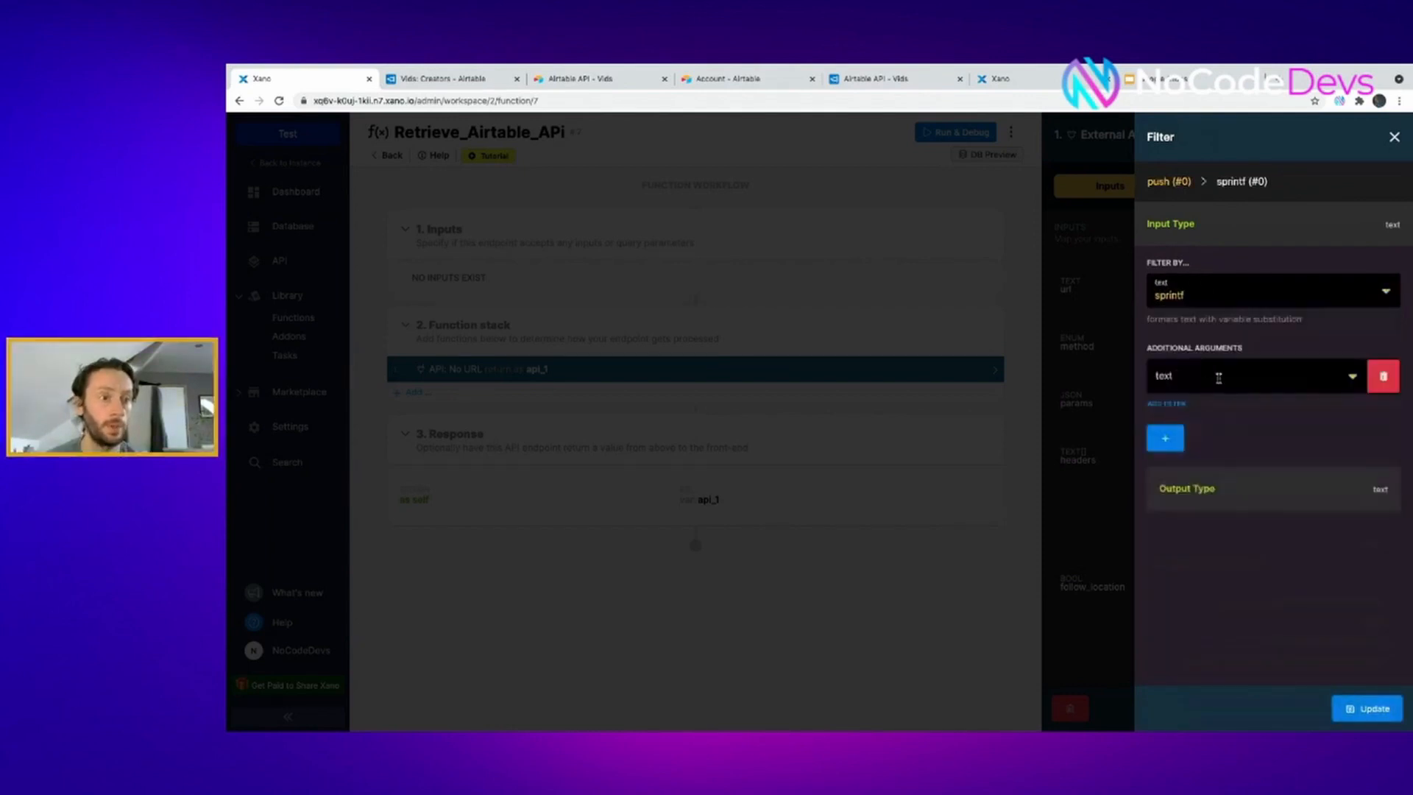
{"action": "left_click", "coordinate": [1252, 375]}
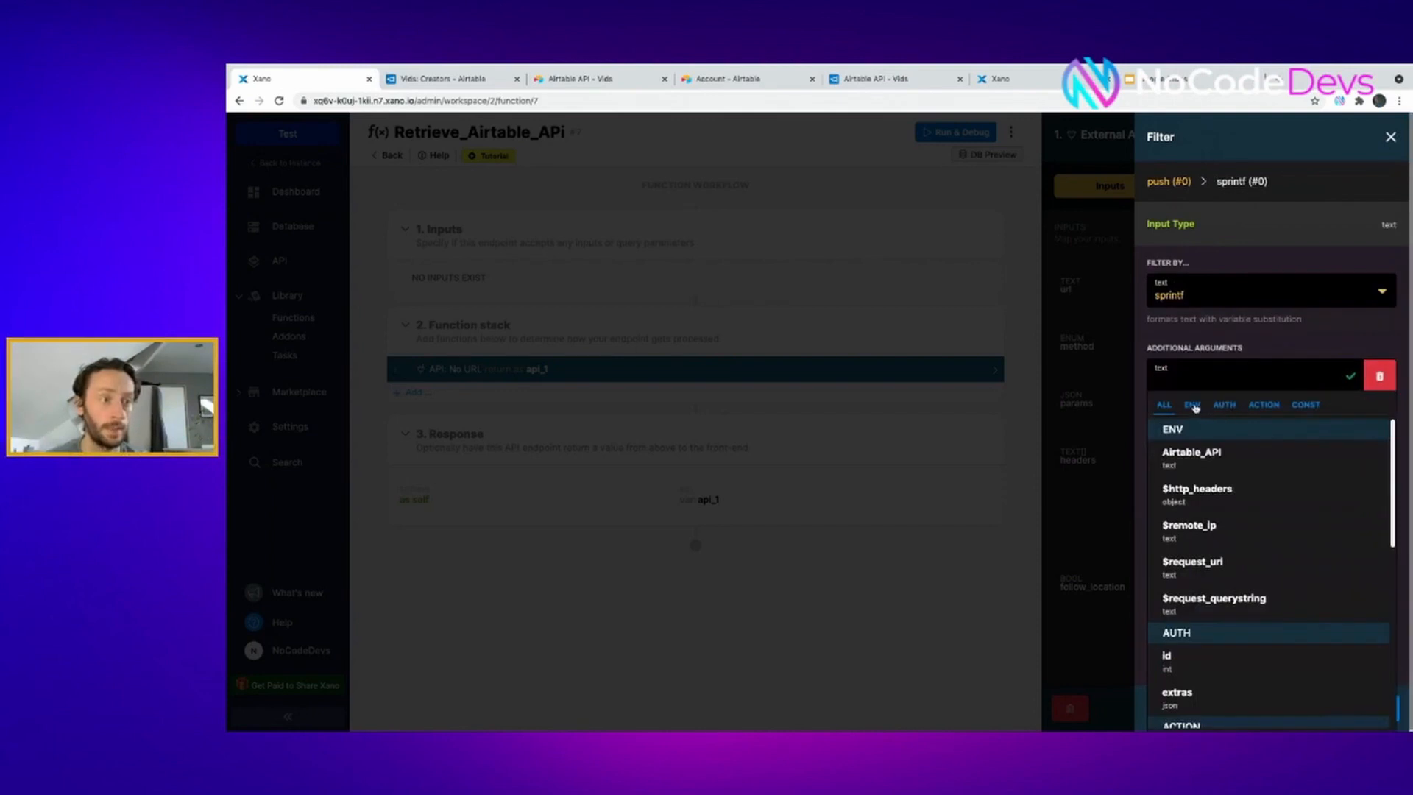
{"action": "left_click", "coordinate": [1263, 403]}
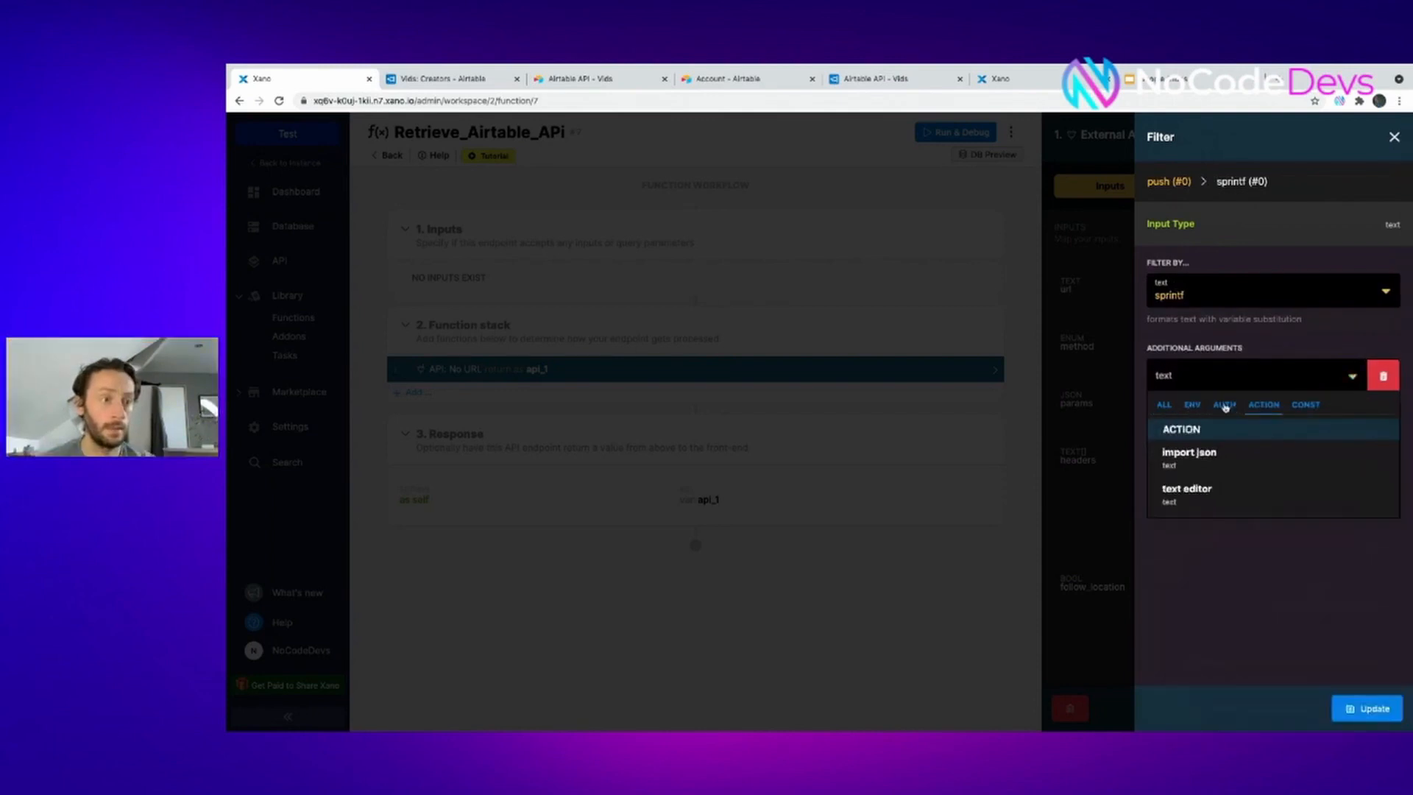
{"action": "left_click", "coordinate": [1163, 403]}
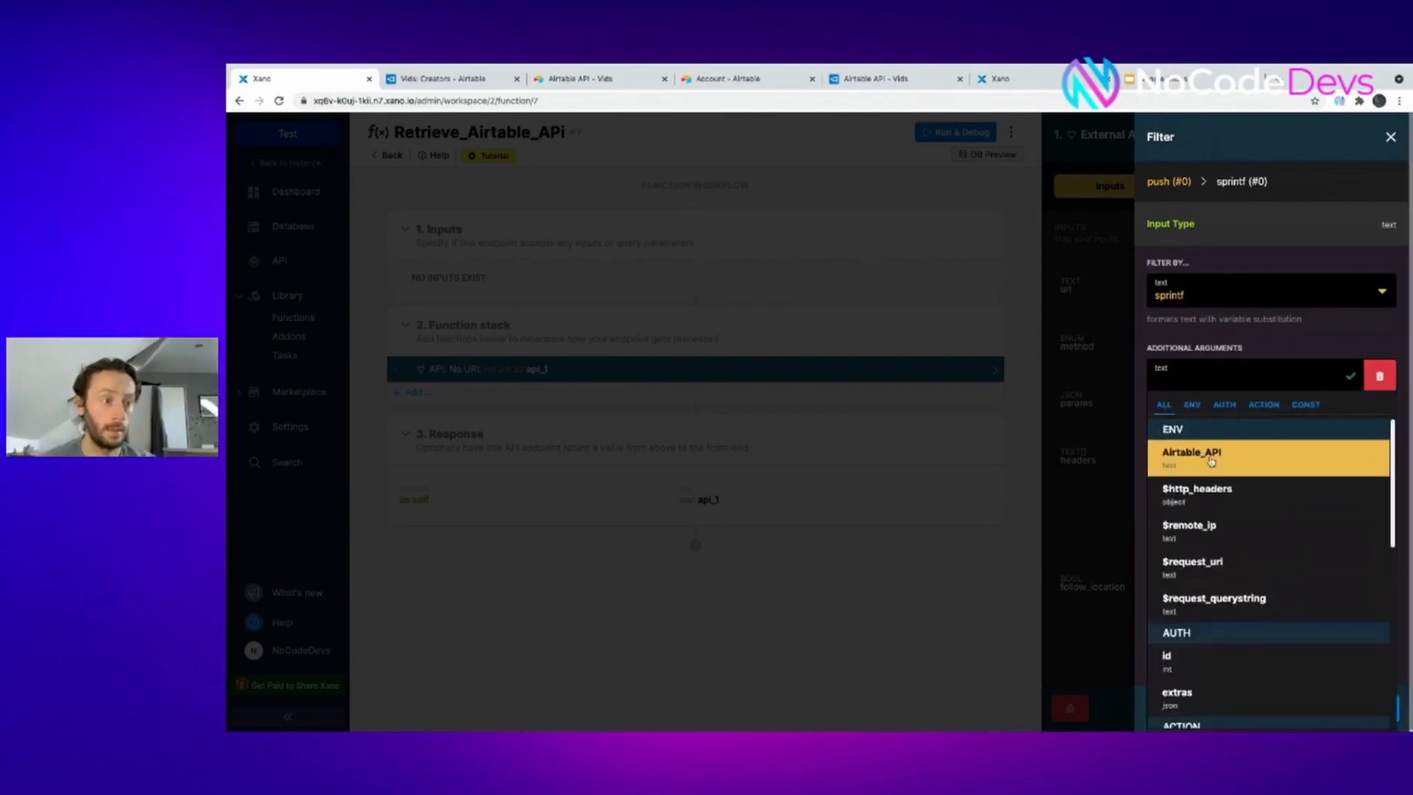
{"action": "left_click", "coordinate": [1190, 458]}
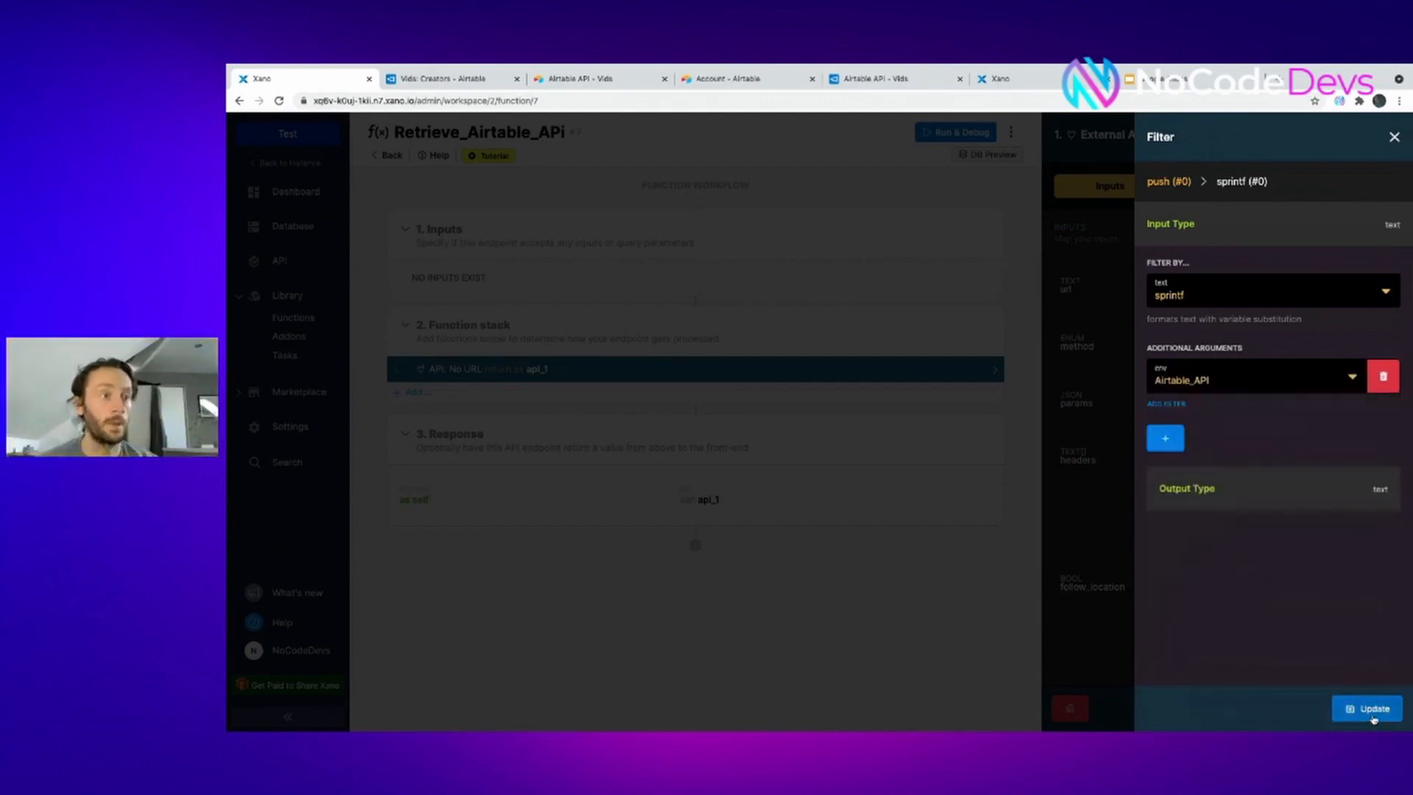
{"action": "left_click", "coordinate": [1368, 708]}
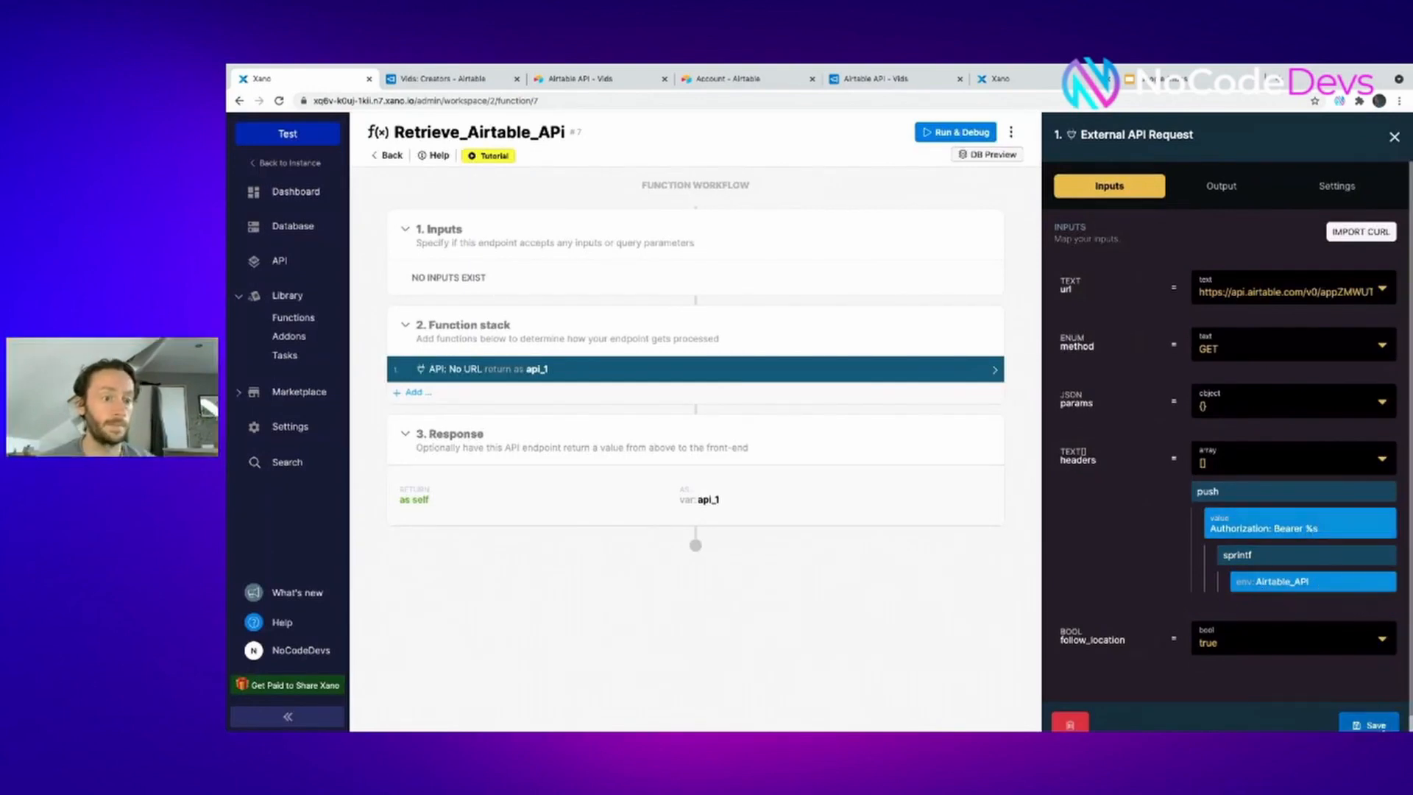
Save the request step and Run & Debug the function, reviewing the returned Airtable record data
{"action": "left_click", "coordinate": [1370, 724]}
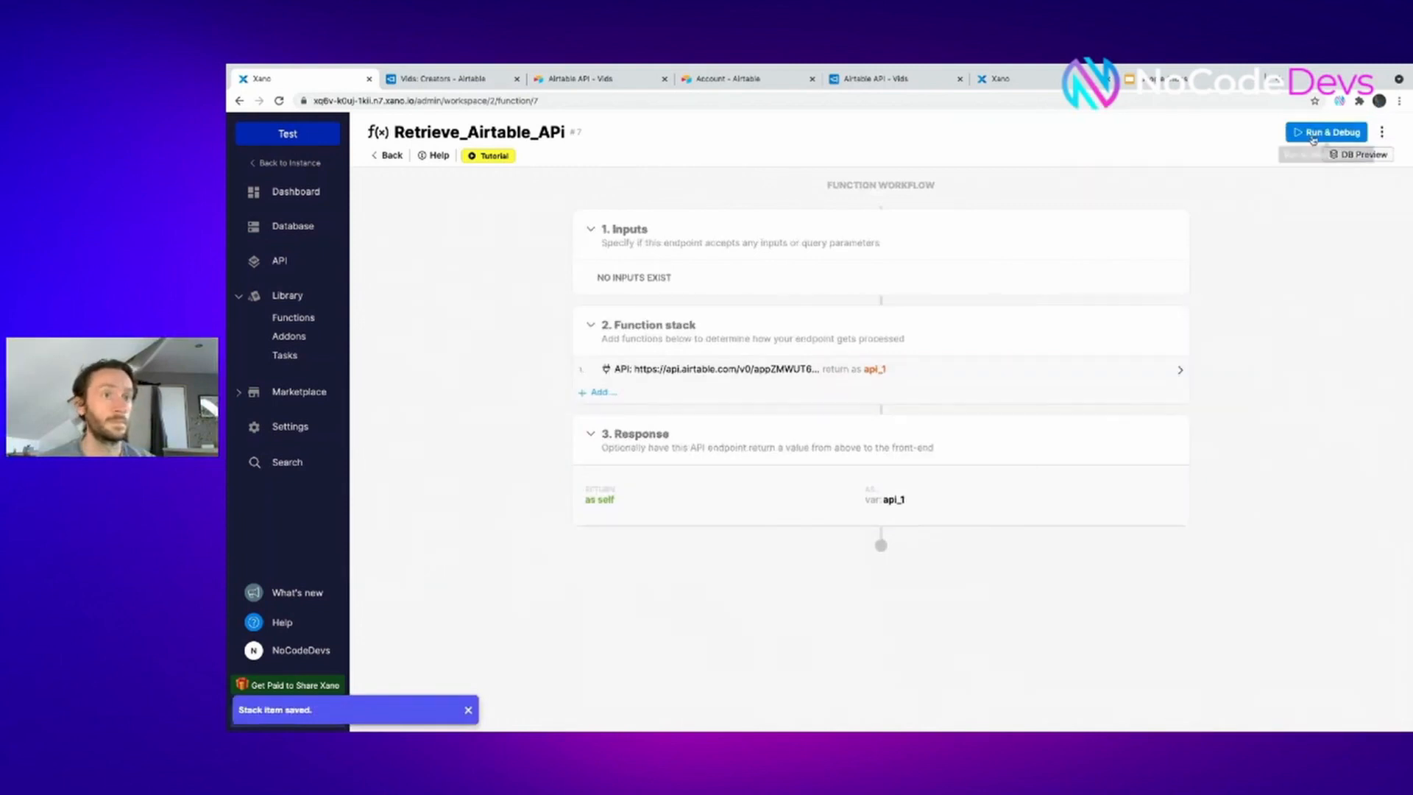
{"action": "left_click", "coordinate": [1325, 131]}
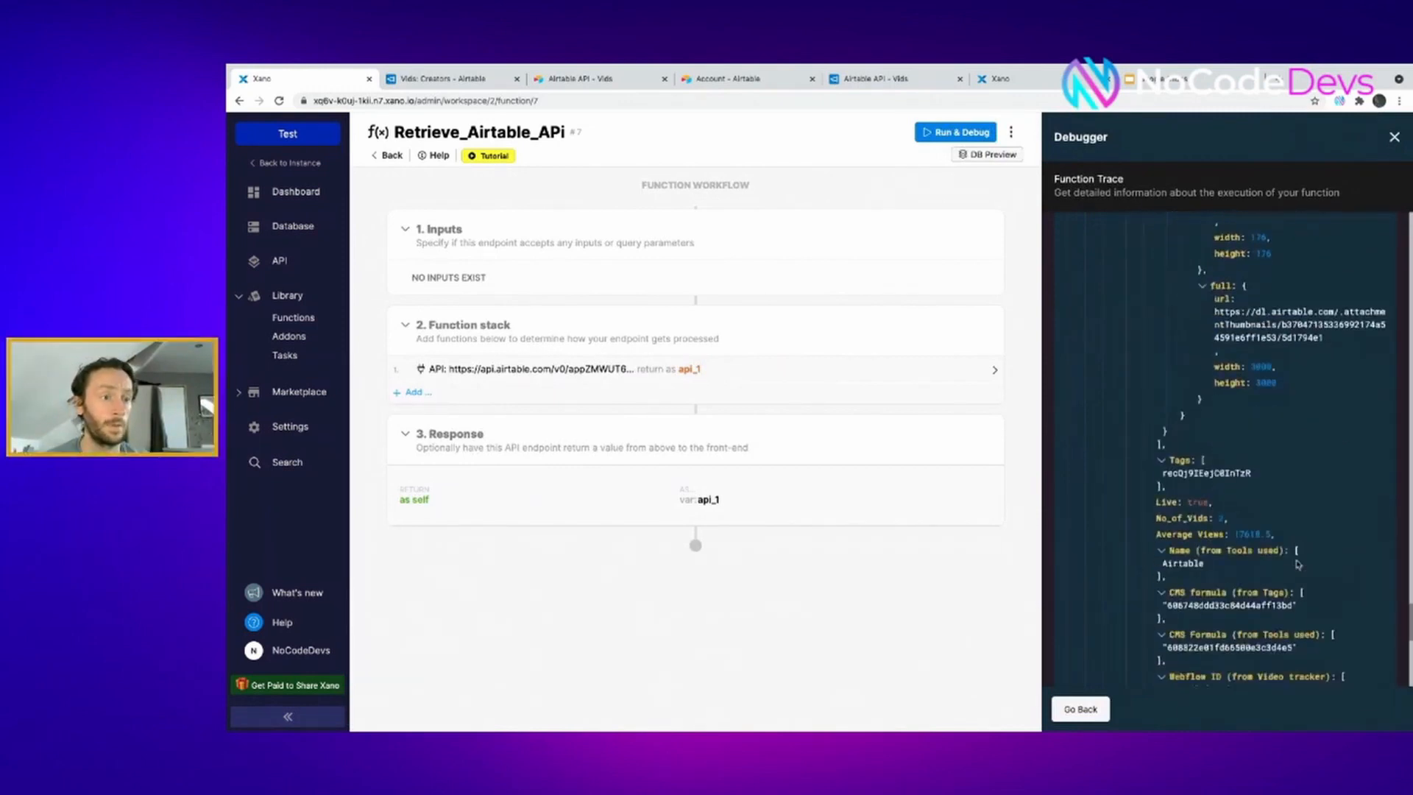
{"action": "scroll", "scroll_direction": "down", "scroll_amount": 3}
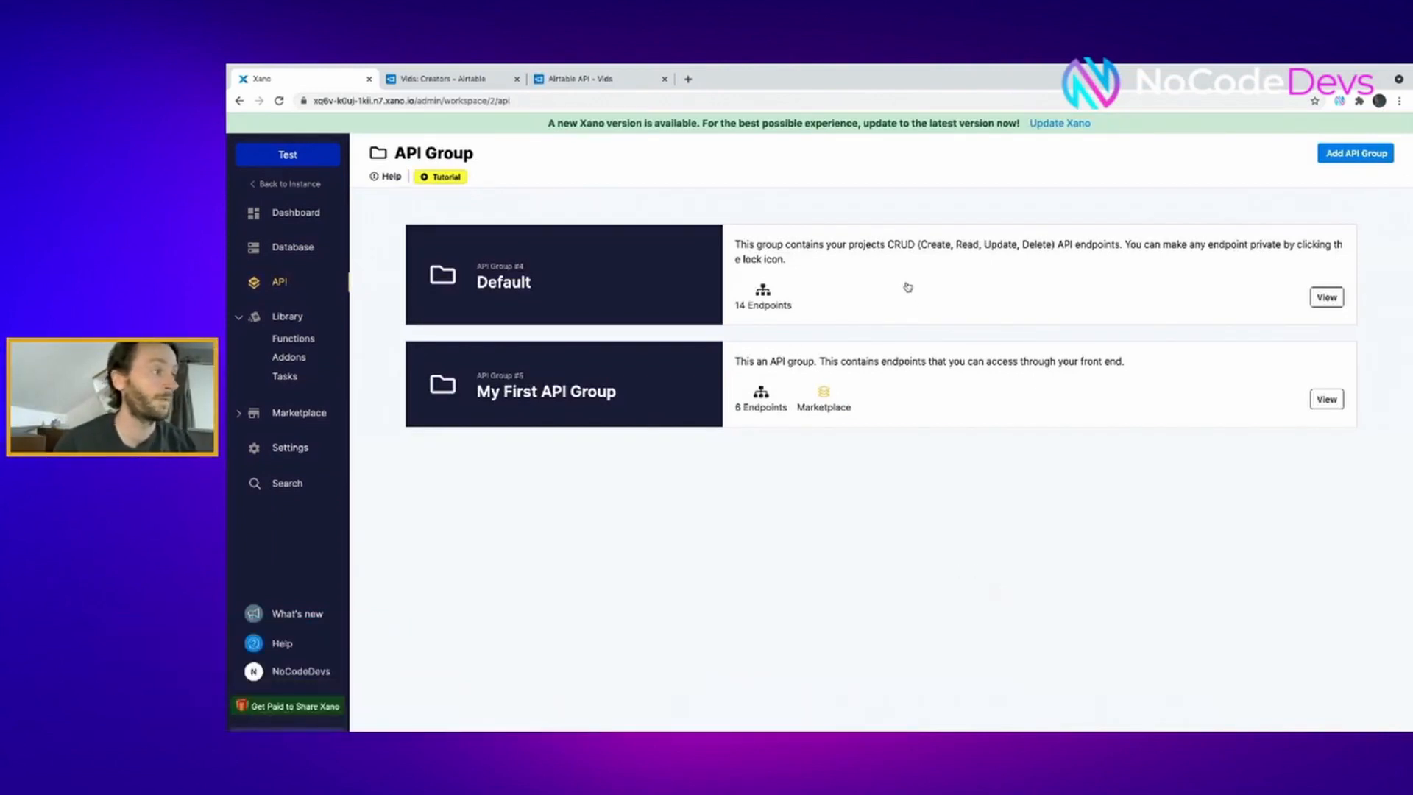
In the Default group, create a from-scratch endpoint named Retrieve_airtable_rec and save it
{"action": "left_click", "coordinate": [1325, 296]}
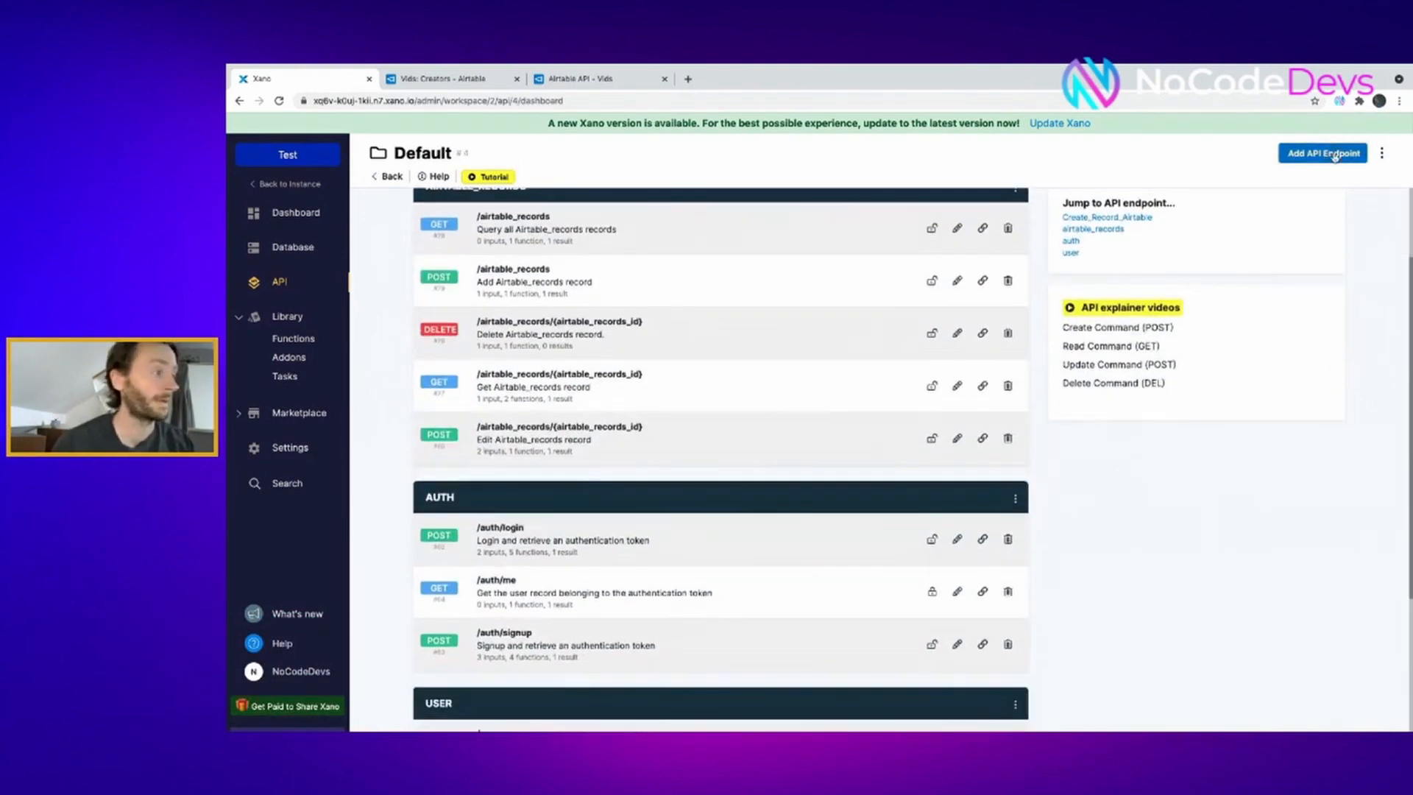
{"action": "left_click", "coordinate": [1322, 151]}
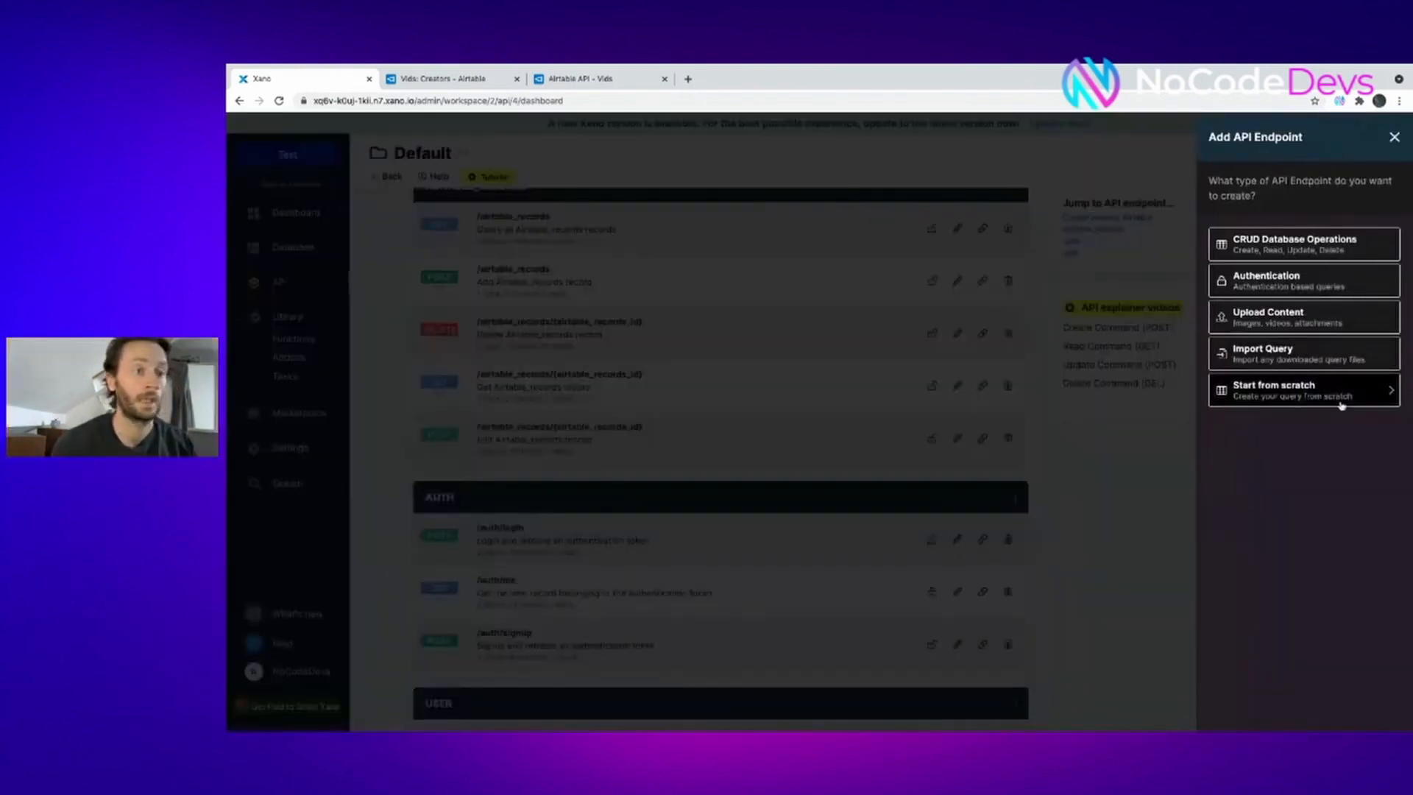
{"action": "left_click", "coordinate": [1302, 390]}
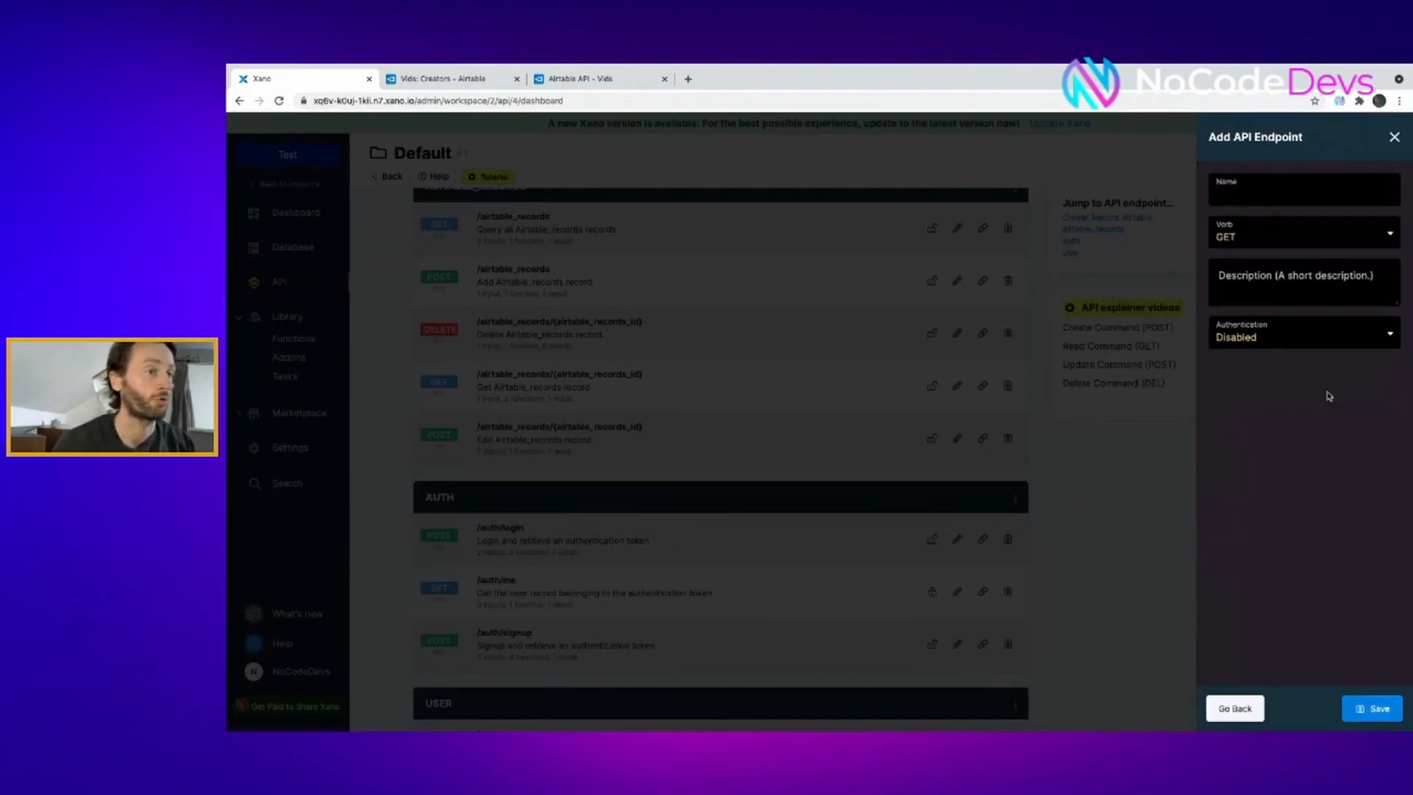
{"action": "type", "text": "Re"}
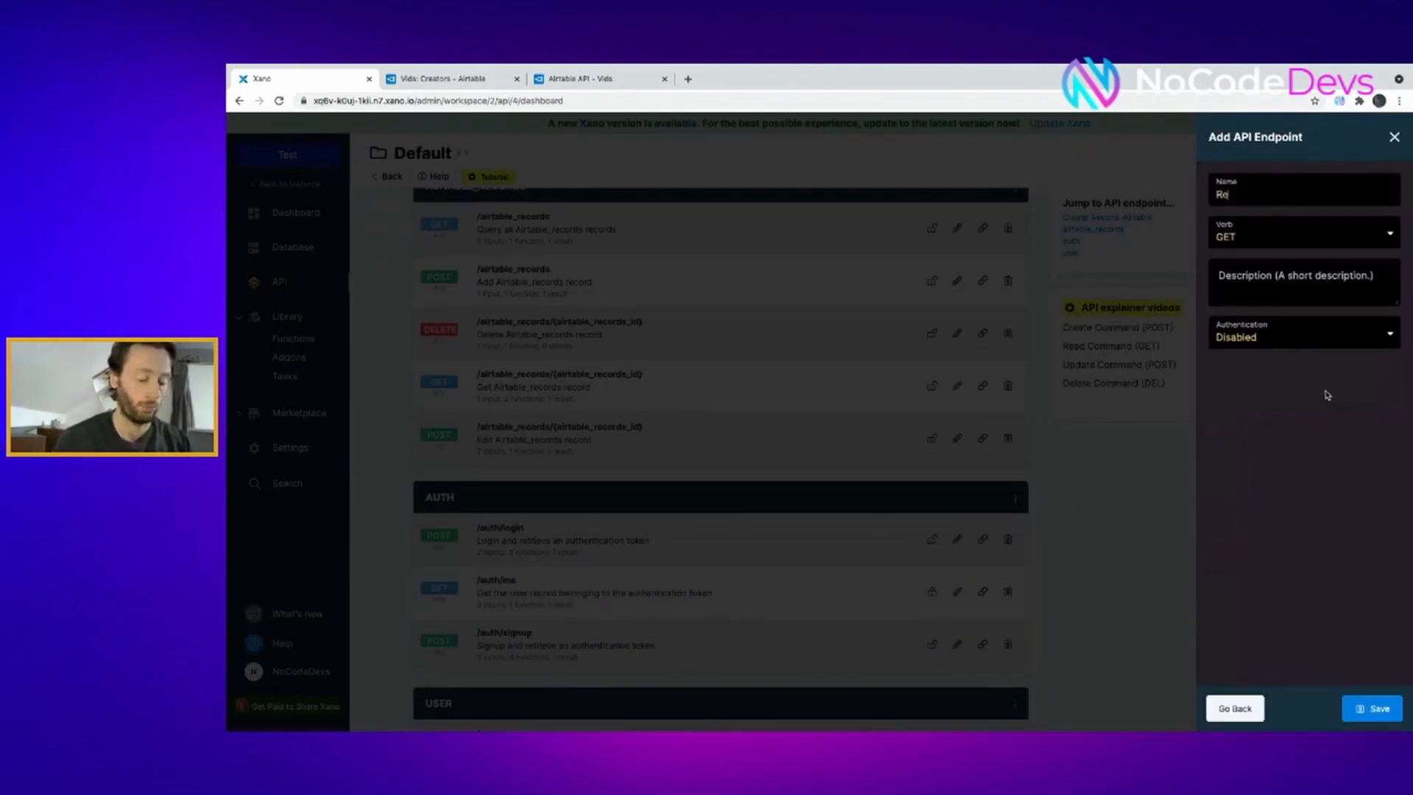
{"action": "type", "text": "Retrieve_airtable_rec"}
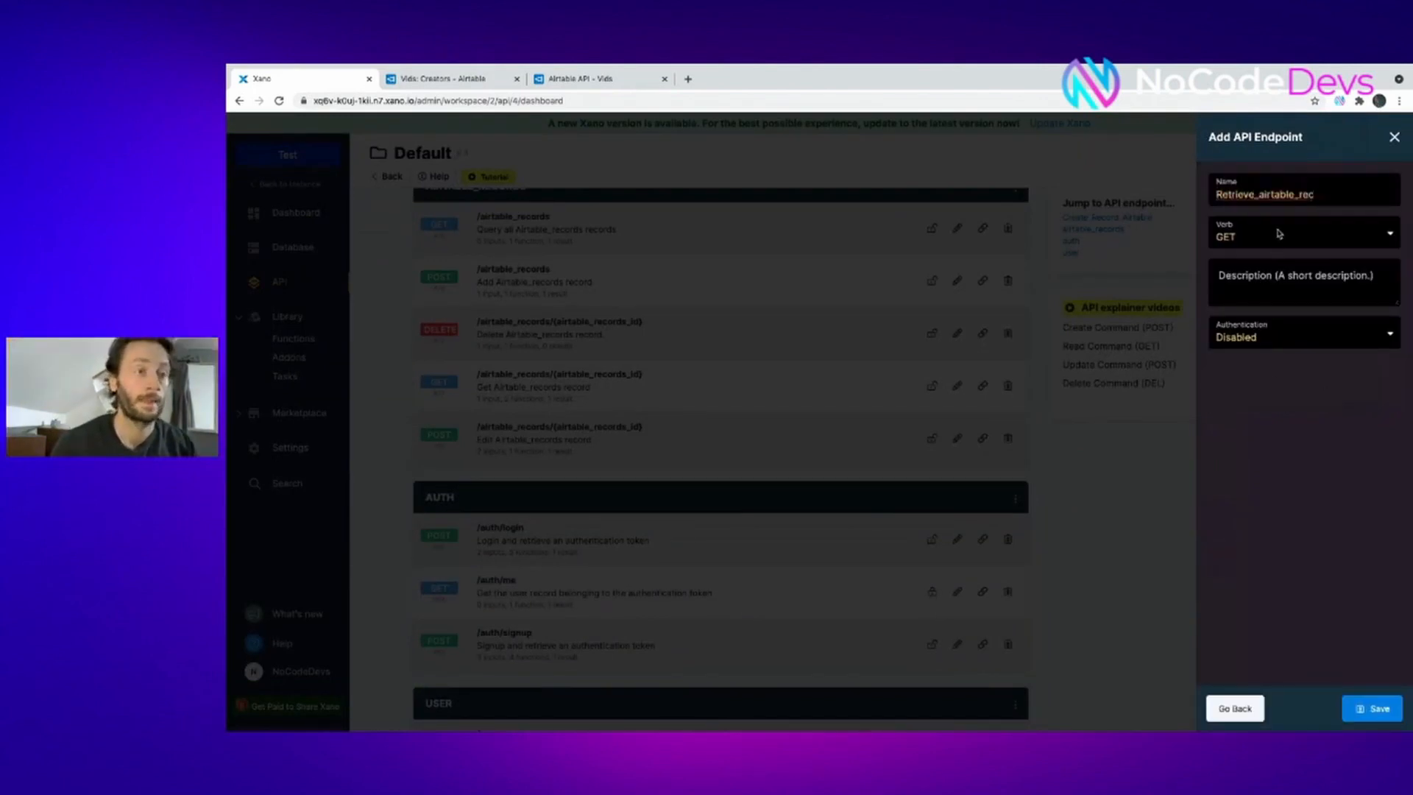
{"action": "left_click", "coordinate": [1373, 708]}
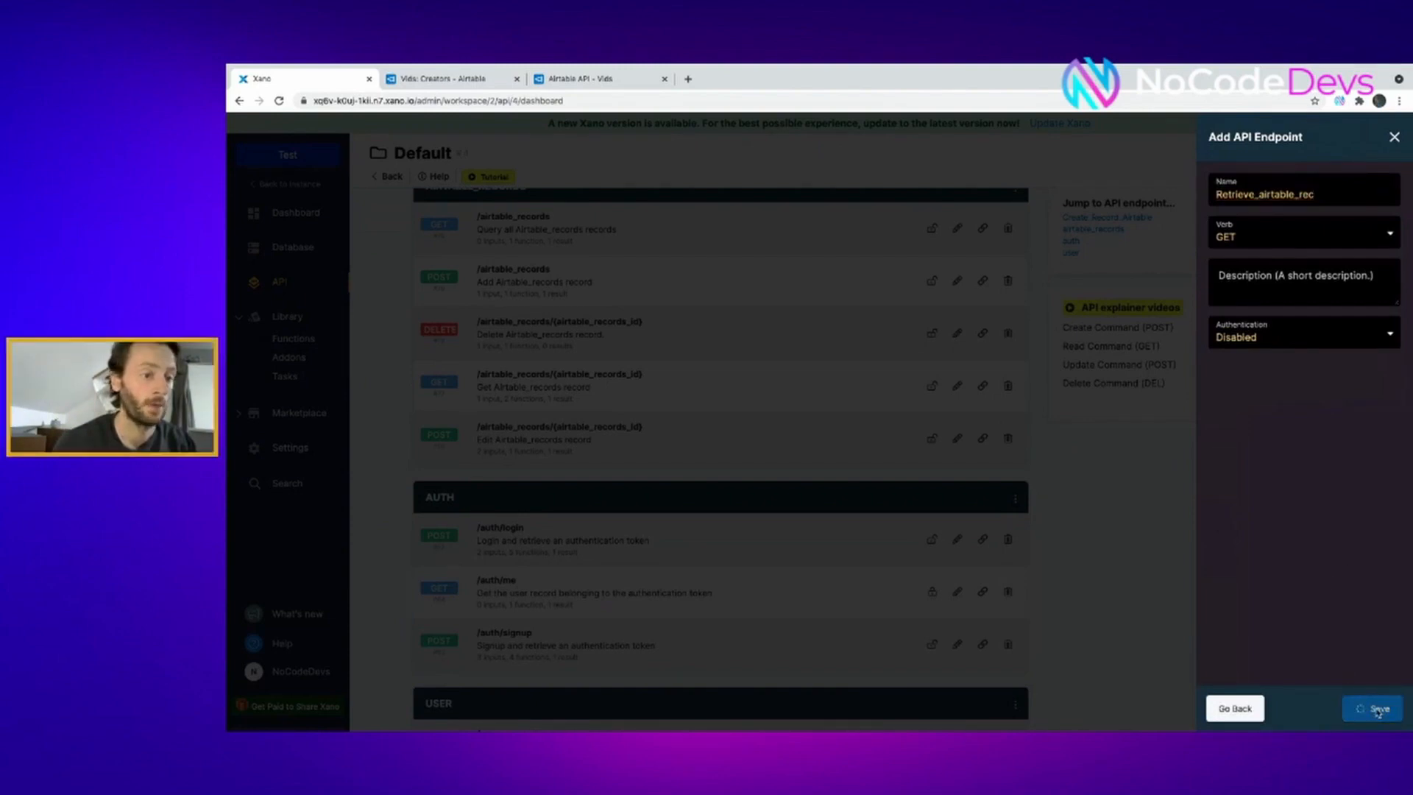
{"action": "left_click", "coordinate": [1373, 708]}
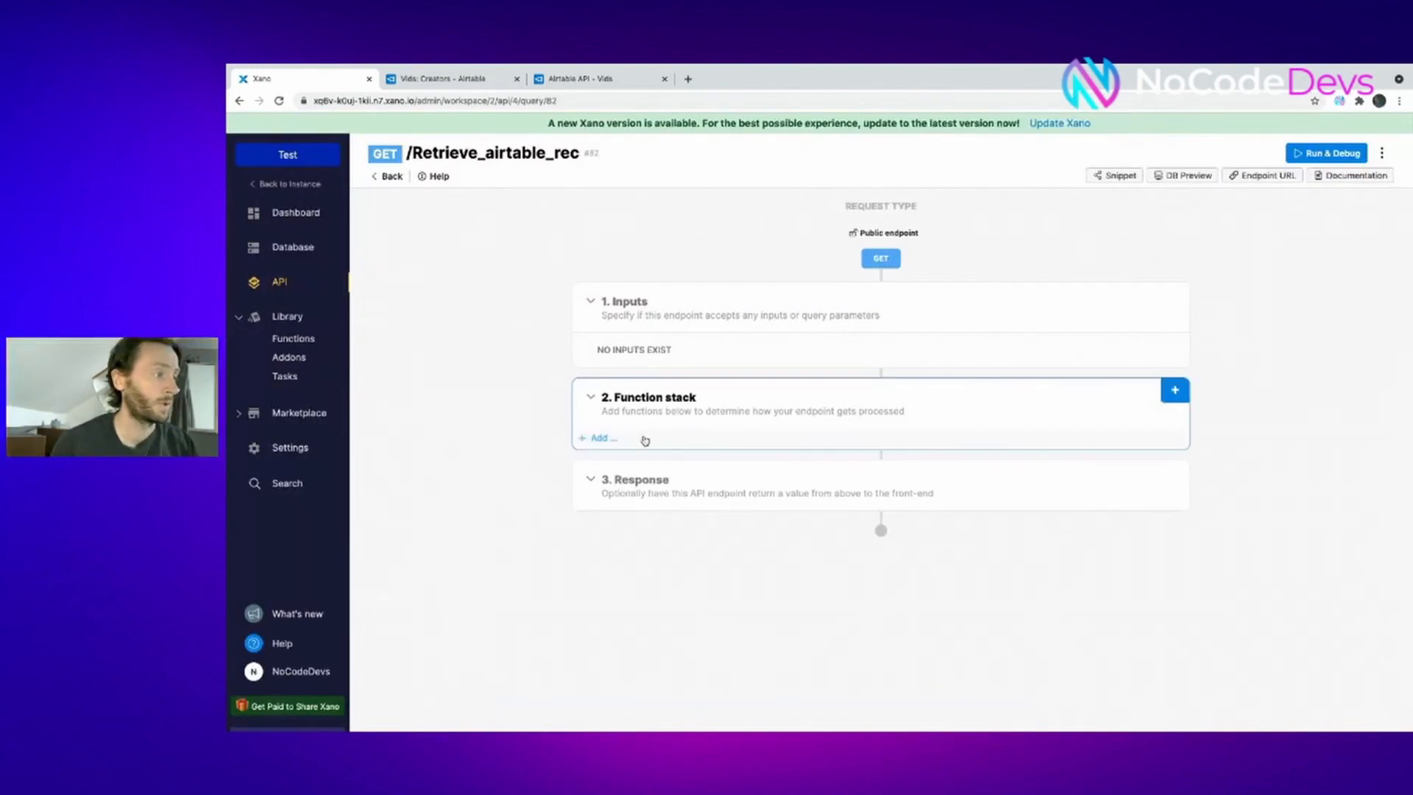
Add an External API Request to the endpoint and fetch the retrieve-a-record cURL from Airtable docs
{"action": "left_click", "coordinate": [1175, 389]}
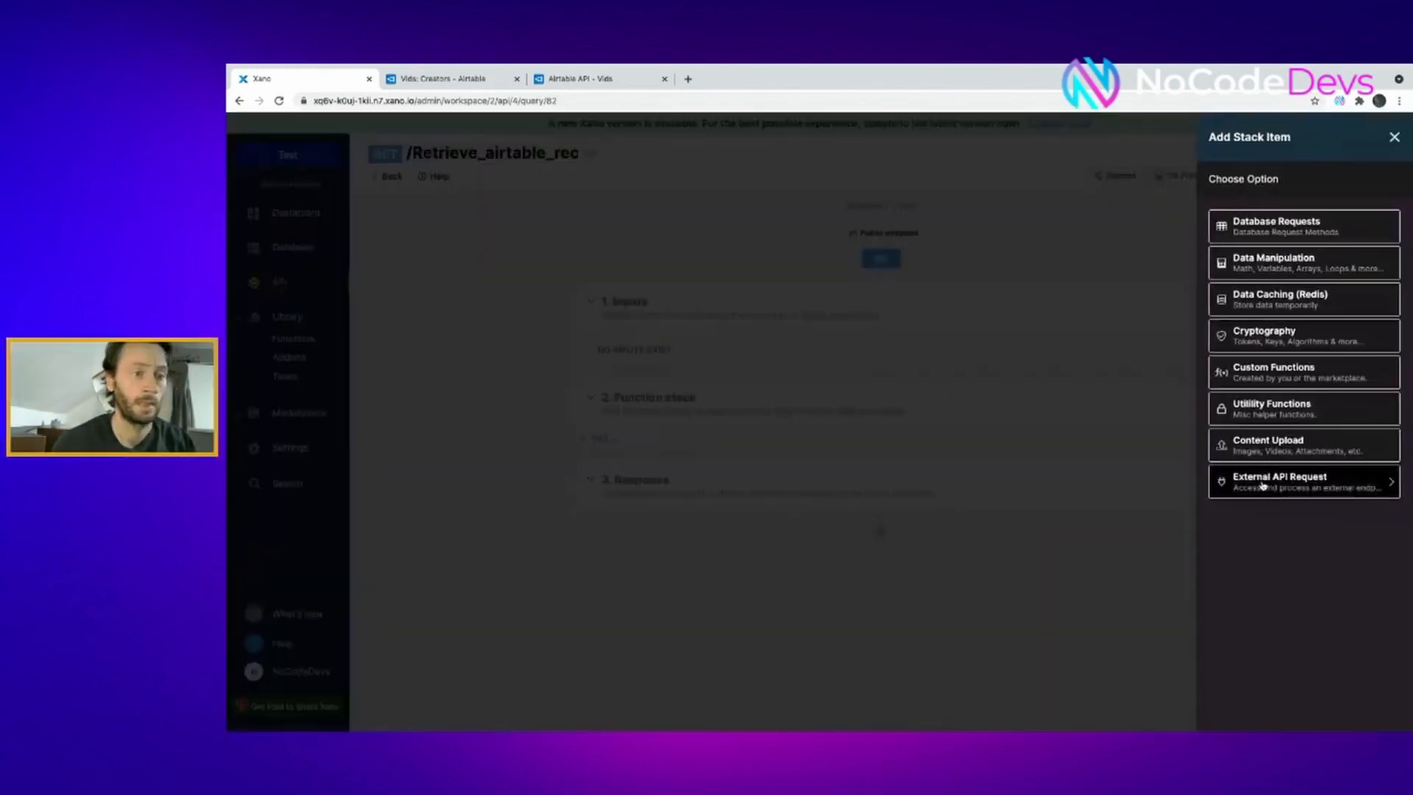
{"action": "left_click", "coordinate": [1277, 482]}
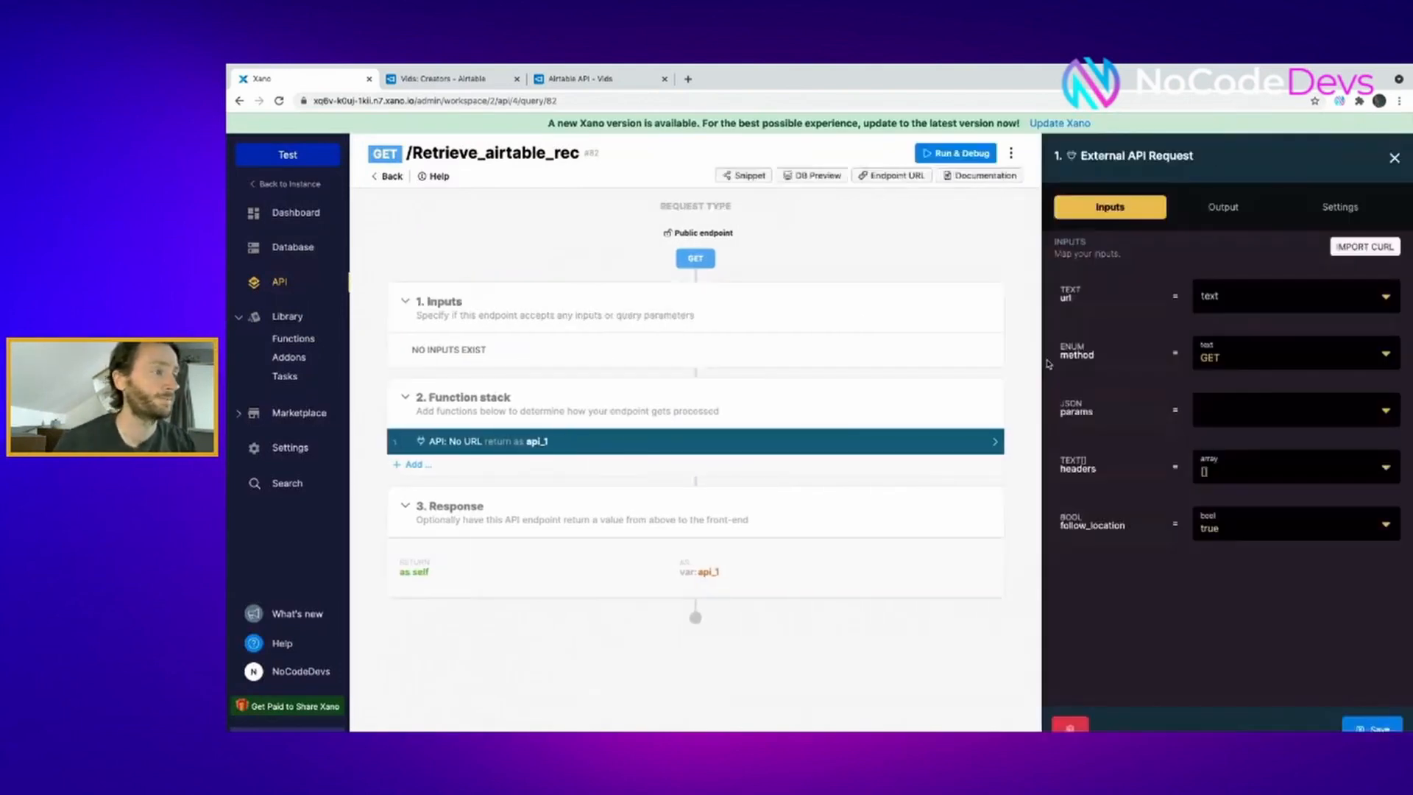
{"action": "left_click", "coordinate": [595, 78]}
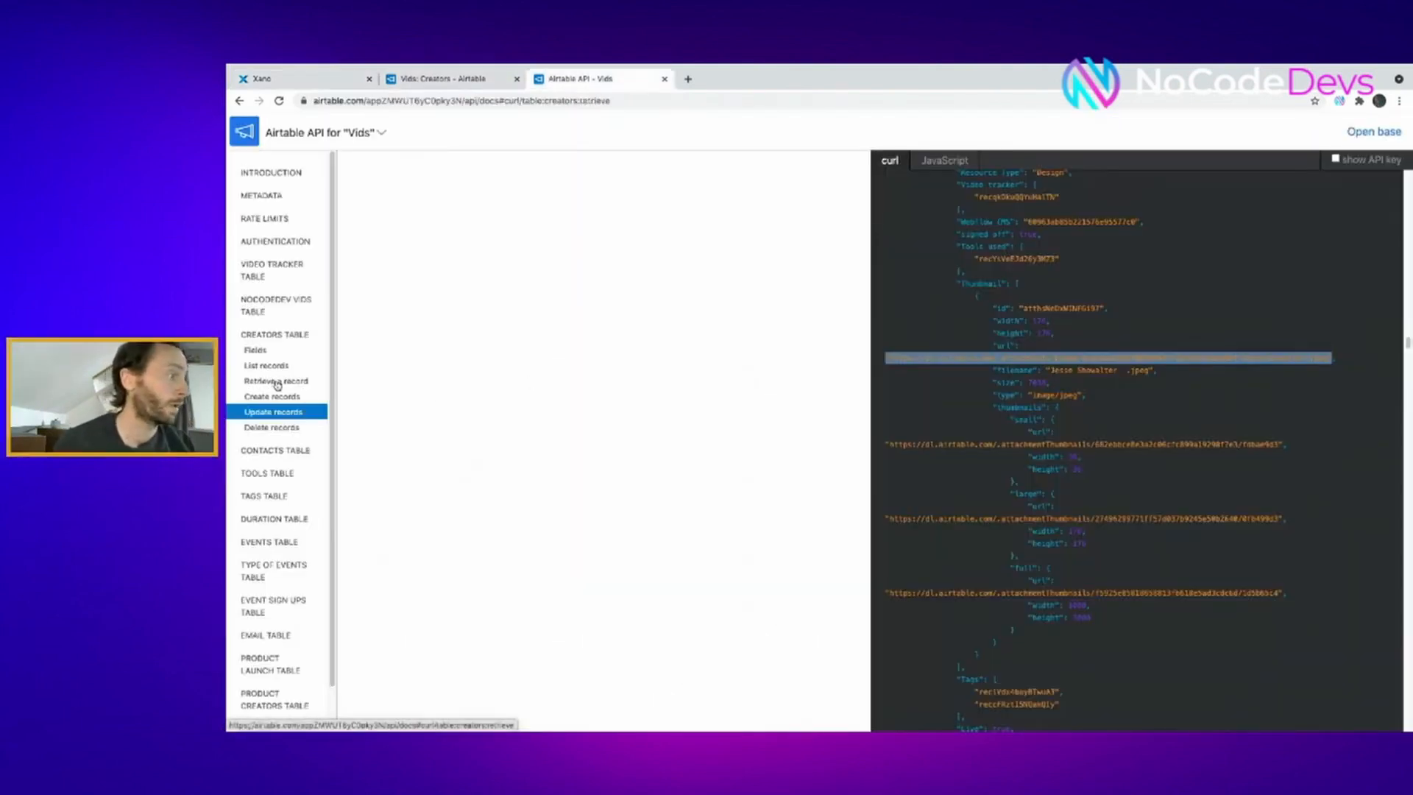
{"action": "left_click", "coordinate": [276, 379]}
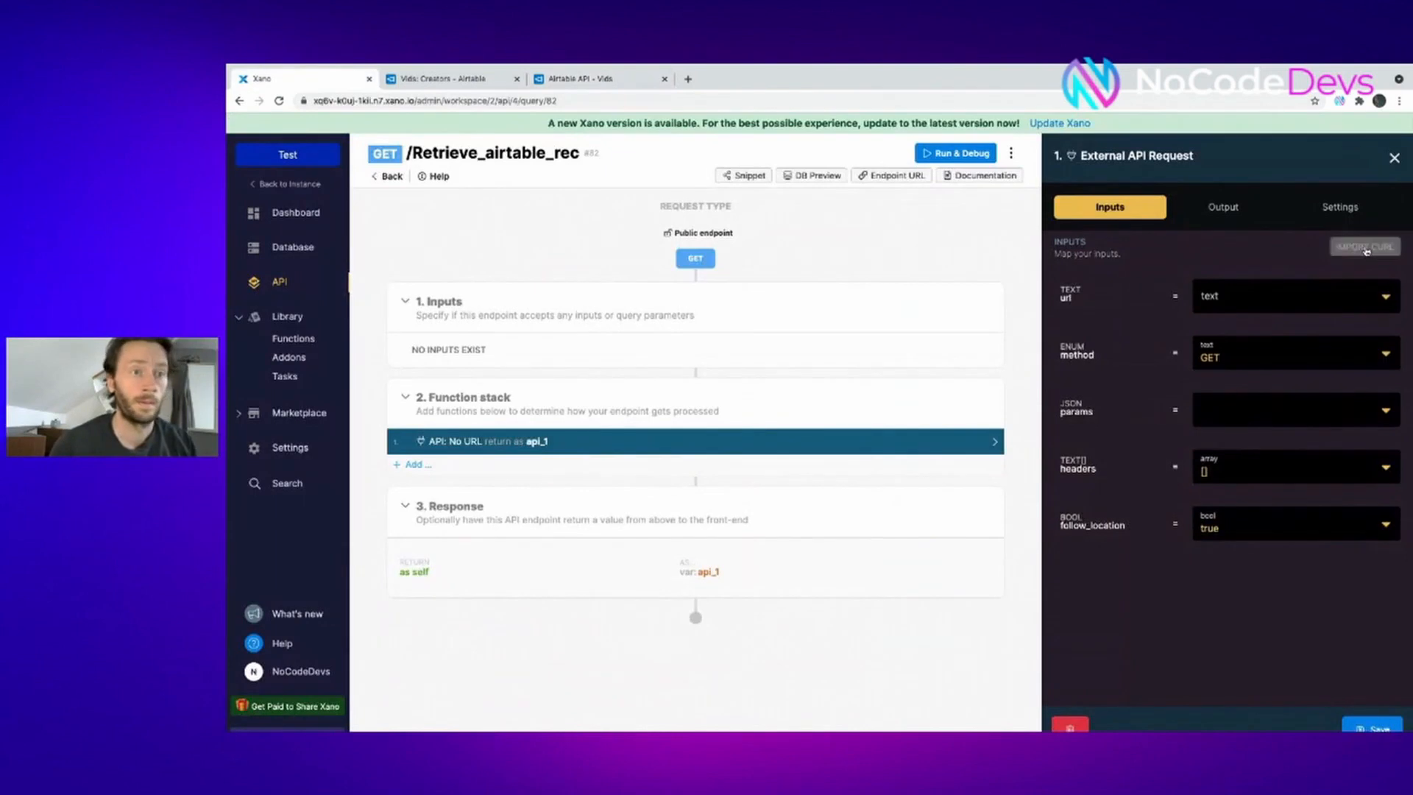
Import the pasted cURL, then inspect the Authorization header's filter
{"action": "left_click", "coordinate": [1363, 246]}
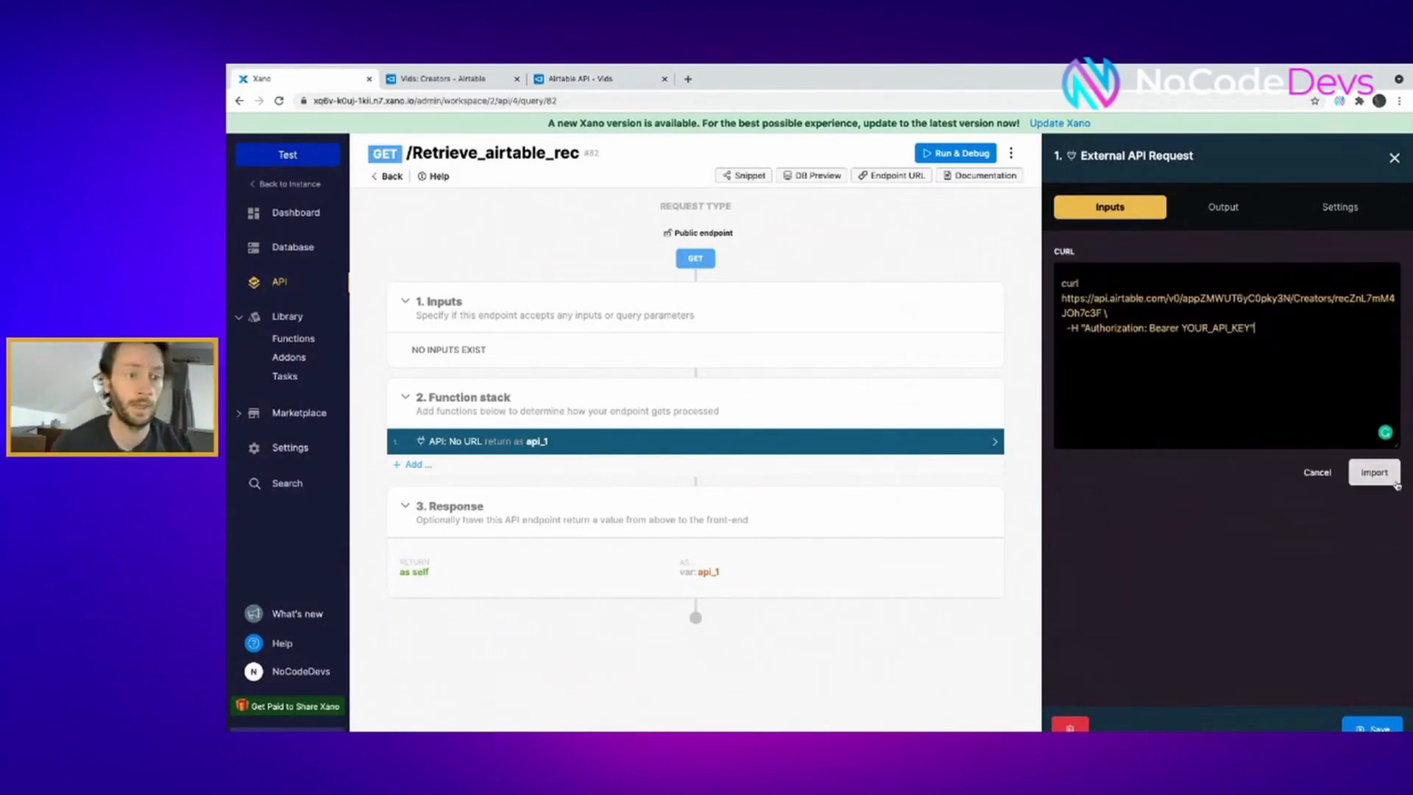
{"action": "left_click", "coordinate": [1373, 471]}
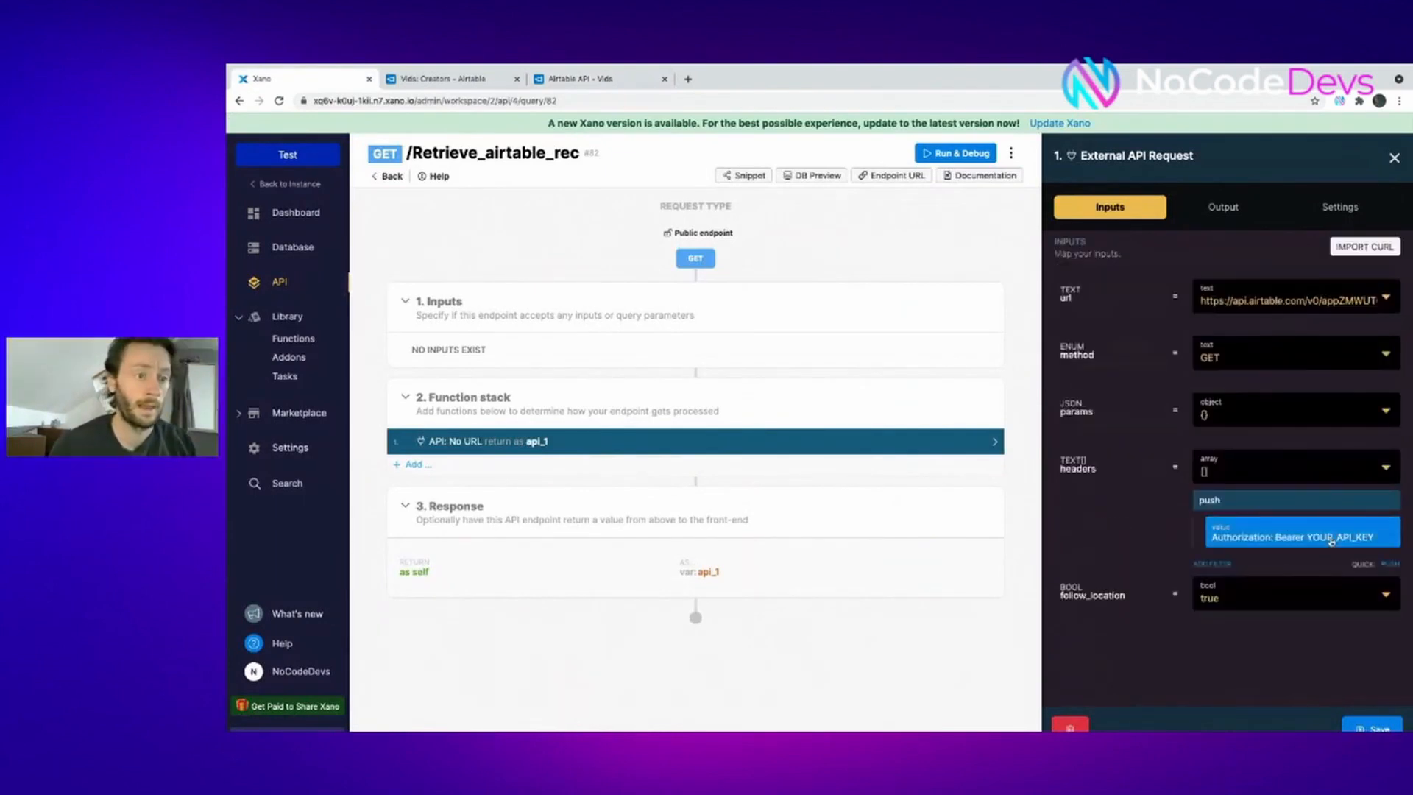
{"action": "left_click", "coordinate": [1207, 499]}
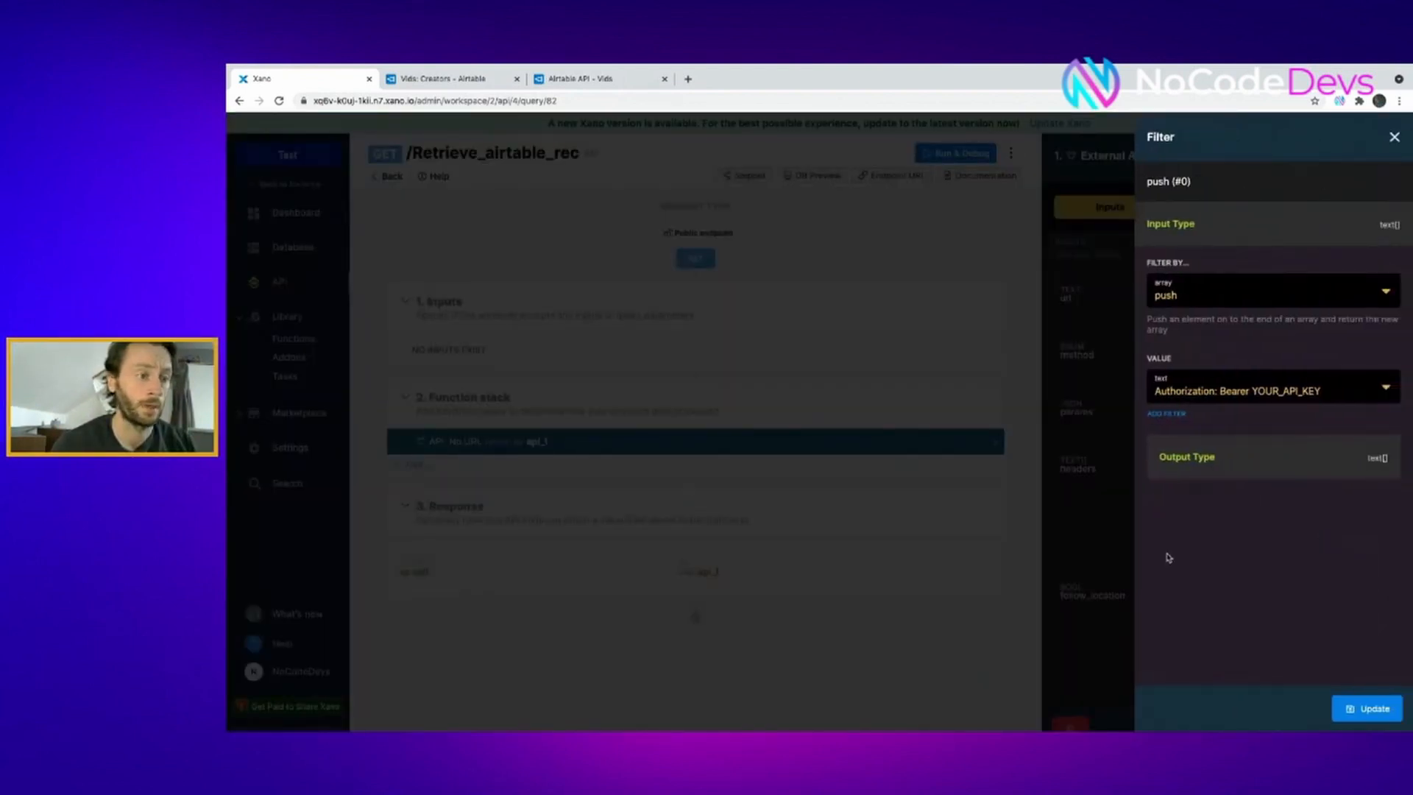
{"action": "left_click", "coordinate": [1395, 136]}
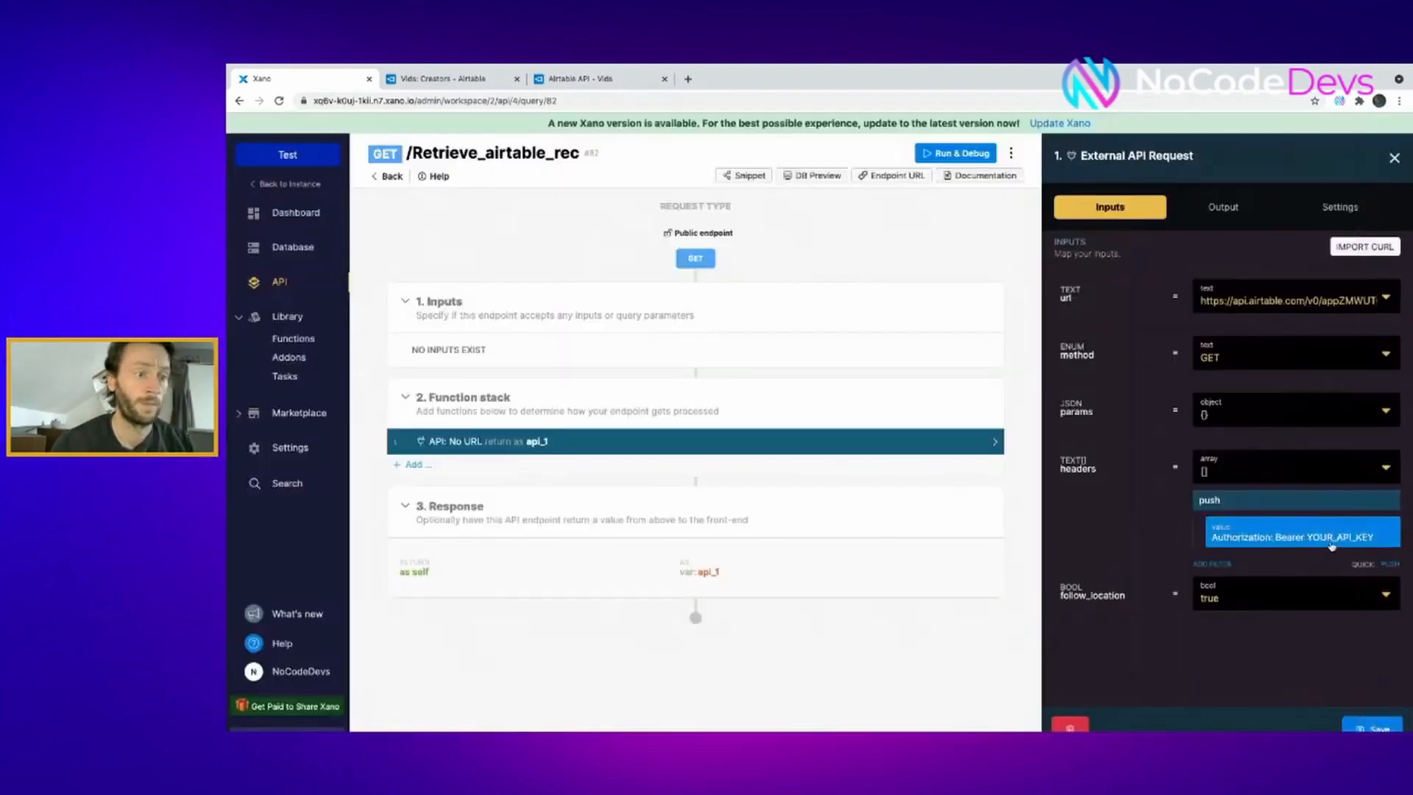
{"action": "left_click", "coordinate": [1295, 535]}
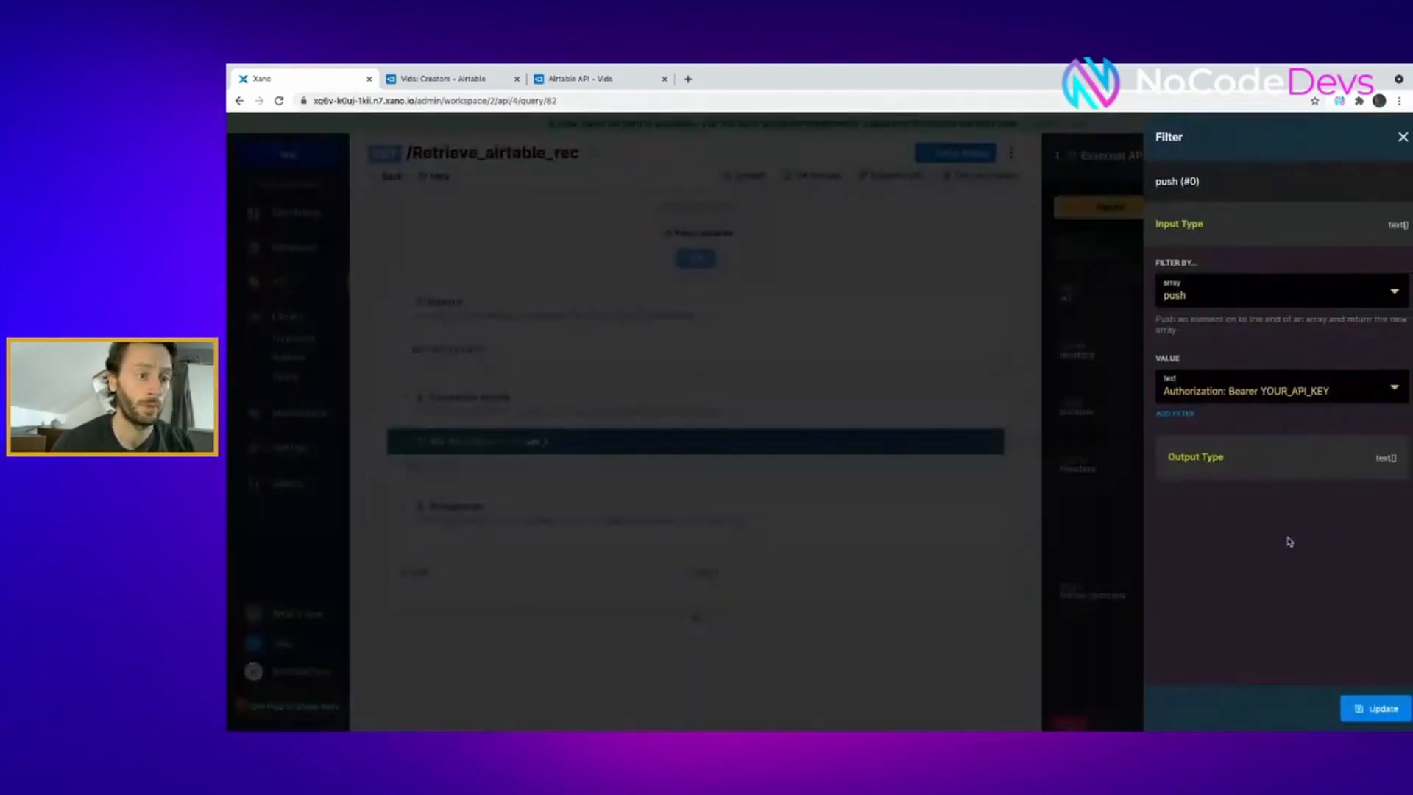
Format the Authorization header as '%s' via sprintf with the Airtable_API environment variable as argument
{"action": "left_click", "coordinate": [1261, 390]}
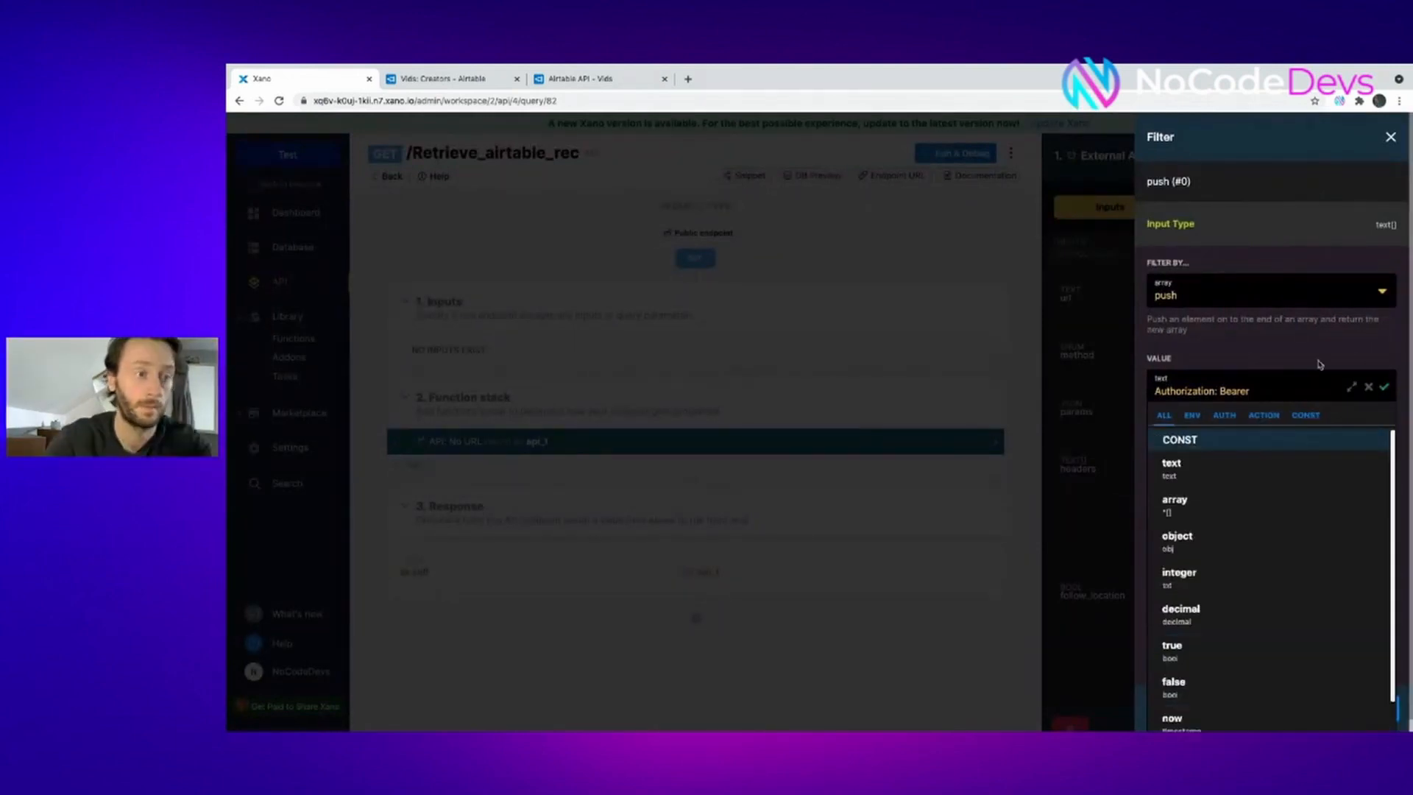
{"action": "type", "text": "%s"}
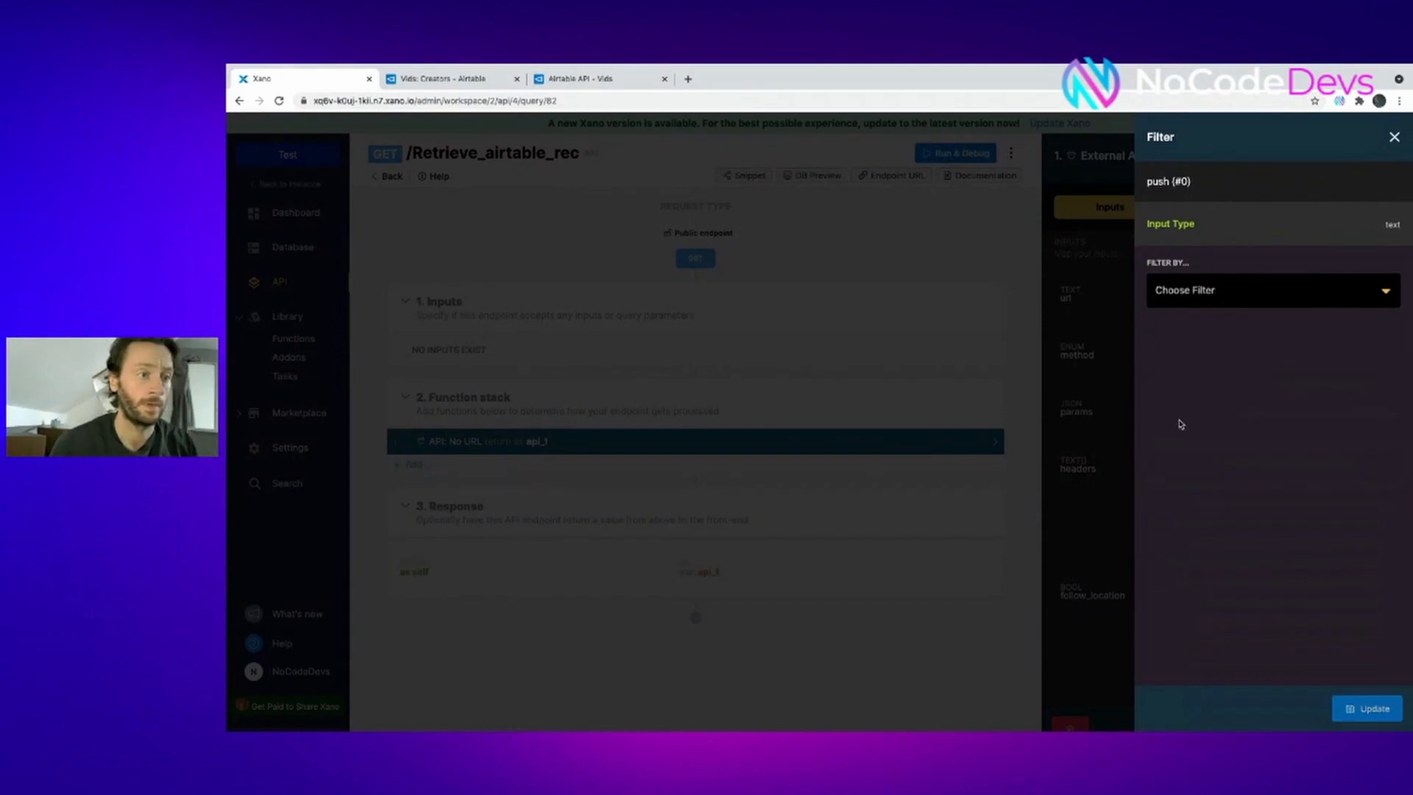
{"action": "type", "text": "sp"}
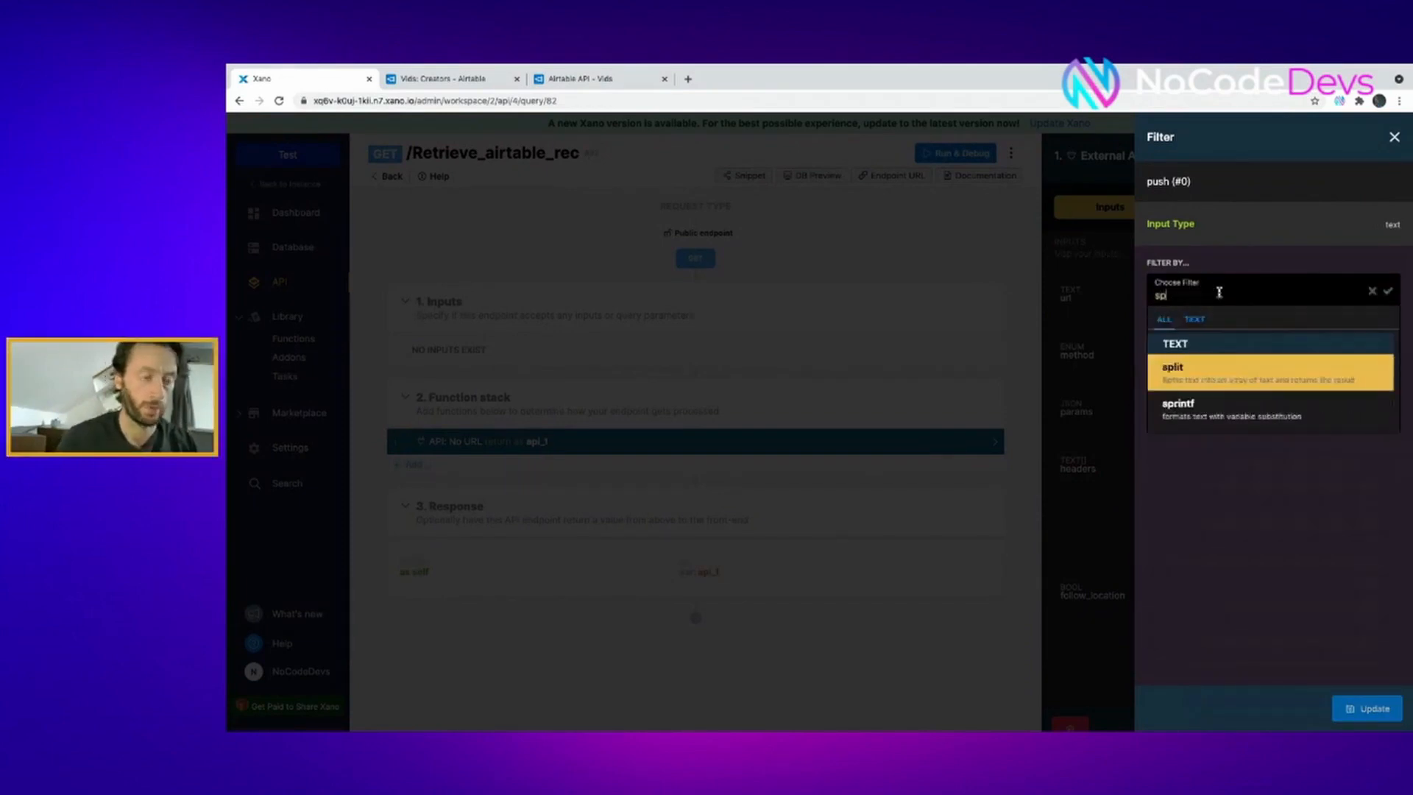
{"action": "left_click", "coordinate": [1179, 410]}
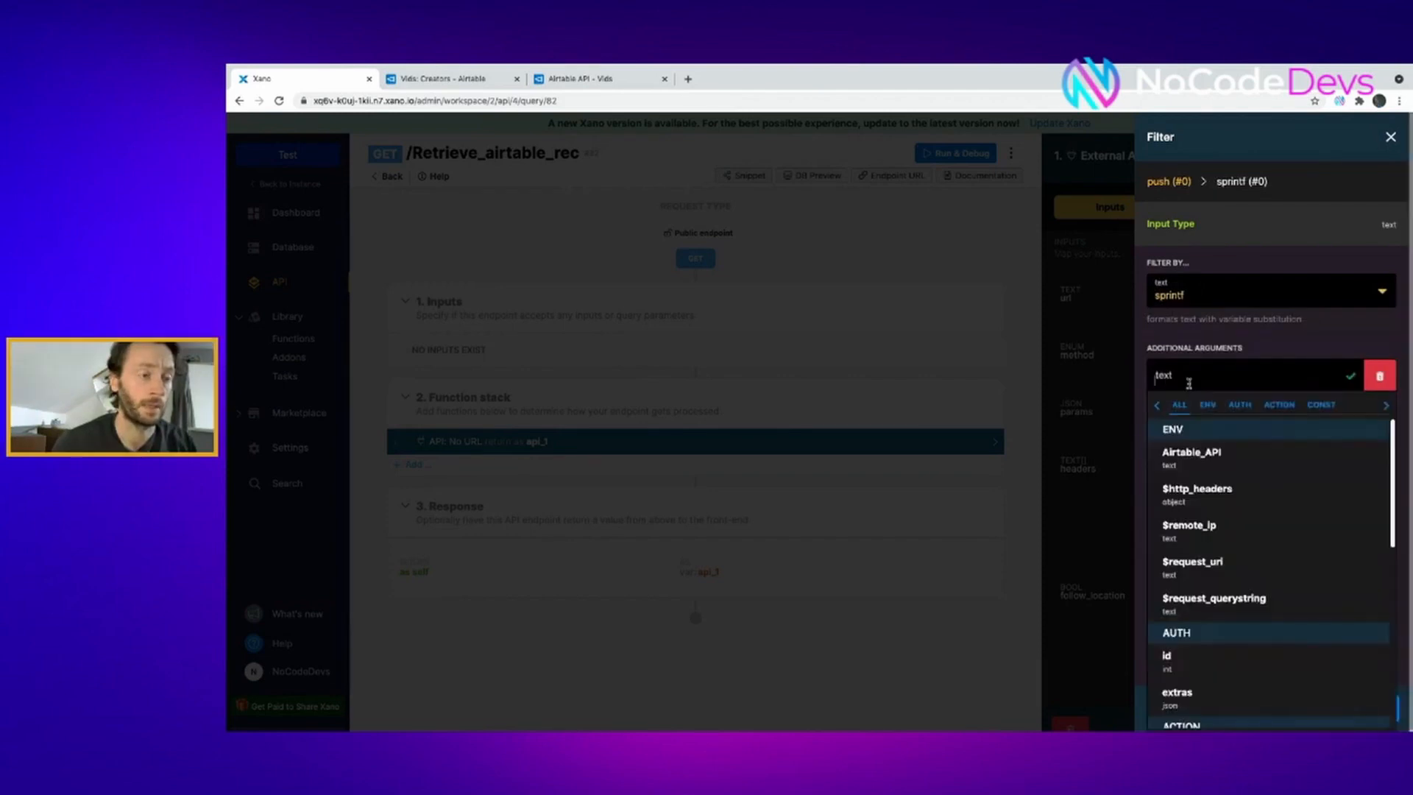
{"action": "left_click", "coordinate": [1190, 452]}
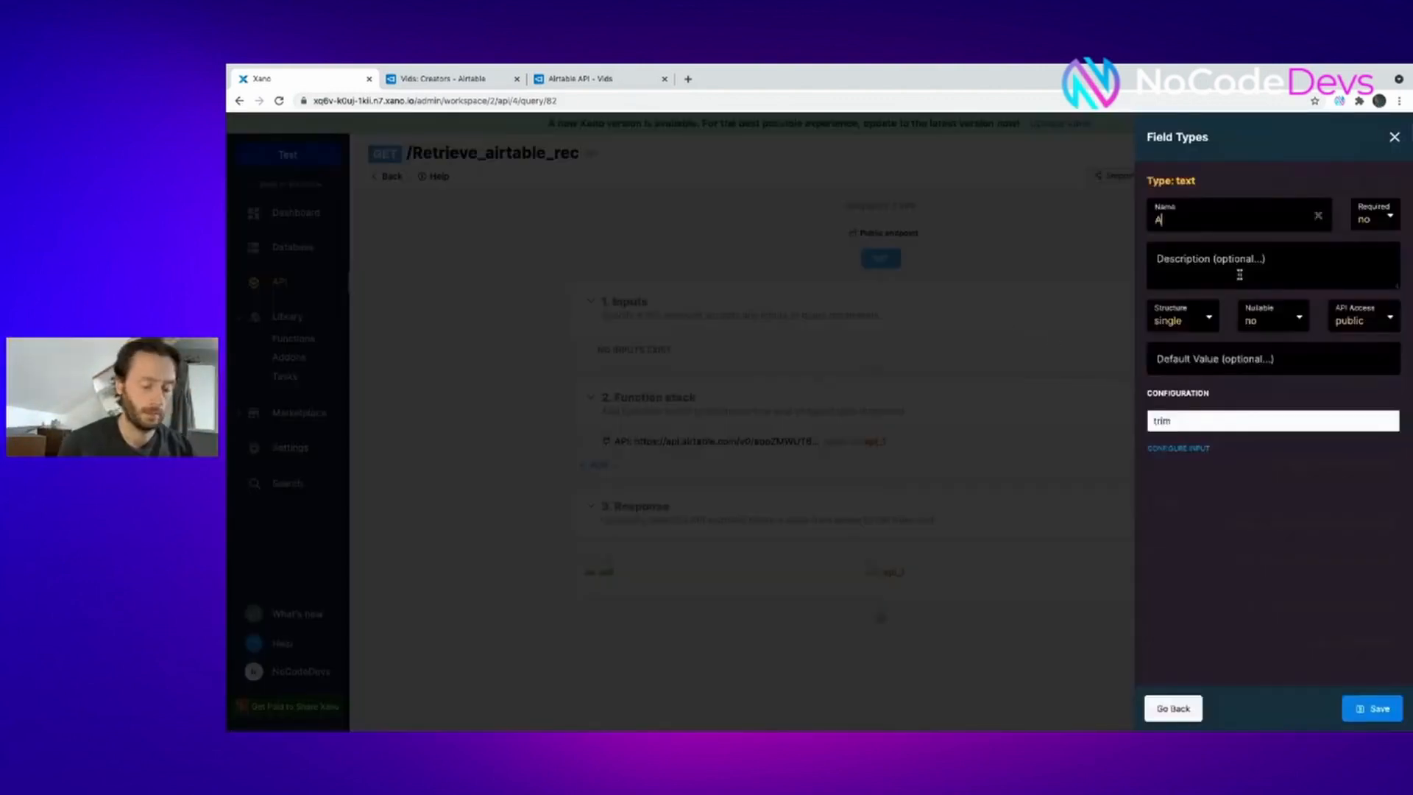
Name the new text input Airtable_record and switch to the Airtable Creators table
{"action": "type", "text": "irtable_record"}
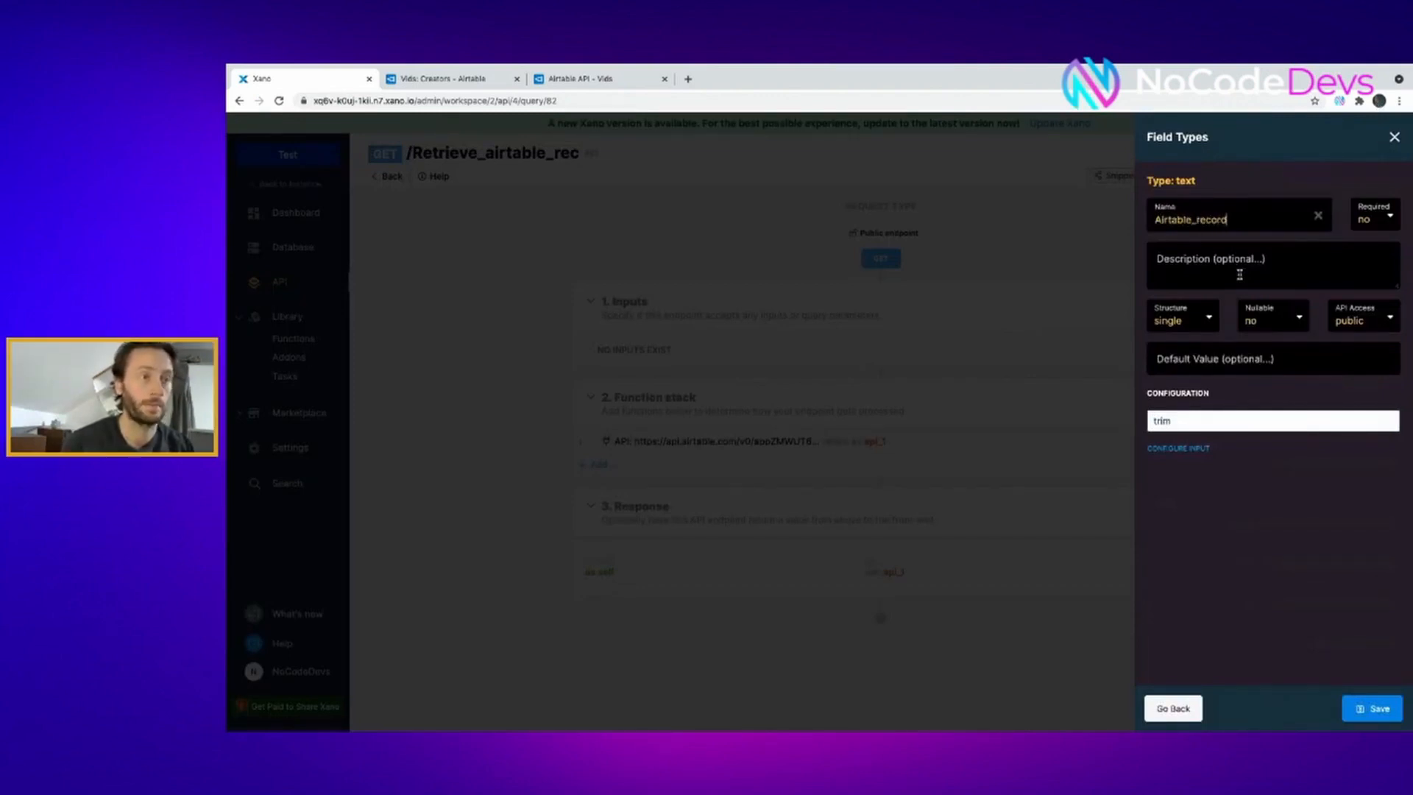
{"action": "left_click", "coordinate": [447, 78]}
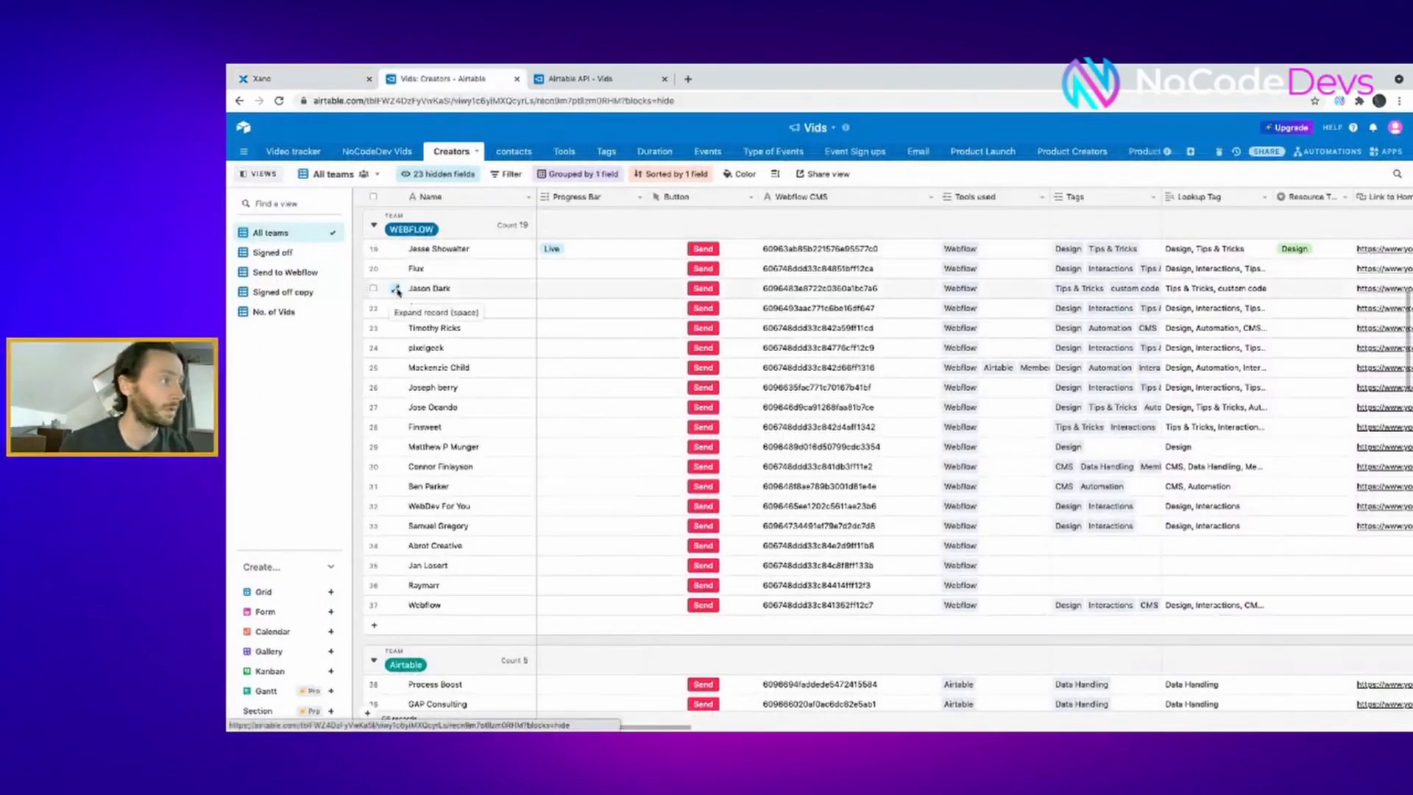
{"action": "left_click", "coordinate": [396, 288]}
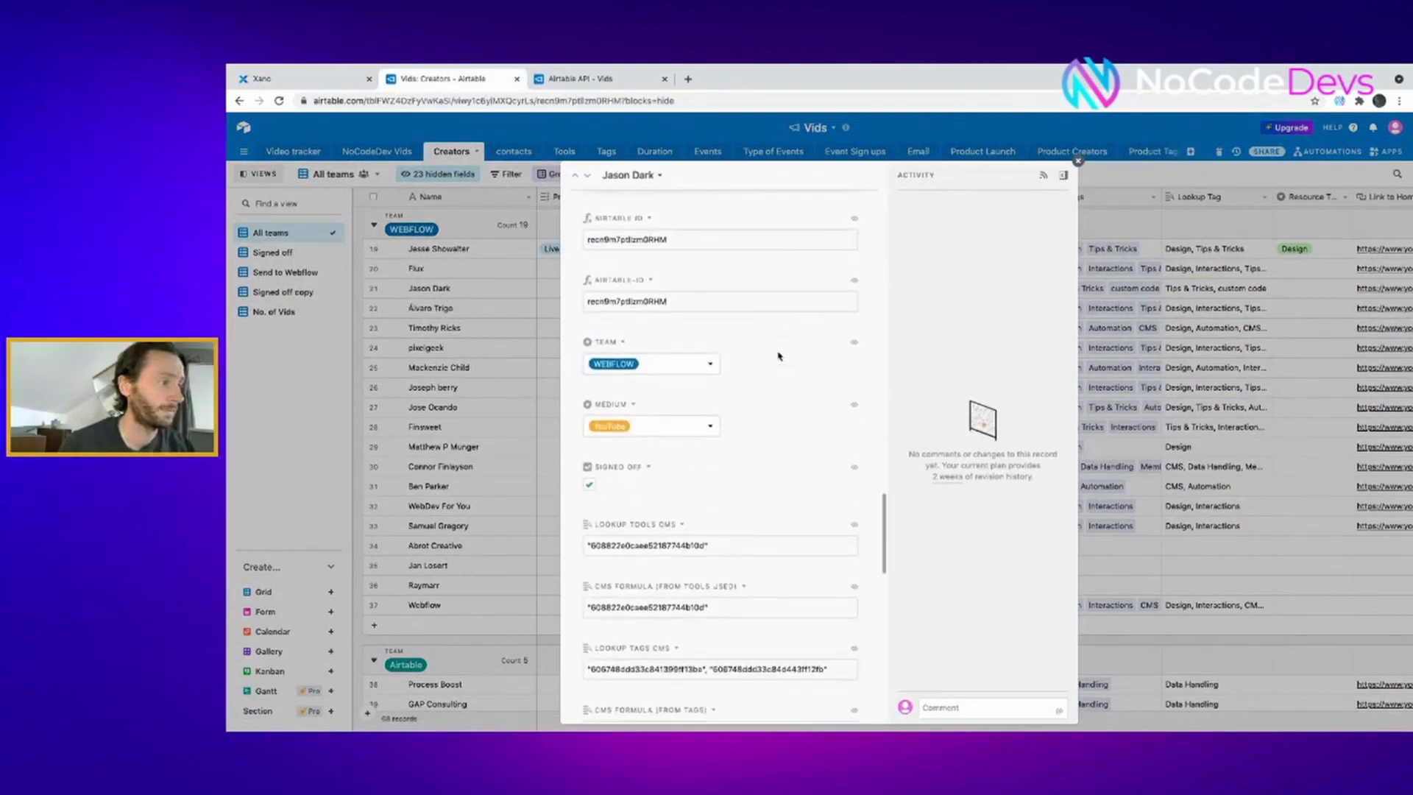
{"action": "left_click", "coordinate": [718, 239]}
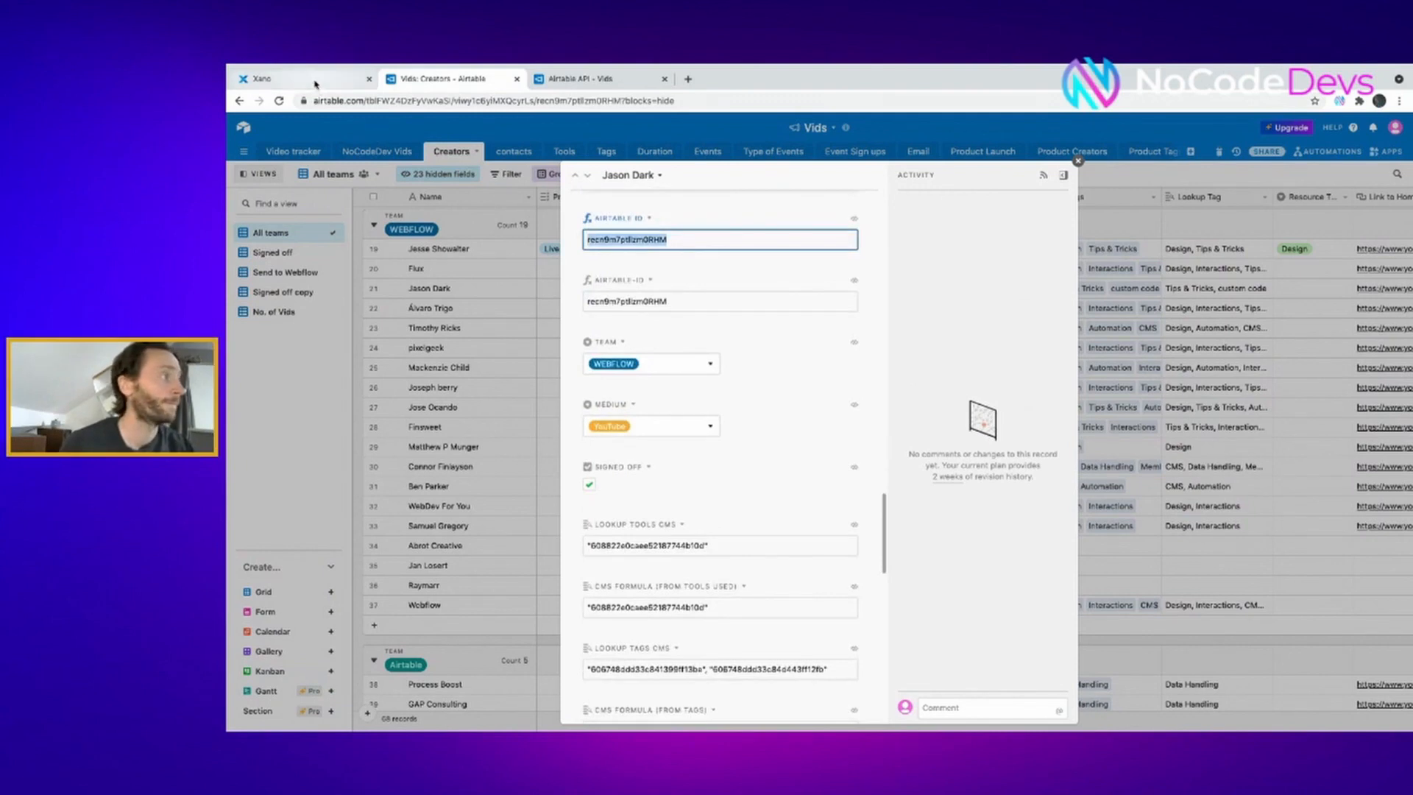
{"action": "left_click", "coordinate": [262, 78]}
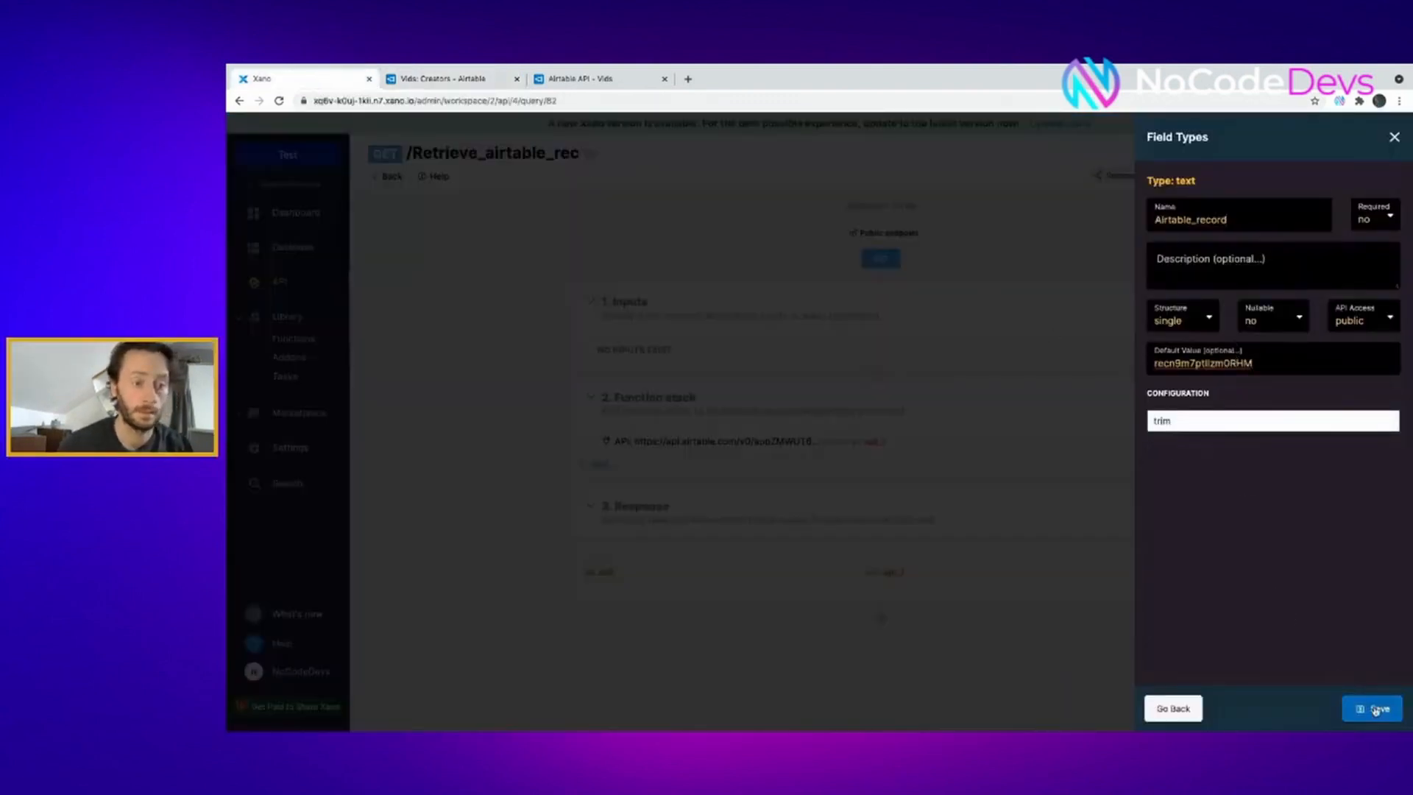
Save the Airtable_record input with the copied record ID as its default value
{"action": "left_click", "coordinate": [1379, 708]}
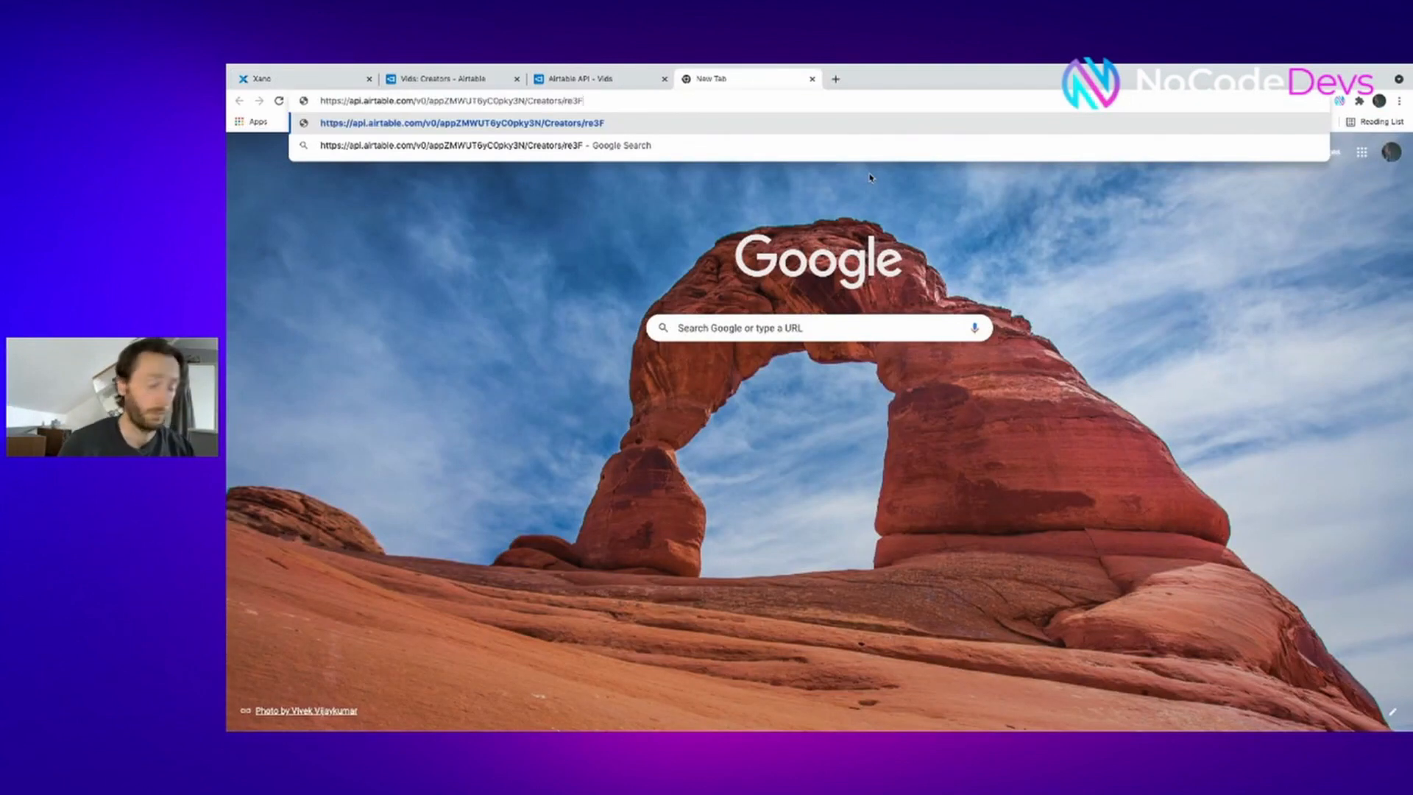
Trim the browser address to the /Creators/ base URL and return to the Xano tab
{"action": "right_click", "coordinate": [450, 100]}
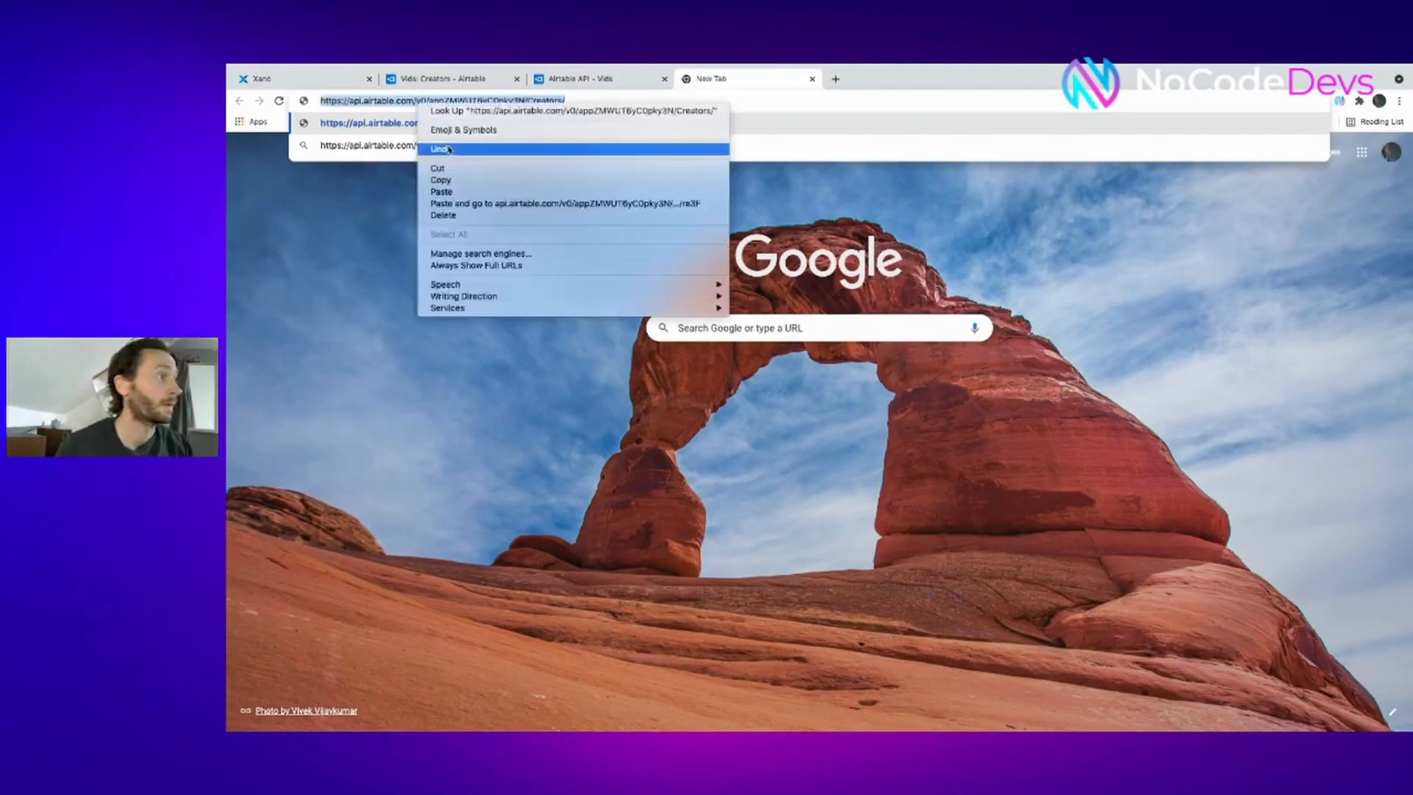
{"action": "left_click", "coordinate": [297, 78]}
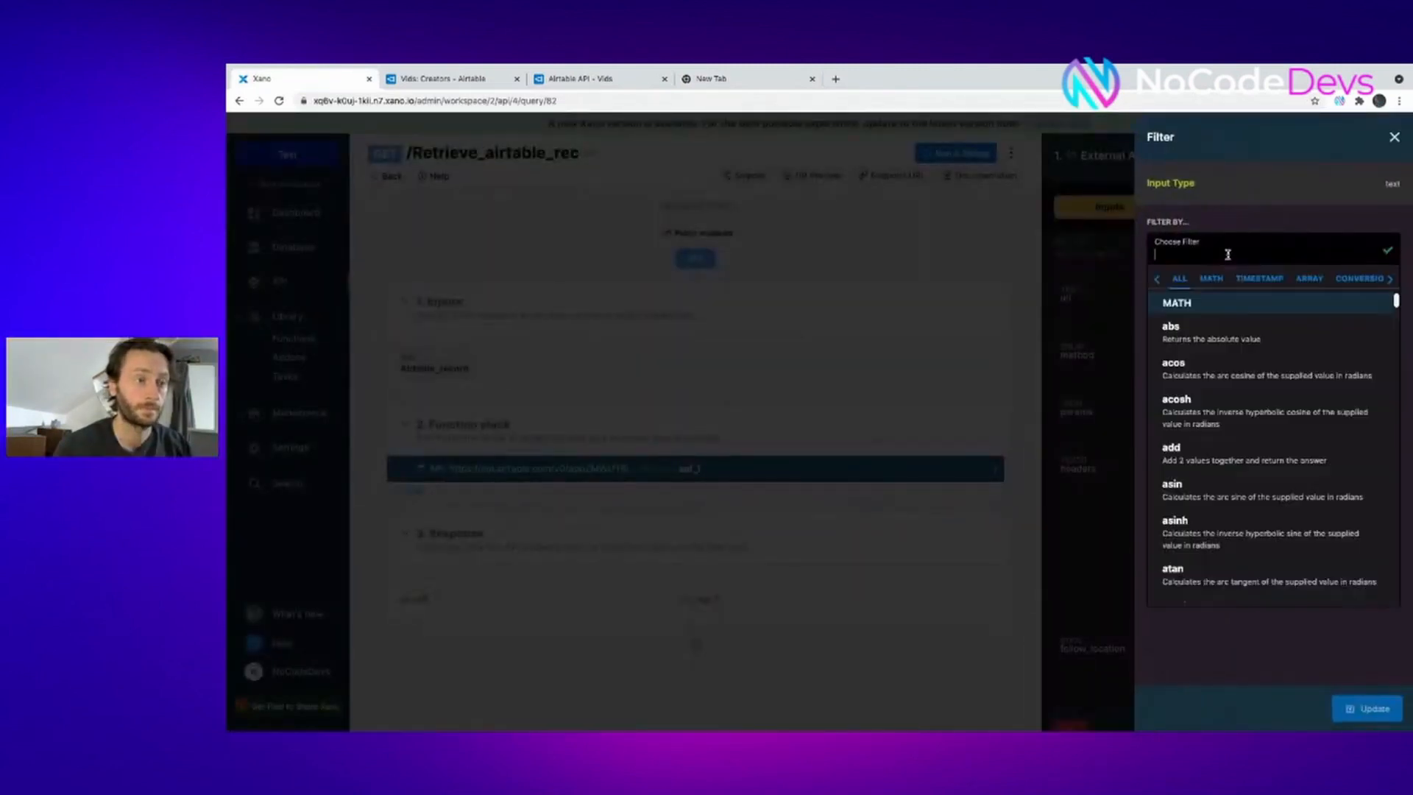
Concatenate the request URL with the Airtable_record input using a concat filter
{"action": "type", "text": "concat"}
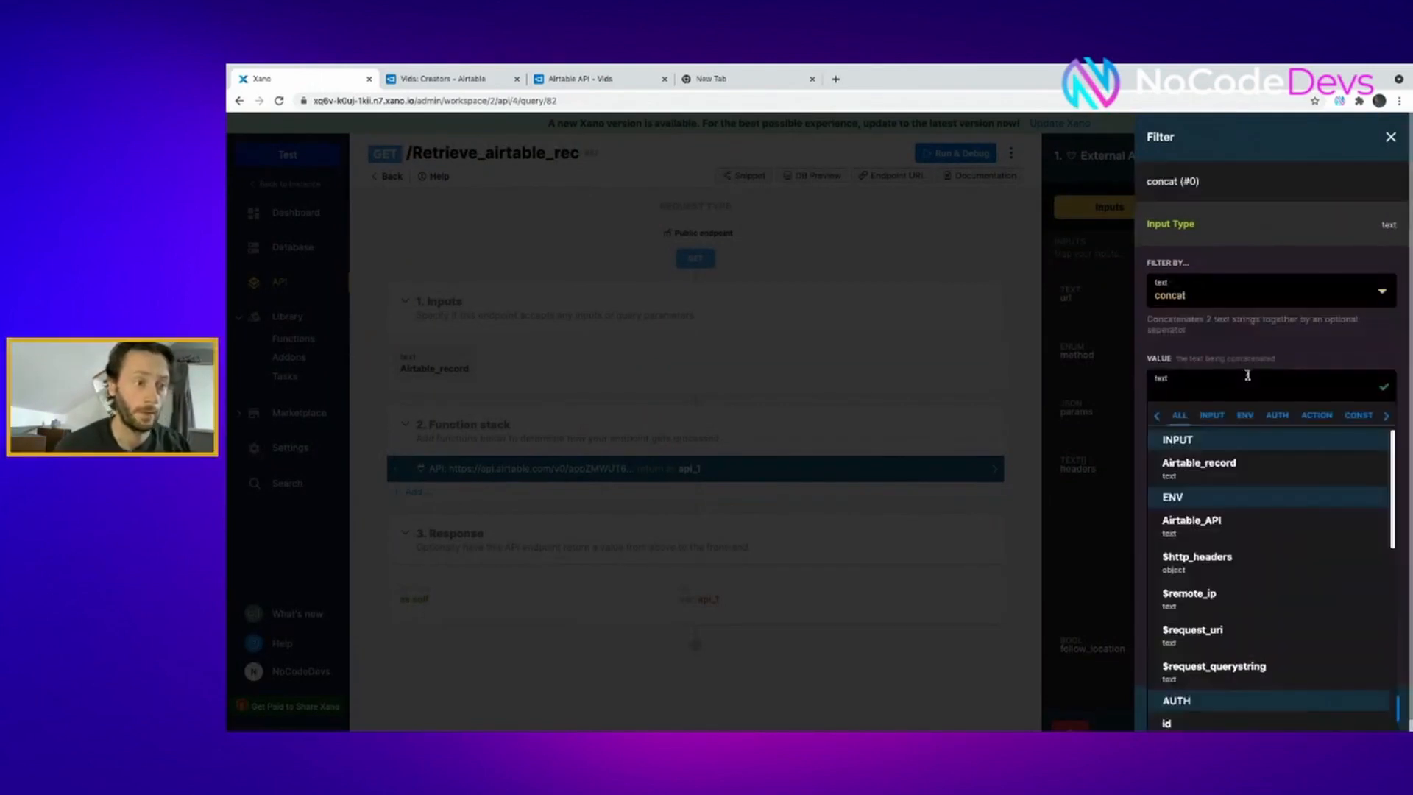
{"action": "left_click", "coordinate": [1211, 405]}
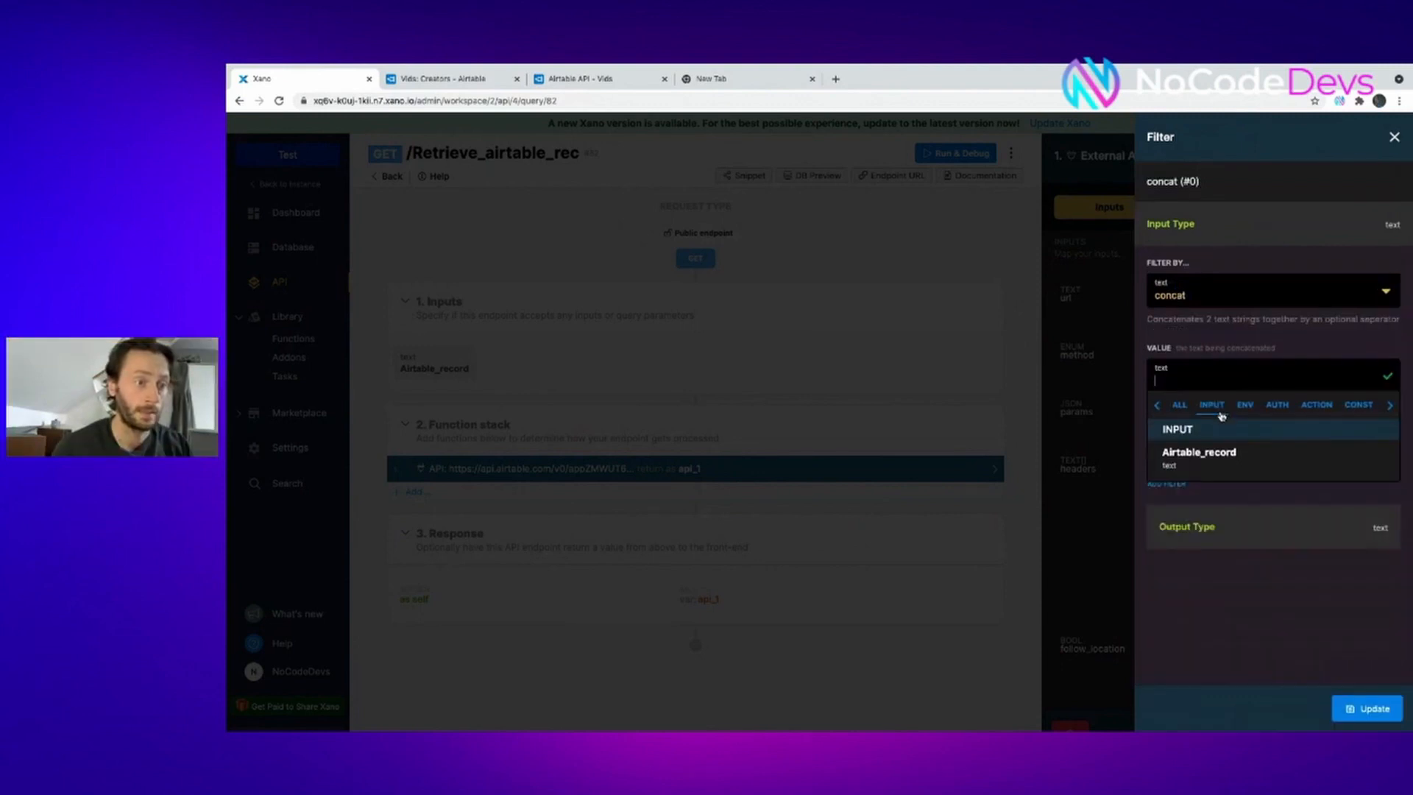
{"action": "left_click", "coordinate": [1200, 452]}
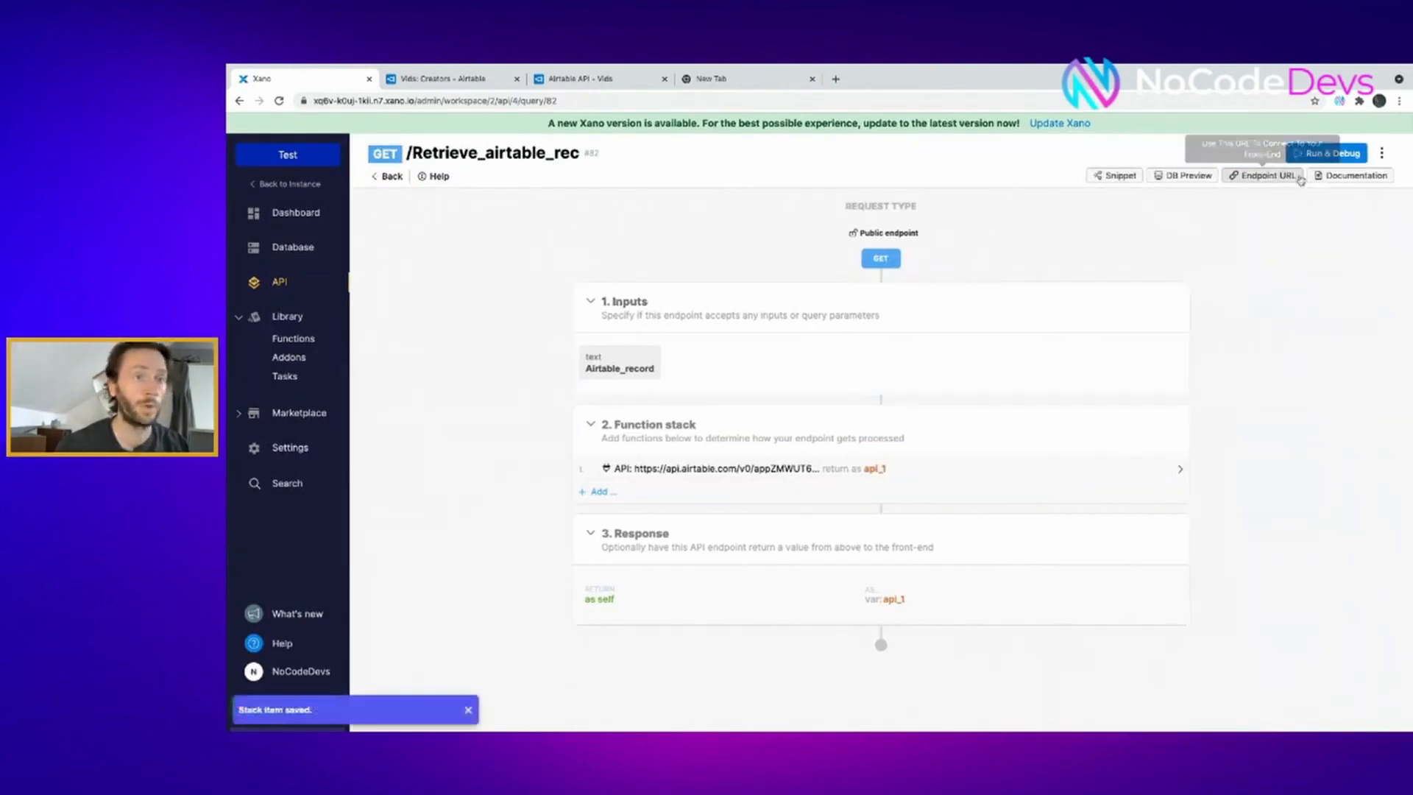
{"action": "left_click", "coordinate": [1329, 153]}
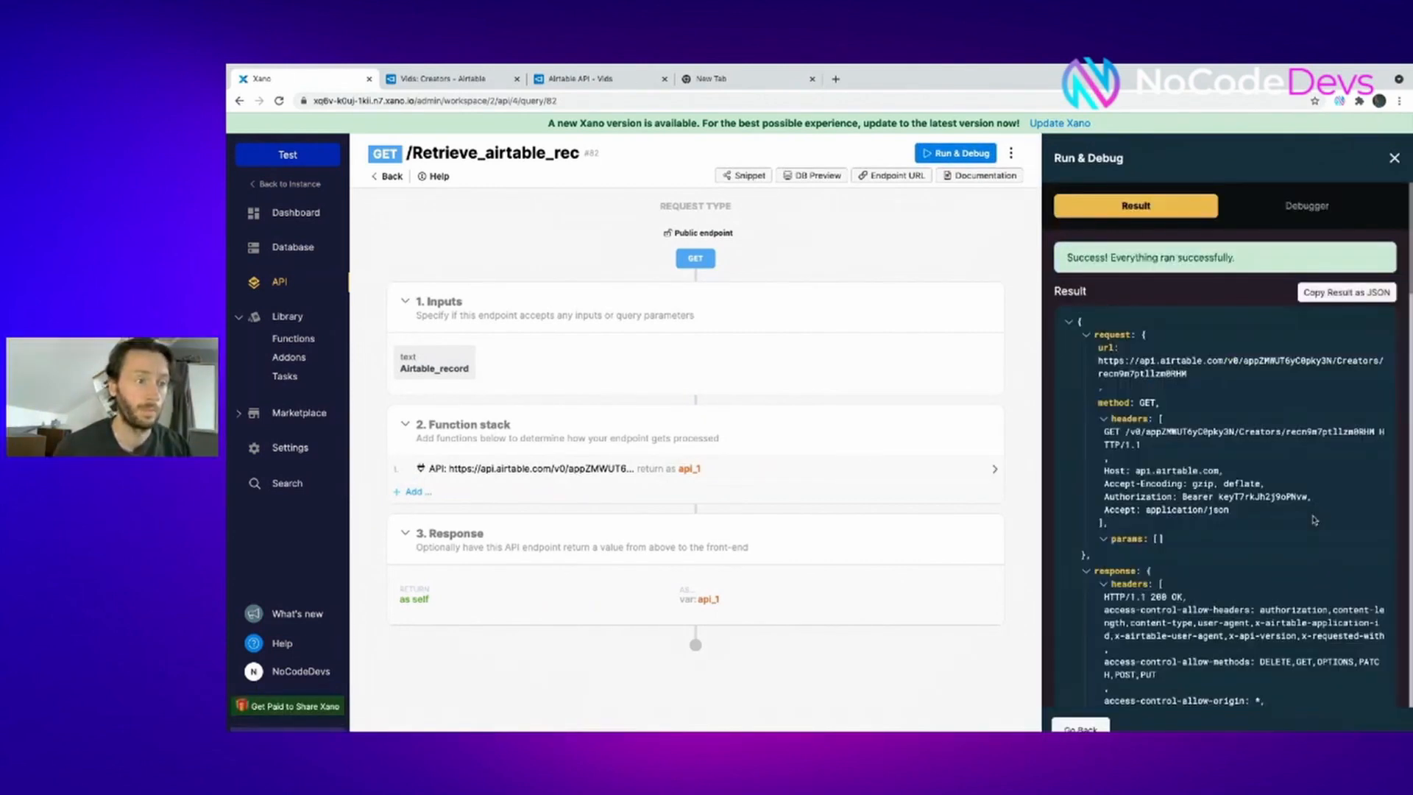
{"action": "scroll", "scroll_direction": "down", "scroll_amount": 3}
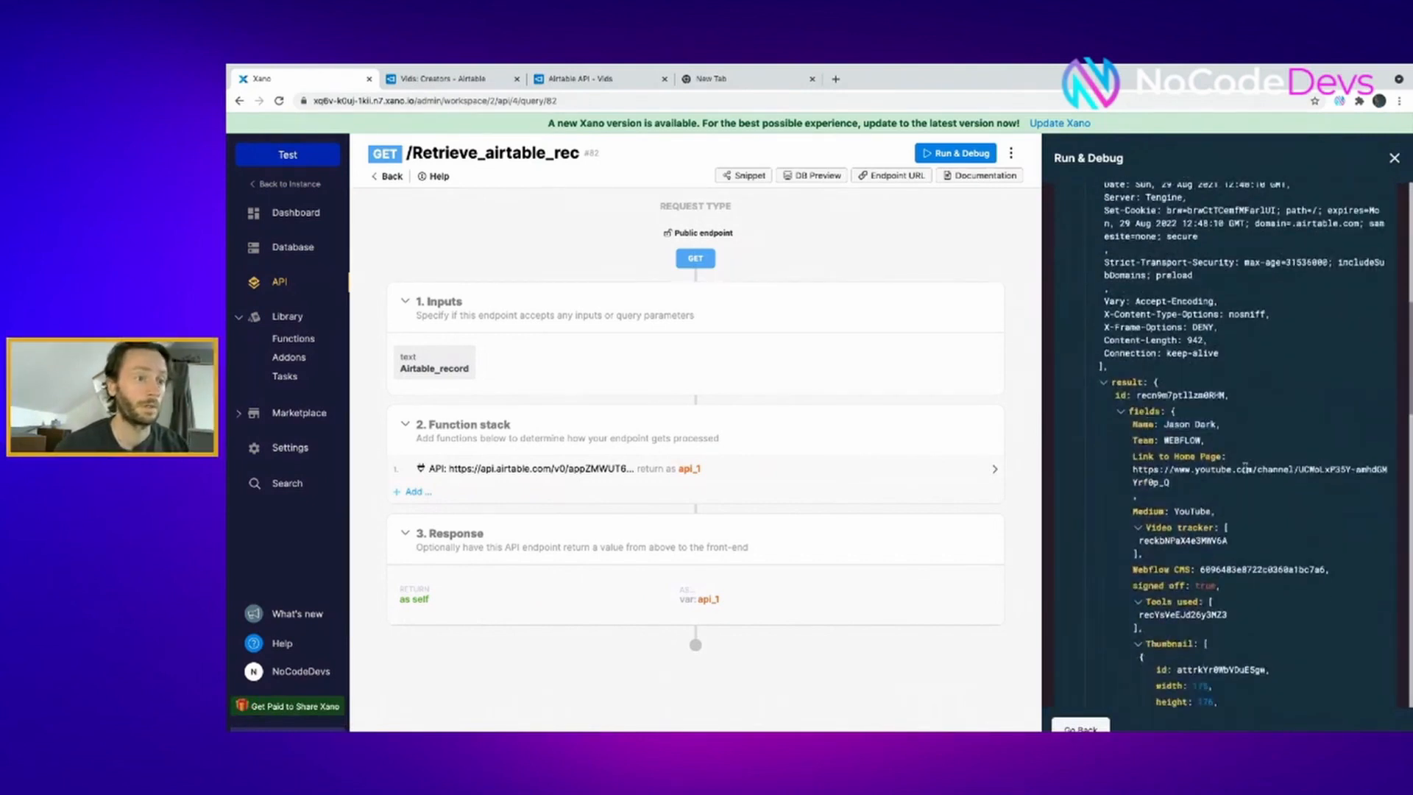
{"action": "scroll", "scroll_direction": "down", "scroll_amount": 3}
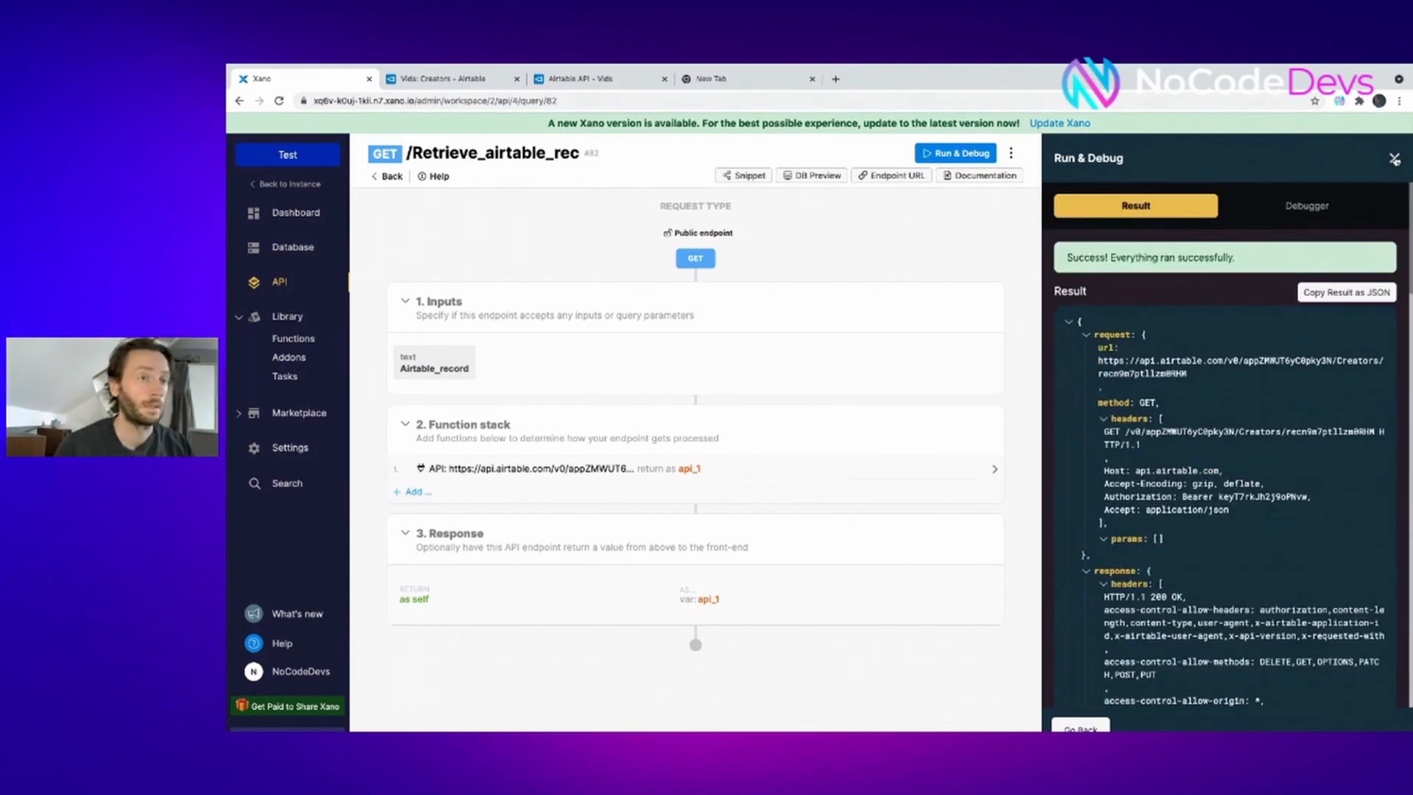
{"action": "left_click", "coordinate": [1395, 159]}
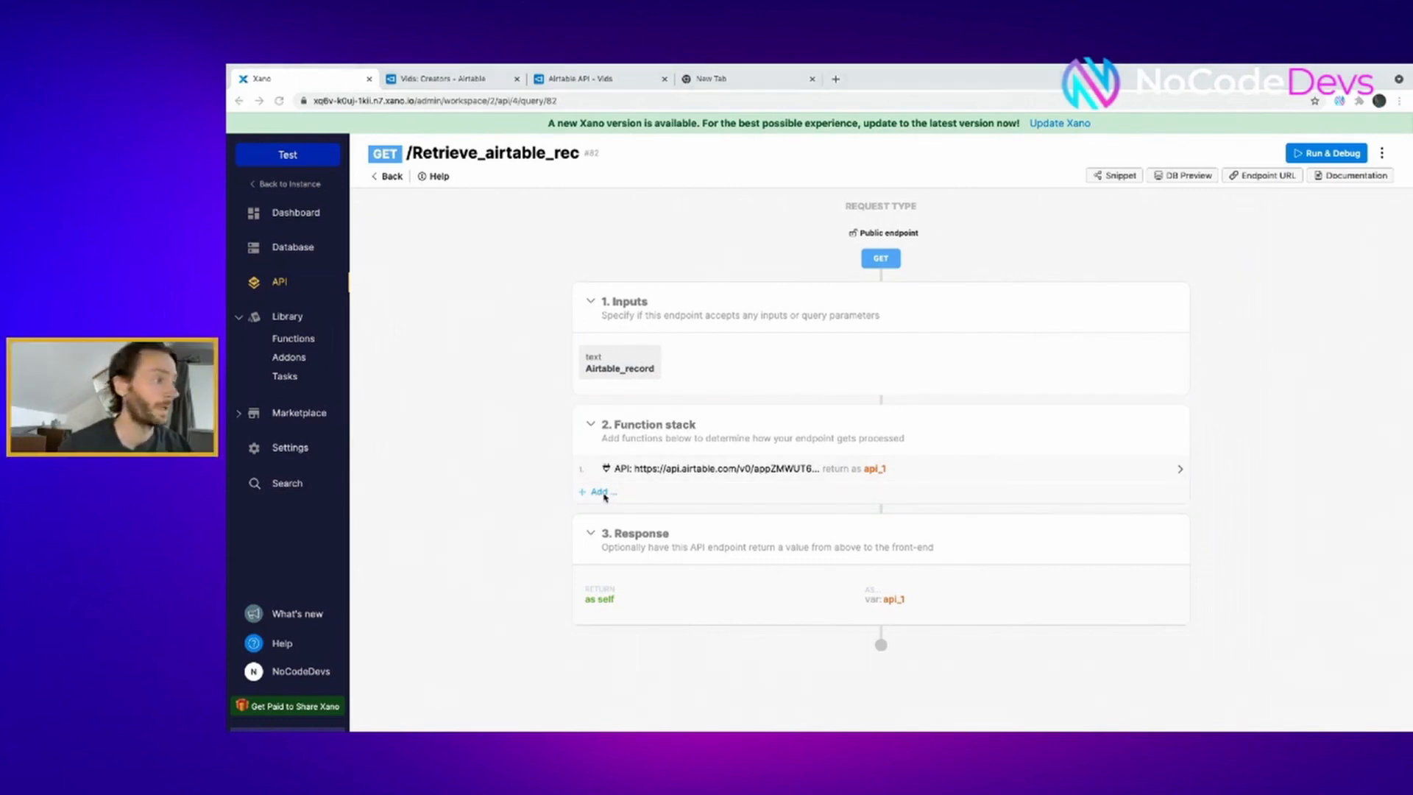
Add and save an Add Record step on Airtable_records, then reopen the External API Request settings
{"action": "left_click", "coordinate": [596, 491]}
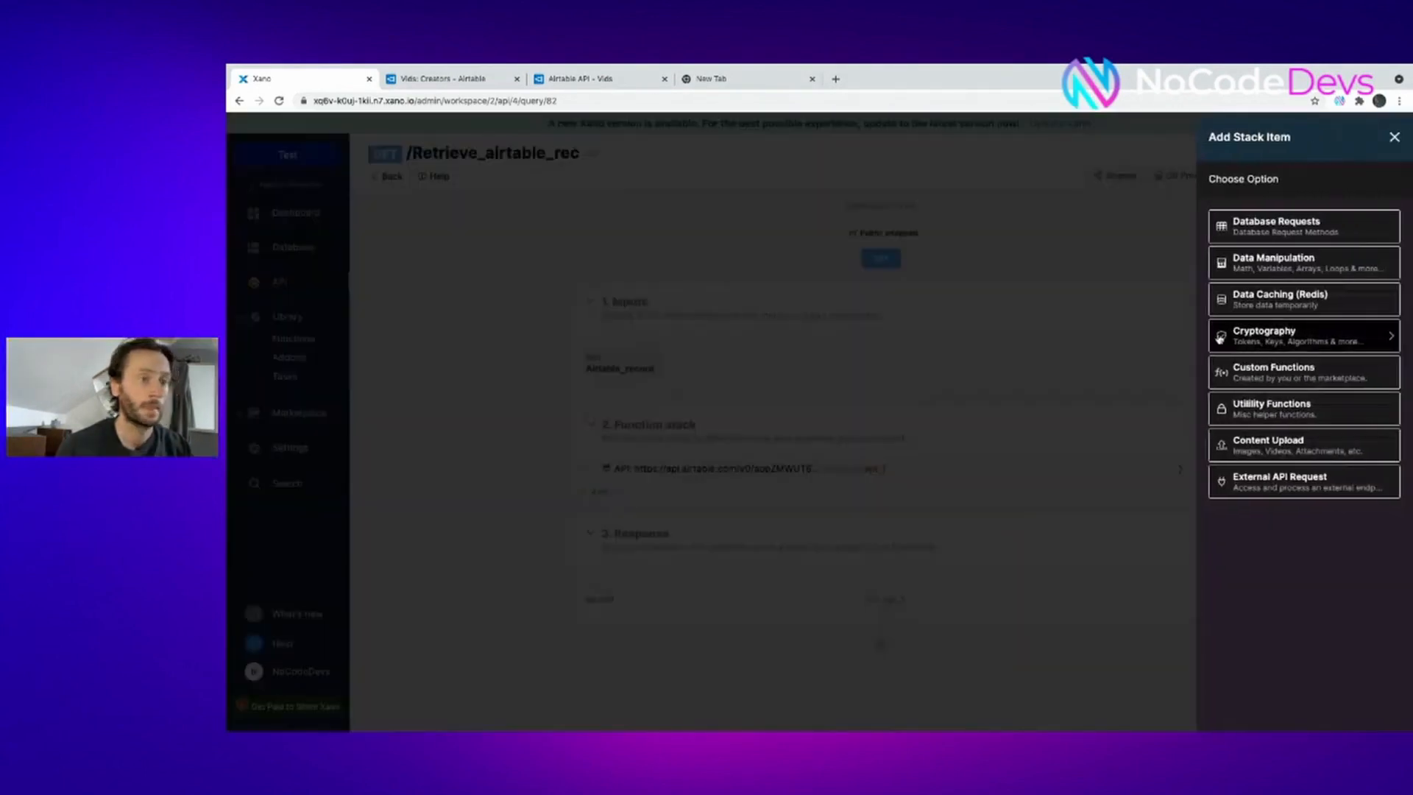
{"action": "left_click", "coordinate": [1300, 225]}
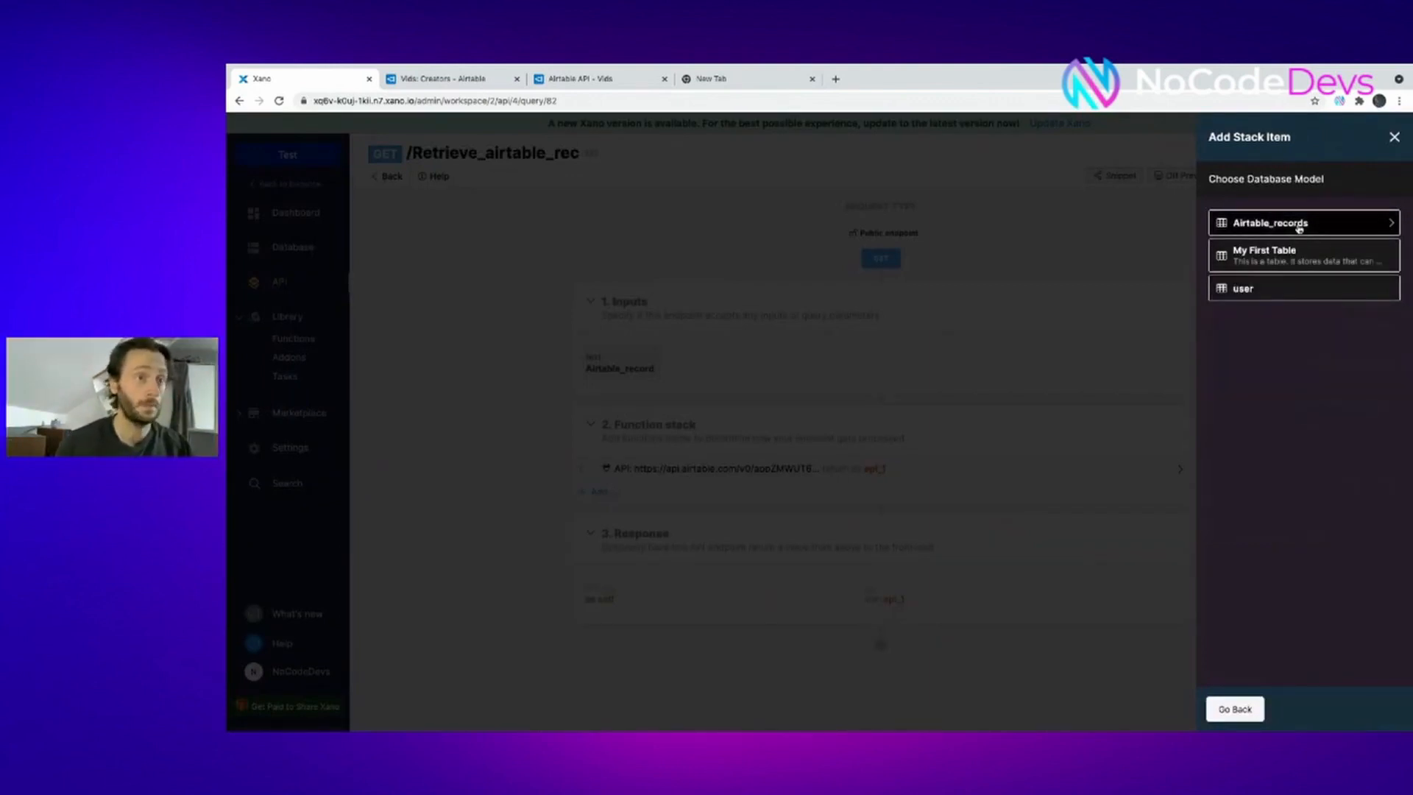
{"action": "left_click", "coordinate": [1302, 223]}
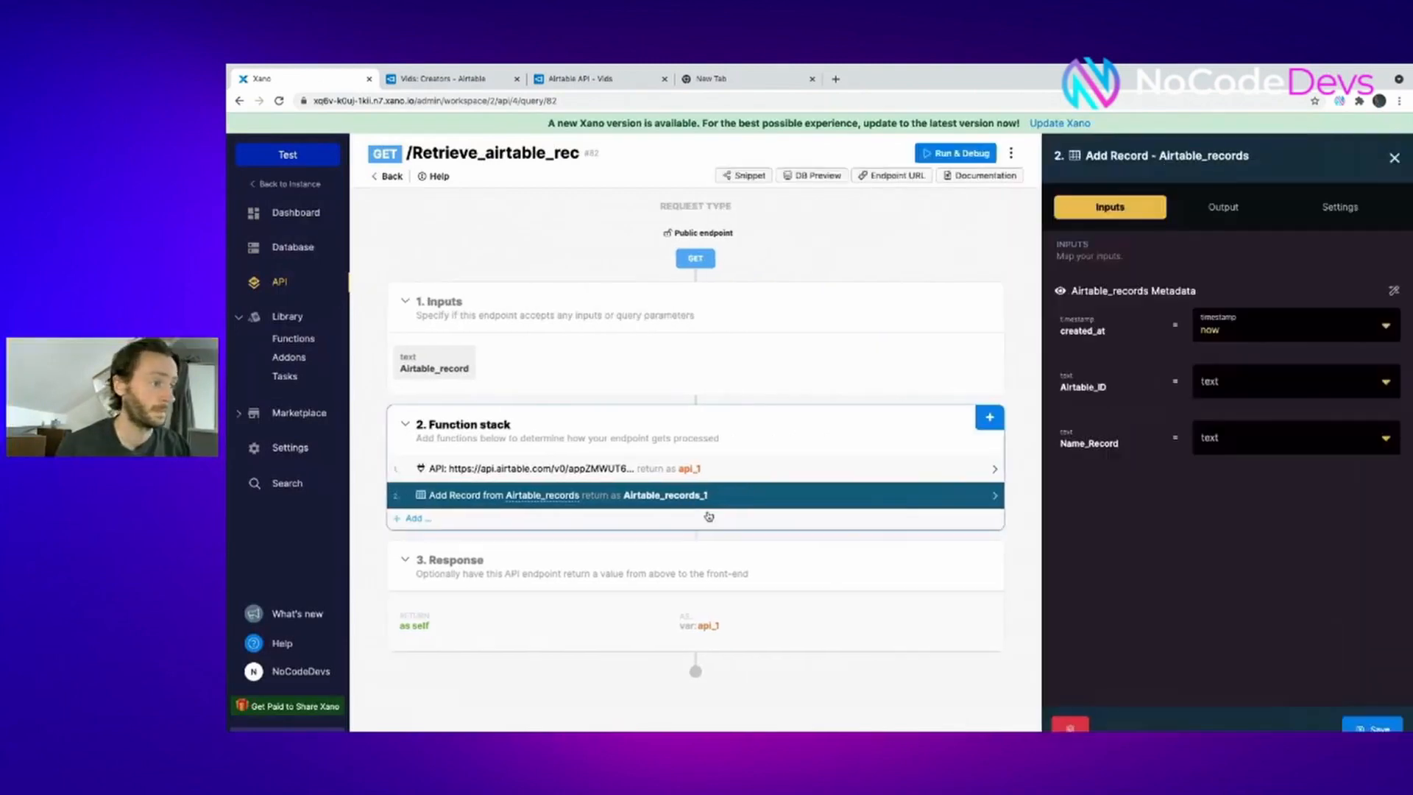
{"action": "left_click", "coordinate": [1293, 380]}
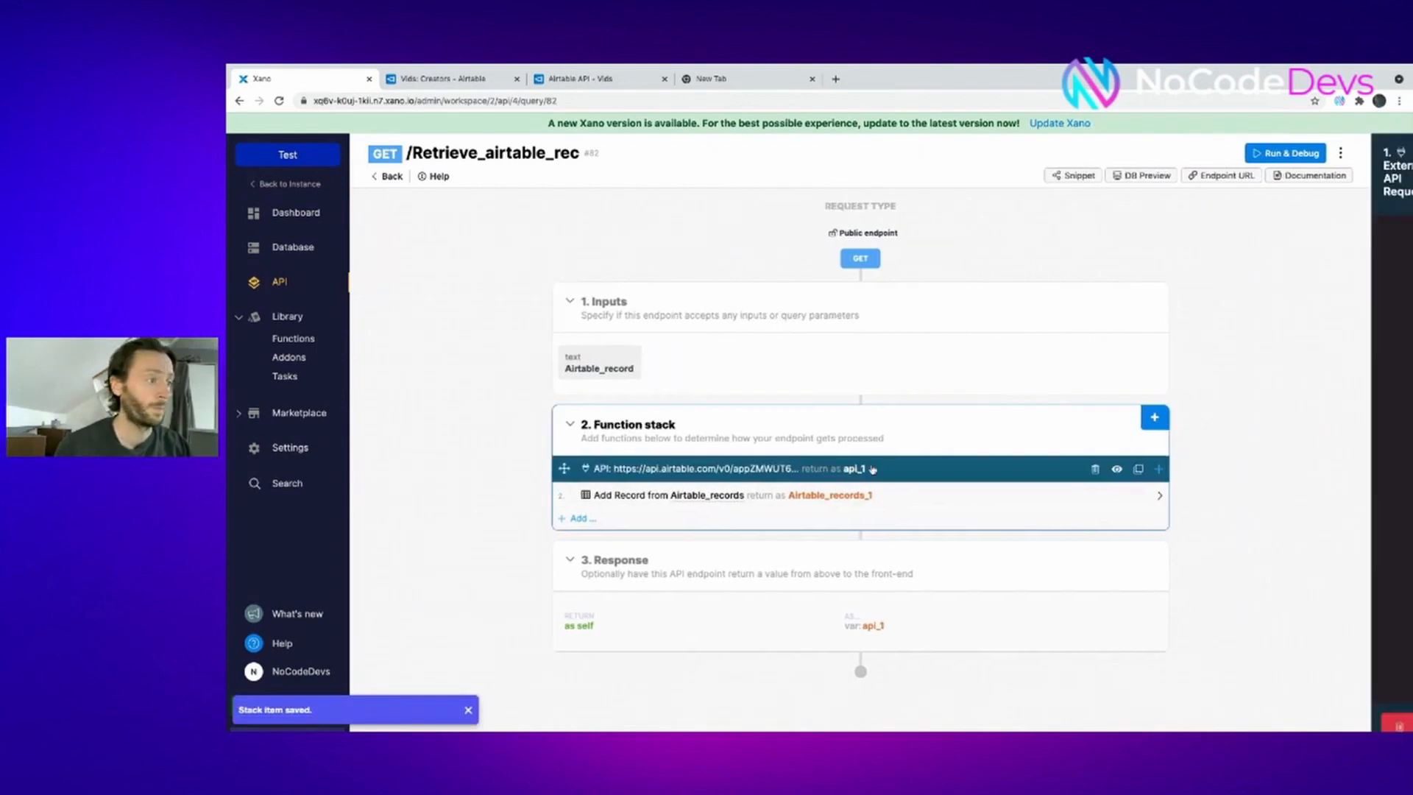
{"action": "left_click", "coordinate": [703, 468]}
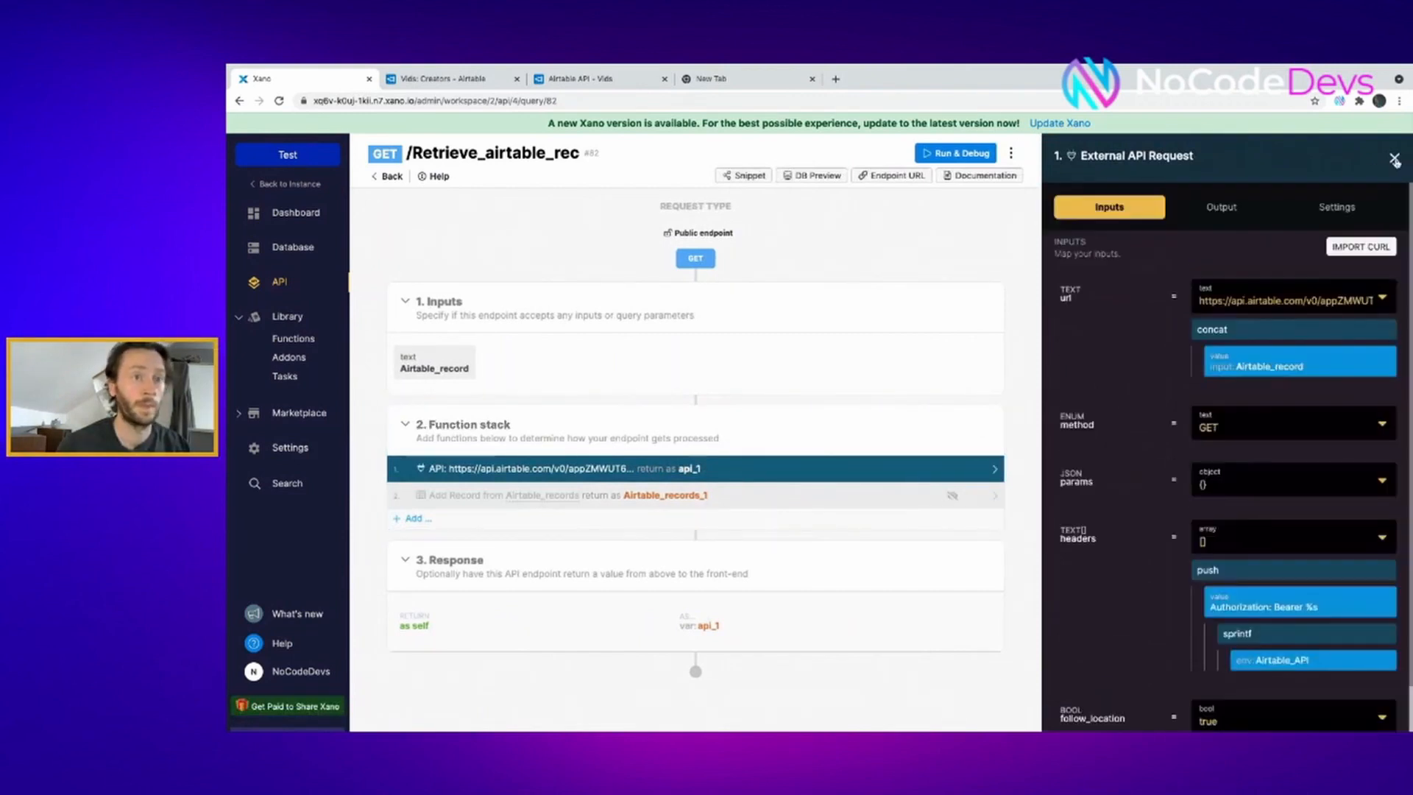
Run Retrieve_airtable_rec with the record ID and copy the full test result as JSON
{"action": "left_click", "coordinate": [1393, 159]}
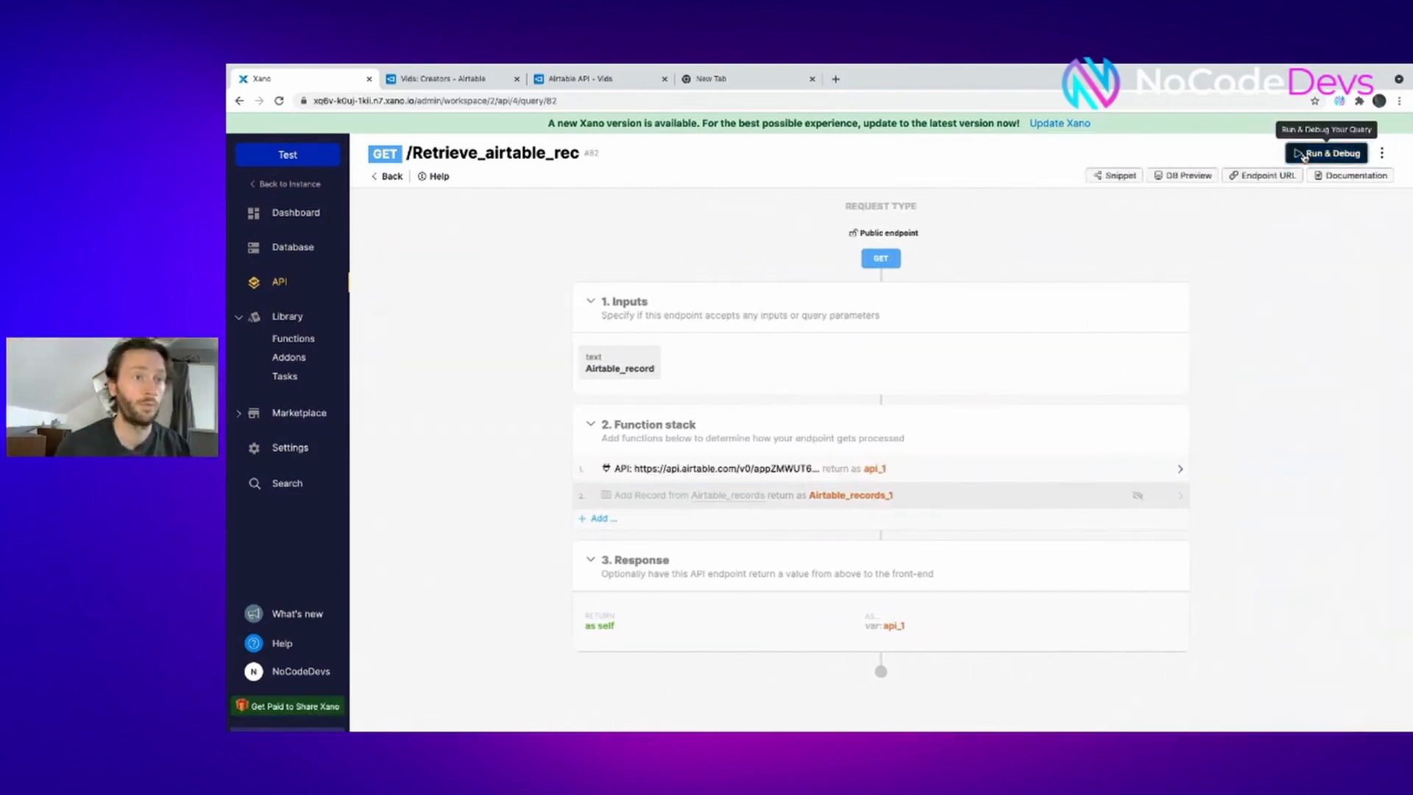
{"action": "left_click", "coordinate": [1326, 151]}
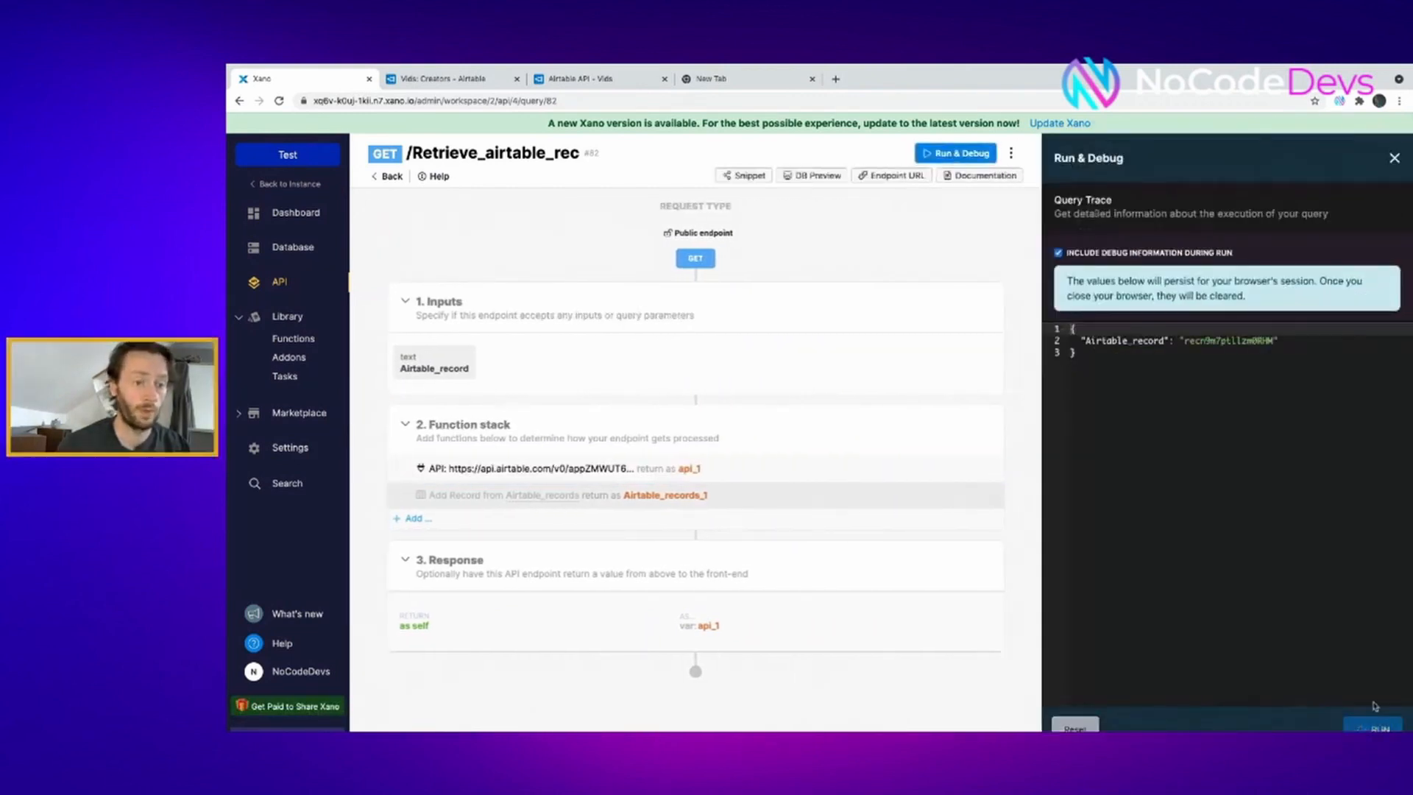
{"action": "left_click", "coordinate": [1376, 728]}
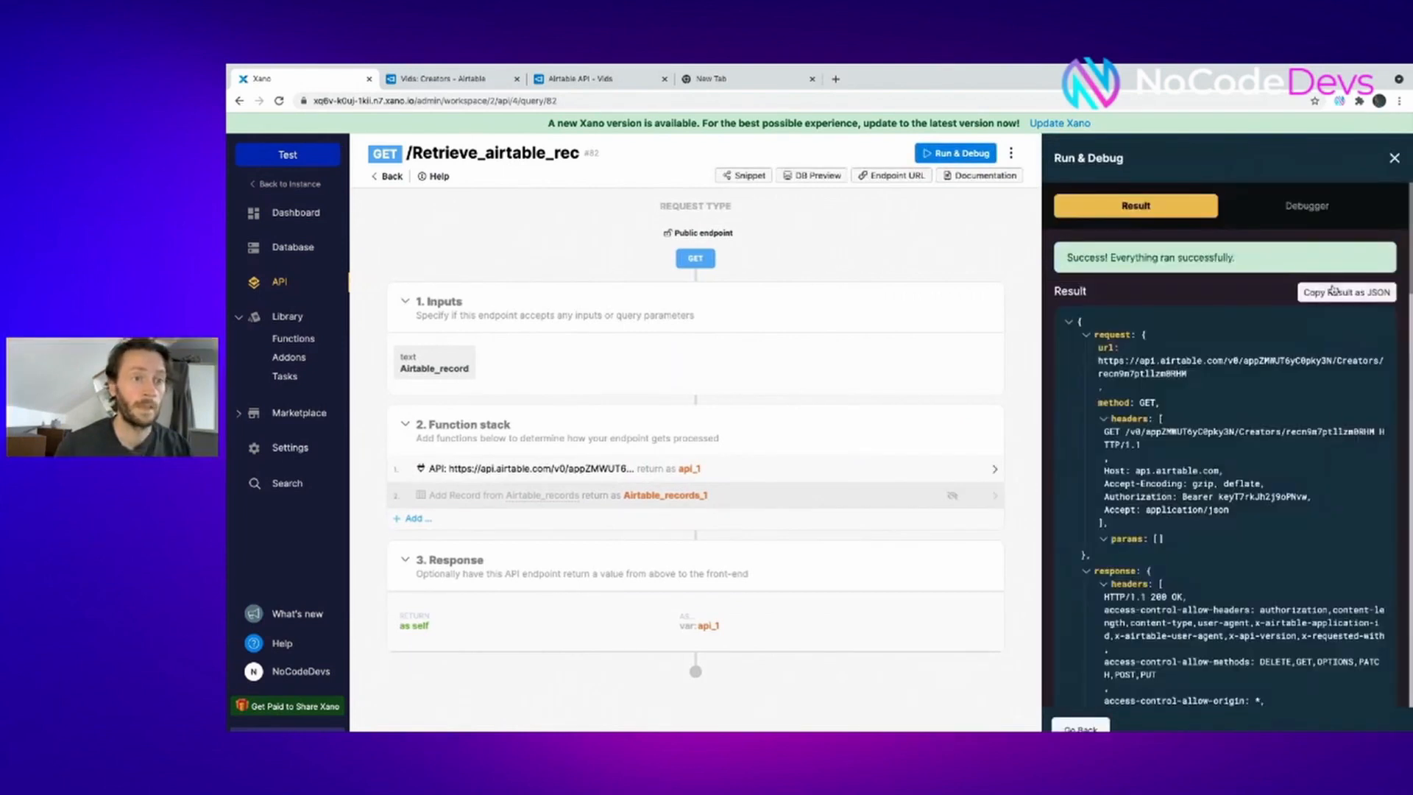
{"action": "left_click", "coordinate": [1347, 291]}
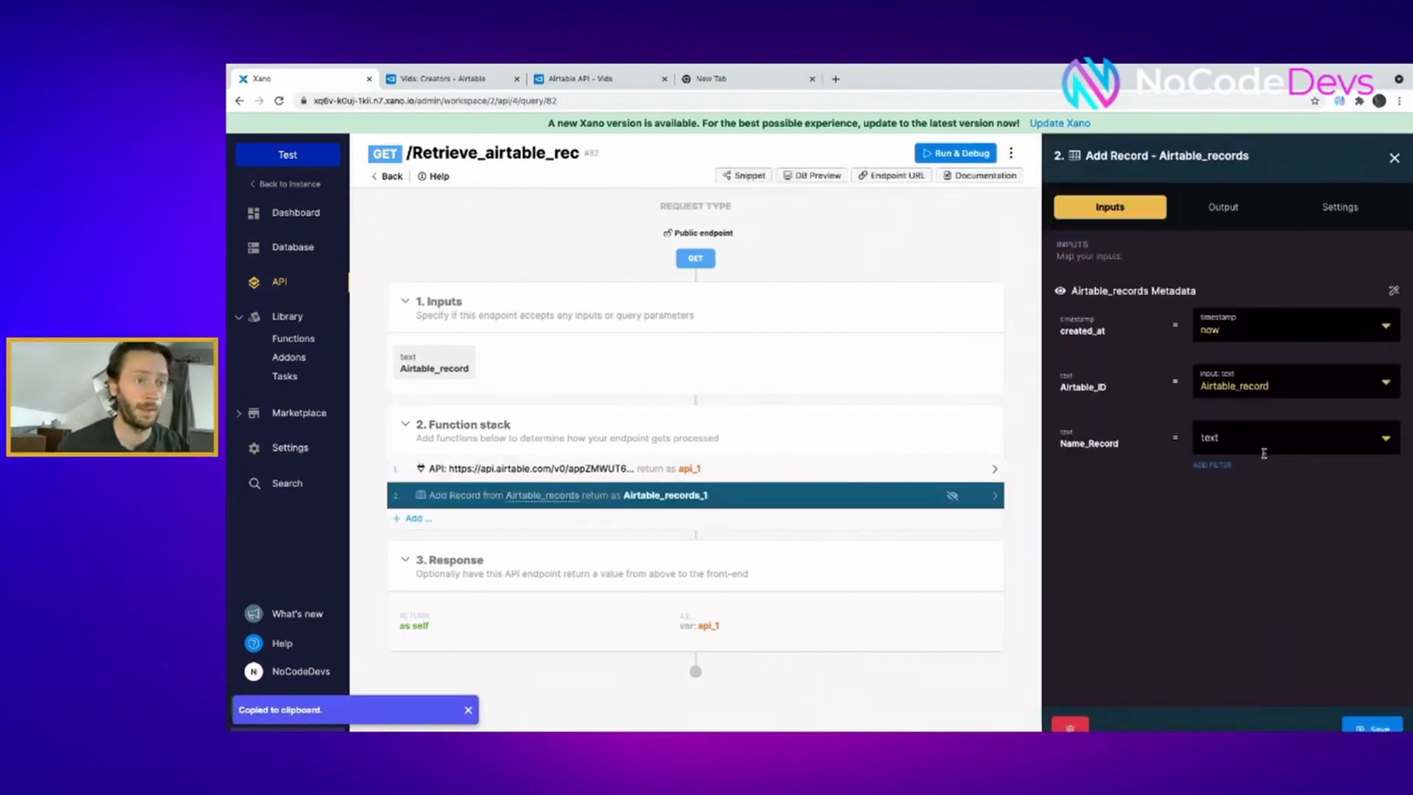
Map Name_Record to api_1 response > result > fields > Name from the pasted sample result
{"action": "left_click", "coordinate": [1289, 439]}
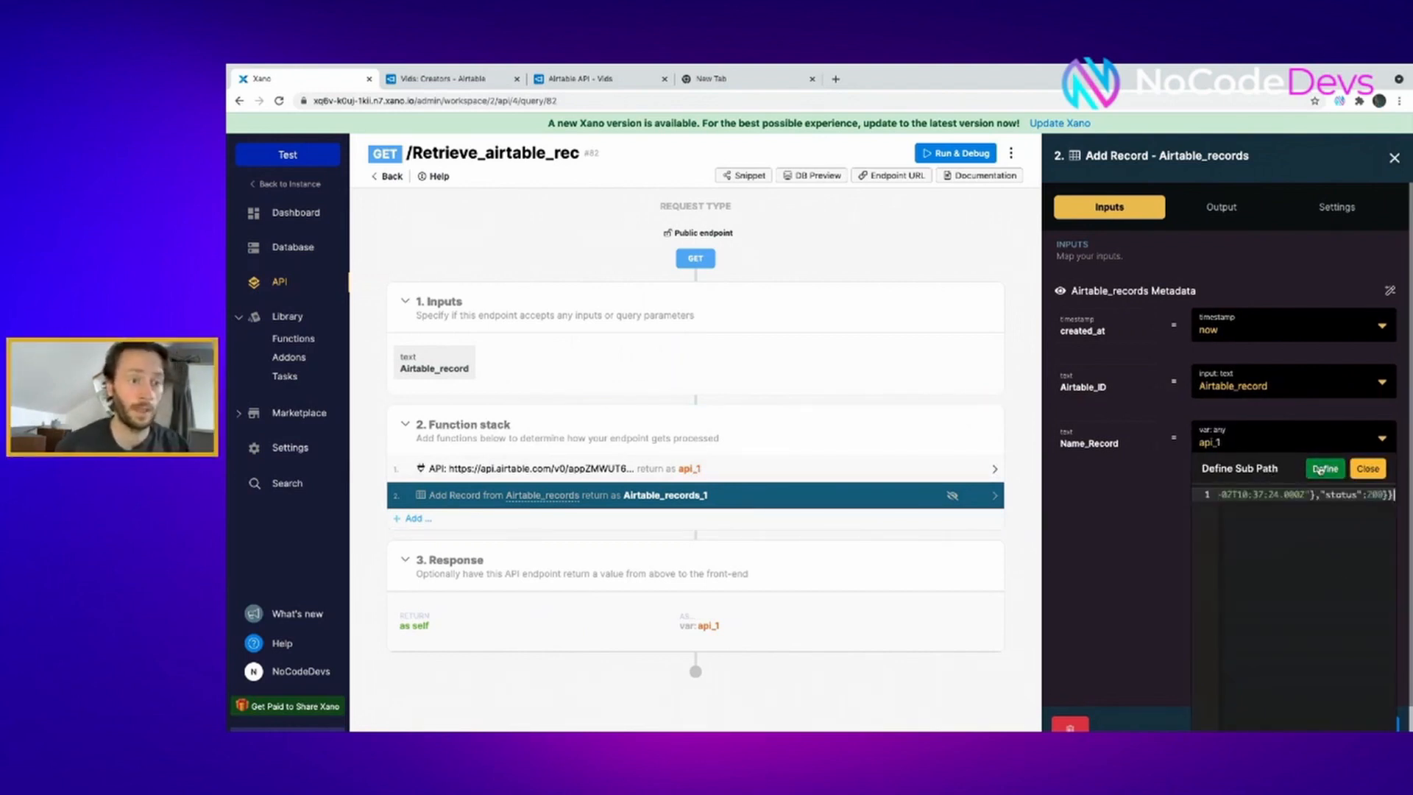
{"action": "left_click", "coordinate": [1323, 468]}
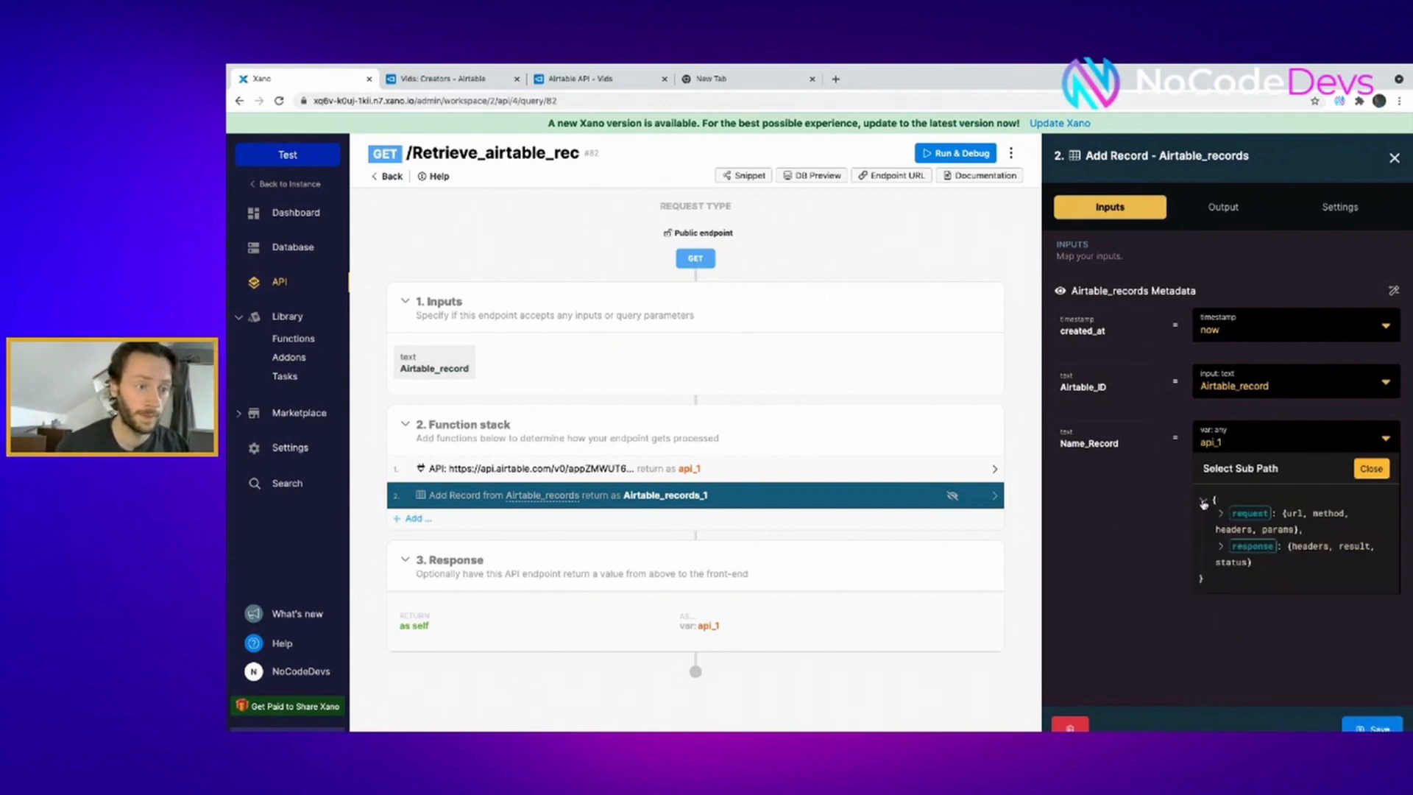
{"action": "left_click", "coordinate": [1221, 546]}
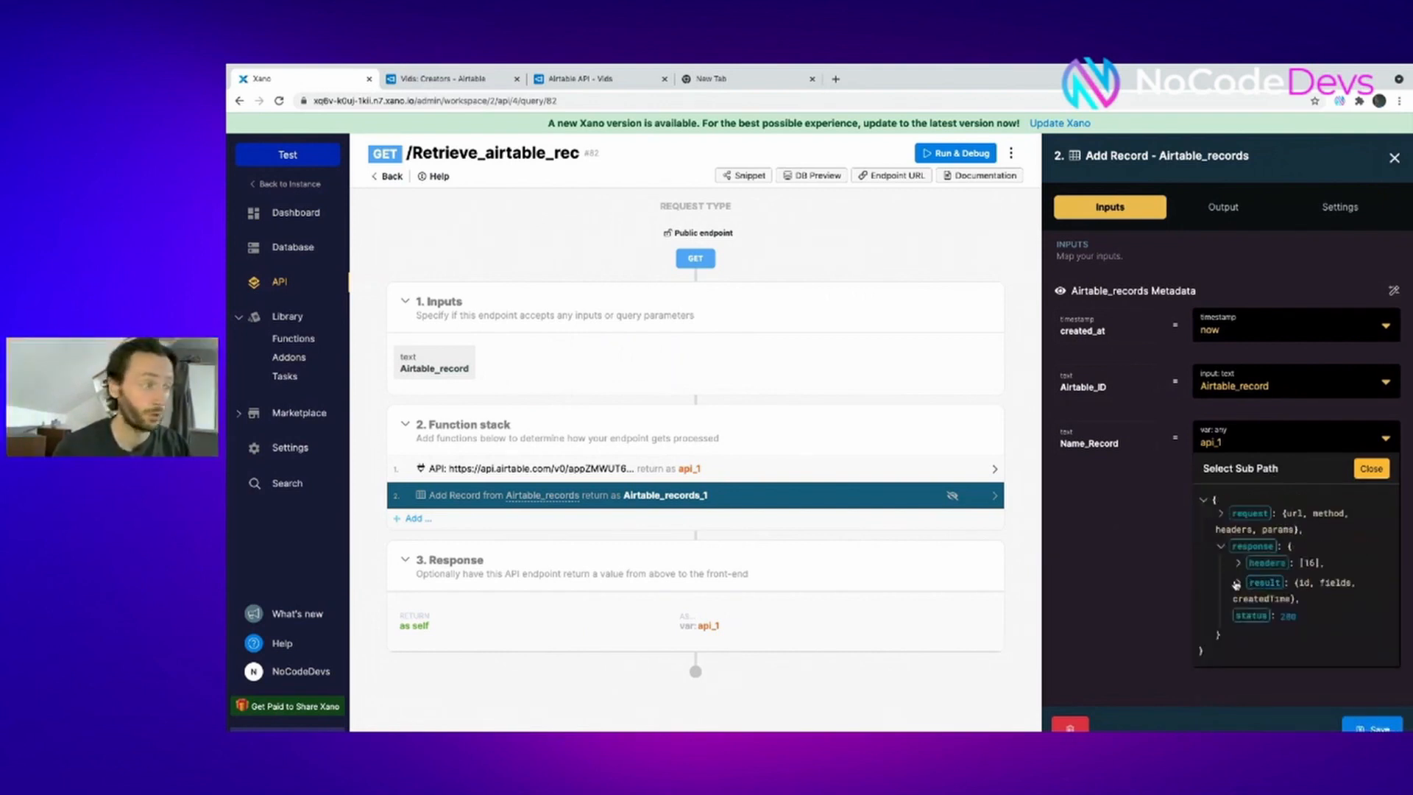
{"action": "left_click", "coordinate": [1236, 583]}
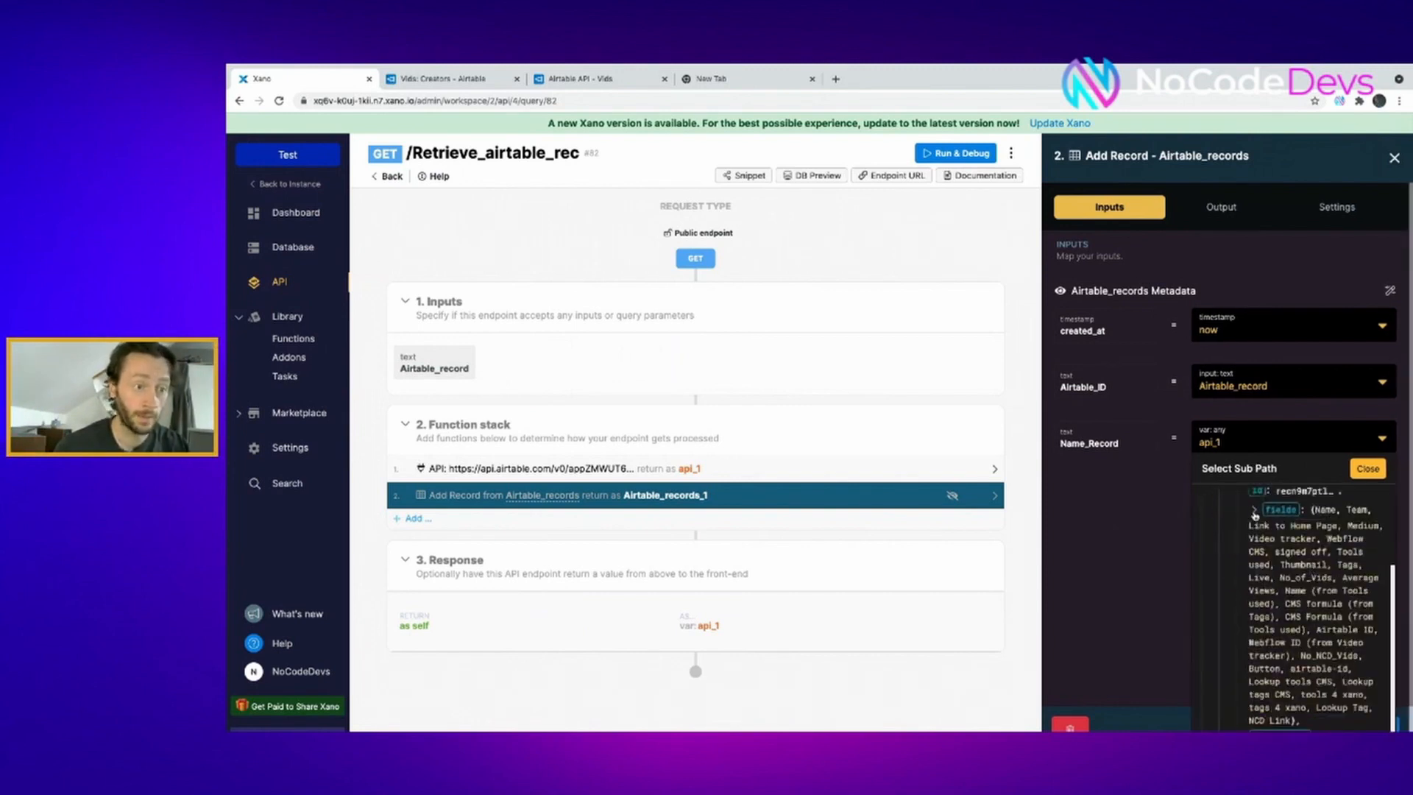
{"action": "left_click", "coordinate": [1260, 510]}
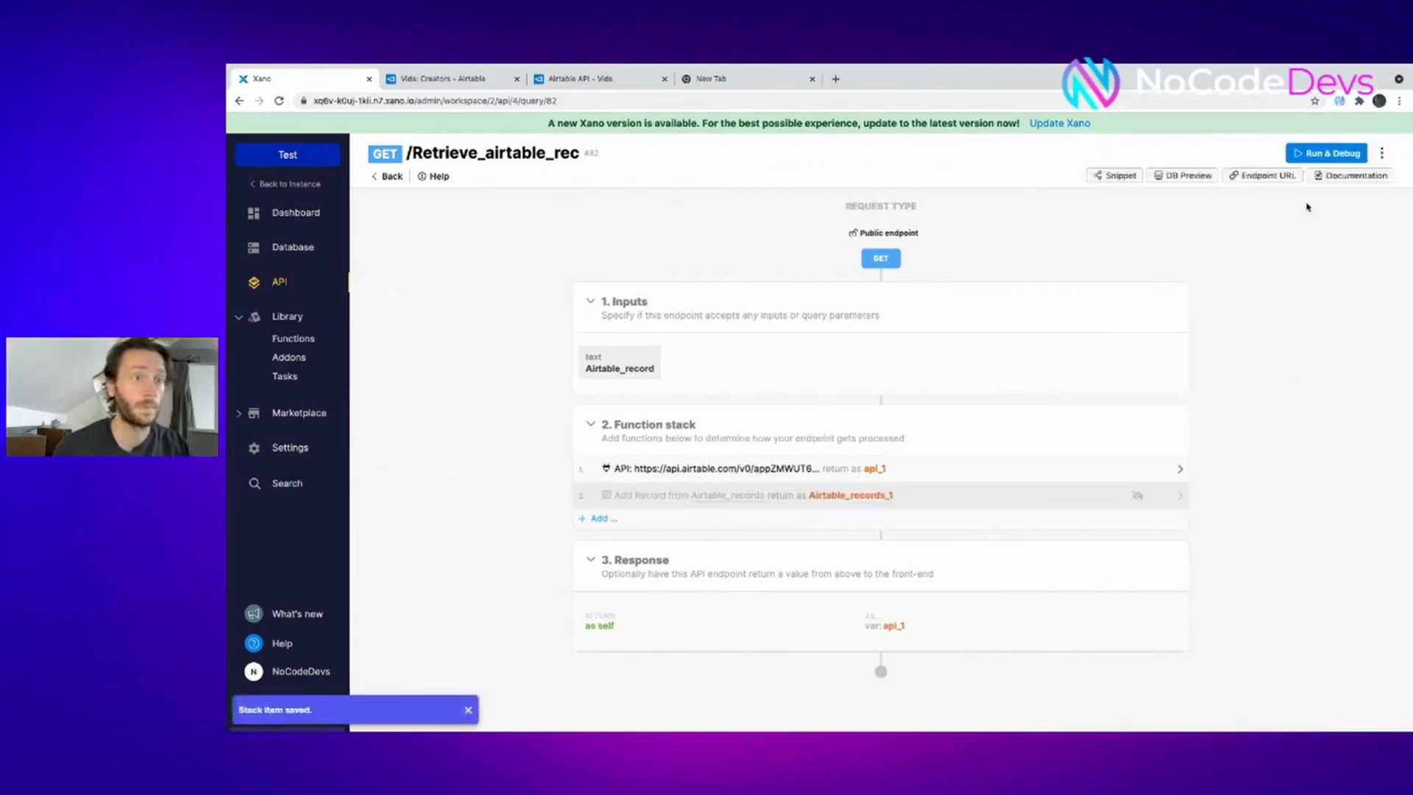
{"action": "left_click", "coordinate": [1326, 152]}
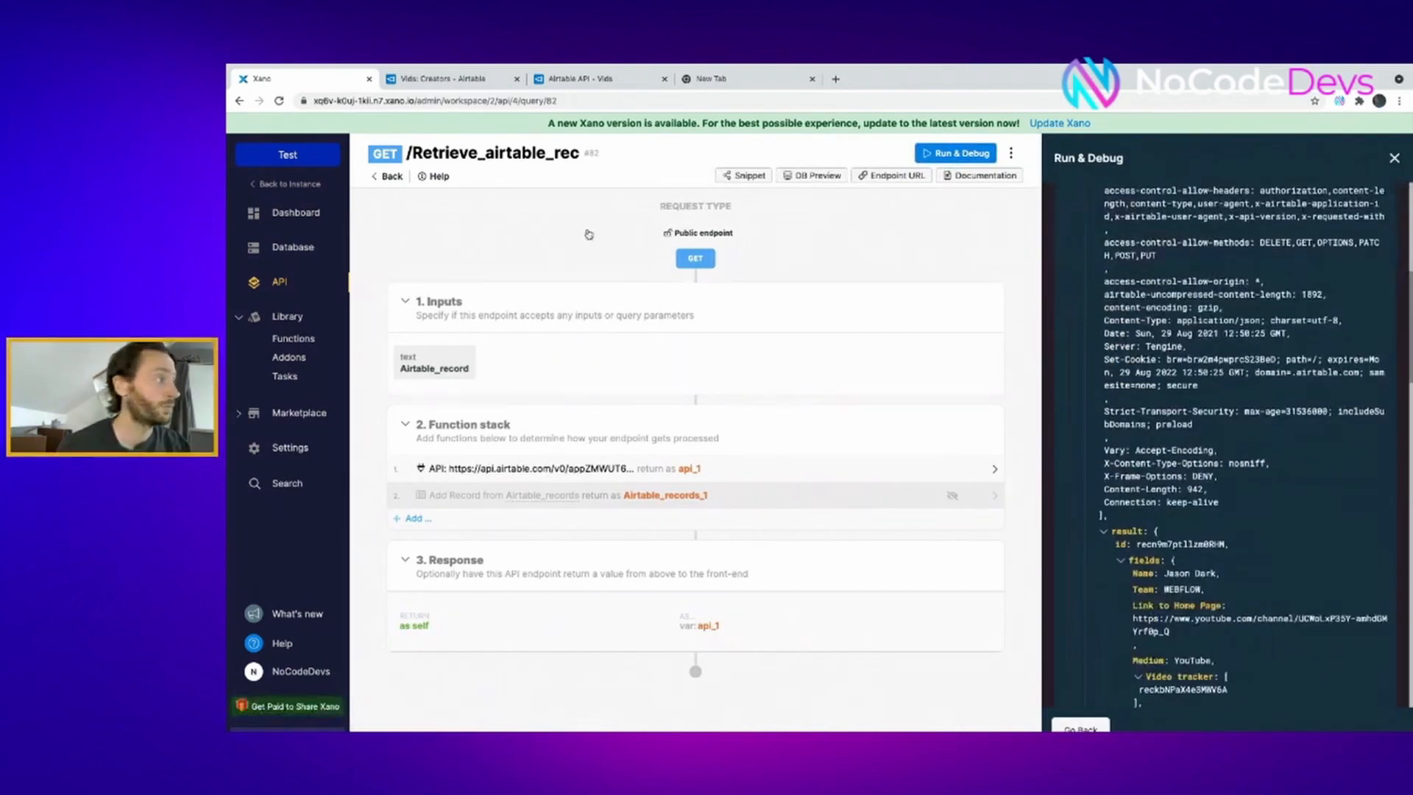
{"action": "left_click", "coordinate": [291, 248]}
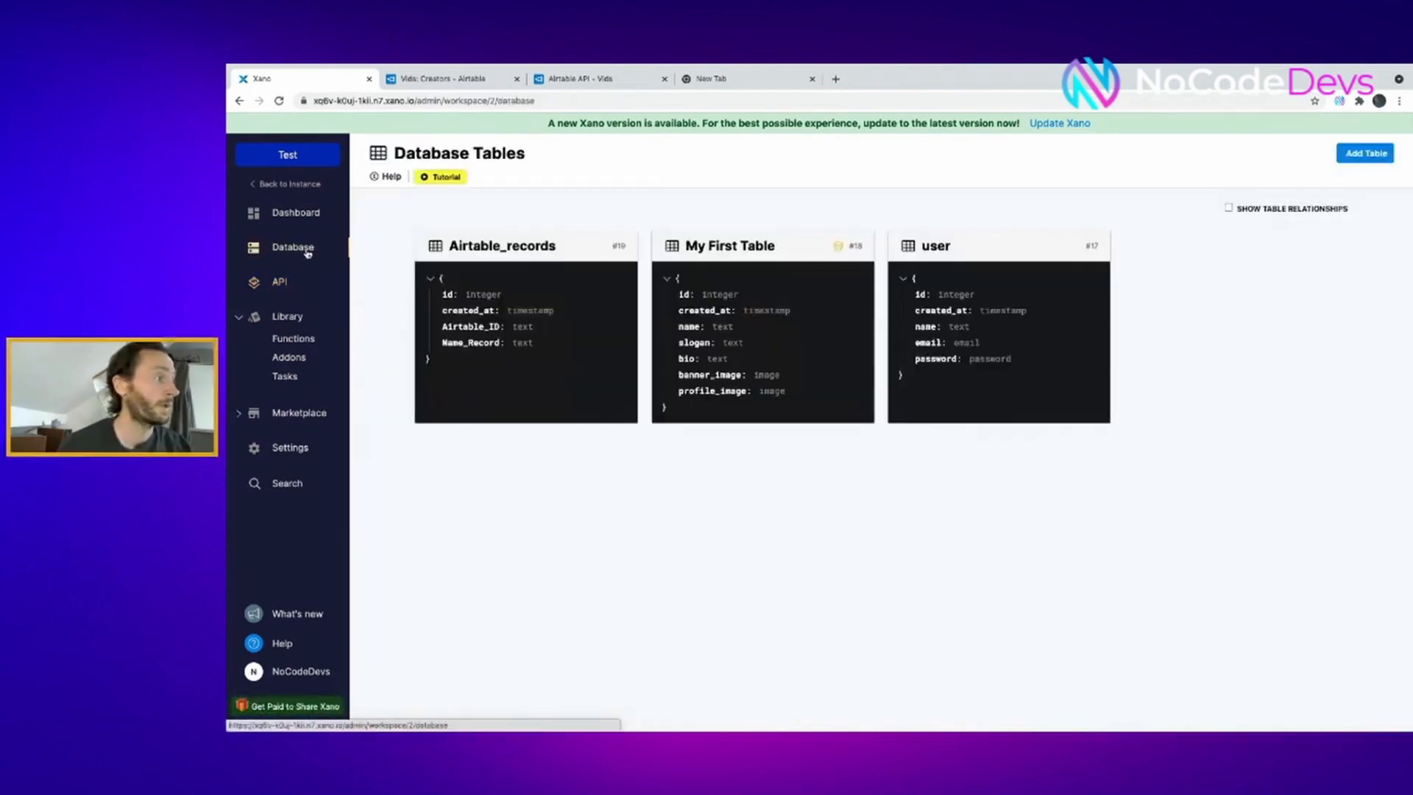
{"action": "left_click", "coordinate": [502, 246]}
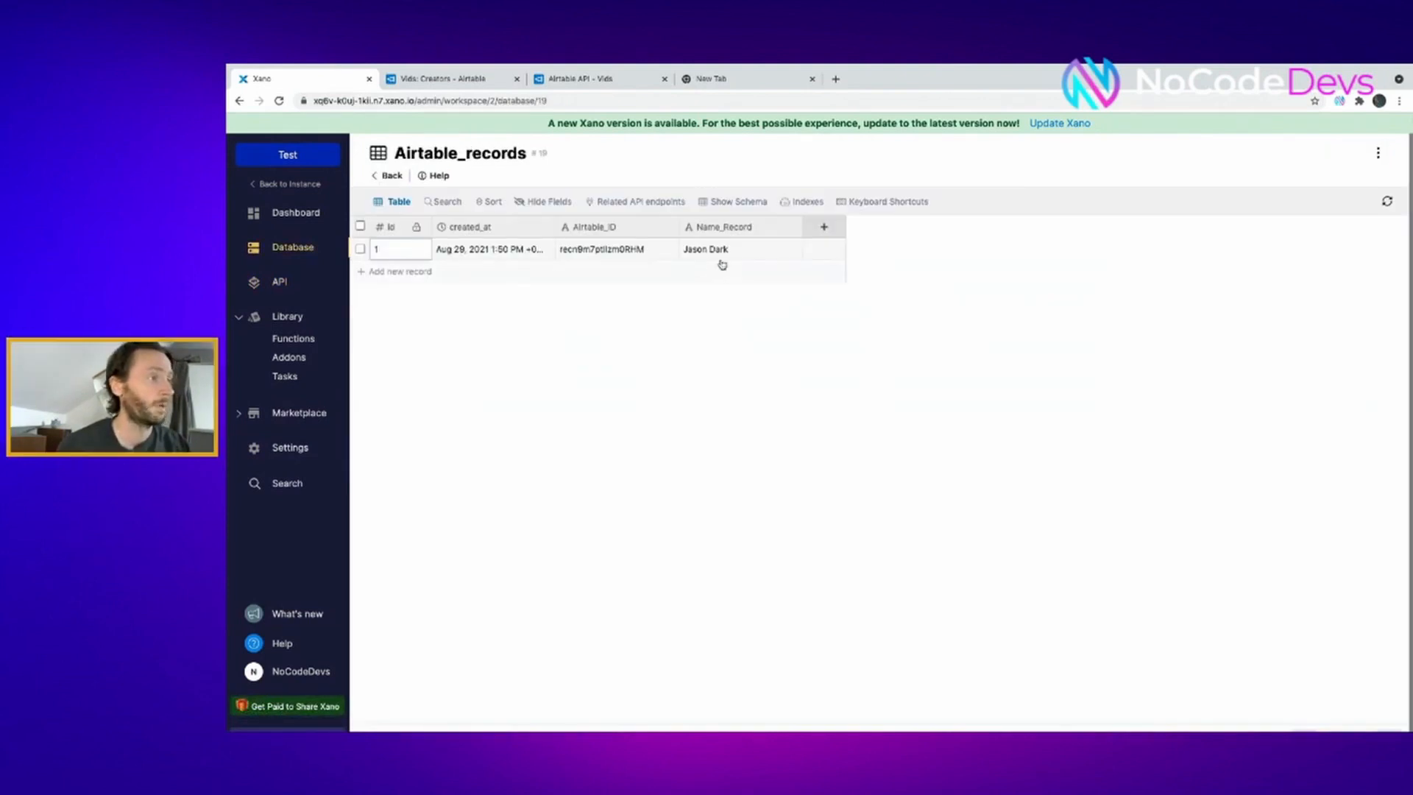
{"action": "mouse_move", "coordinate": [719, 283]}
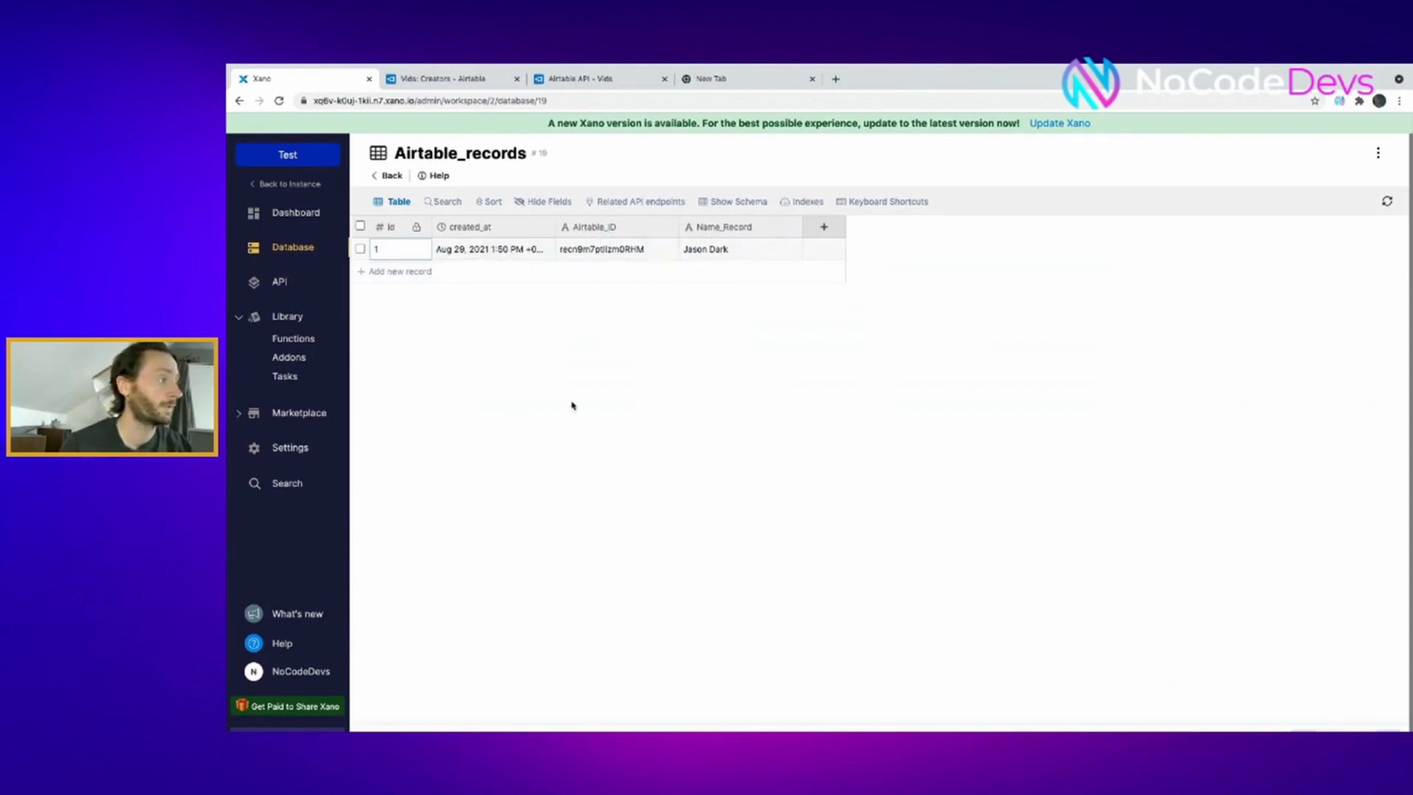
{"action": "mouse_move", "coordinate": [319, 315]}
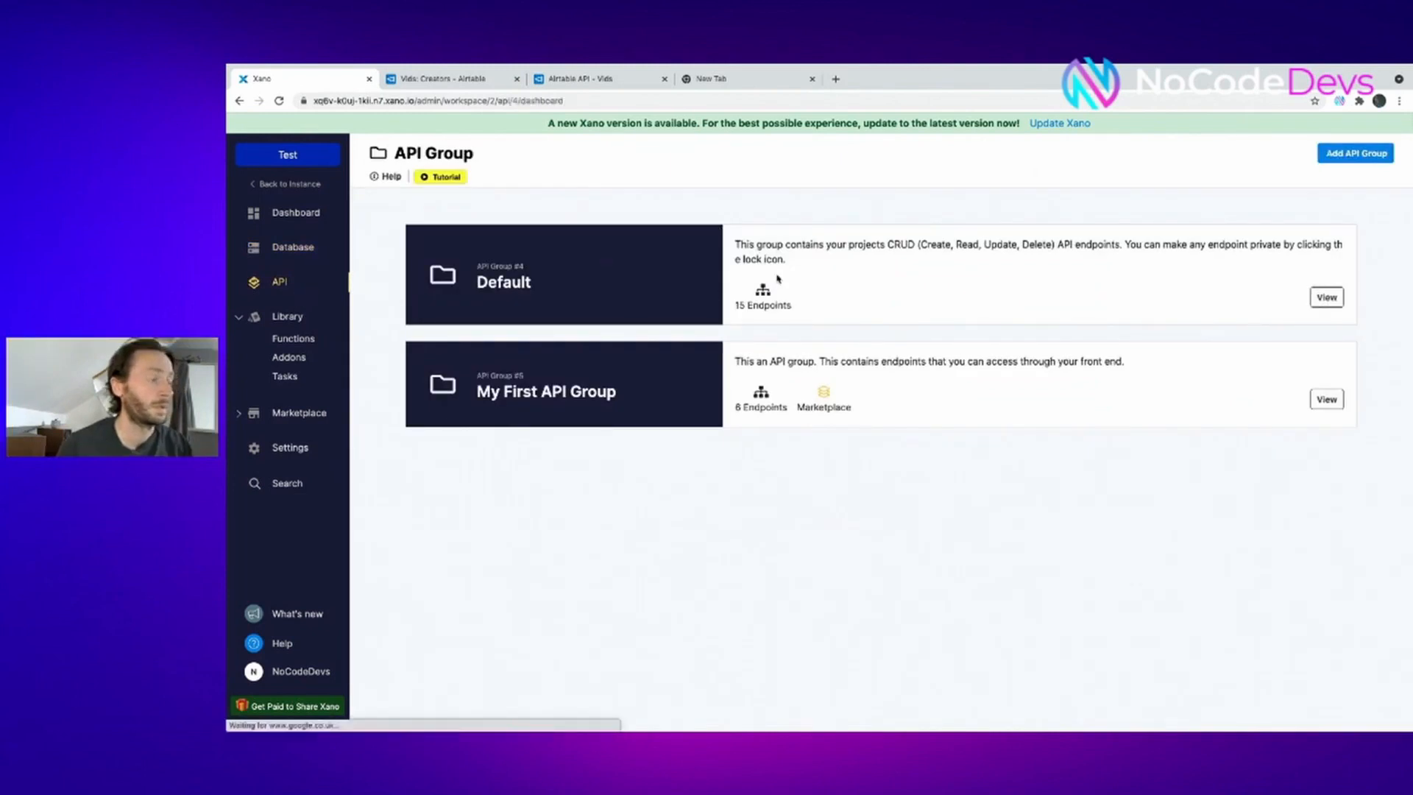
{"action": "left_click", "coordinate": [1325, 296]}
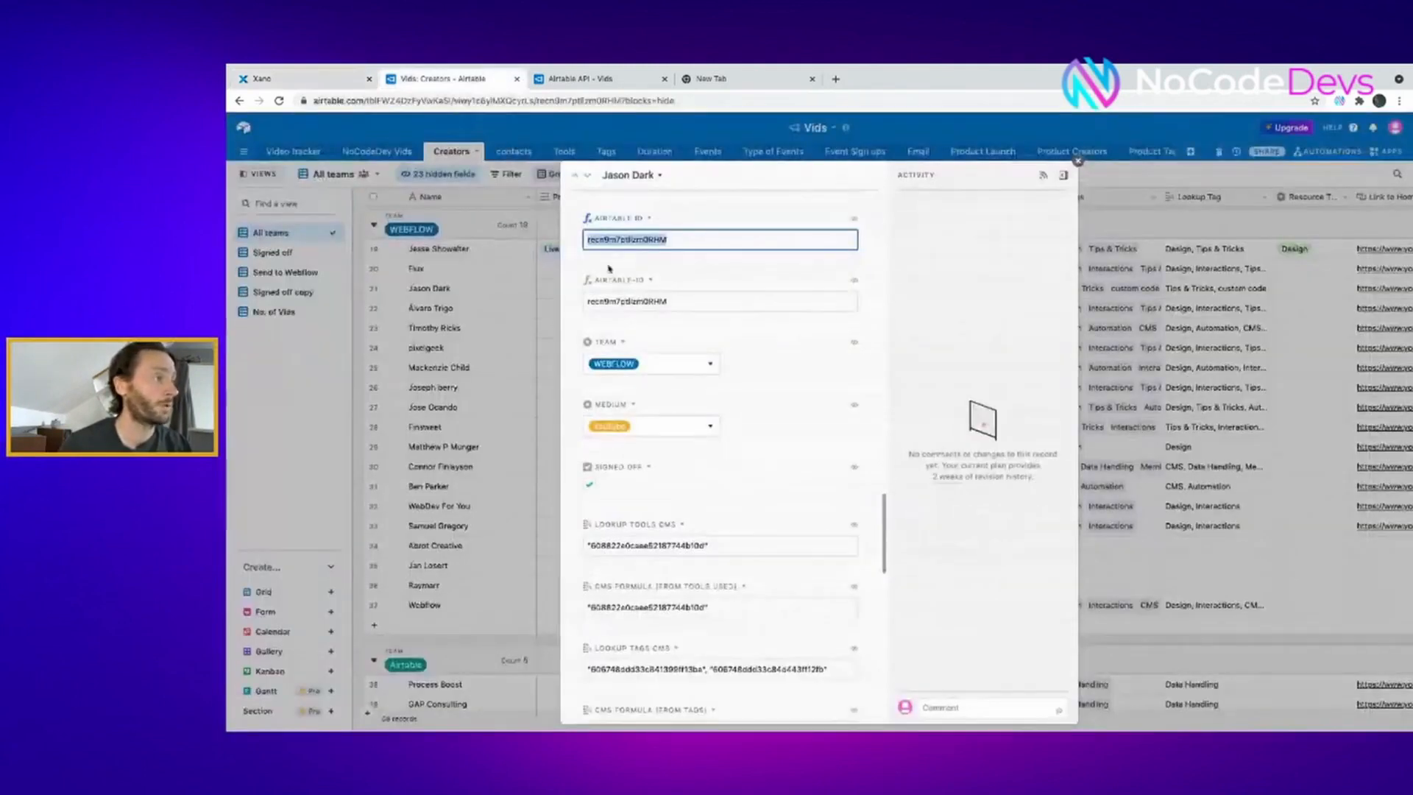
{"action": "left_click", "coordinate": [1077, 161]}
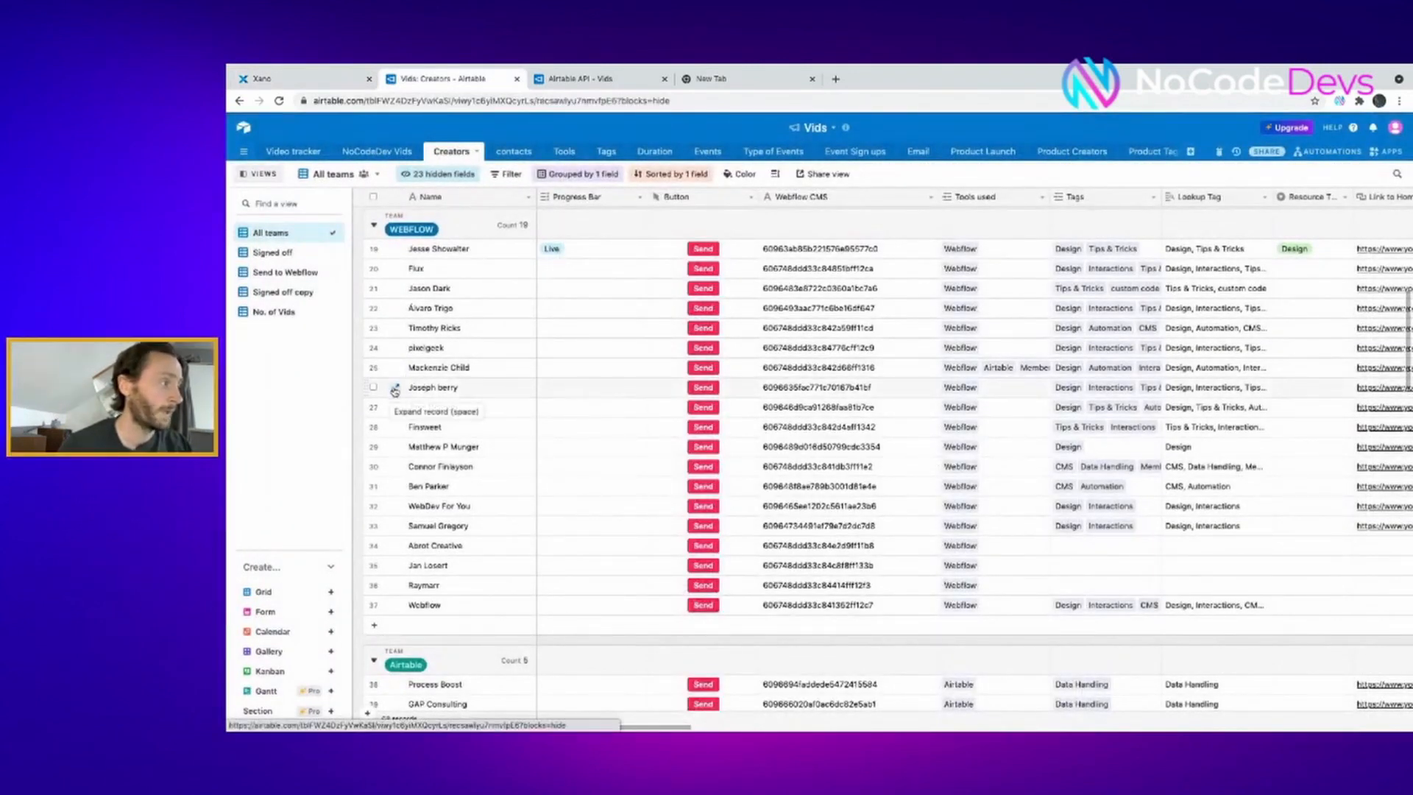
{"action": "left_click", "coordinate": [393, 387]}
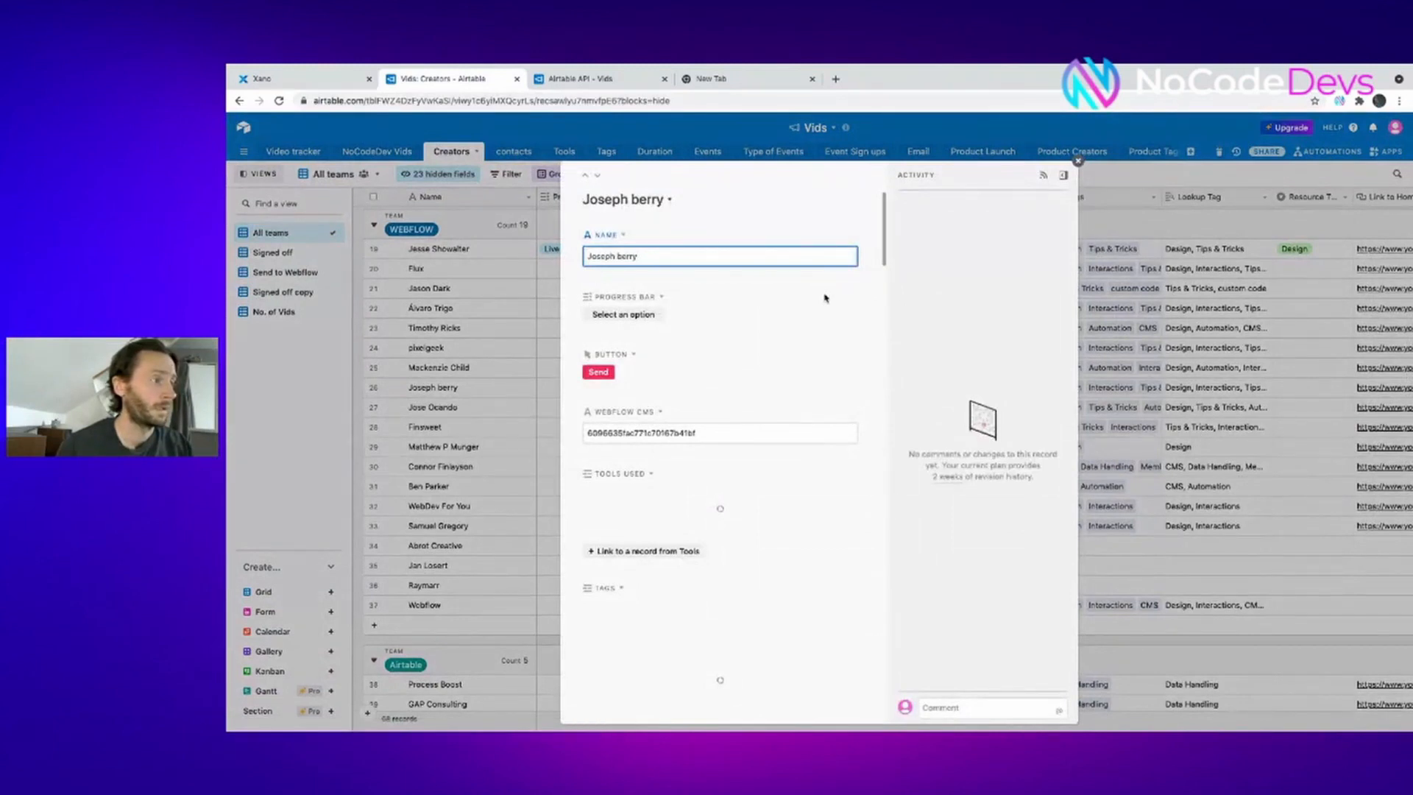
{"action": "scroll", "scroll_direction": "down", "scroll_amount": 3}
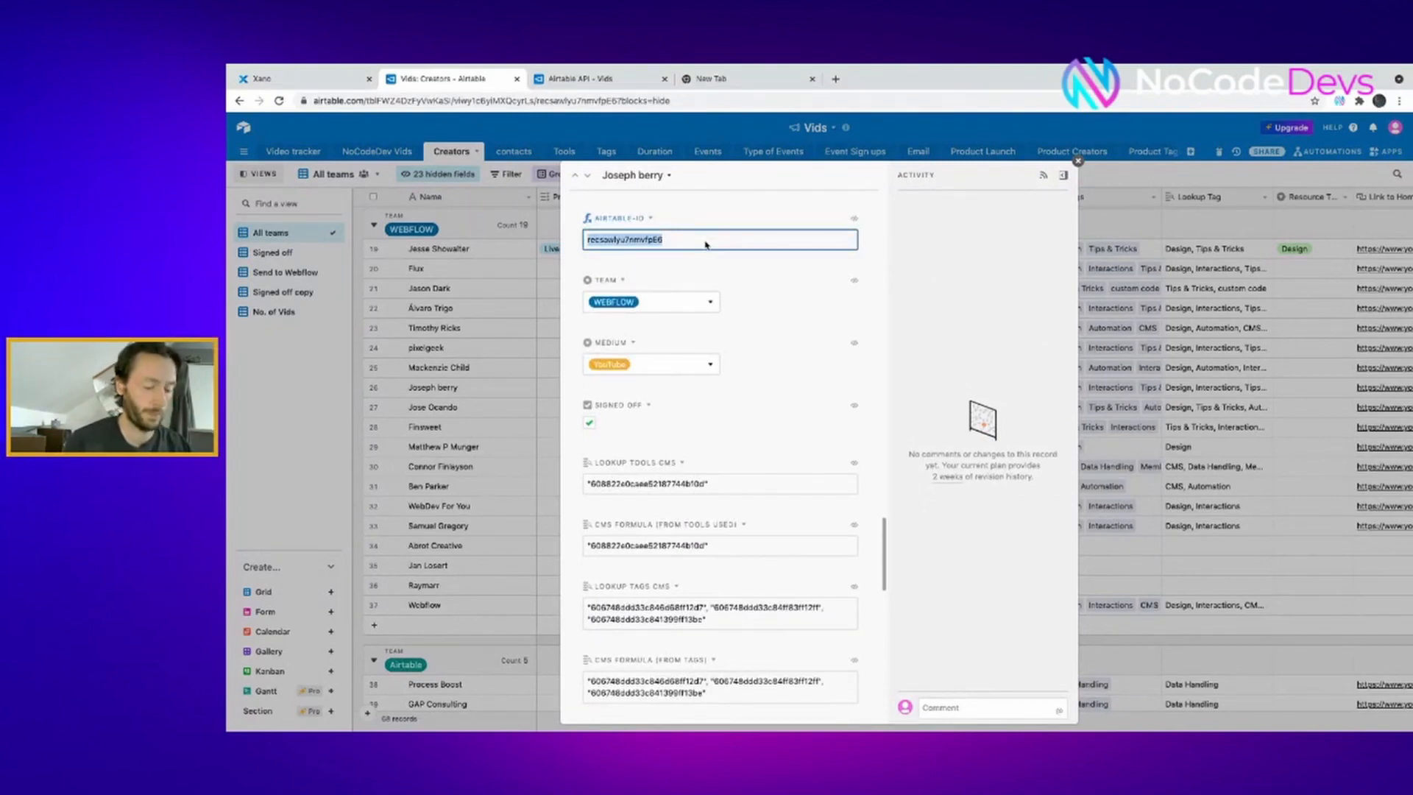
{"action": "left_click", "coordinate": [262, 78]}
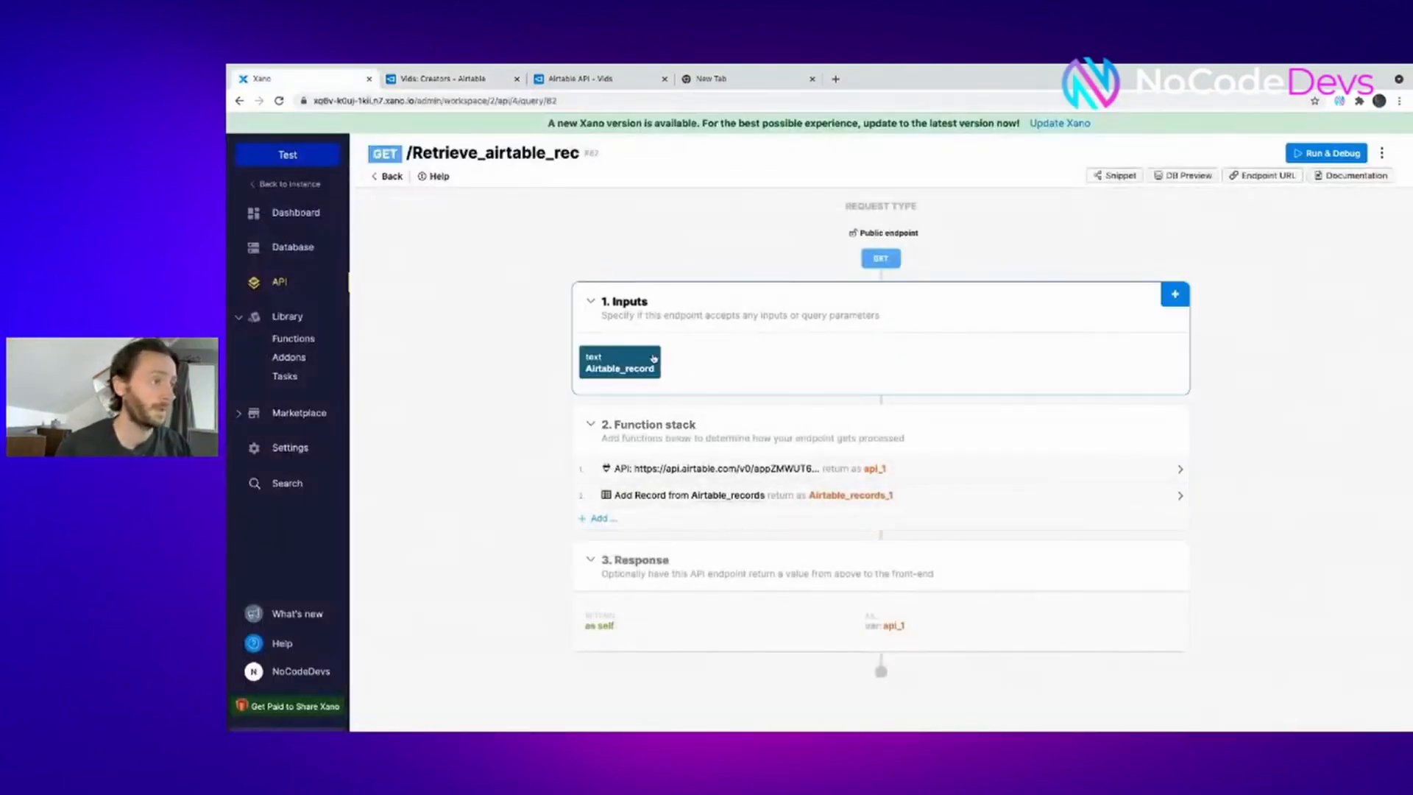
{"action": "left_click", "coordinate": [619, 362]}
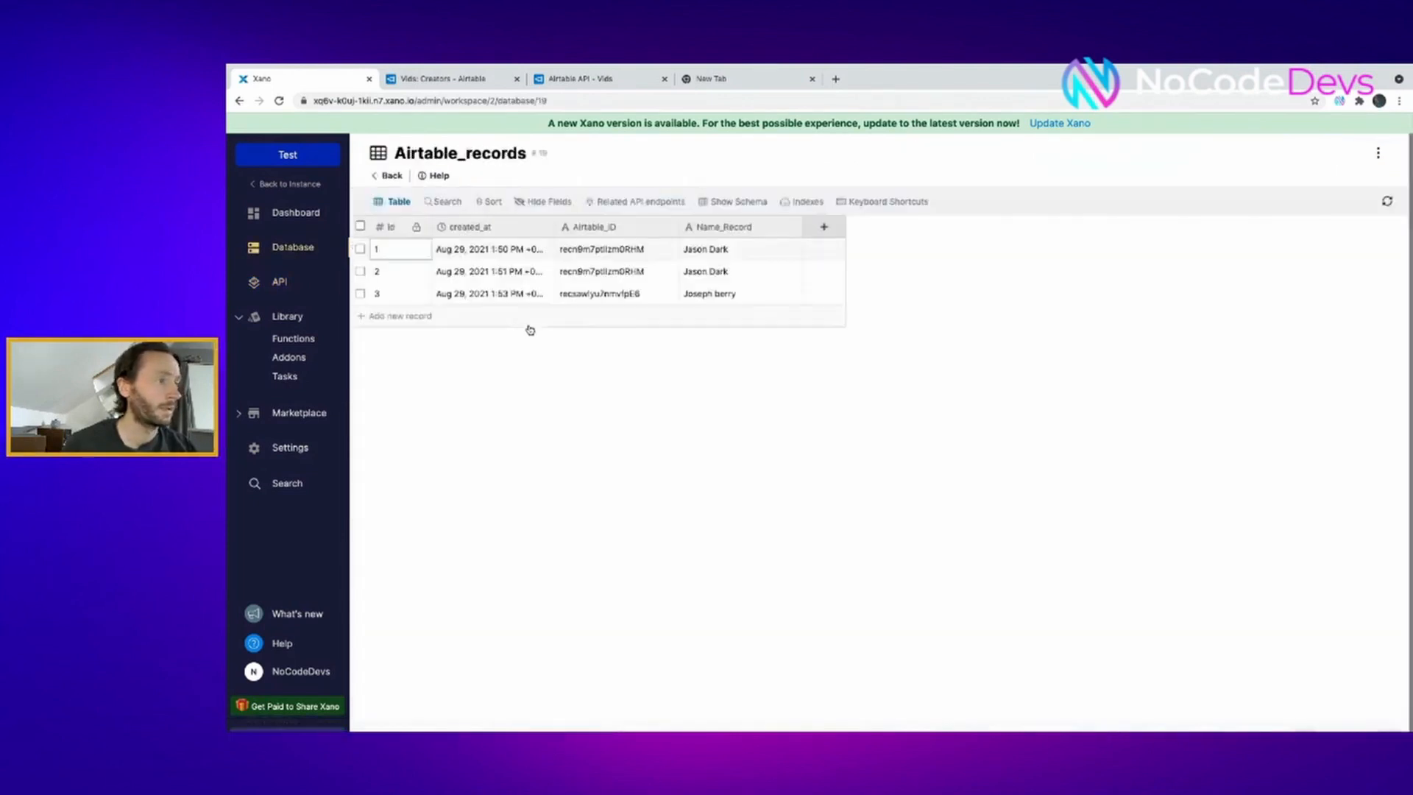
{"action": "mouse_move", "coordinate": [697, 444]}
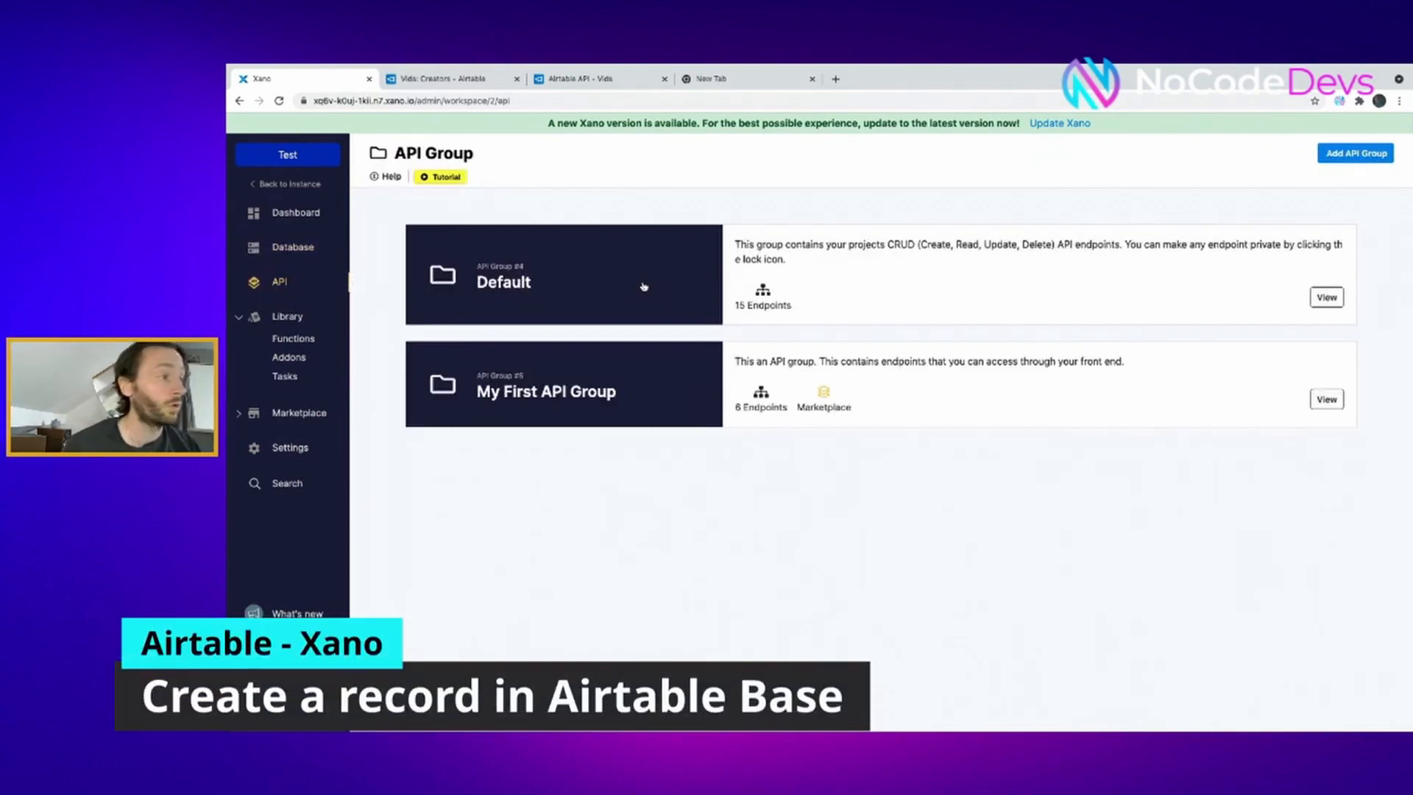
Add a from-scratch endpoint named Create_Airtable_record to the Default API group
{"action": "left_click", "coordinate": [563, 273]}
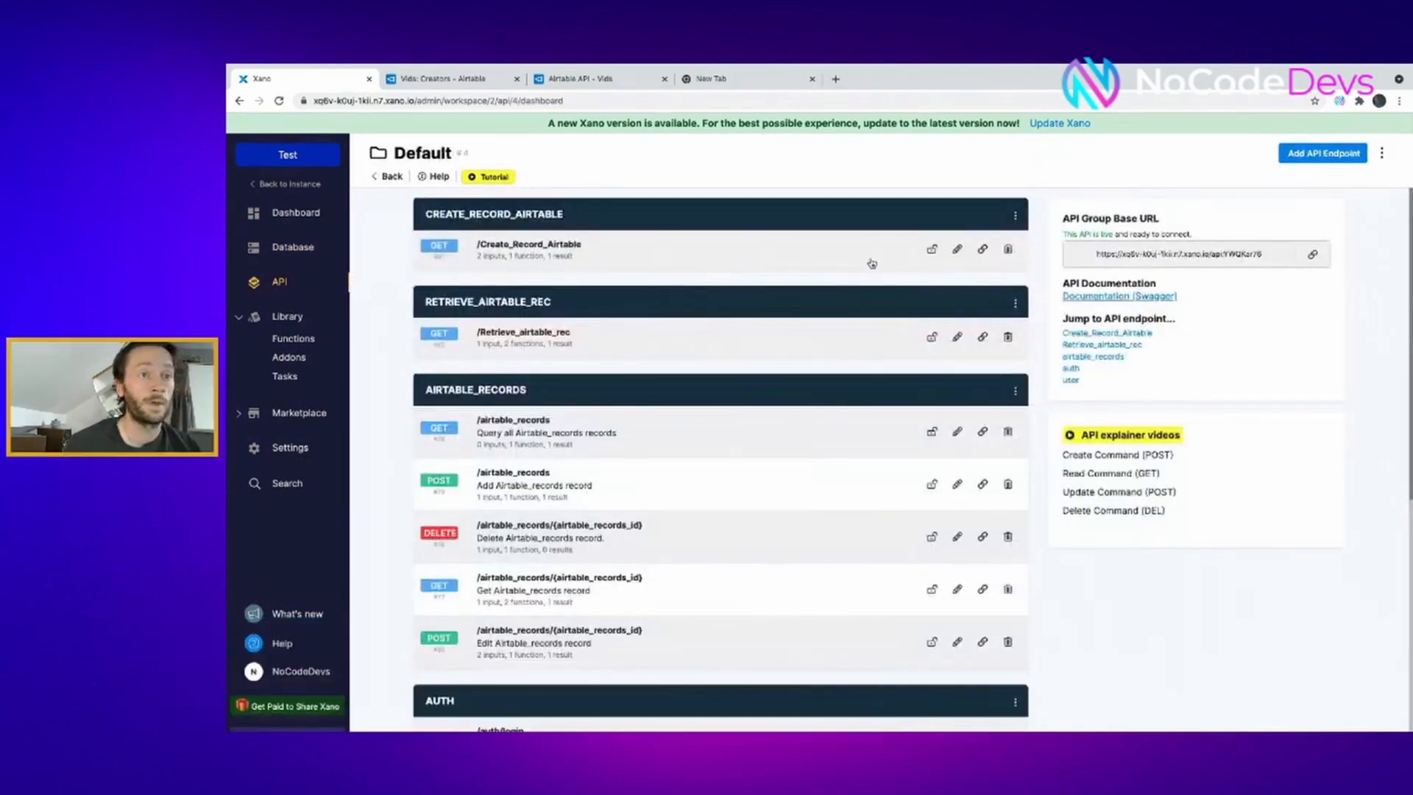
{"action": "left_click", "coordinate": [1322, 152]}
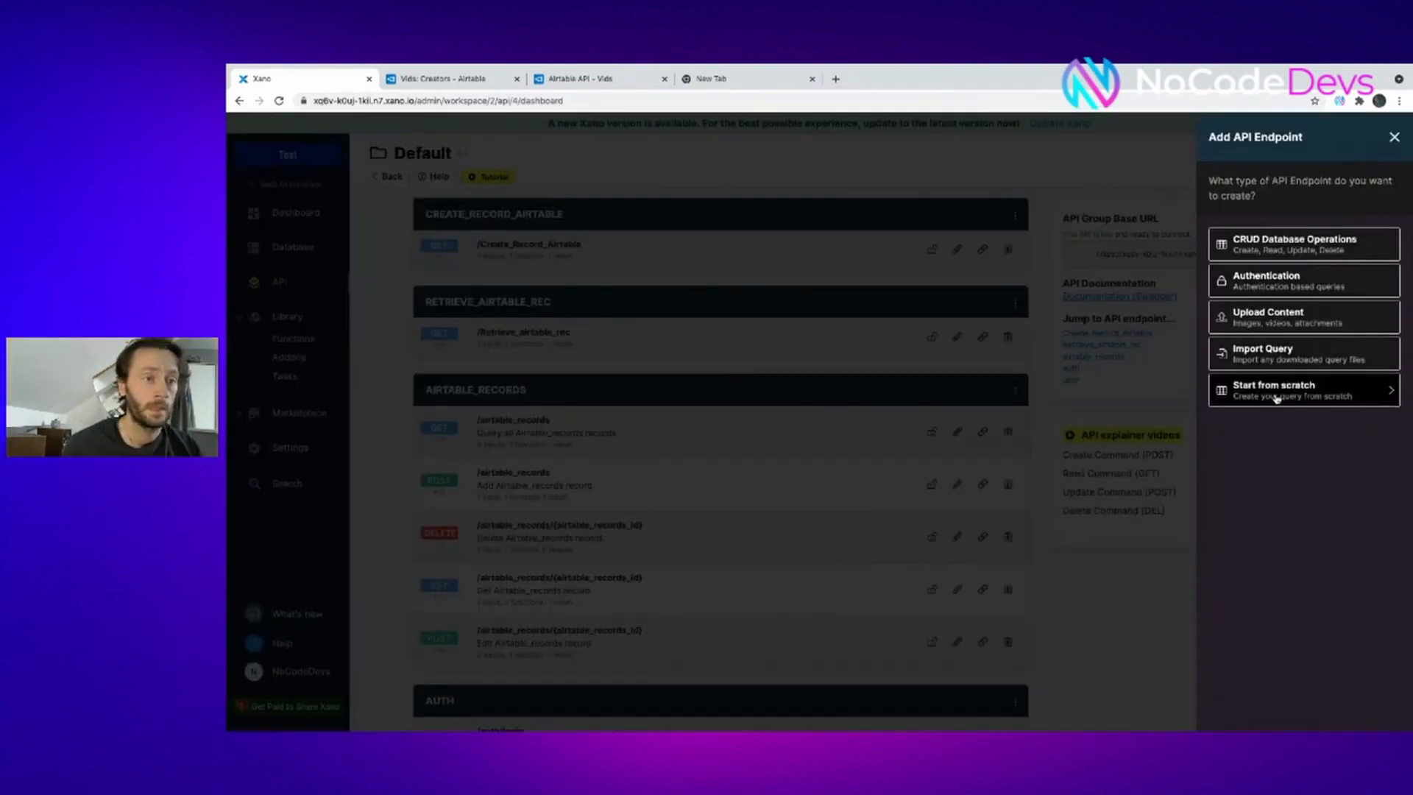
{"action": "left_click", "coordinate": [1274, 390]}
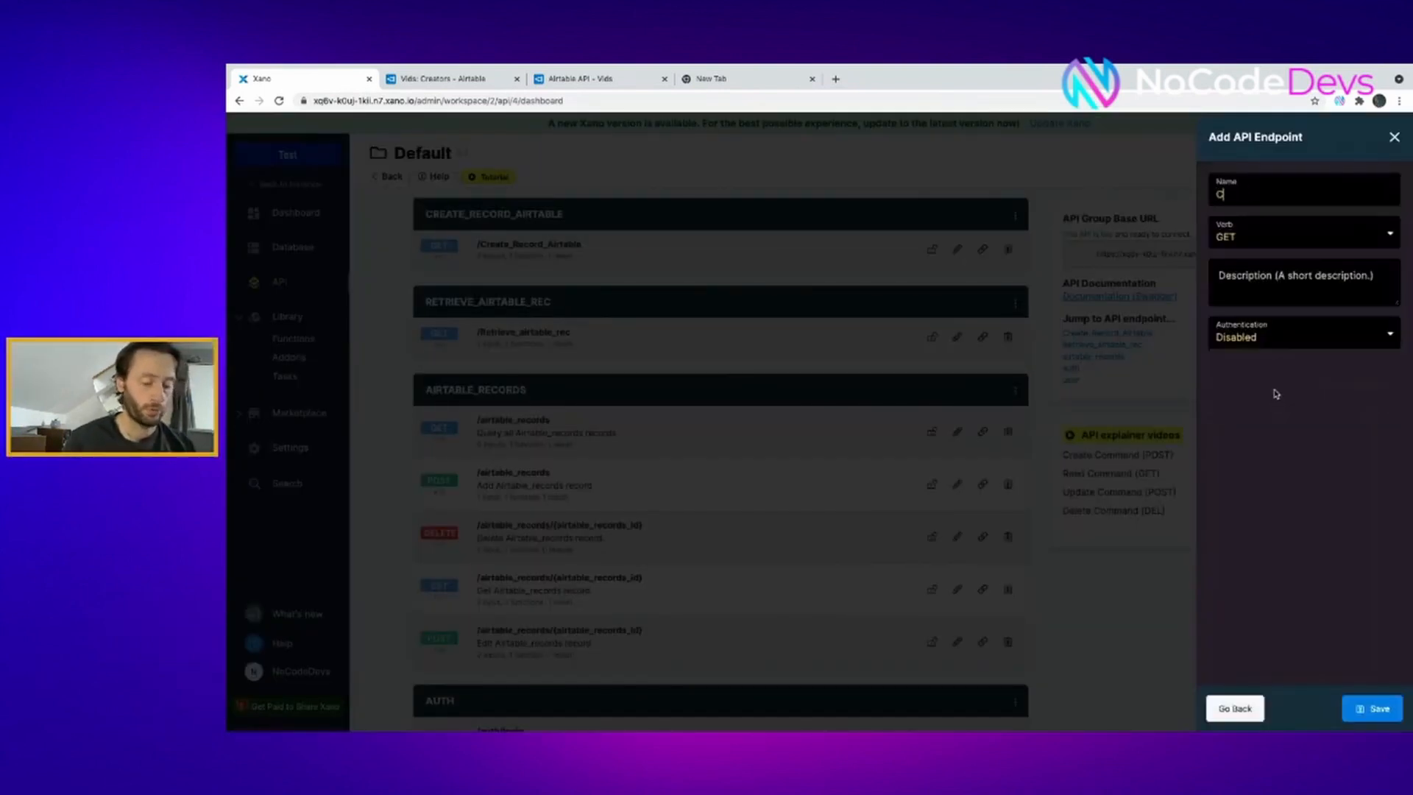
{"action": "type", "text": "reate_Airtable"}
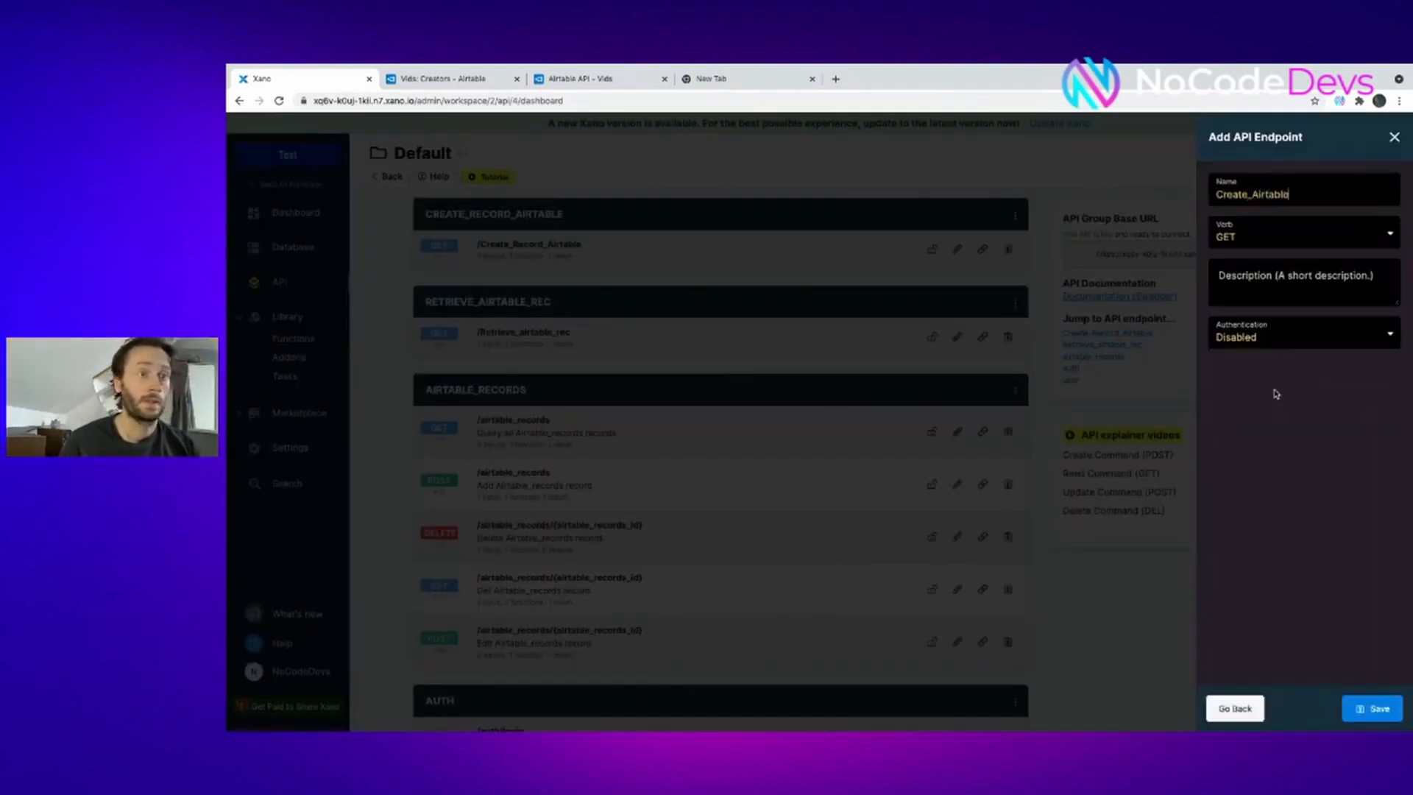
{"action": "type", "text": "_record"}
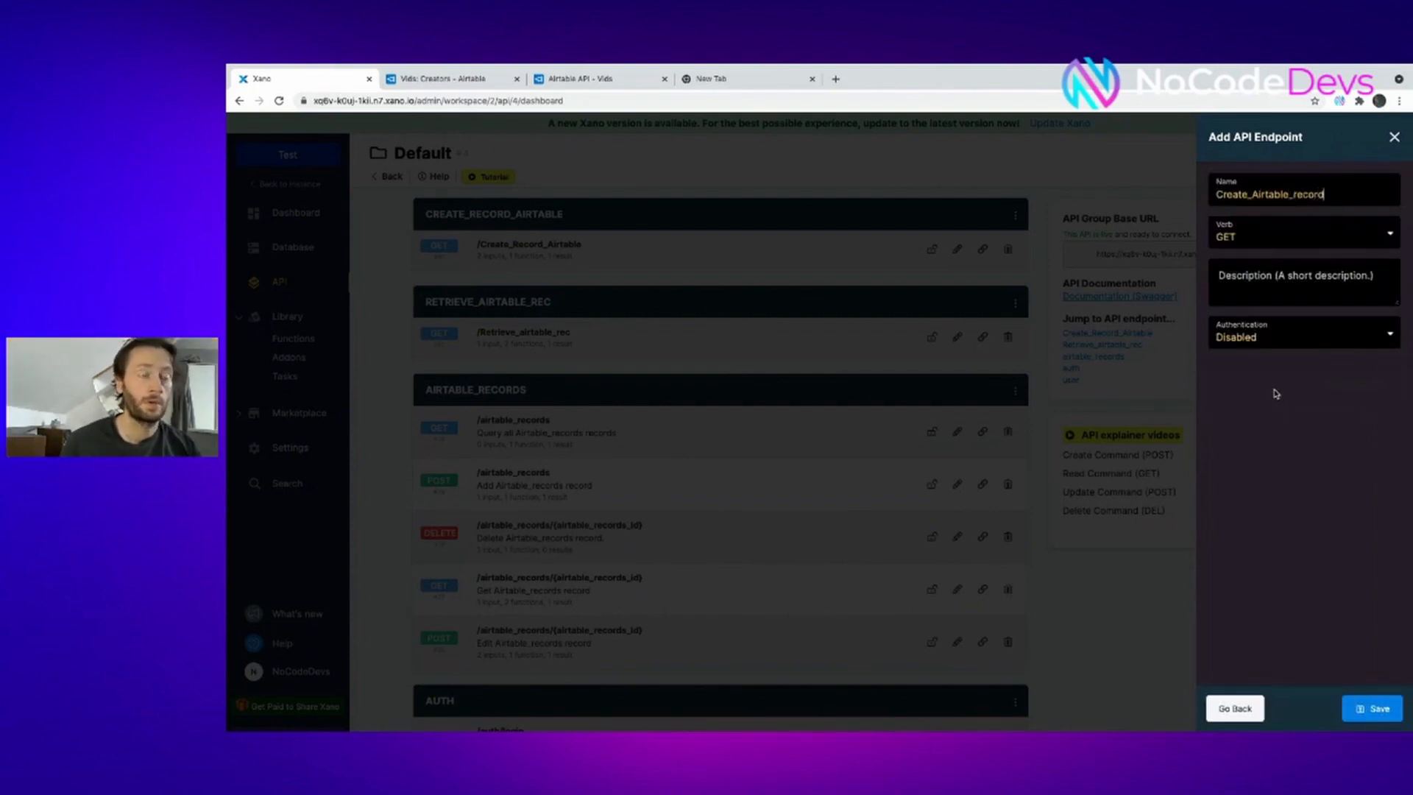
{"action": "left_click", "coordinate": [1374, 707]}
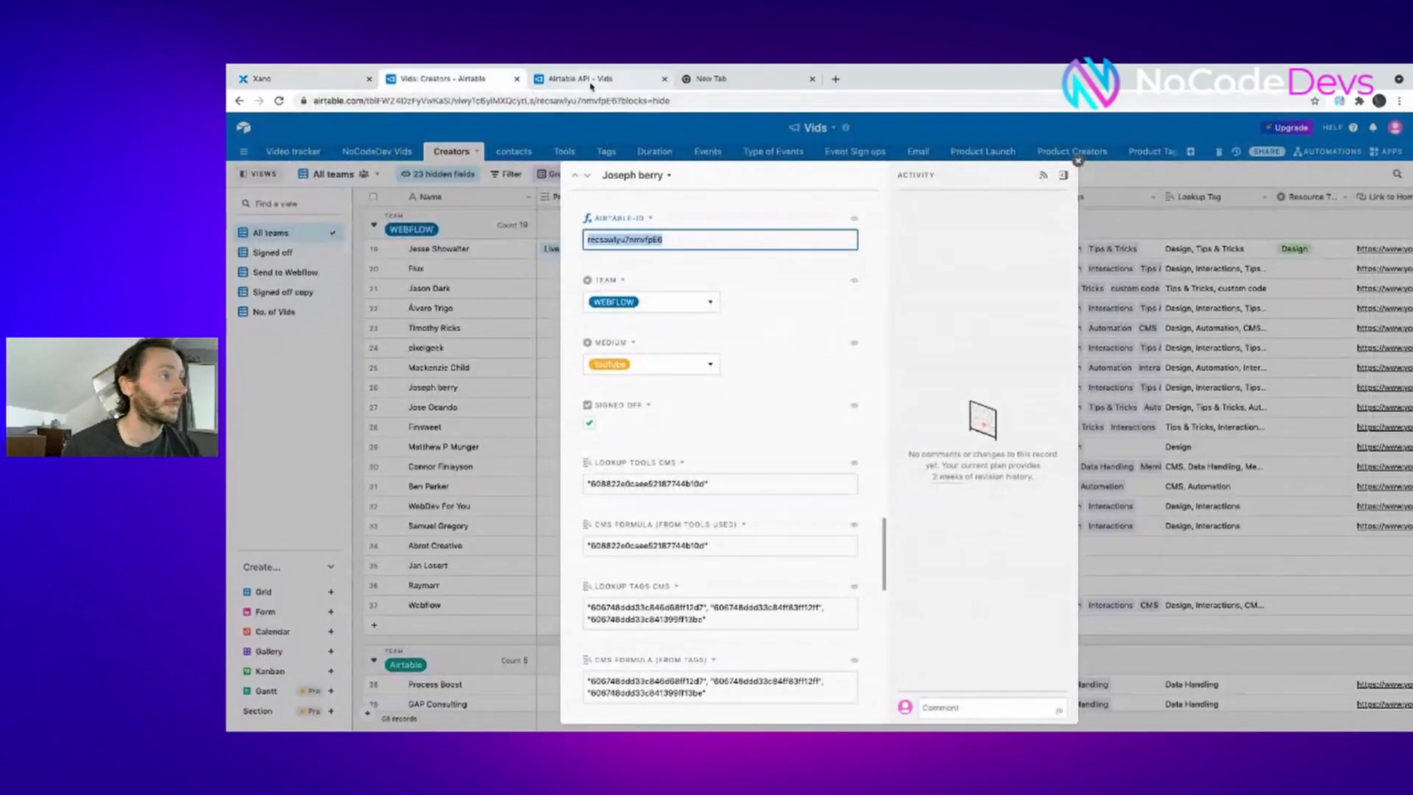
Copy the Create records curl example for the Creators table from Airtable's API docs
{"action": "left_click", "coordinate": [596, 78]}
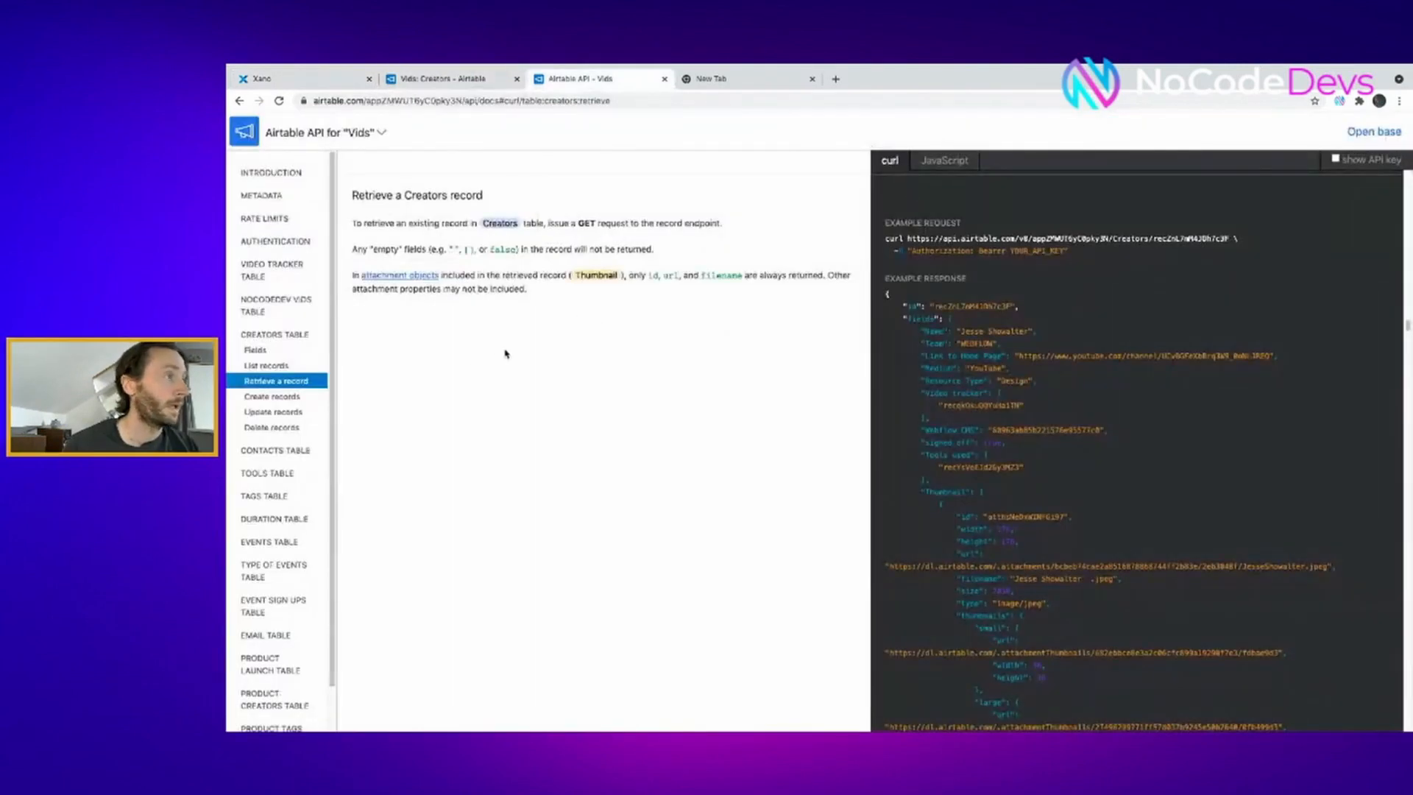
{"action": "left_click", "coordinate": [273, 396]}
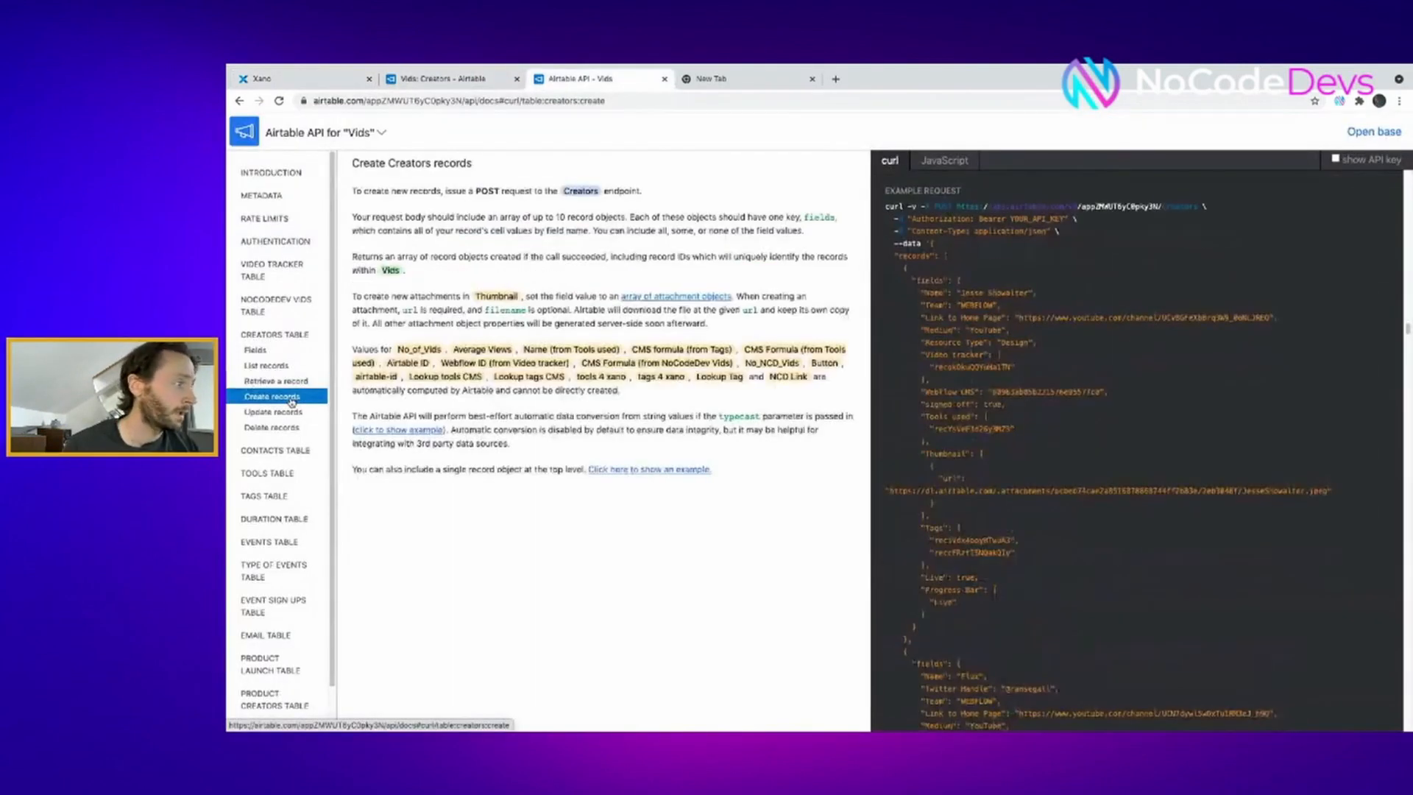
{"action": "left_click_drag", "start_coordinate": [900, 206], "coordinate": [1027, 531]}
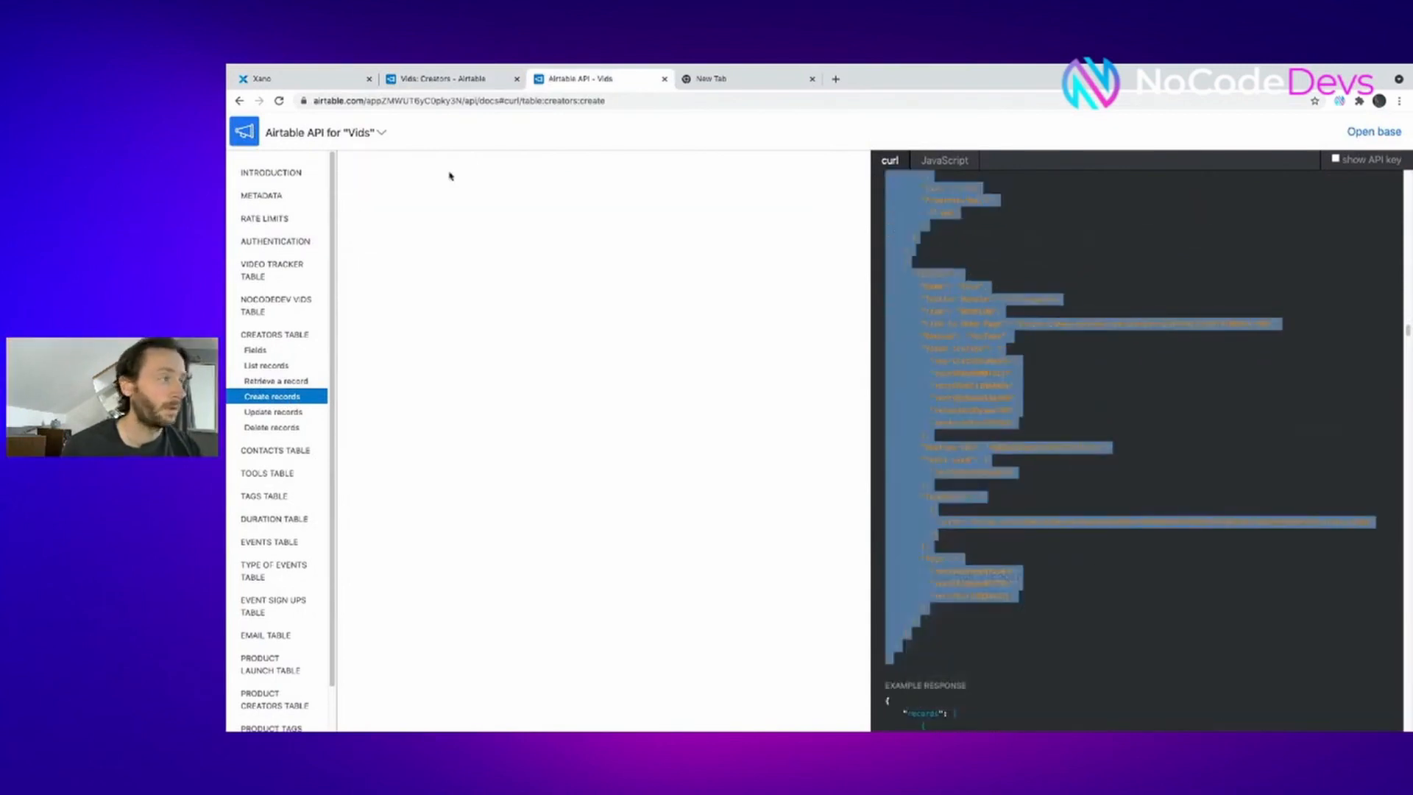
{"action": "left_click", "coordinate": [262, 78]}
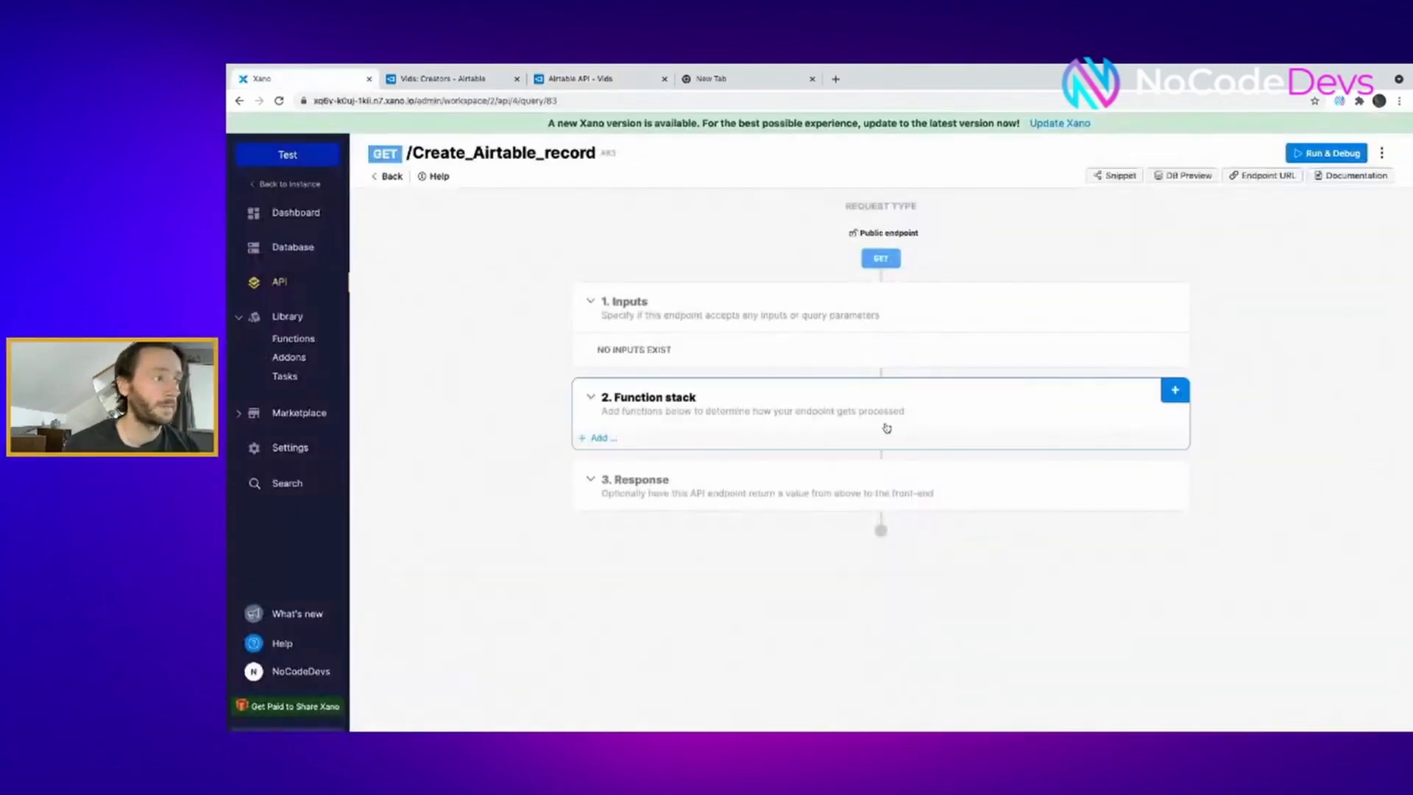
Add an External API Request and import the copied Airtable create-records curl
{"action": "left_click", "coordinate": [1174, 389]}
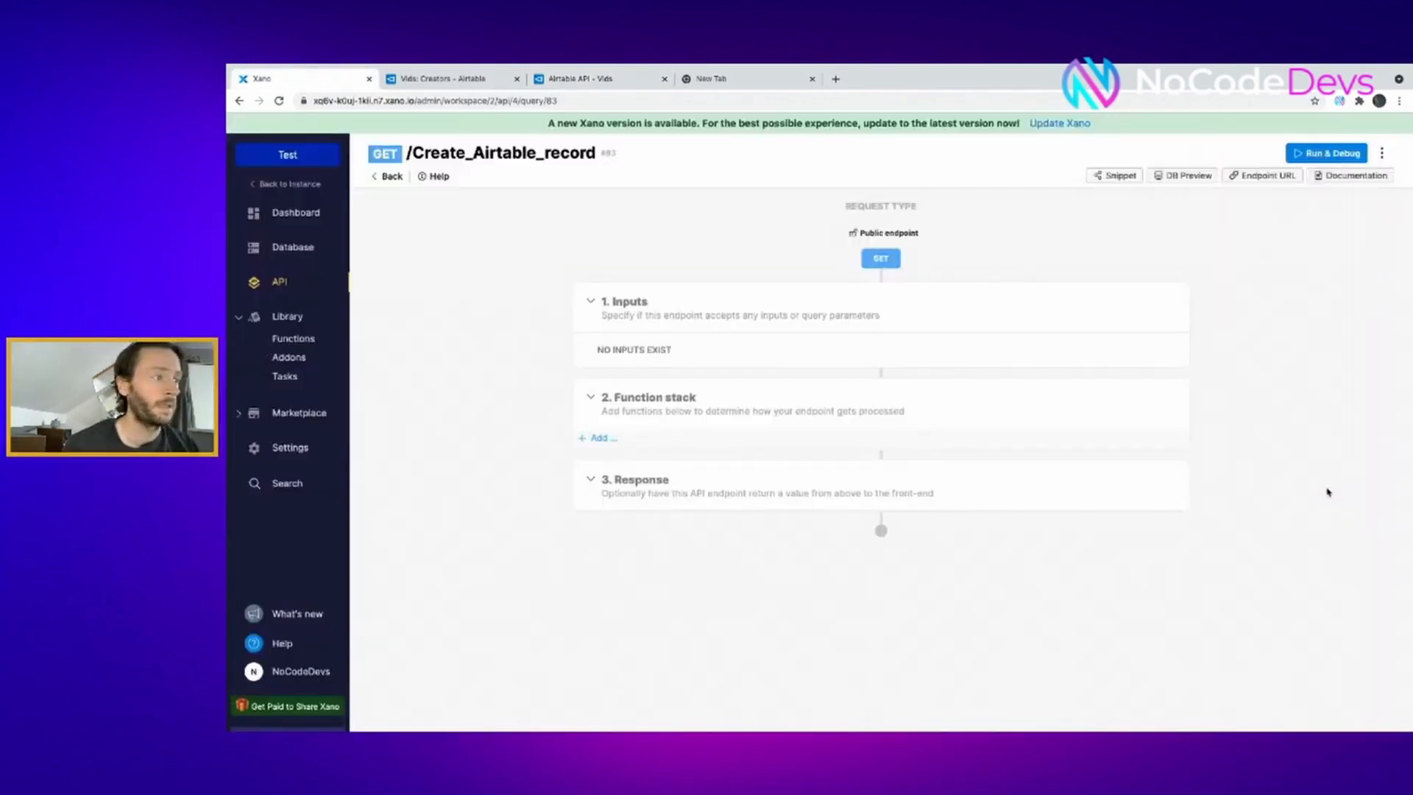
{"action": "left_click", "coordinate": [598, 438]}
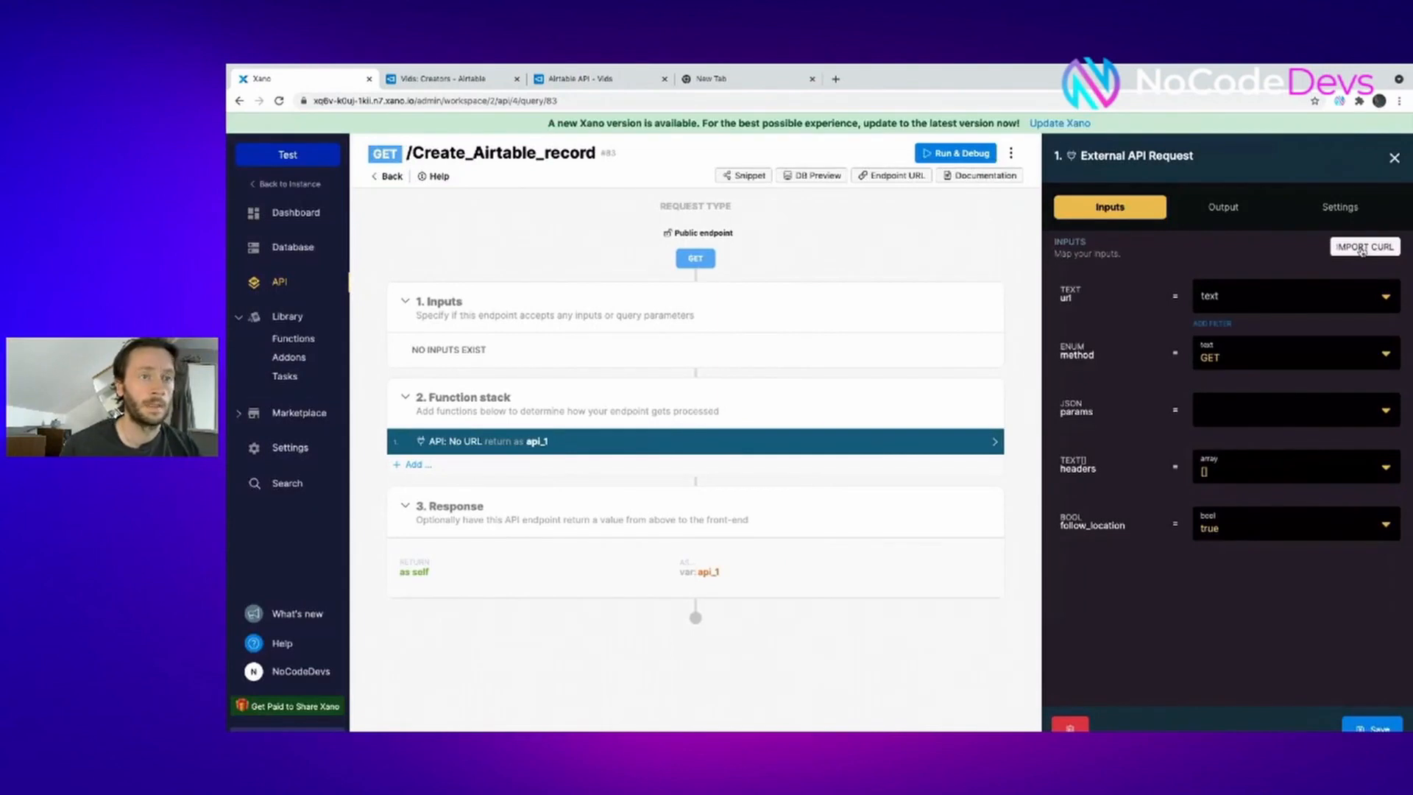
{"action": "left_click", "coordinate": [1362, 247]}
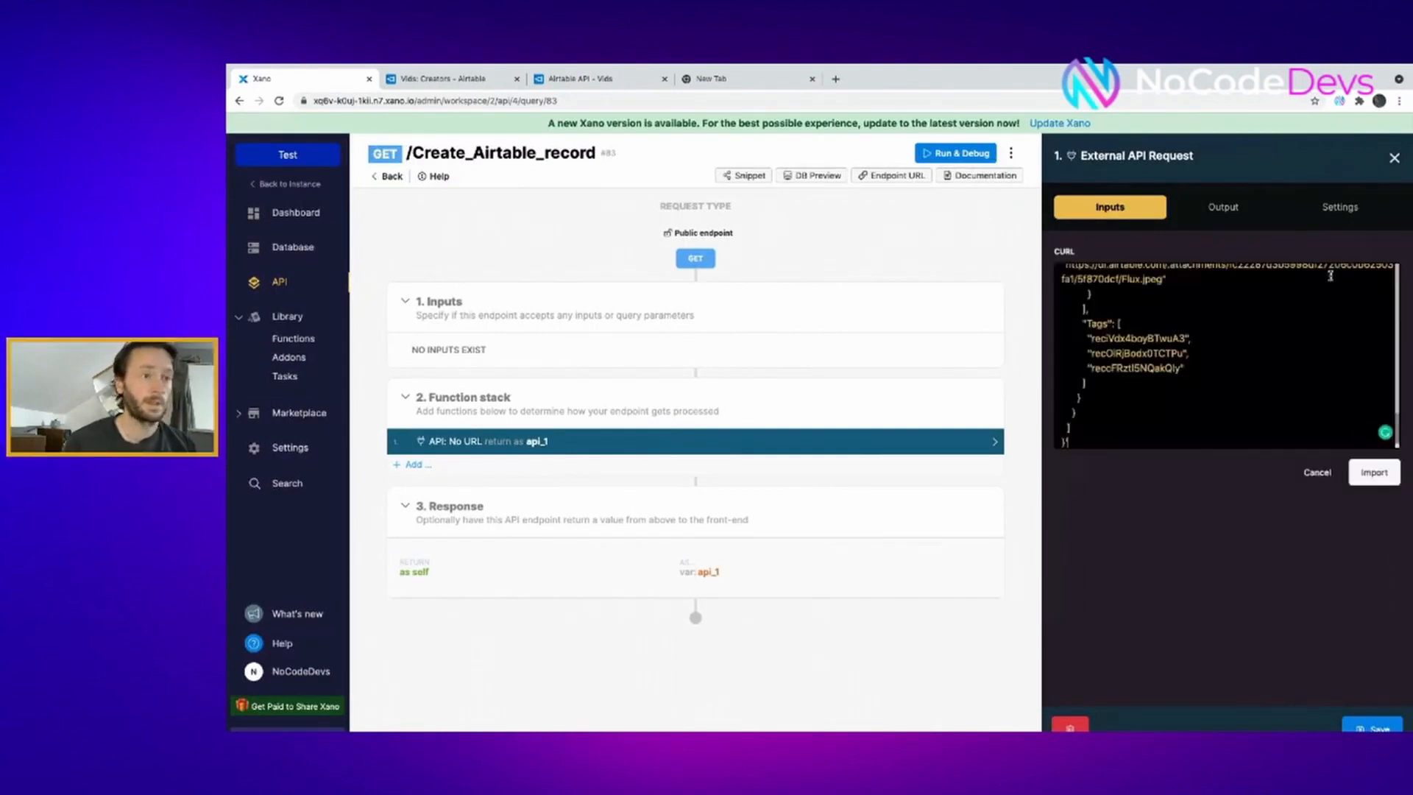
{"action": "left_click", "coordinate": [1373, 471]}
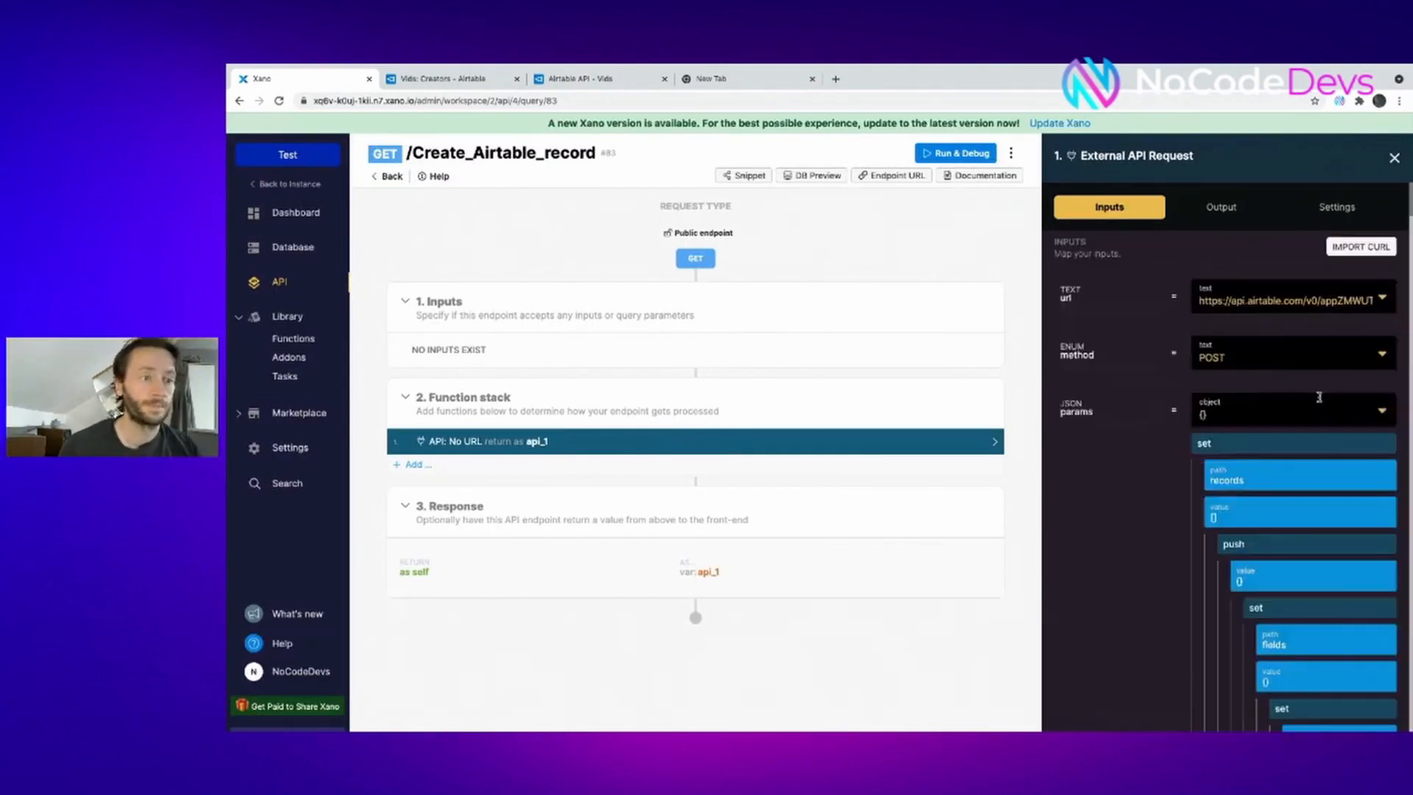
Fill the Authorization header's bearer token via sprintf from the Airtable_API environment variable
{"action": "scroll", "scroll_direction": "down", "scroll_amount": 3}
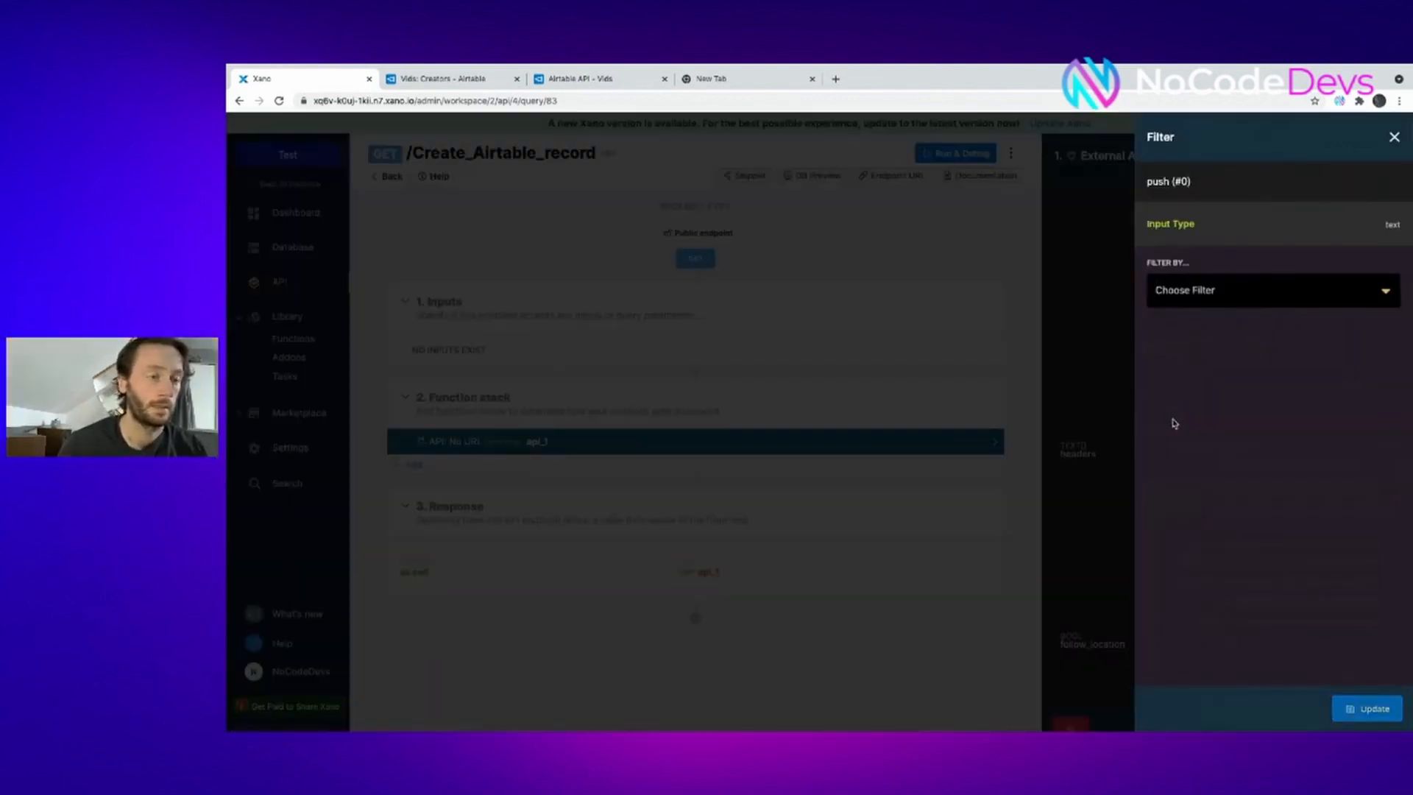
{"action": "type", "text": "sprintf"}
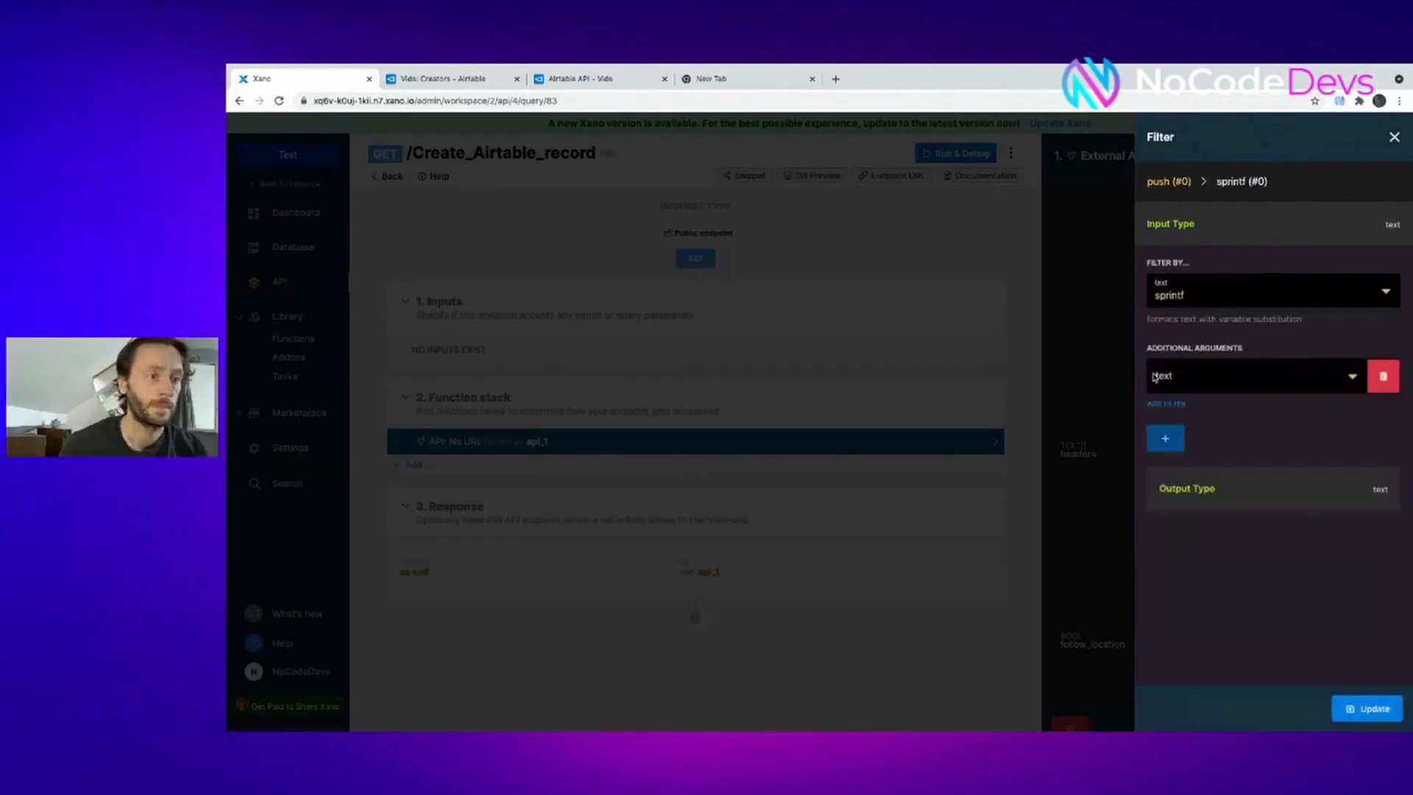
{"action": "left_click", "coordinate": [1252, 375]}
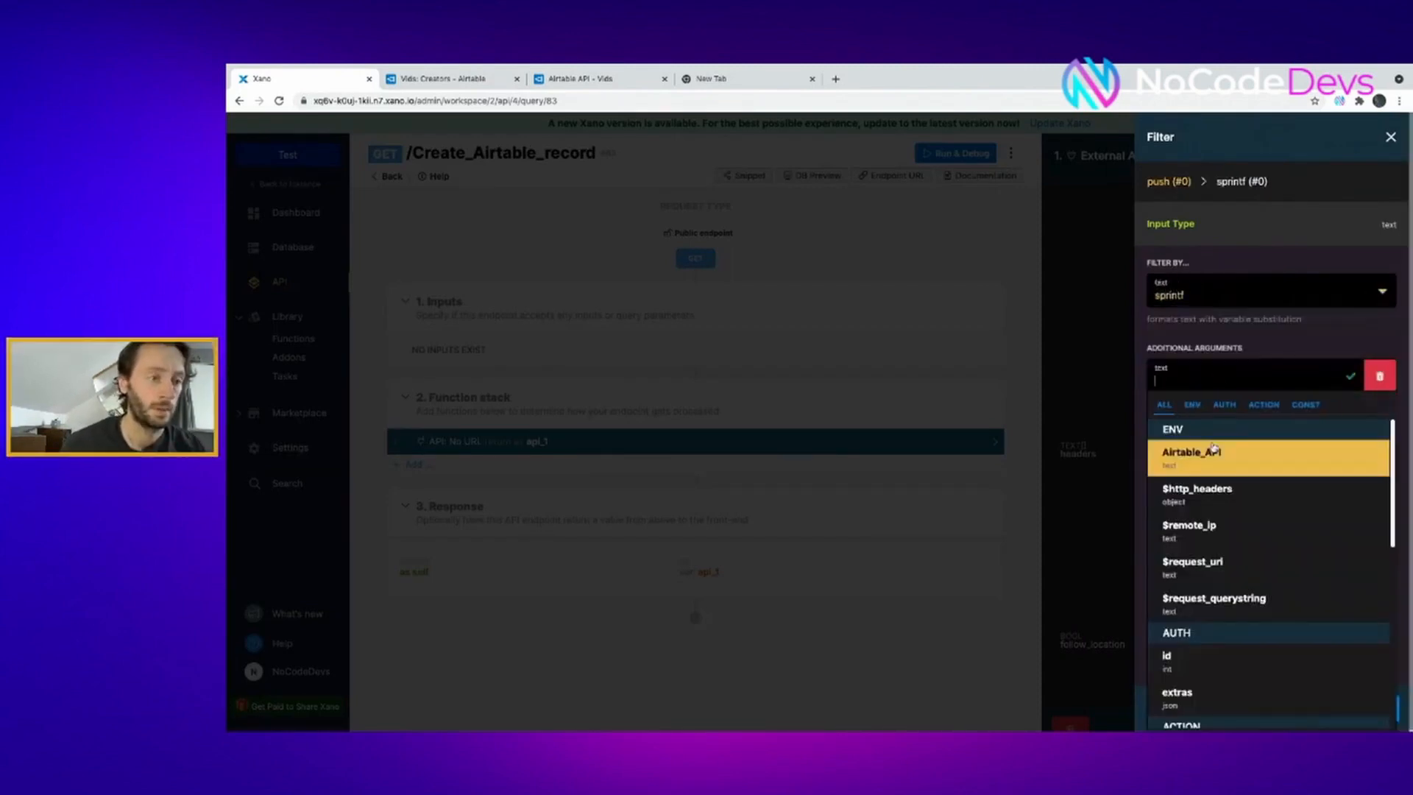
{"action": "left_click", "coordinate": [1391, 137]}
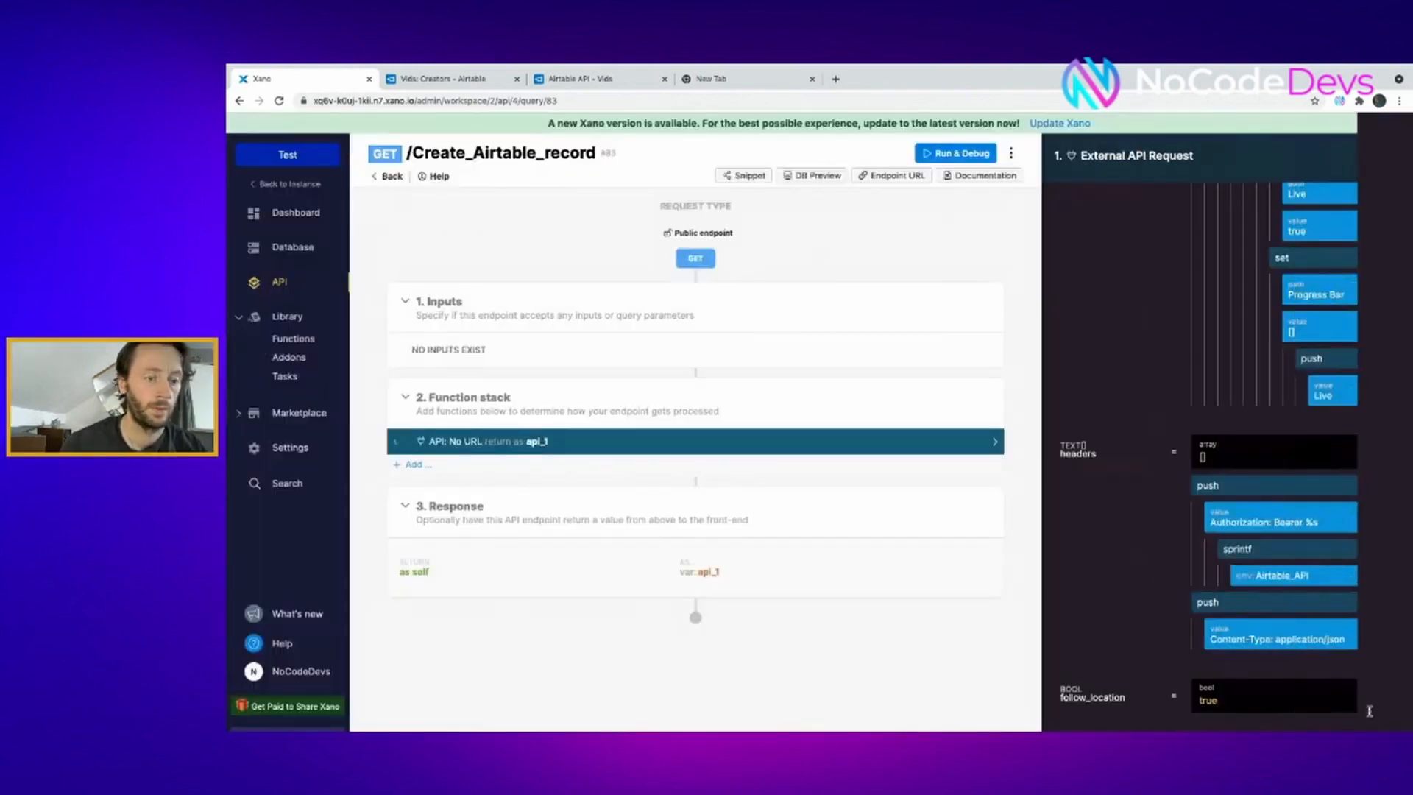
{"action": "scroll", "scroll_direction": "down", "scroll_amount": 3}
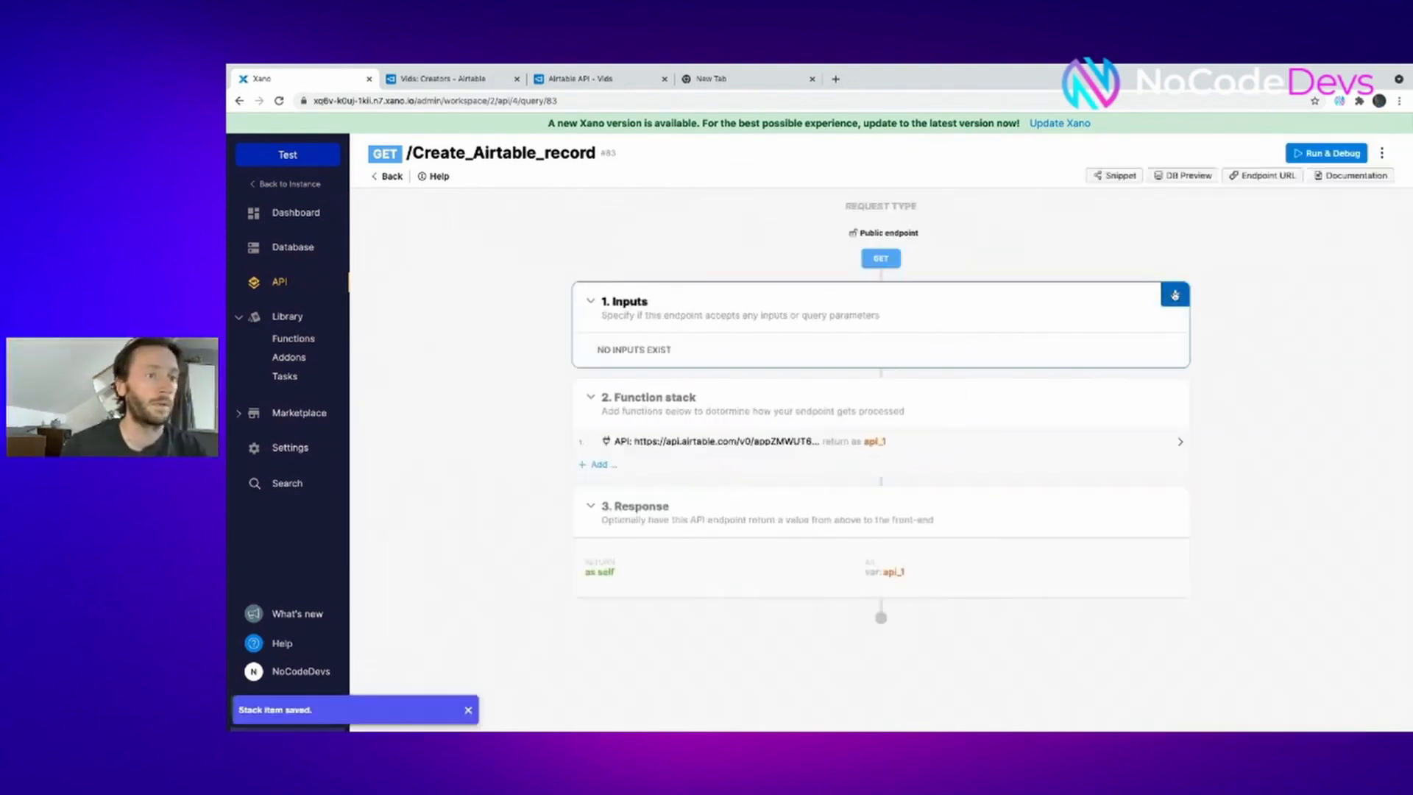
{"action": "left_click", "coordinate": [1174, 295]}
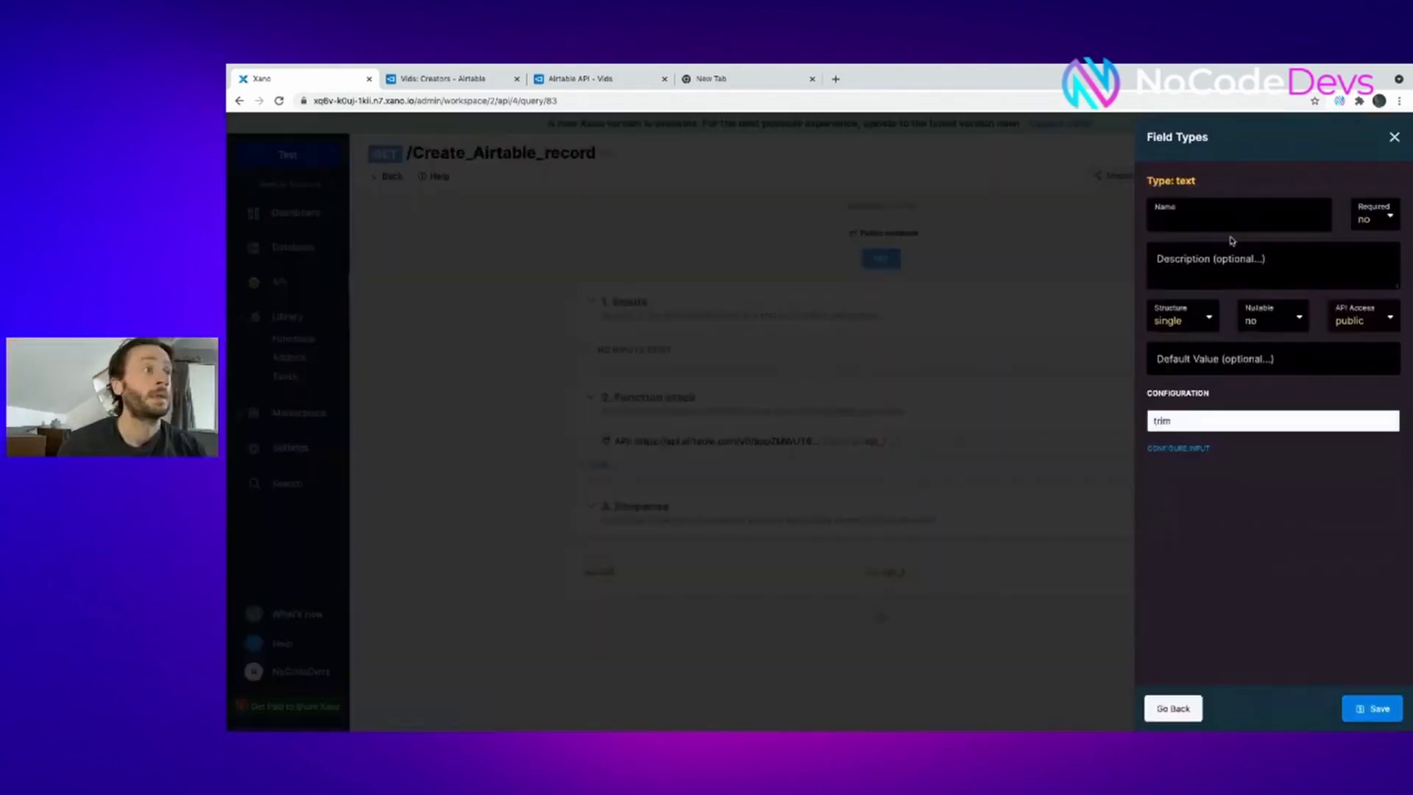
{"action": "type", "text": "Nam"}
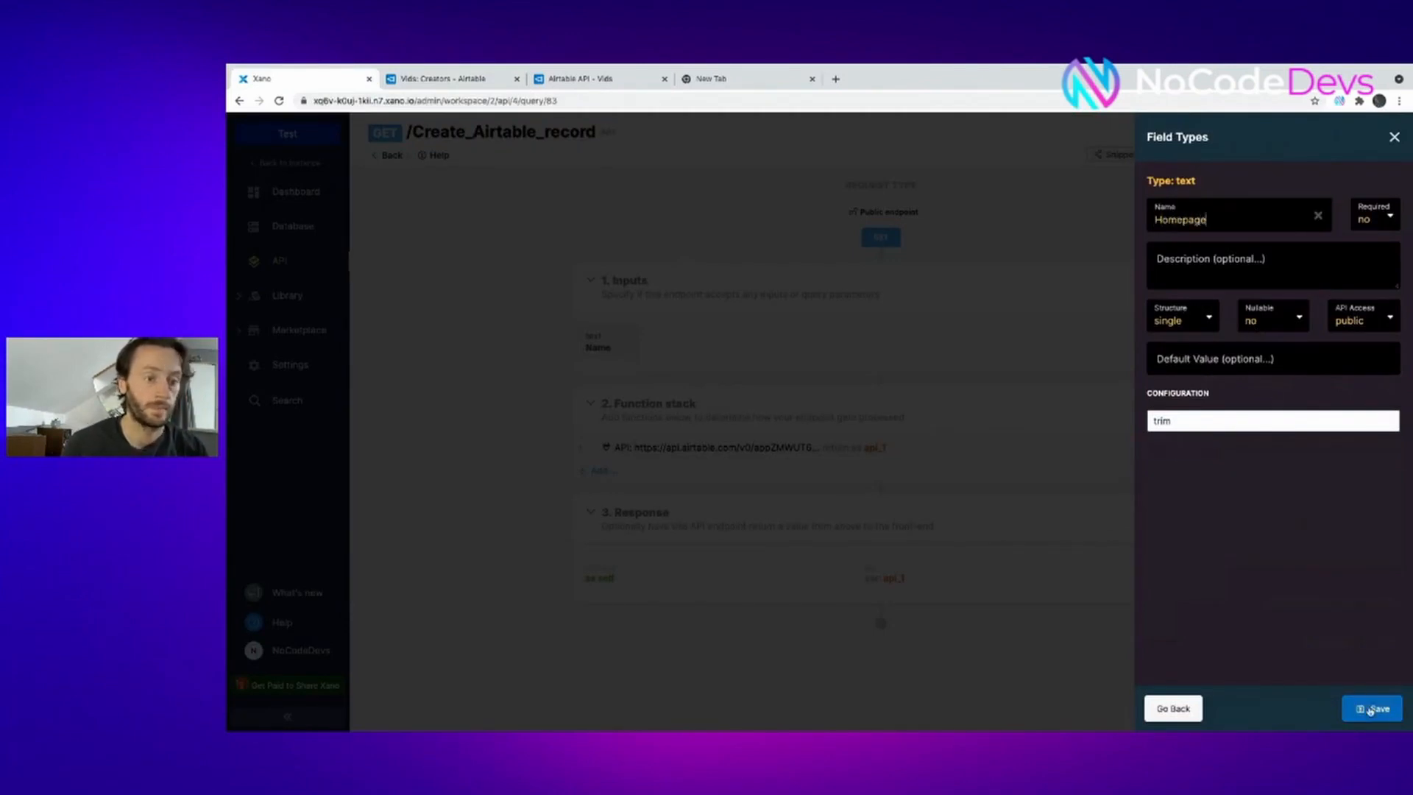
{"action": "left_click", "coordinate": [1226, 264]}
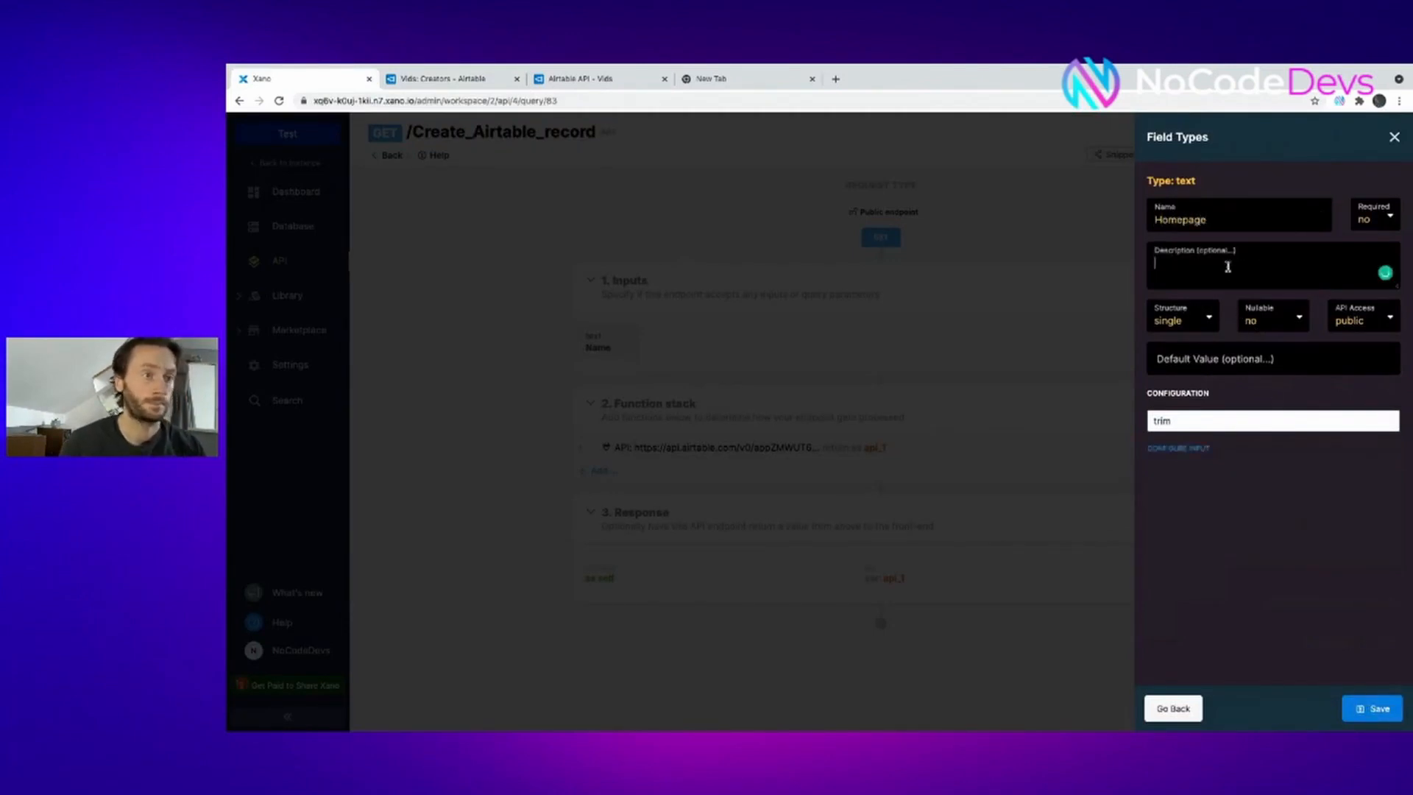
{"action": "type", "text": "www."}
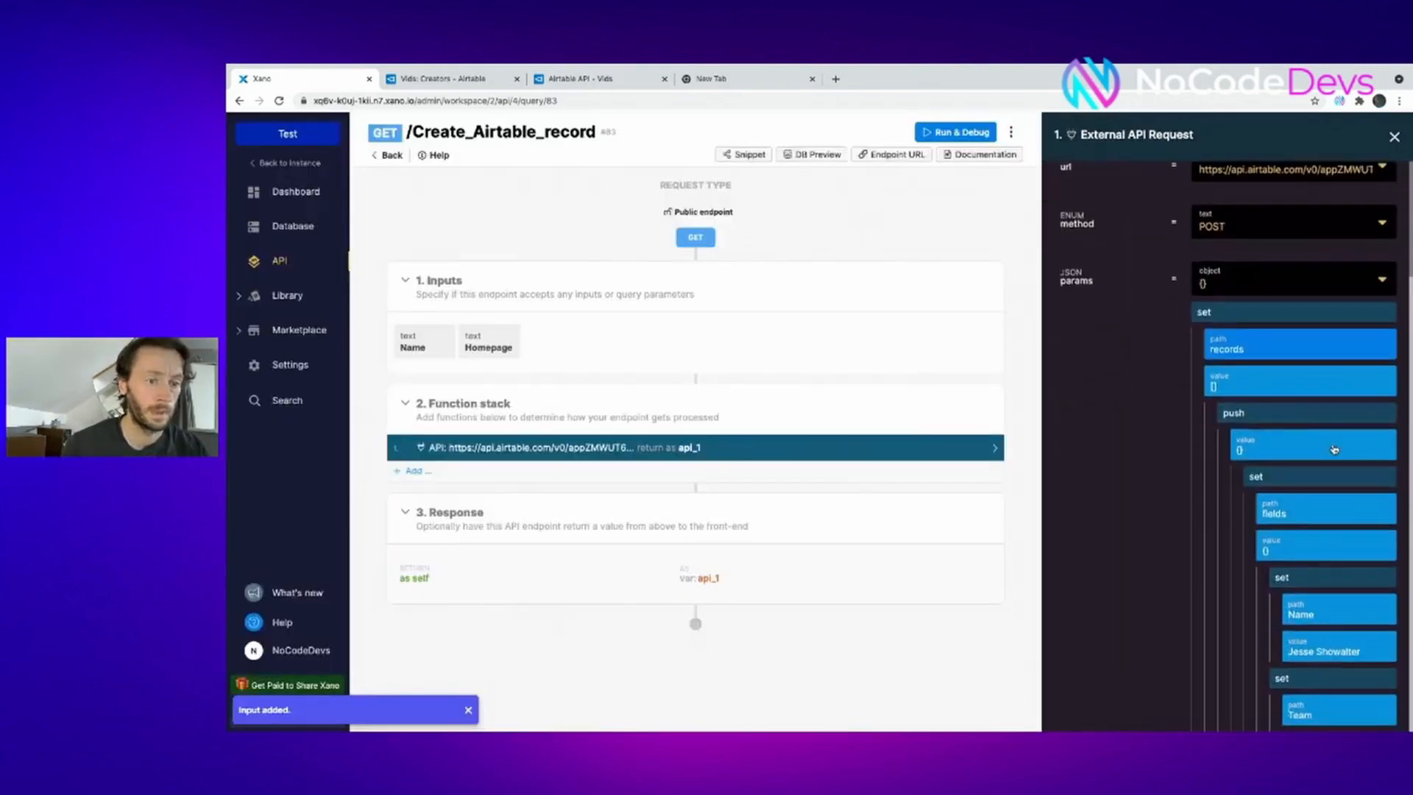
Map params Name to input Name and Link to Home Page to input Homepage, then save
{"action": "scroll", "scroll_direction": "down", "scroll_amount": 3}
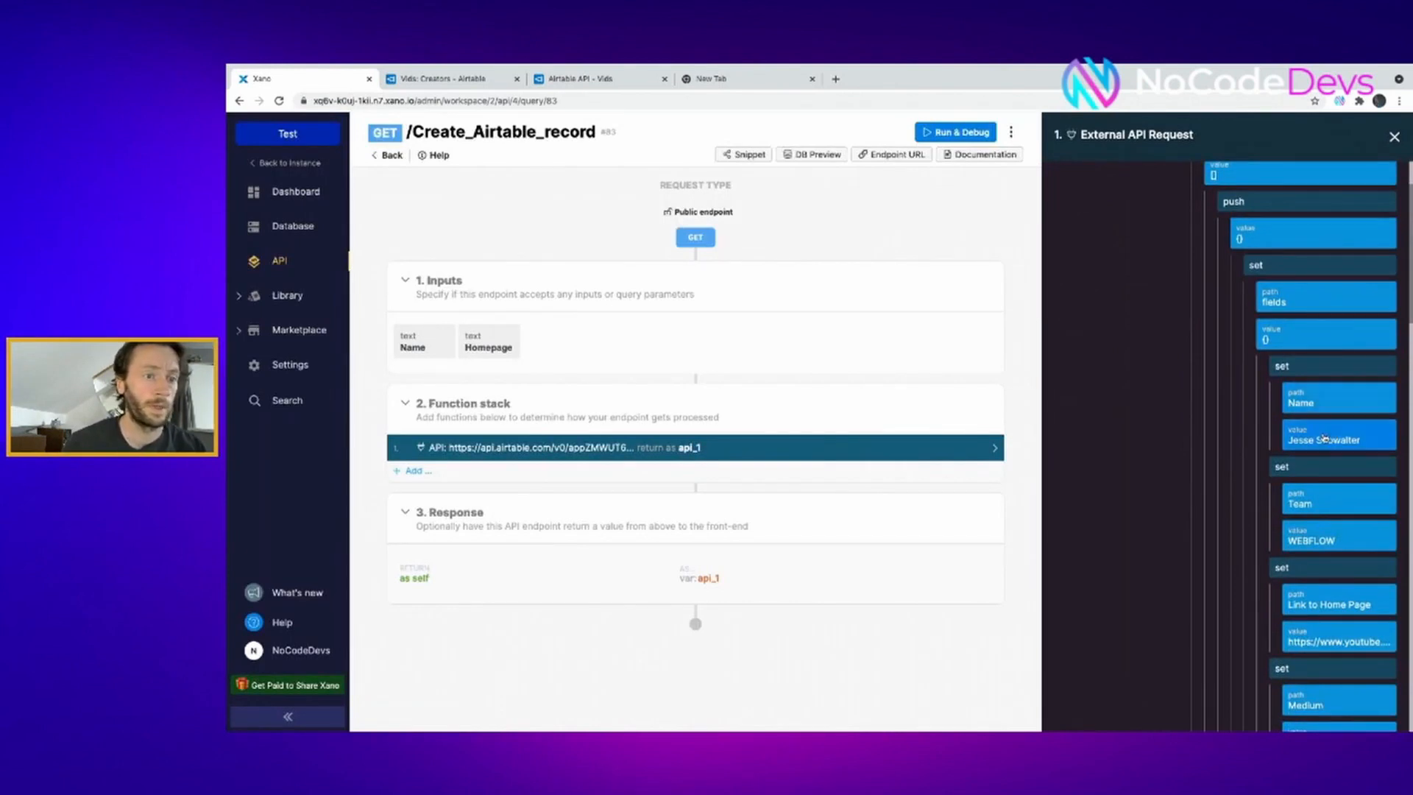
{"action": "left_click", "coordinate": [1338, 436]}
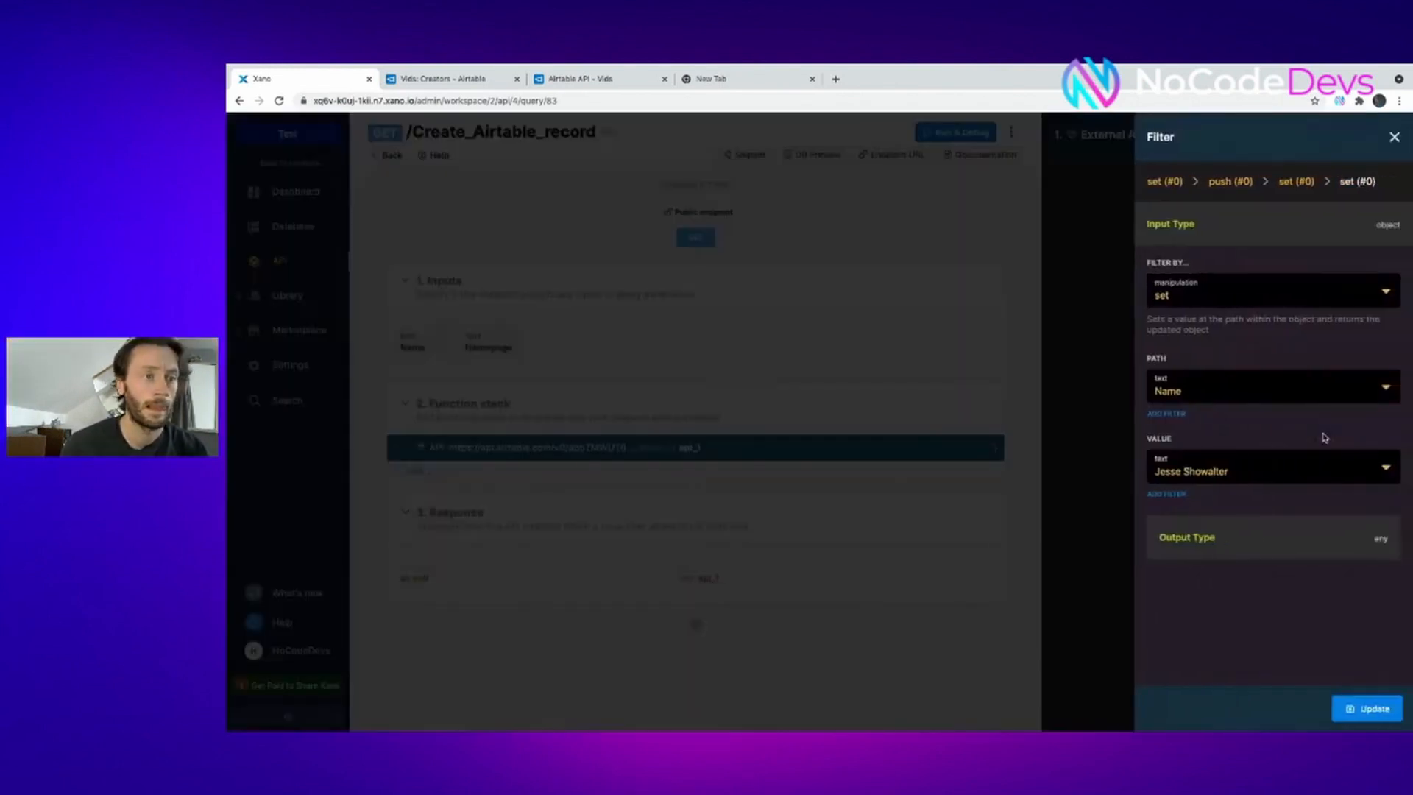
{"action": "left_click", "coordinate": [1261, 471]}
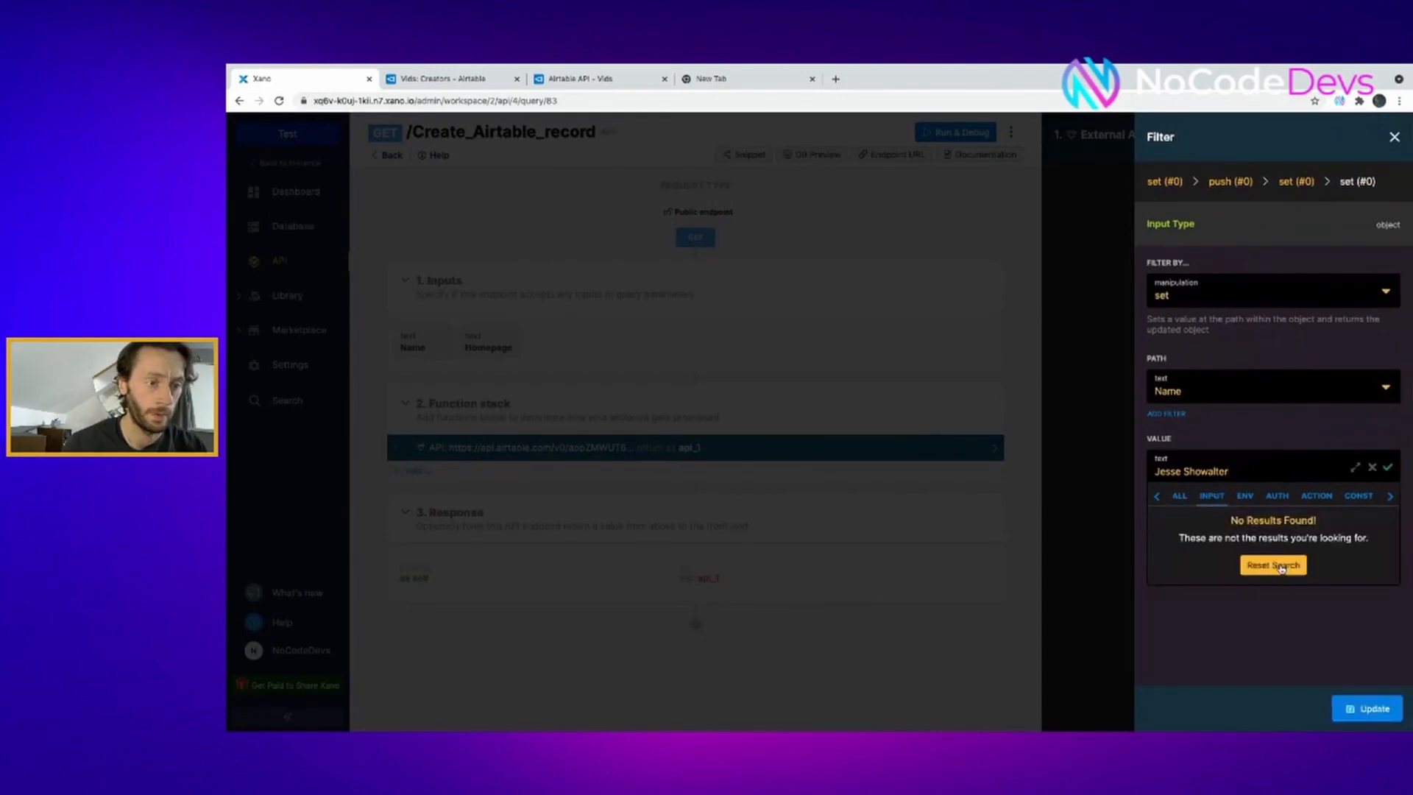
{"action": "left_click", "coordinate": [1272, 565]}
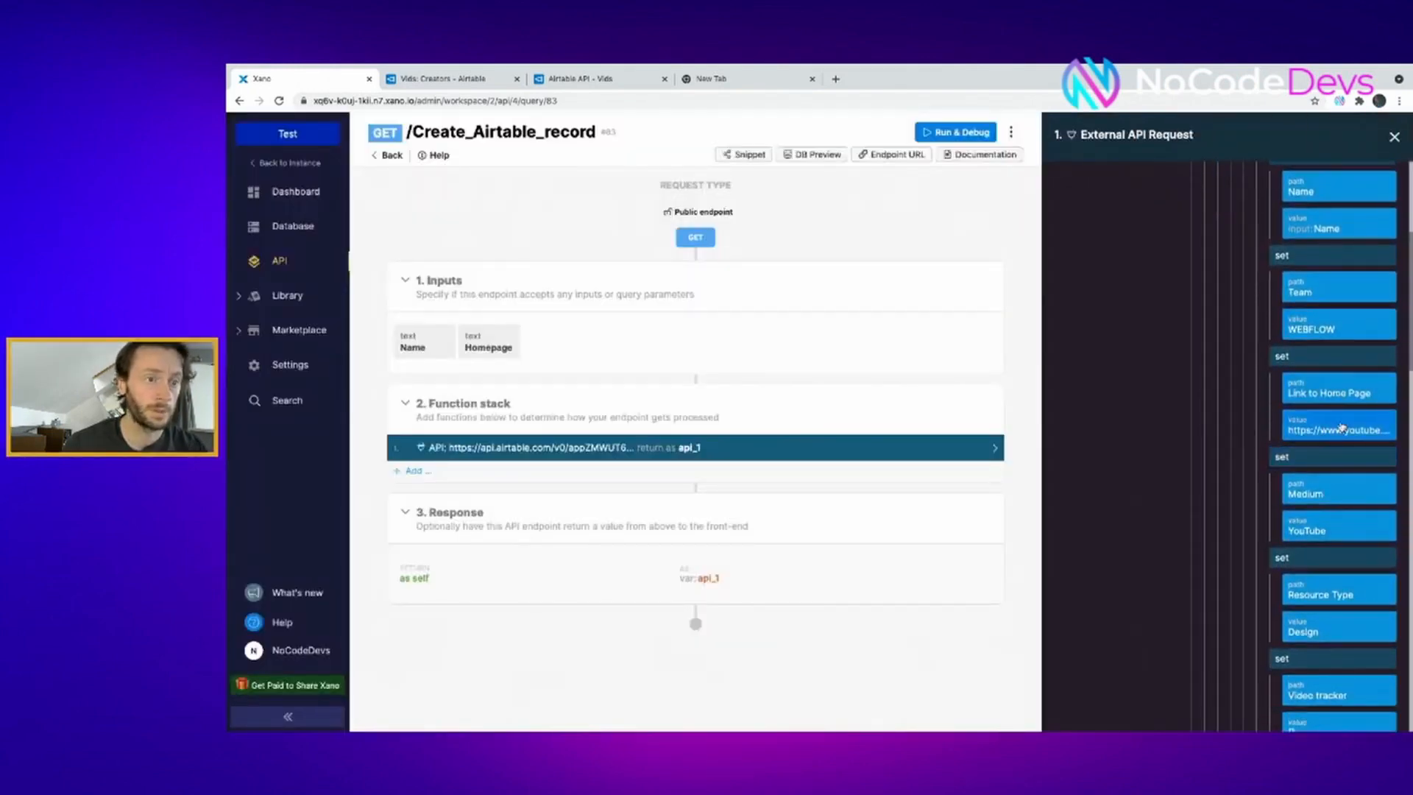
{"action": "left_click", "coordinate": [1336, 424]}
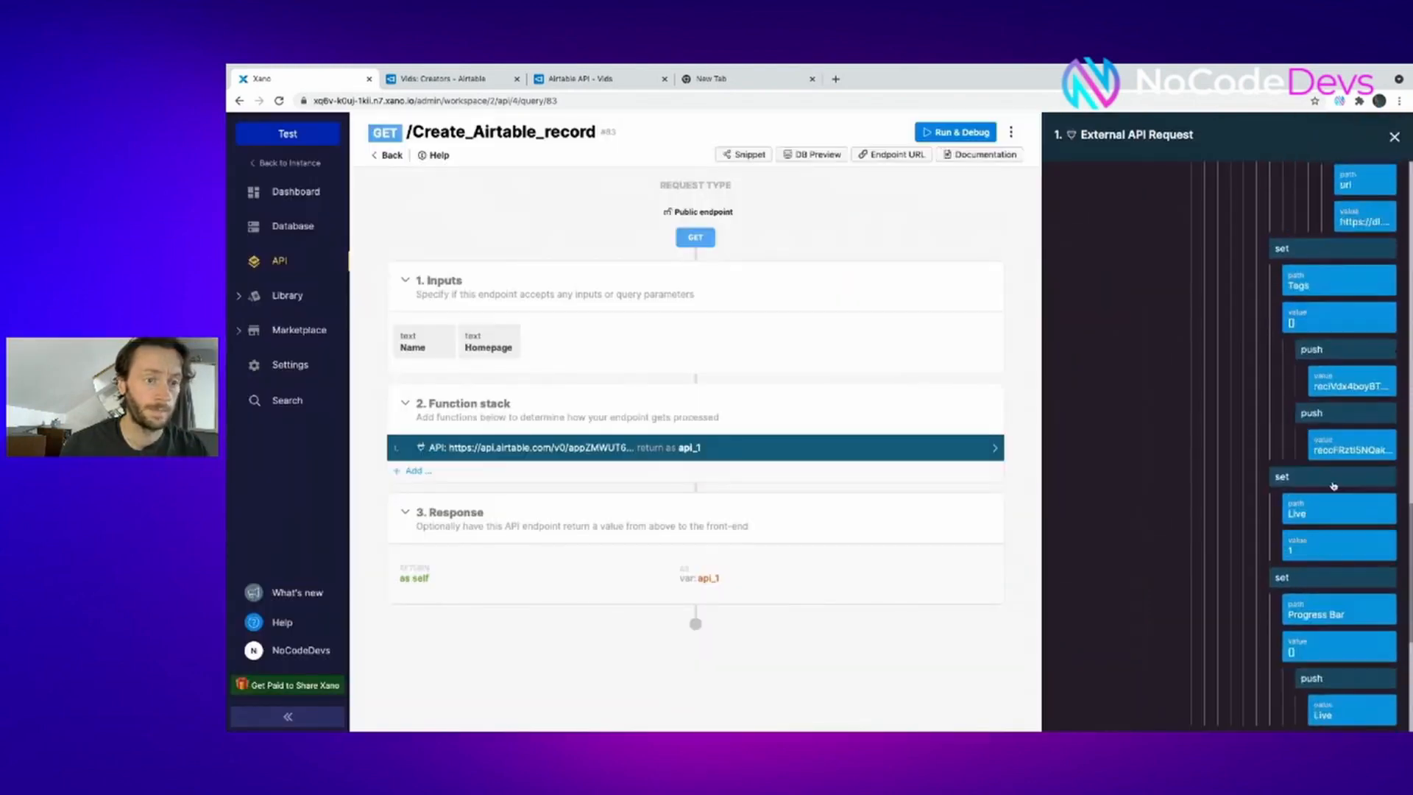
{"action": "scroll", "scroll_direction": "down", "scroll_amount": 3}
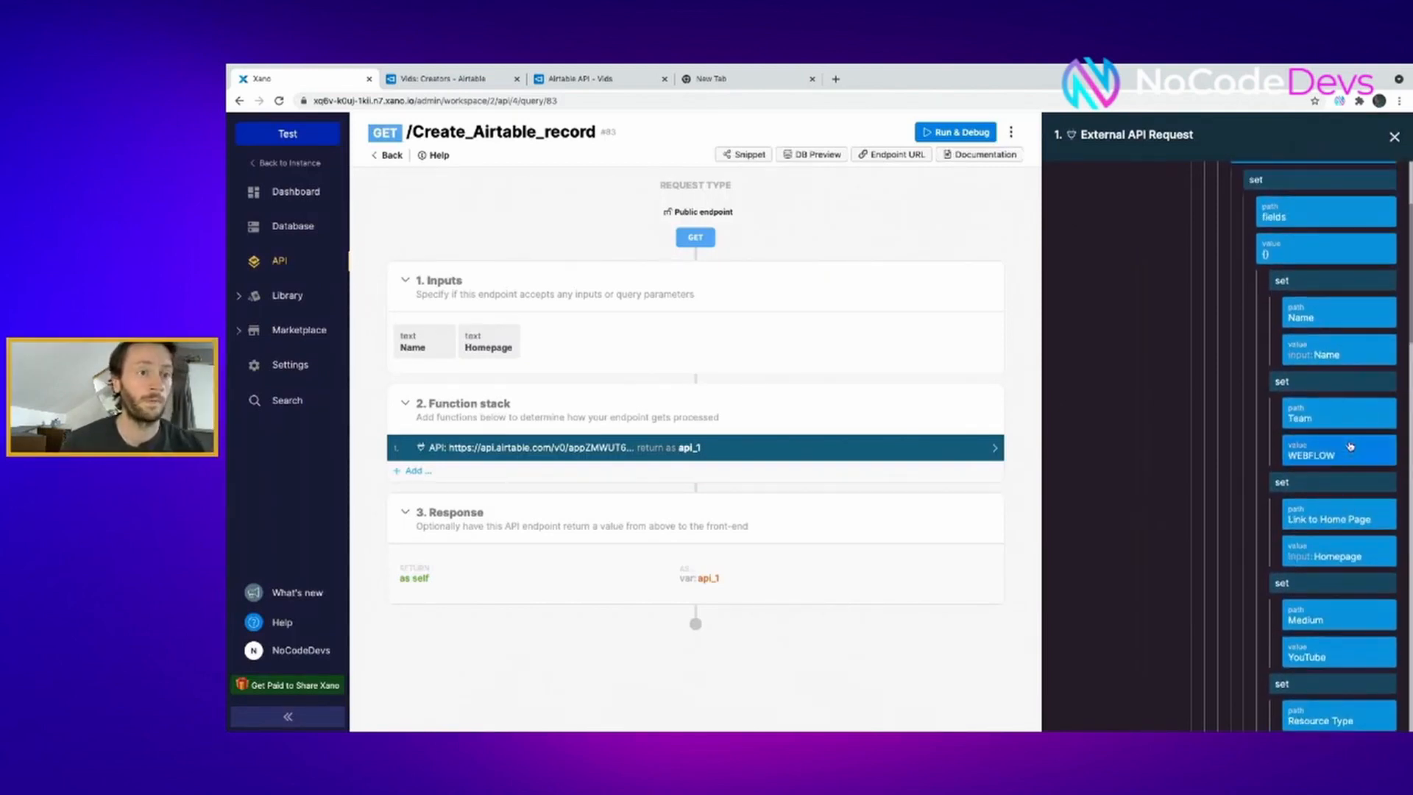
{"action": "scroll", "scroll_direction": "down", "scroll_amount": 3}
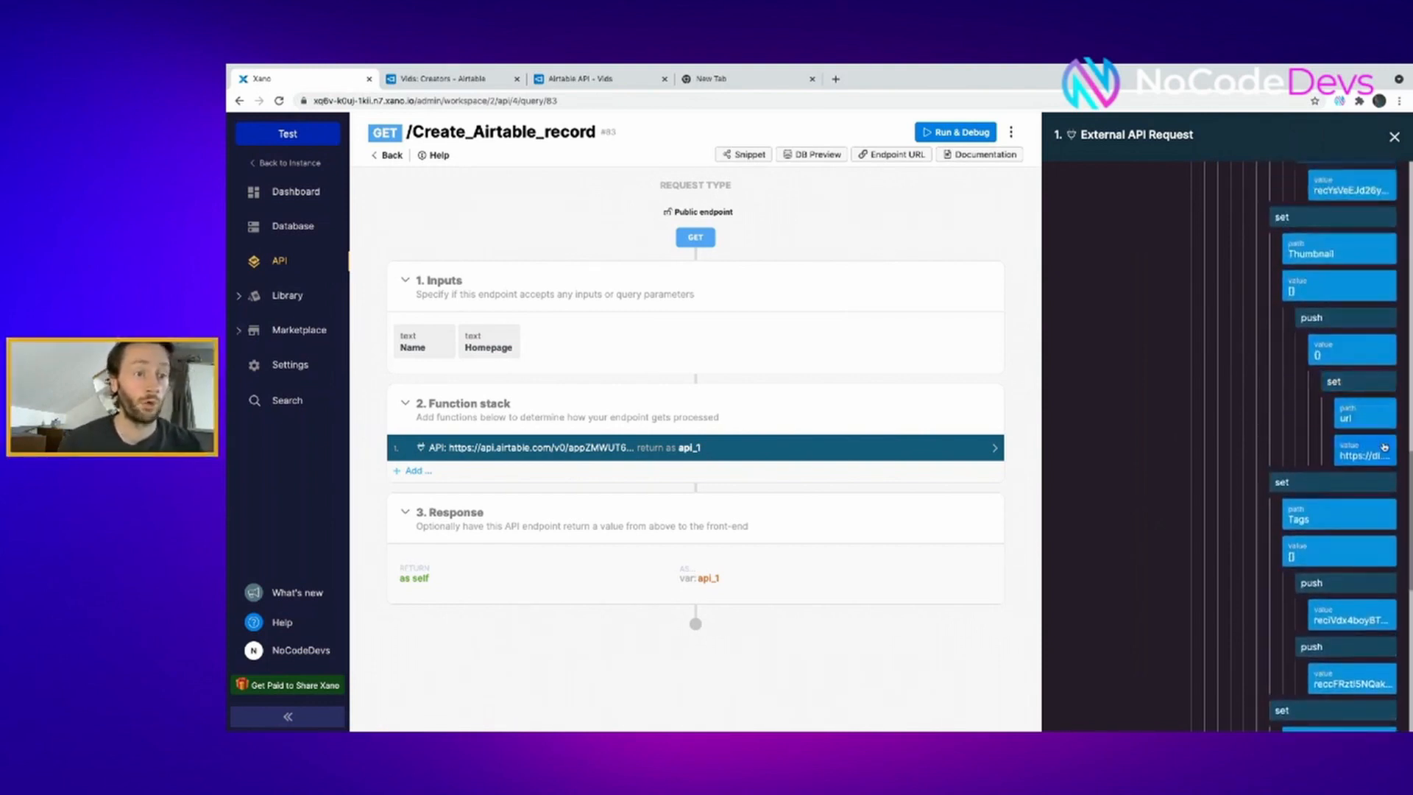
{"action": "scroll", "scroll_direction": "down", "scroll_amount": 3}
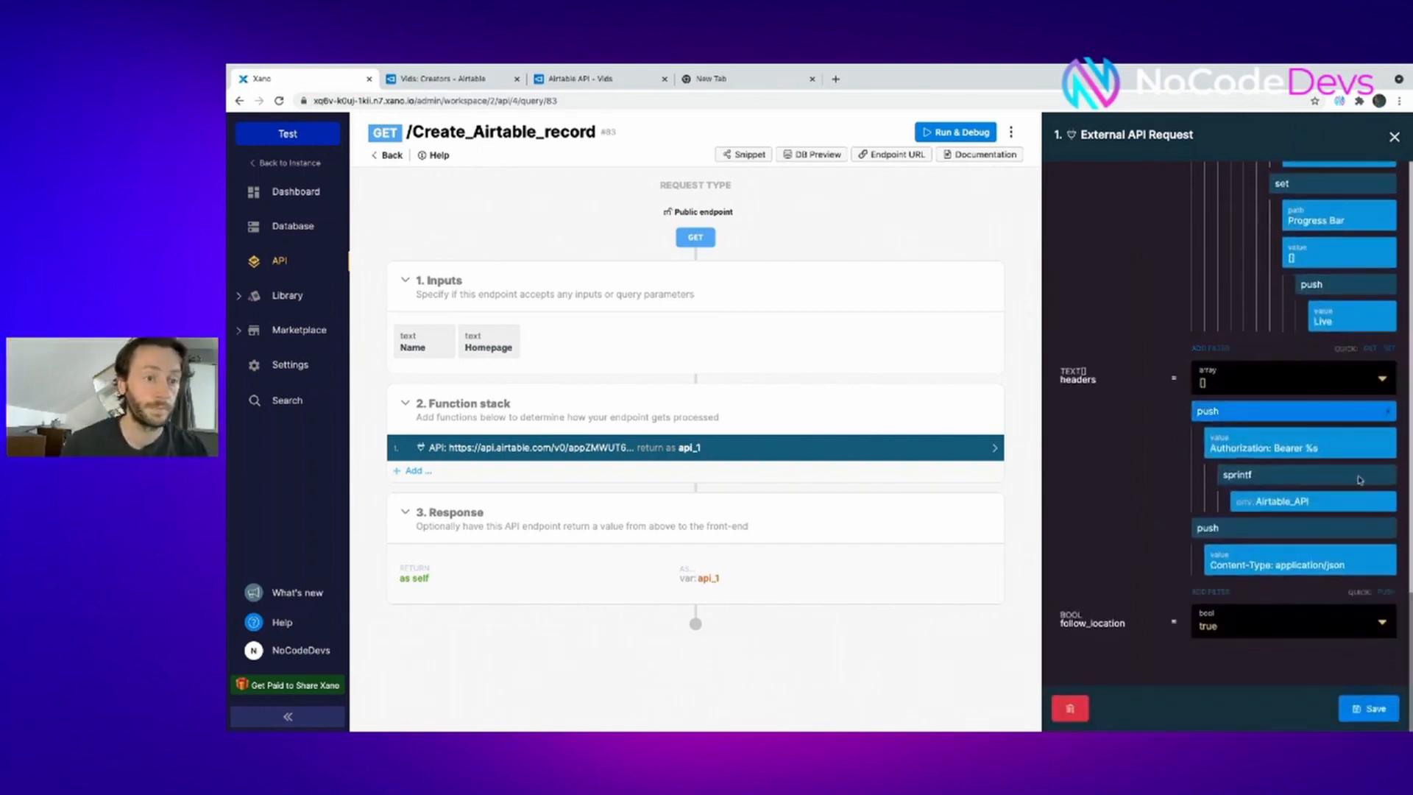
{"action": "left_click", "coordinate": [1367, 708]}
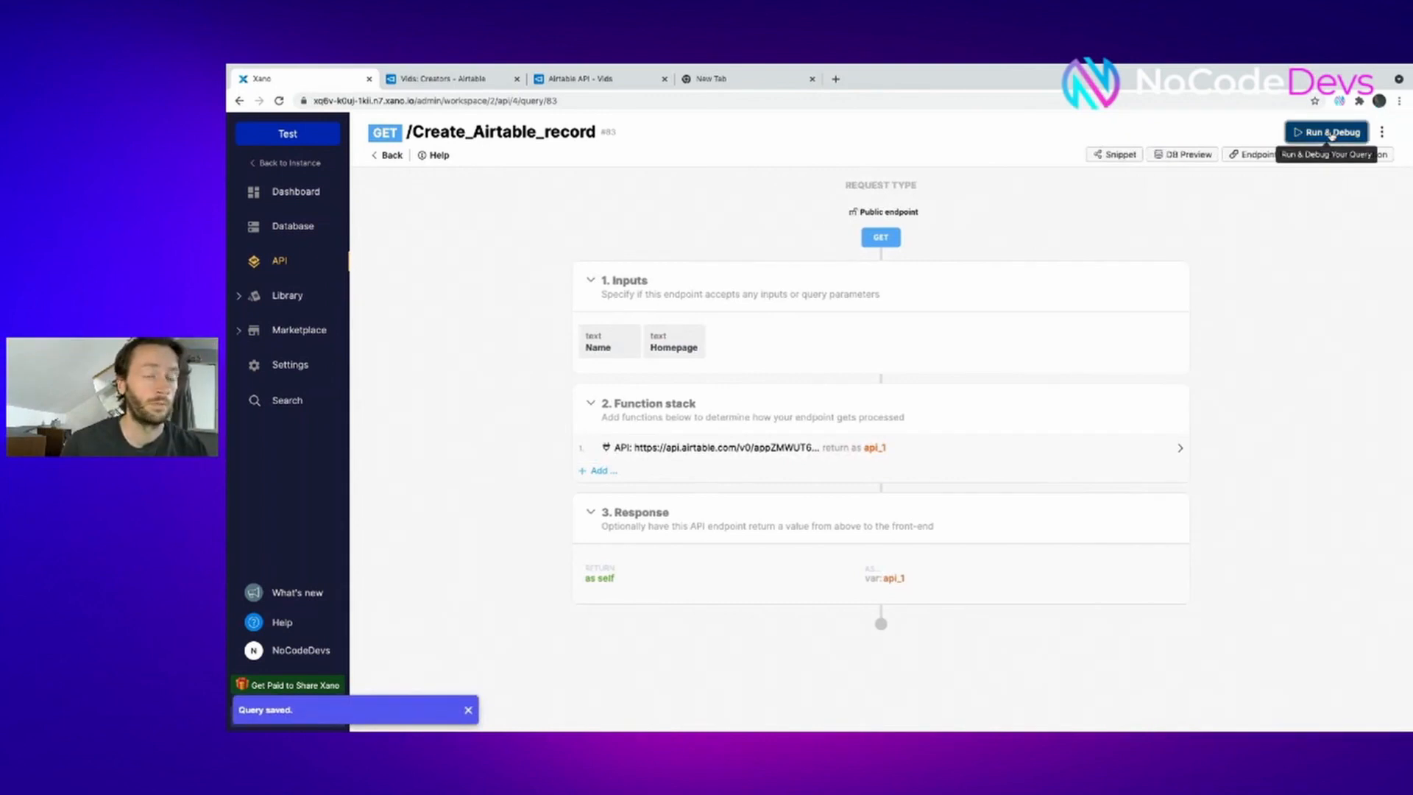
Run the endpoint with the John Sheridan test inputs and check the Creators table
{"action": "left_click", "coordinate": [1326, 131]}
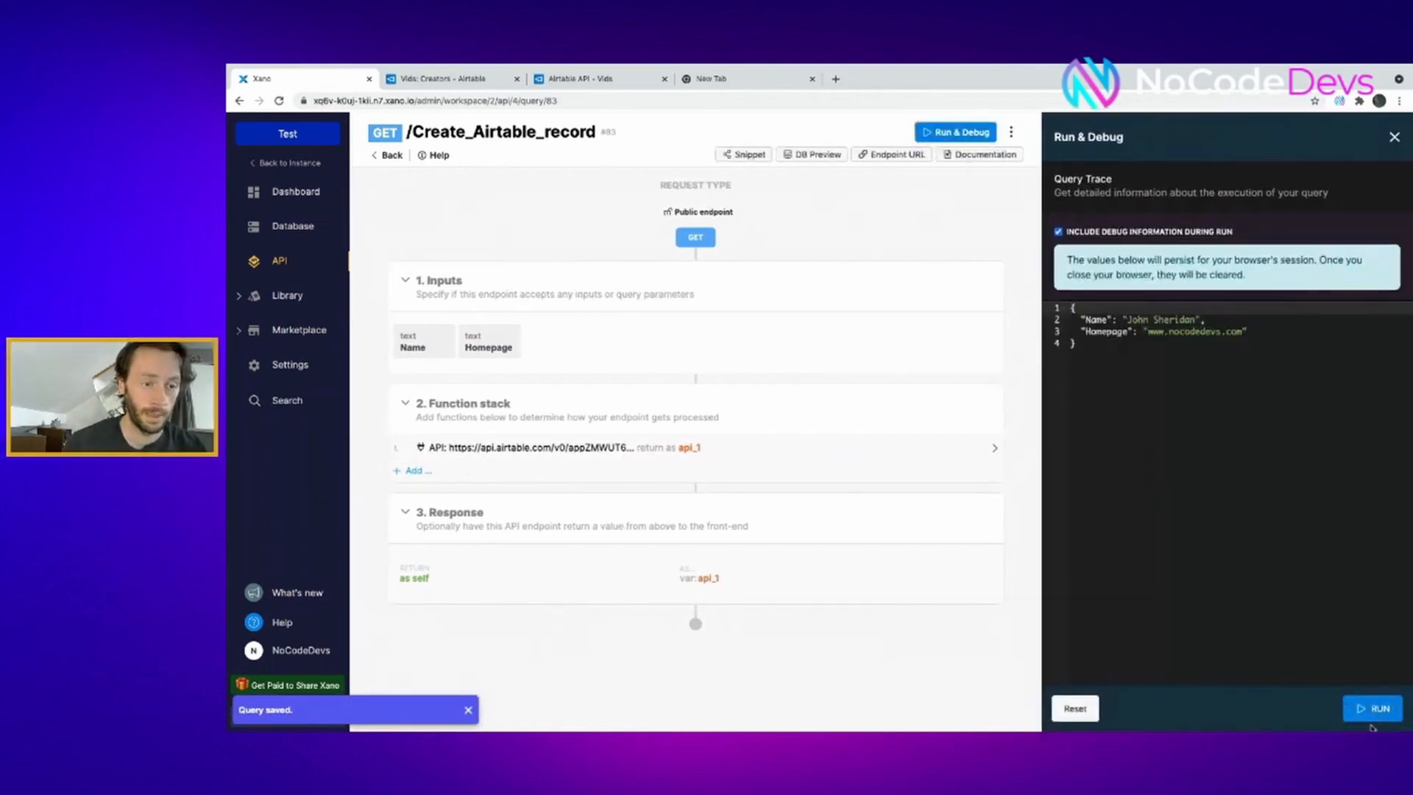
{"action": "left_click", "coordinate": [1378, 707]}
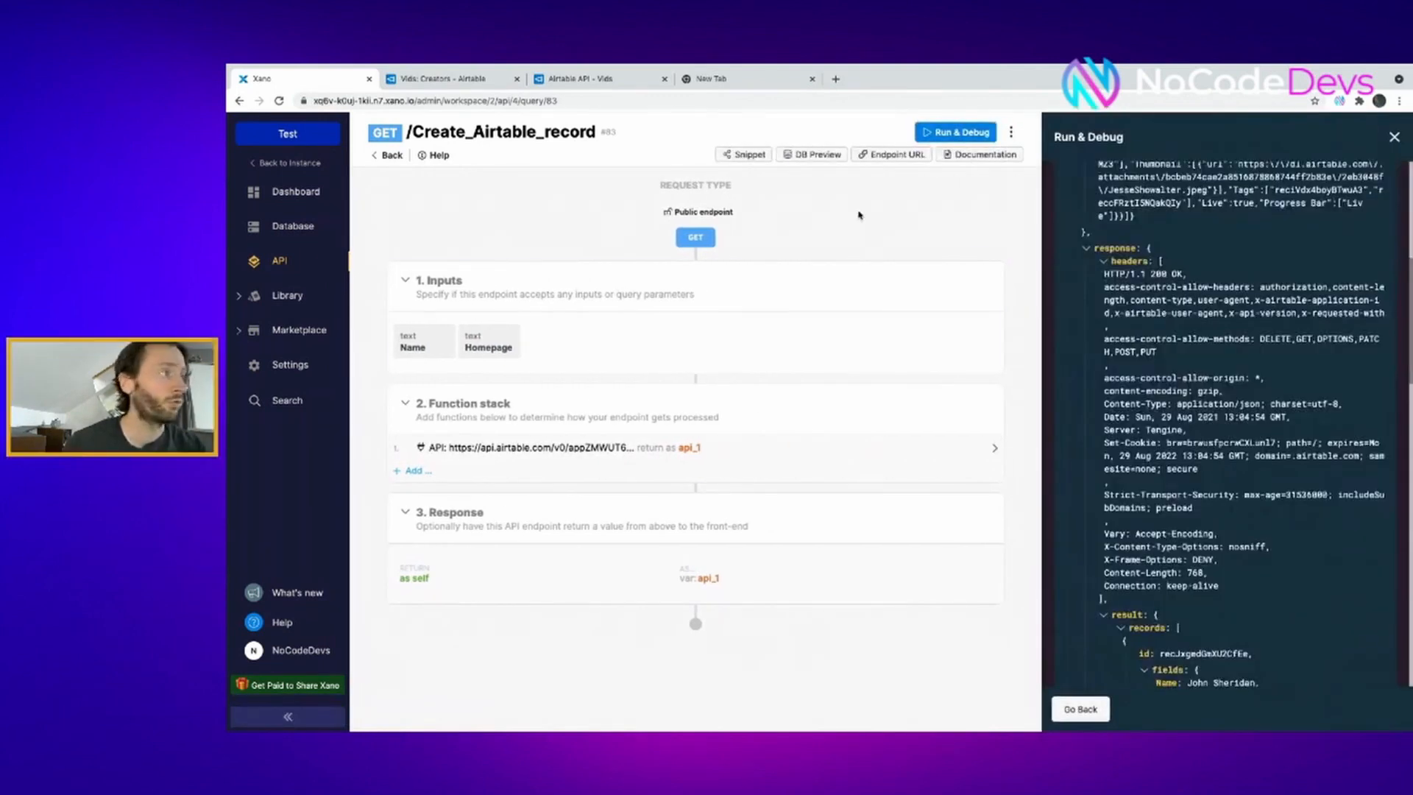
{"action": "left_click", "coordinate": [451, 78]}
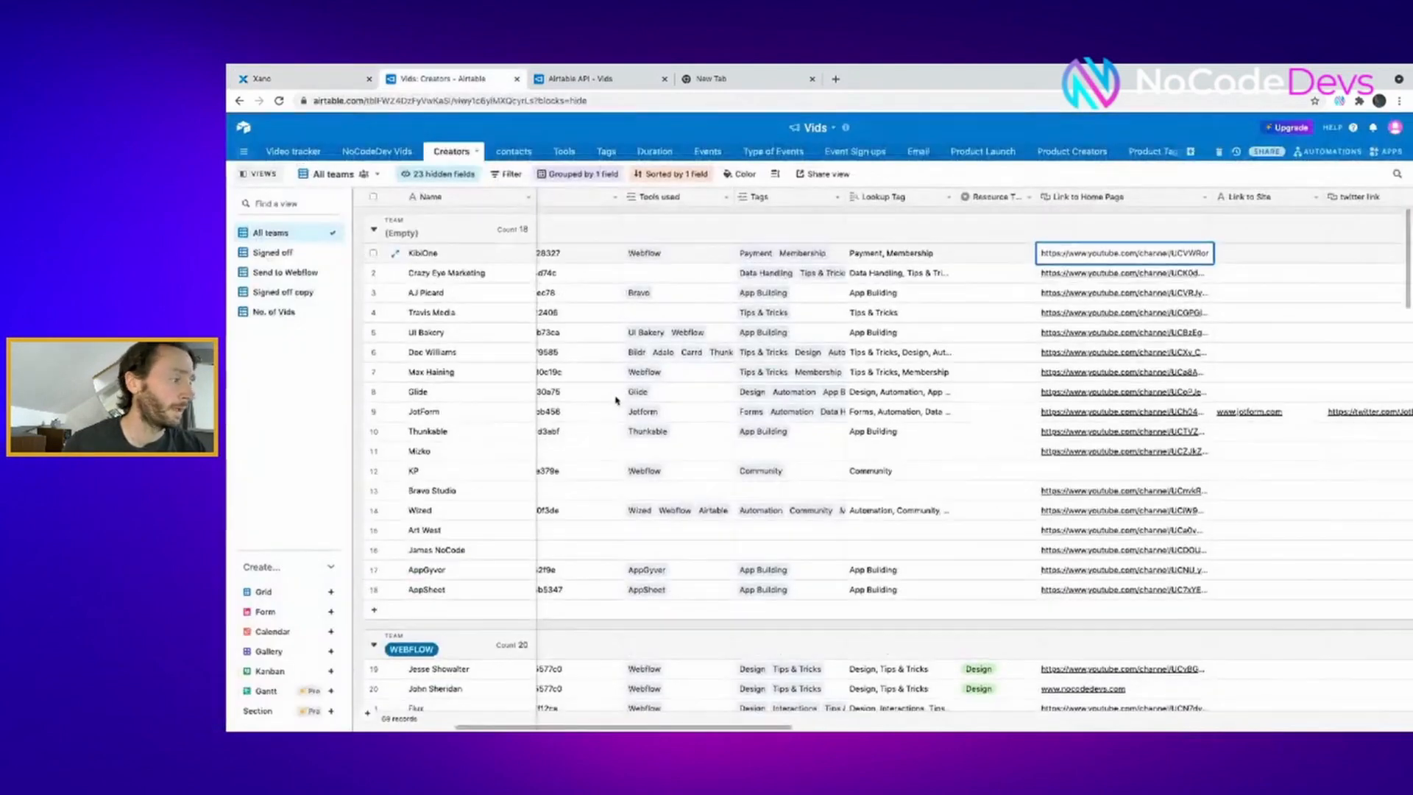
Delete the John Sheridan test record from the Creators table and return to Xano
{"action": "scroll", "scroll_direction": "down", "scroll_amount": 3}
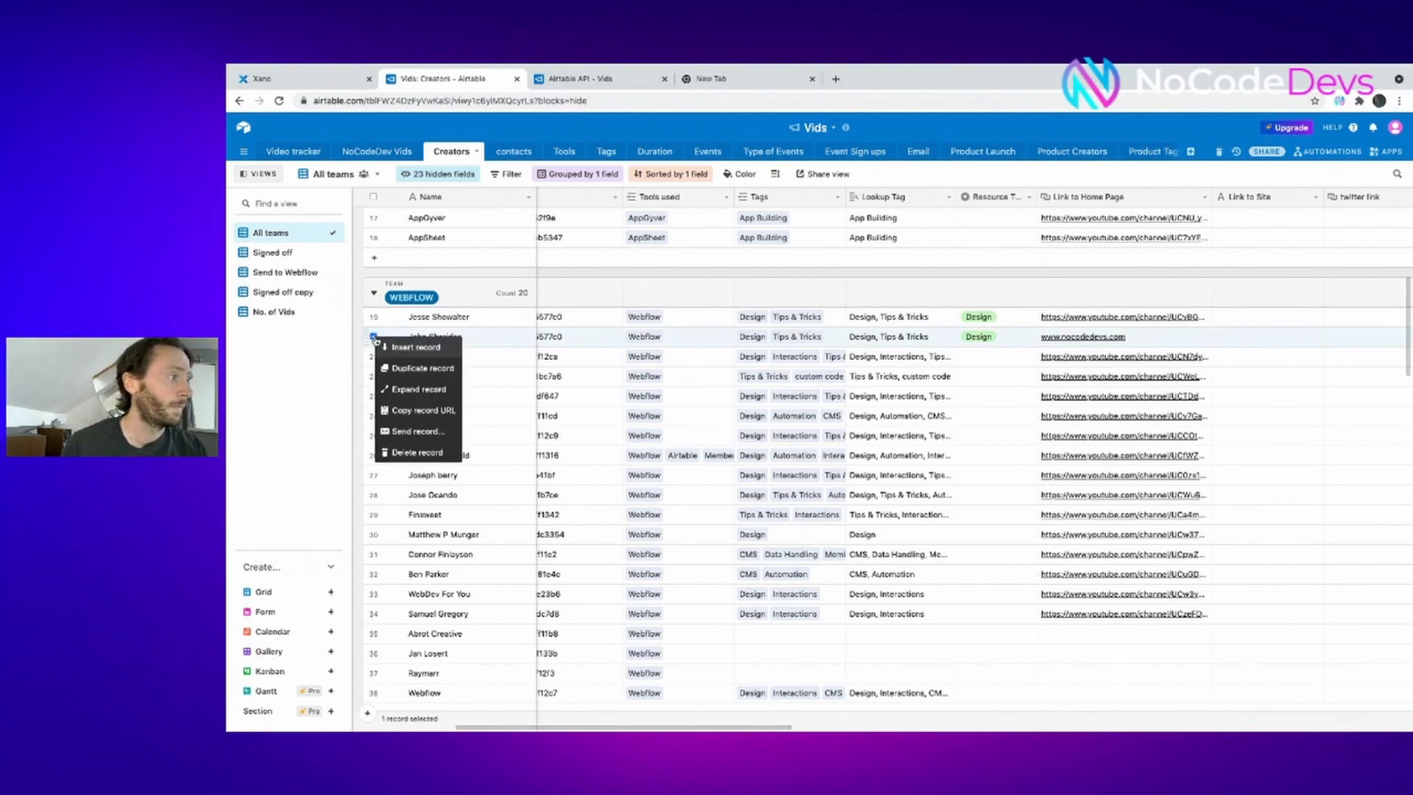
{"action": "left_click", "coordinate": [416, 452]}
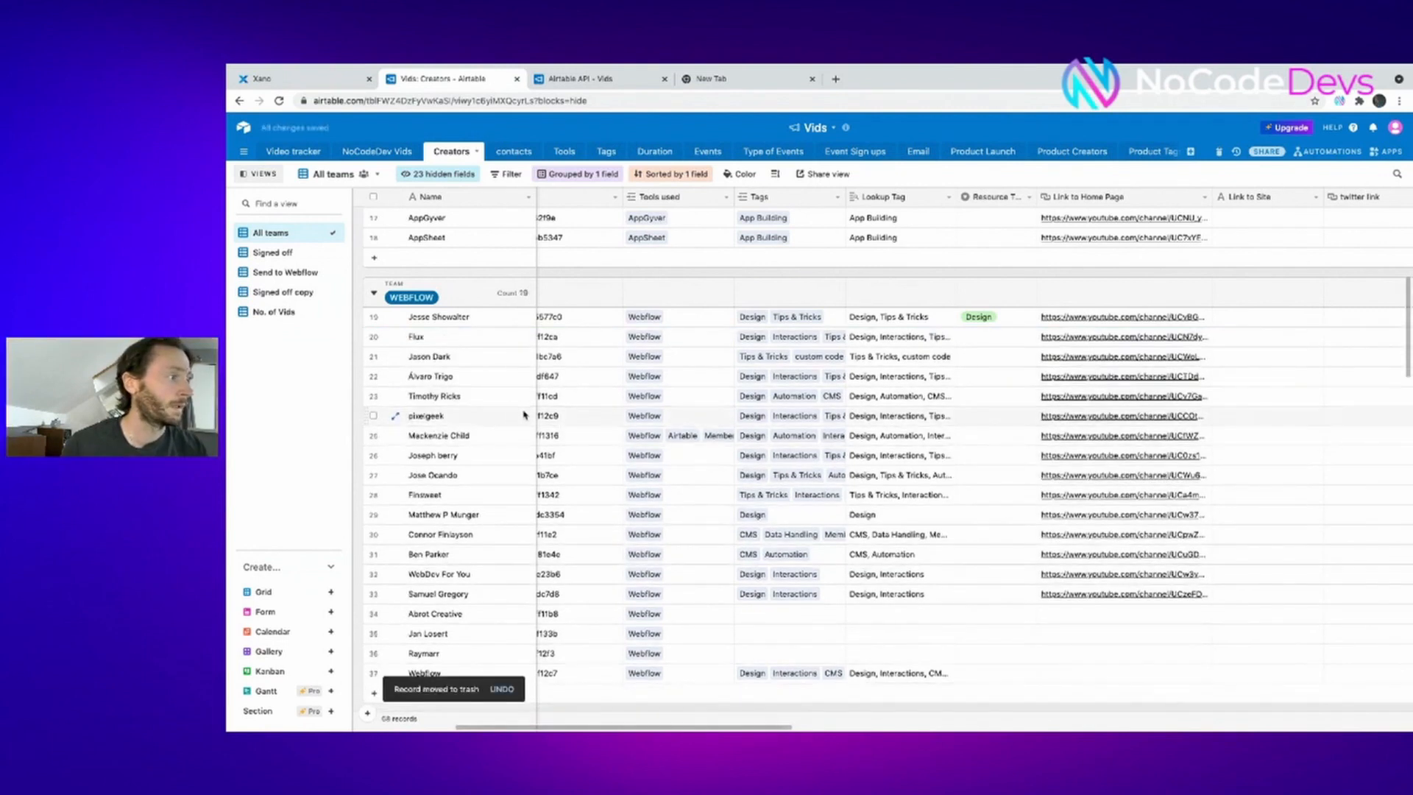
{"action": "left_click", "coordinate": [262, 78]}
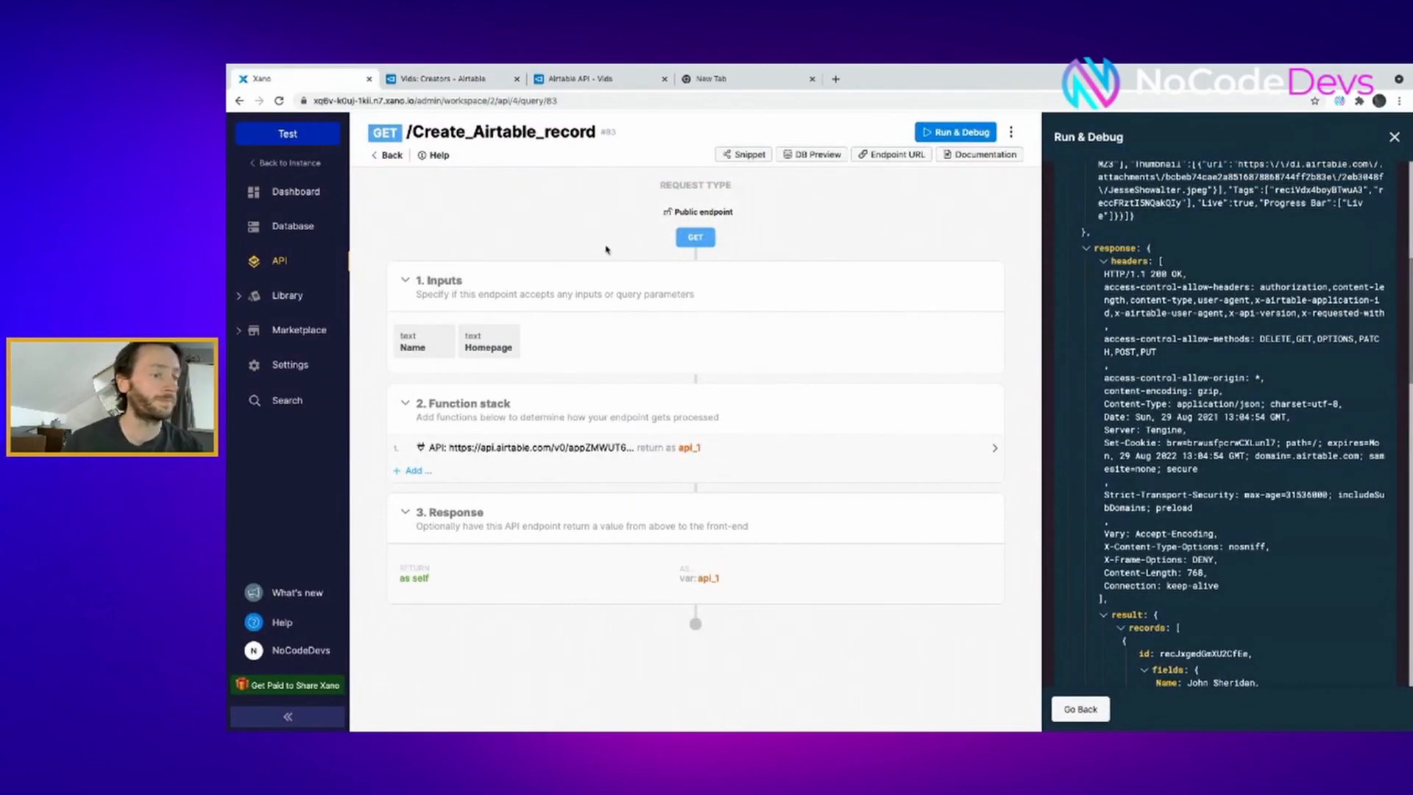
Switch from the test response to the Airtable API documentation tab
{"action": "left_click", "coordinate": [596, 78]}
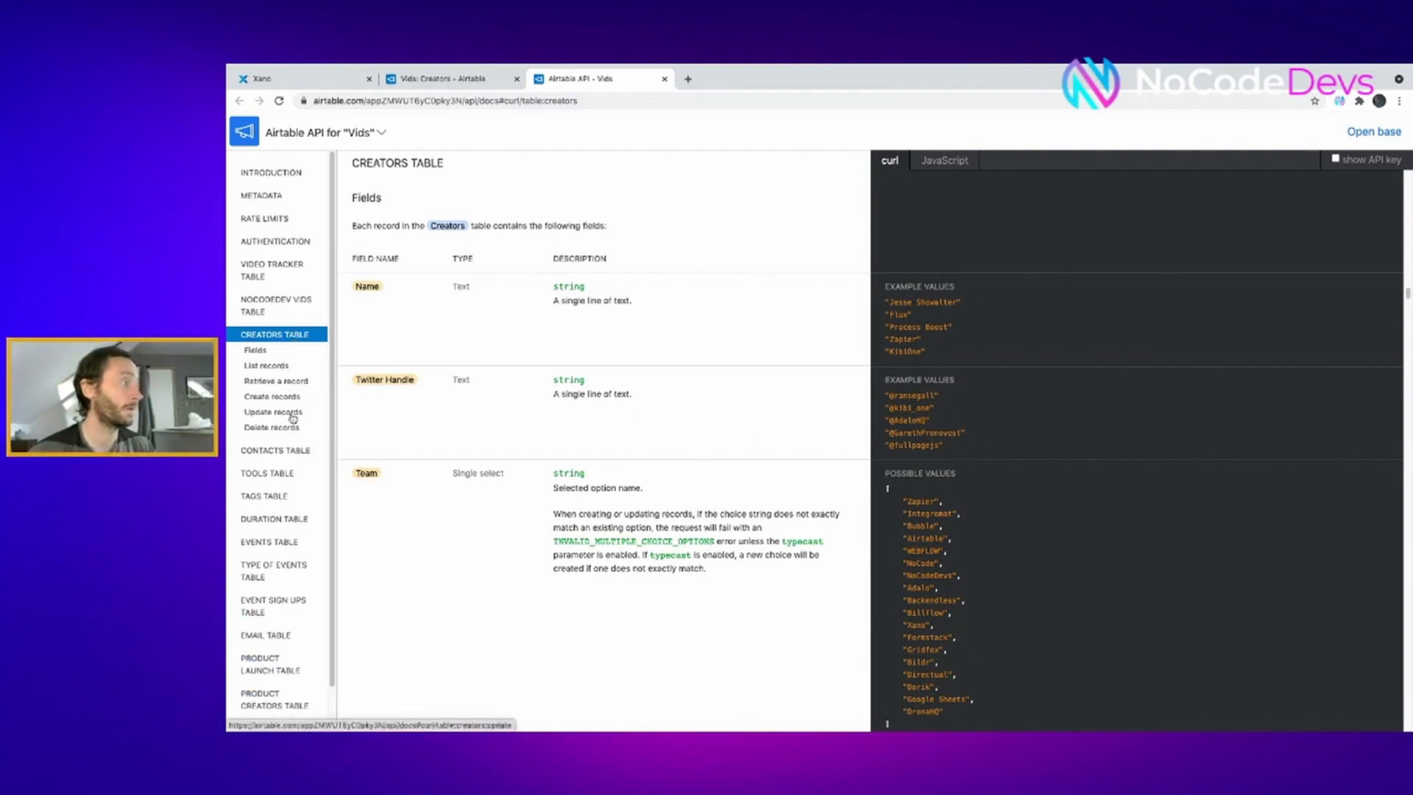
Select the Update records curl example for the Creators table for copying
{"action": "left_click", "coordinate": [272, 411]}
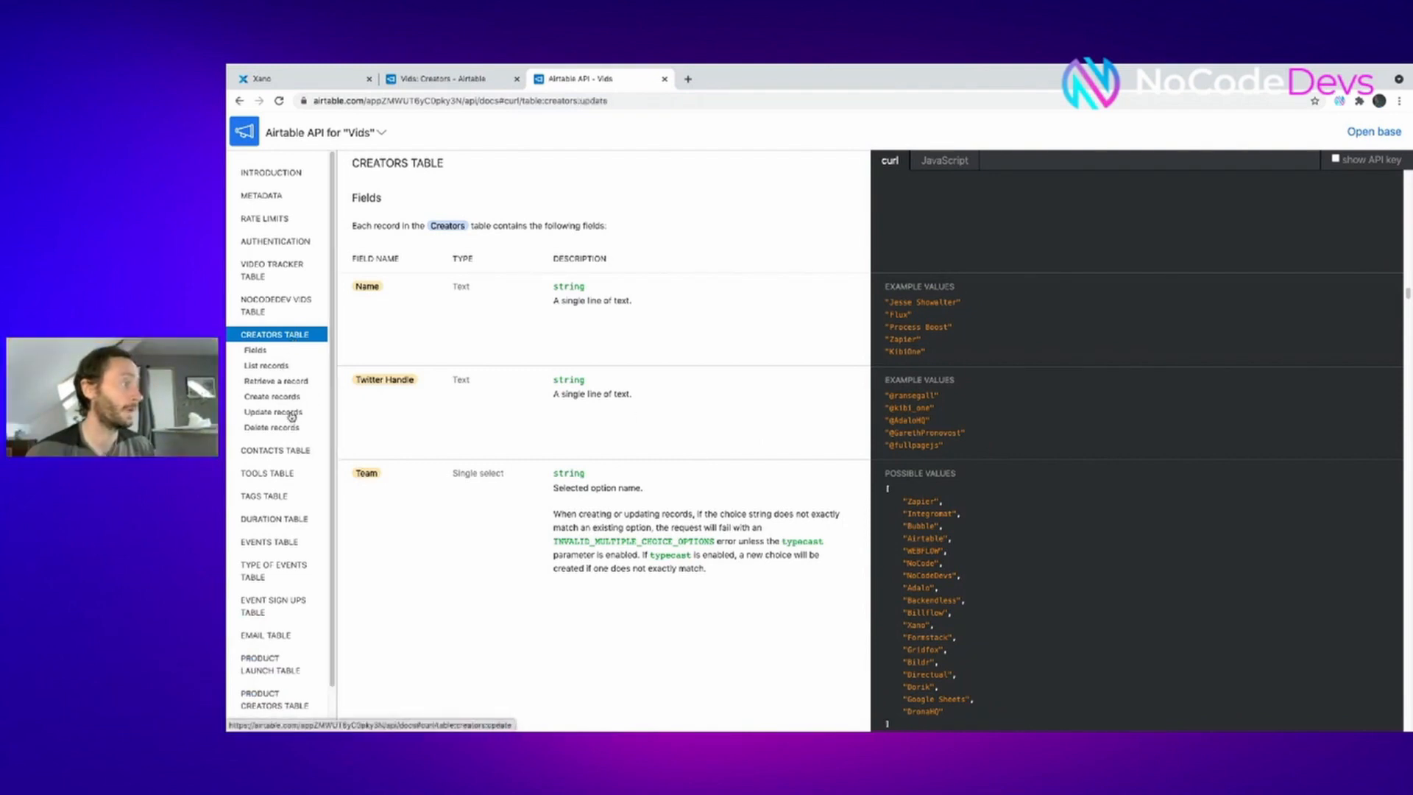
{"action": "left_click", "coordinate": [274, 412]}
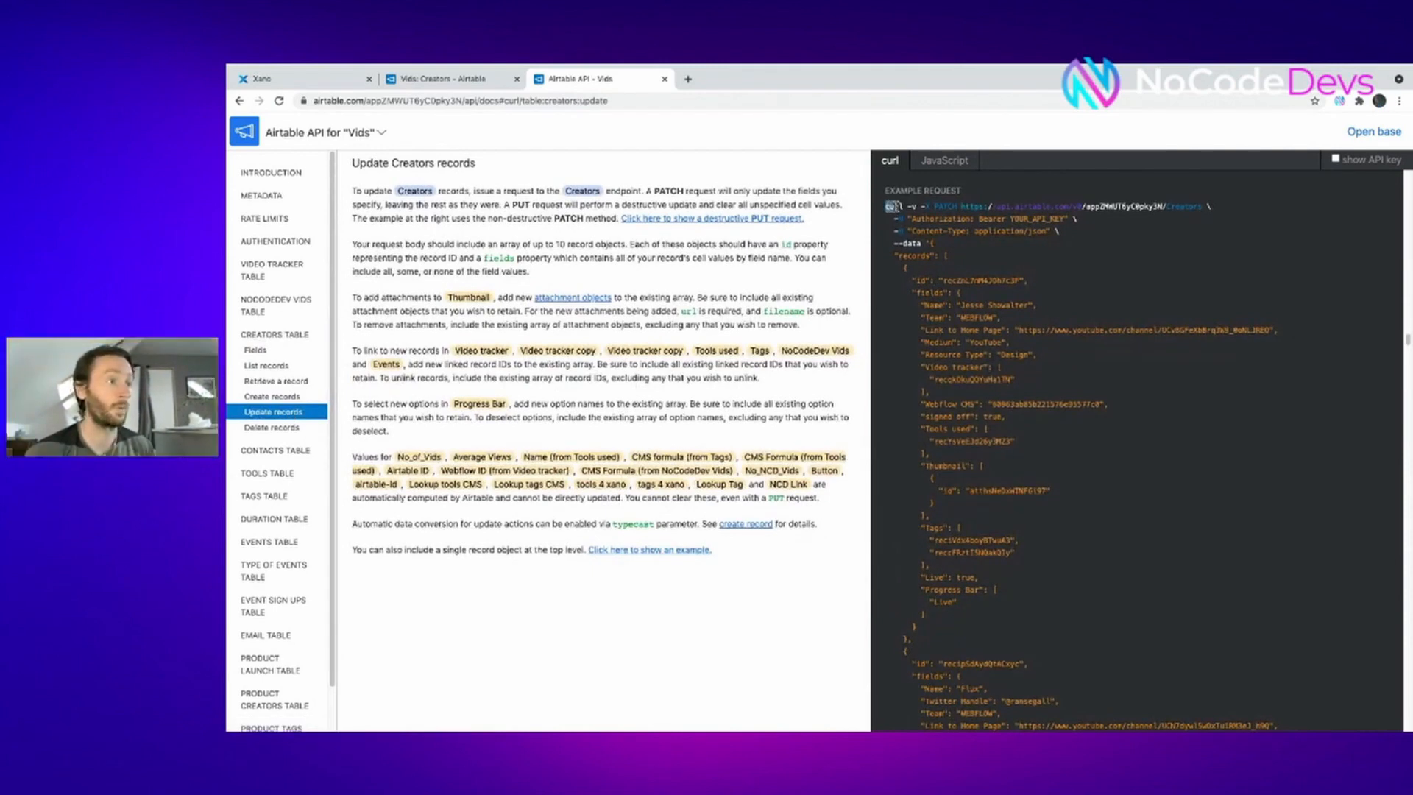
{"action": "left_click_drag", "start_coordinate": [900, 206], "coordinate": [1036, 505]}
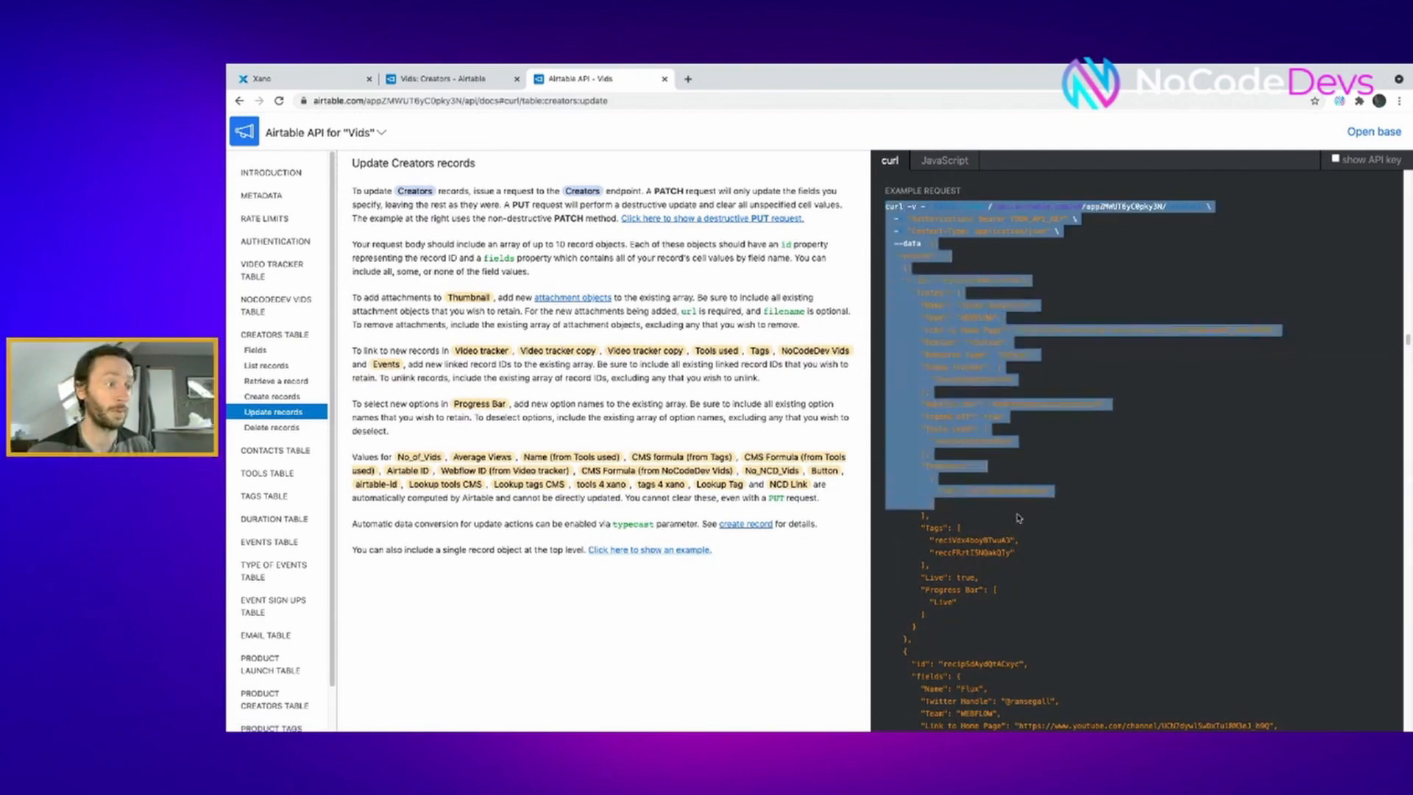
{"action": "scroll", "scroll_direction": "down", "scroll_amount": 3}
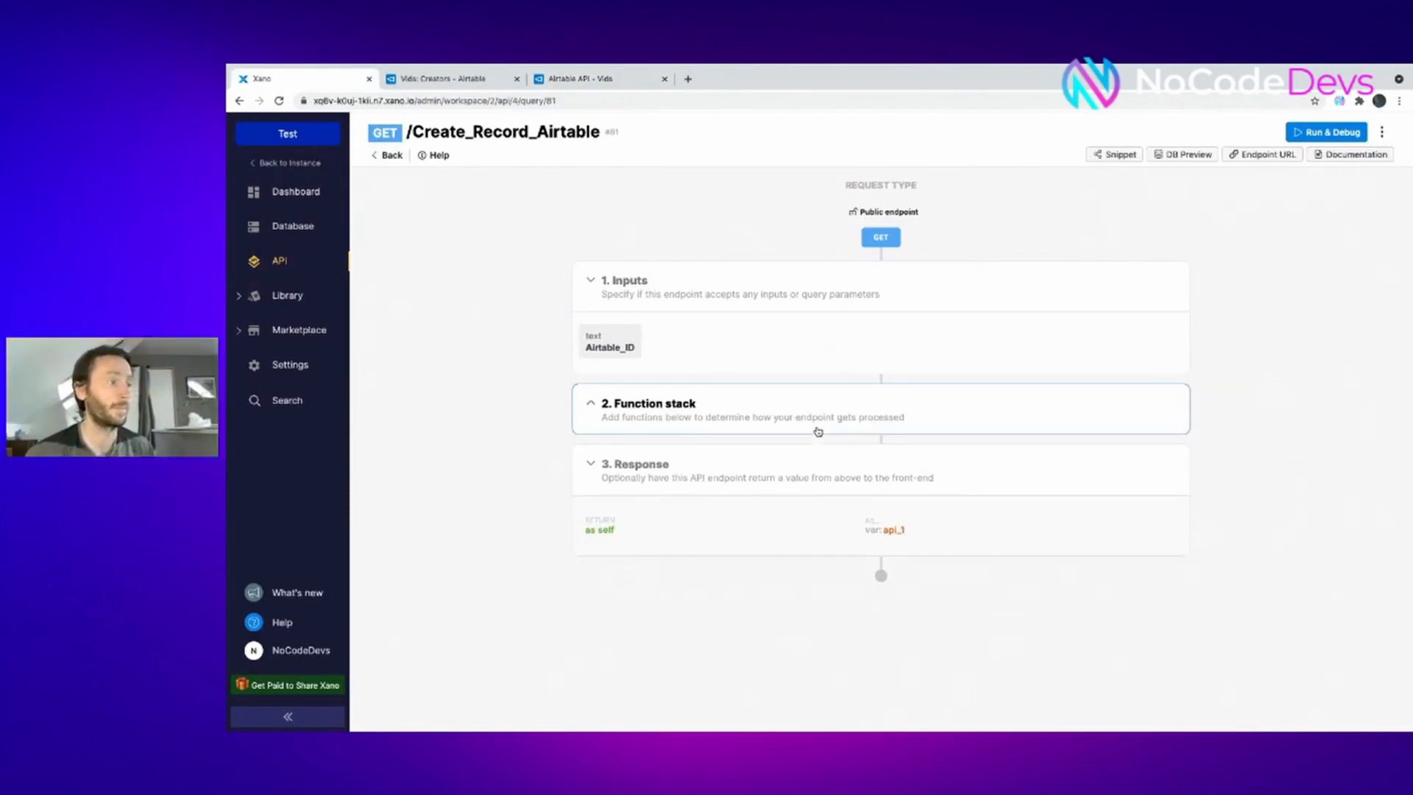
Import Airtable's PATCH update cURL into the External API Request, review its params, and return to the Airtable base
{"action": "left_click", "coordinate": [816, 416]}
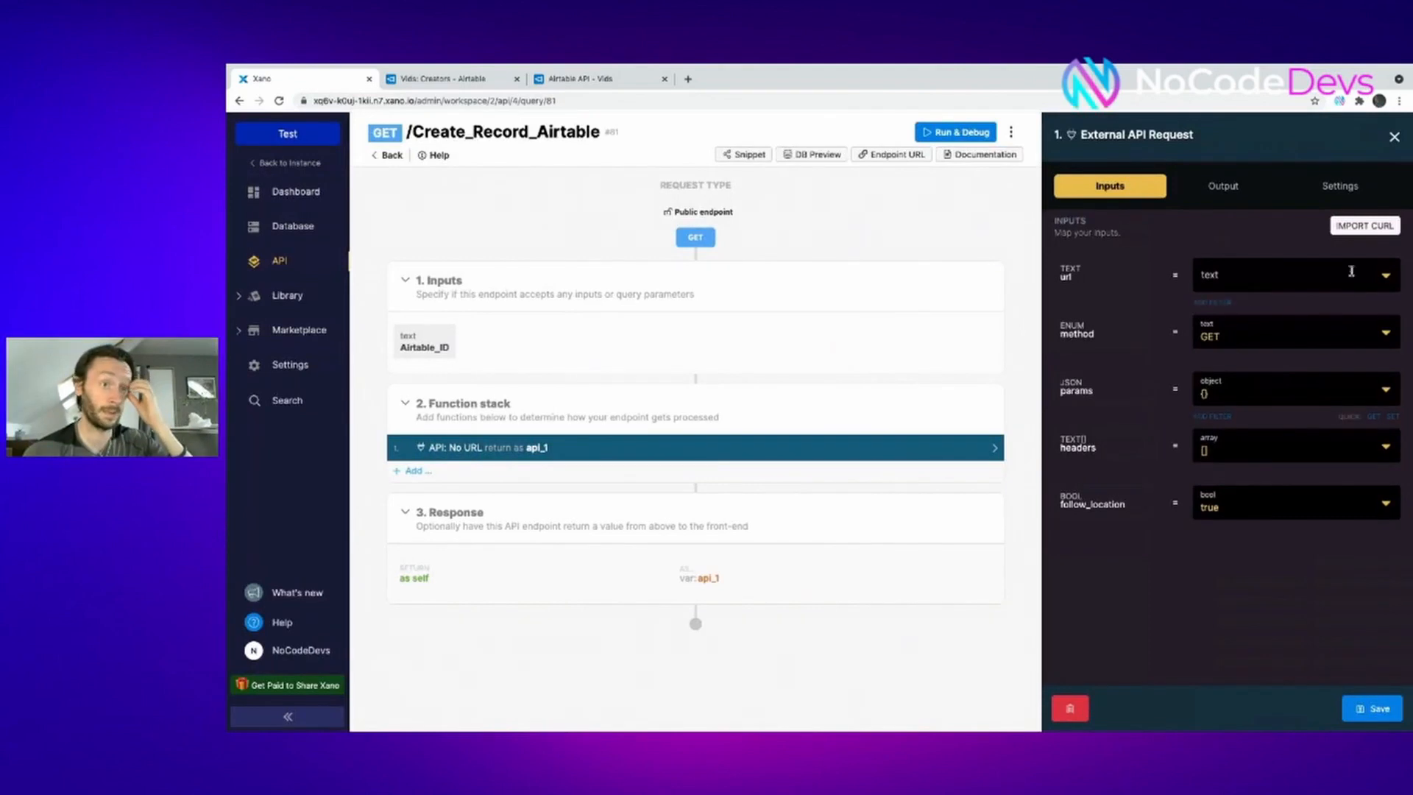
{"action": "left_click", "coordinate": [1364, 225]}
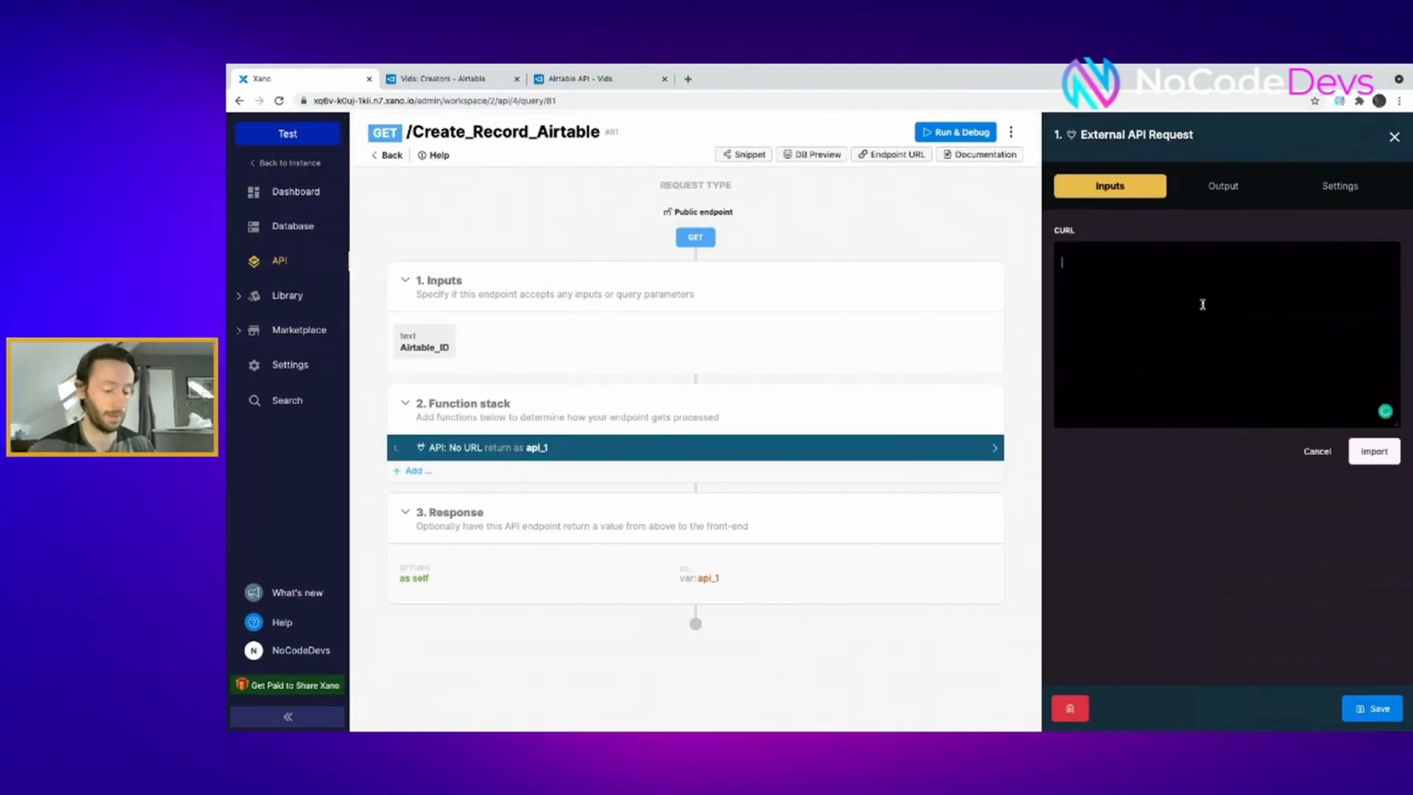
{"action": "left_click", "coordinate": [1373, 450]}
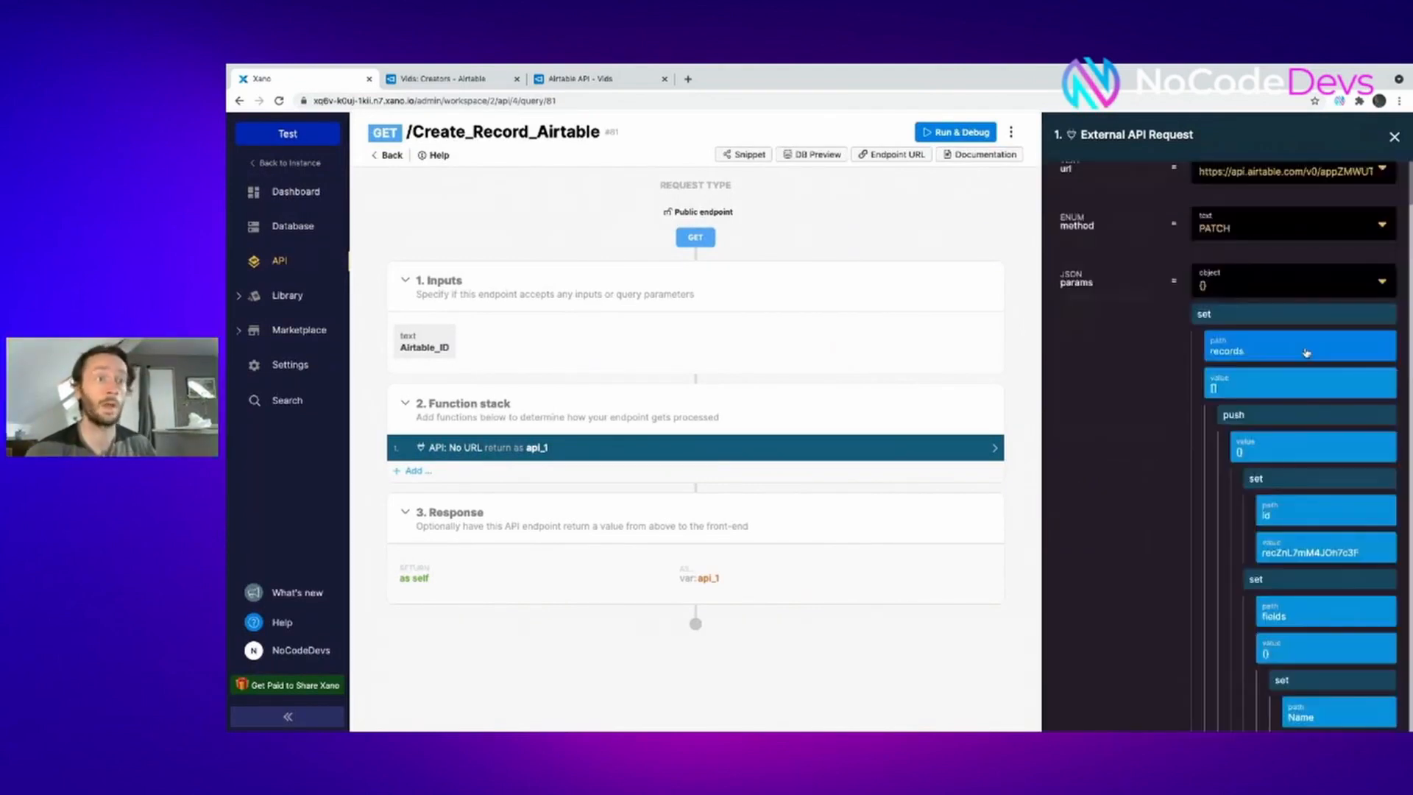
{"action": "scroll", "scroll_direction": "down", "scroll_amount": 3}
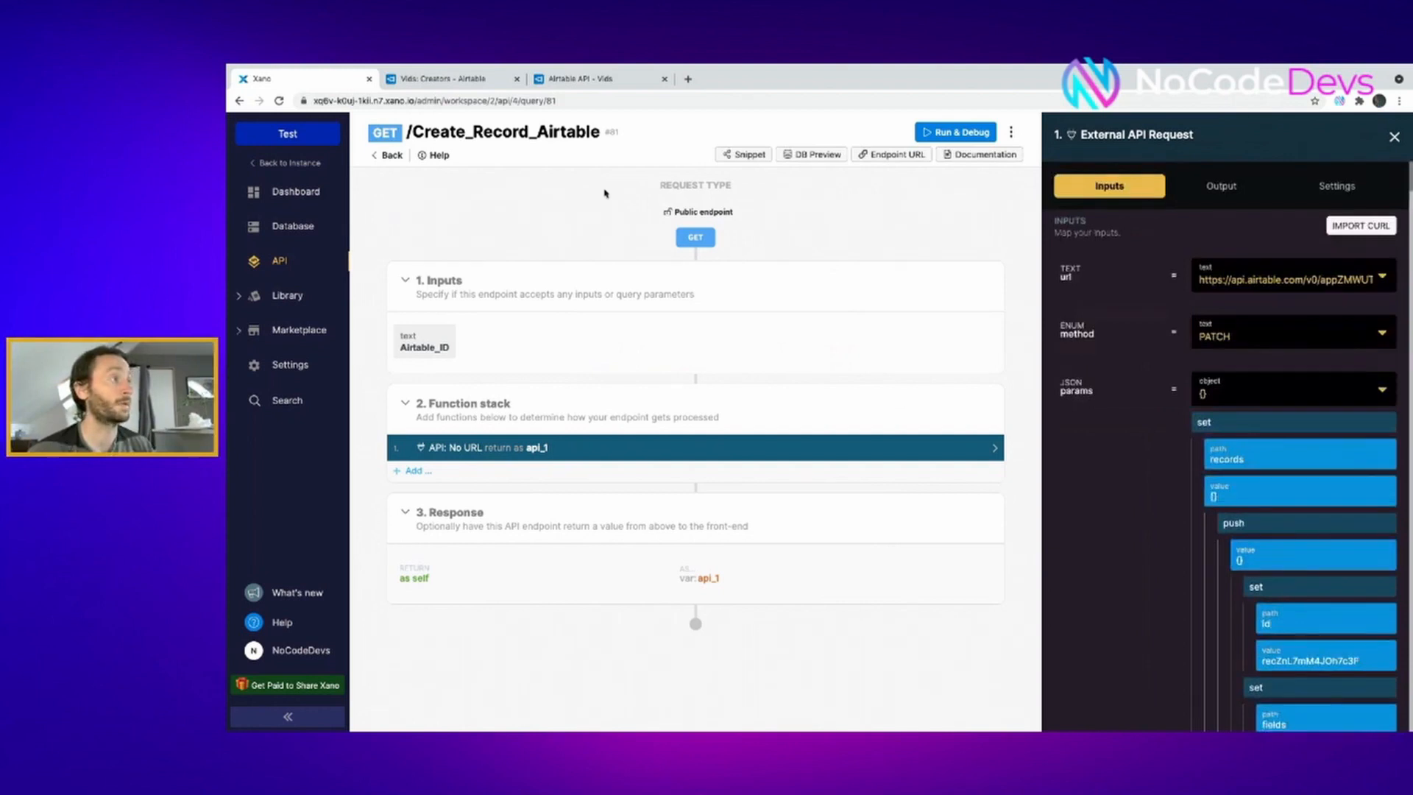
{"action": "left_click", "coordinate": [446, 78]}
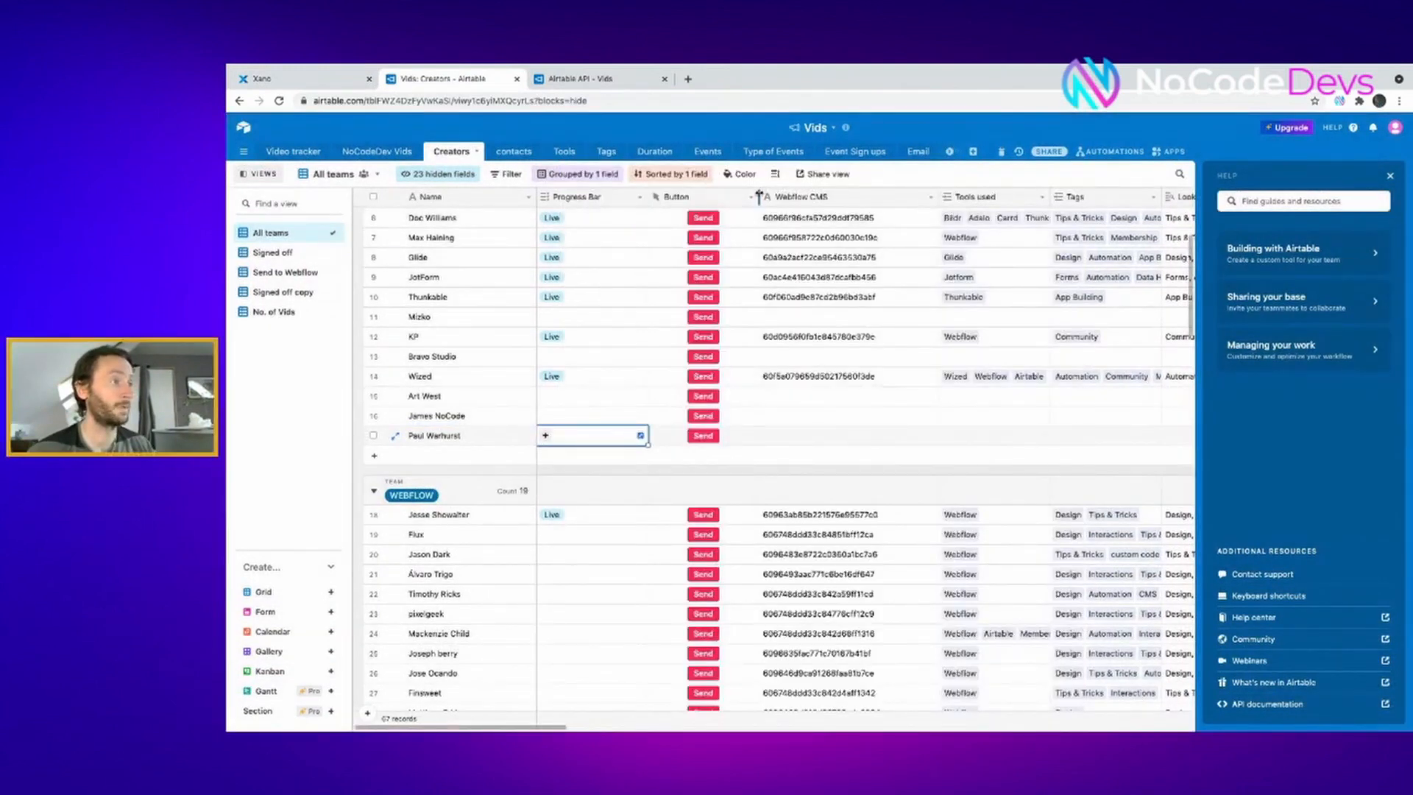
Add an Airtable ID formula field using RECORD_ID() to the Creators table, then return to the Xano endpoint
{"action": "left_click", "coordinate": [760, 196]}
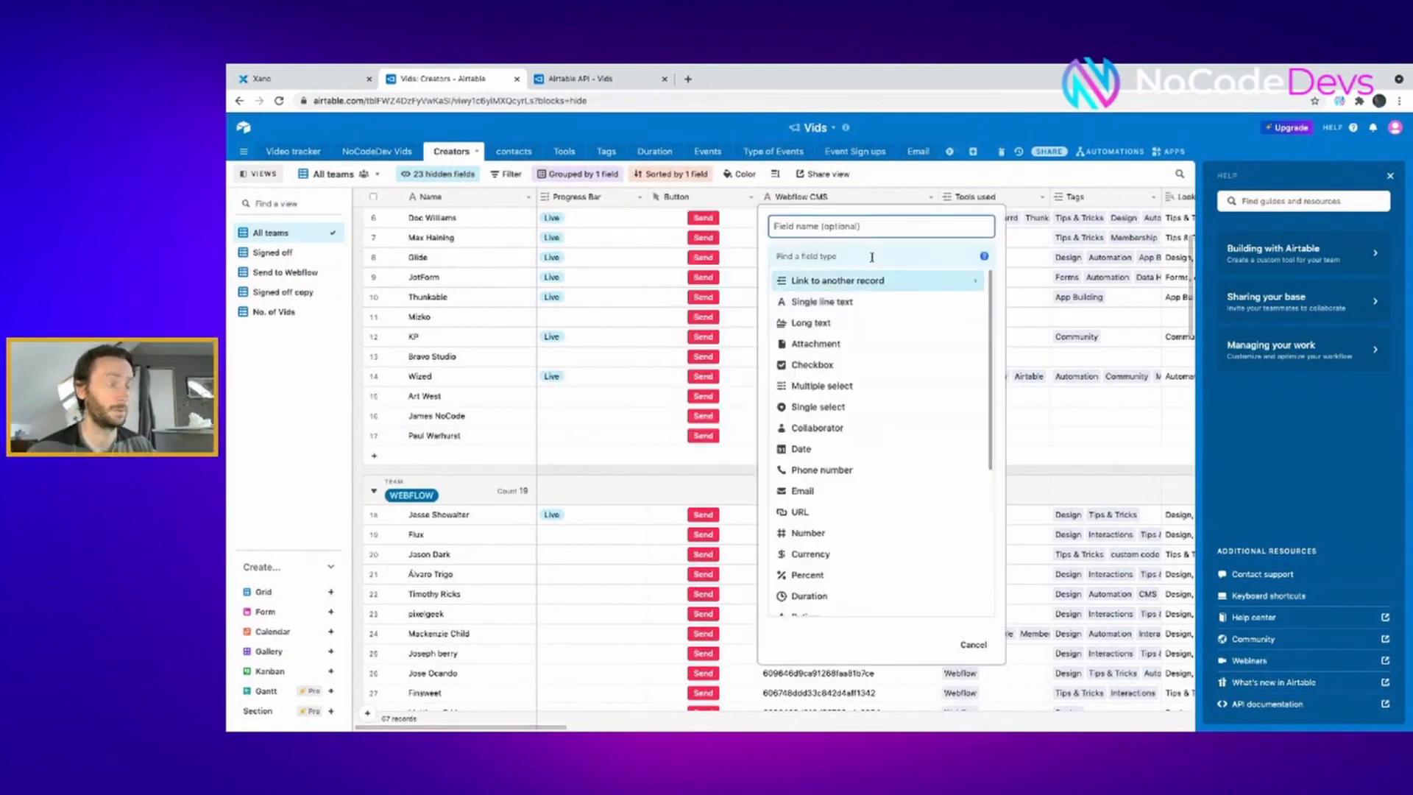
{"action": "type", "text": "Airtable ID"}
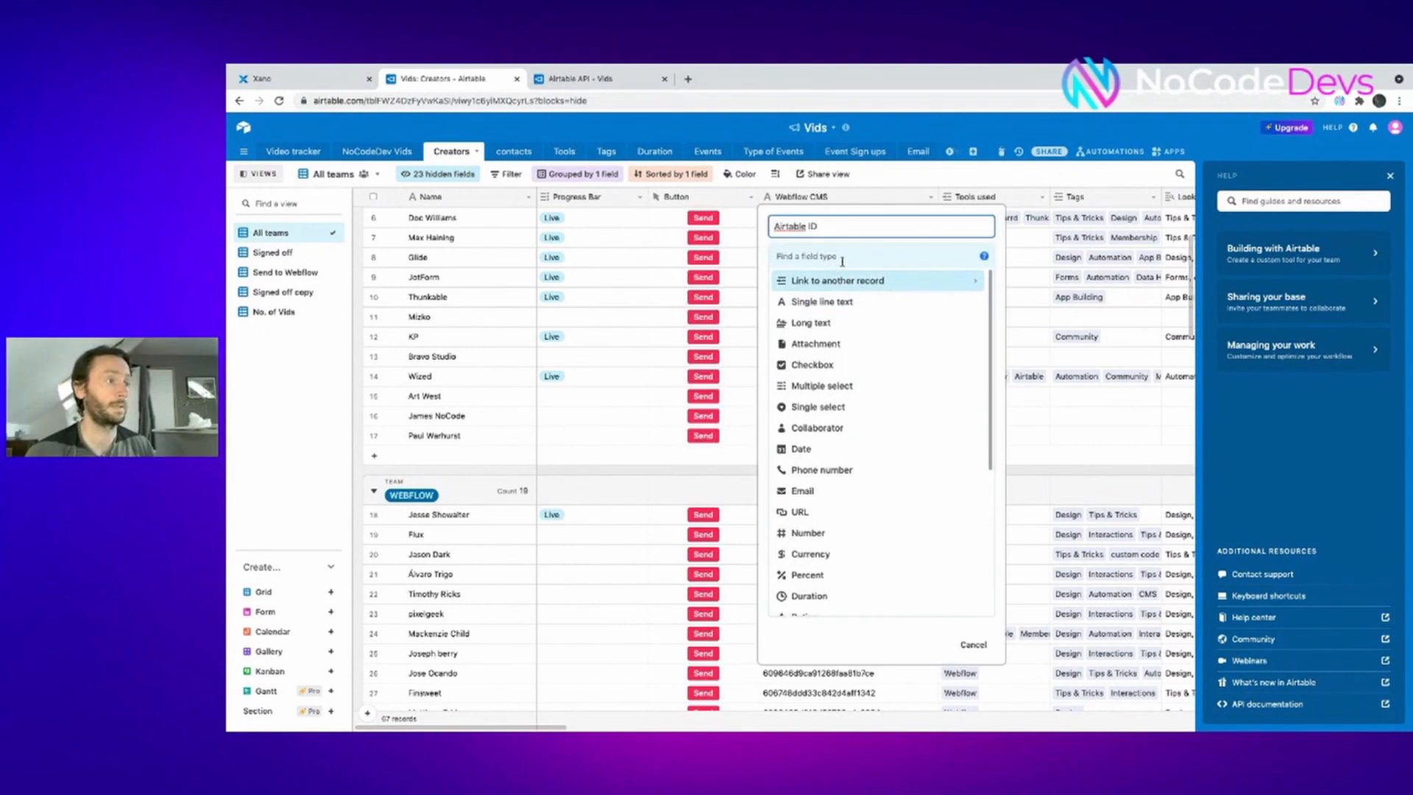
{"action": "type", "text": "form"}
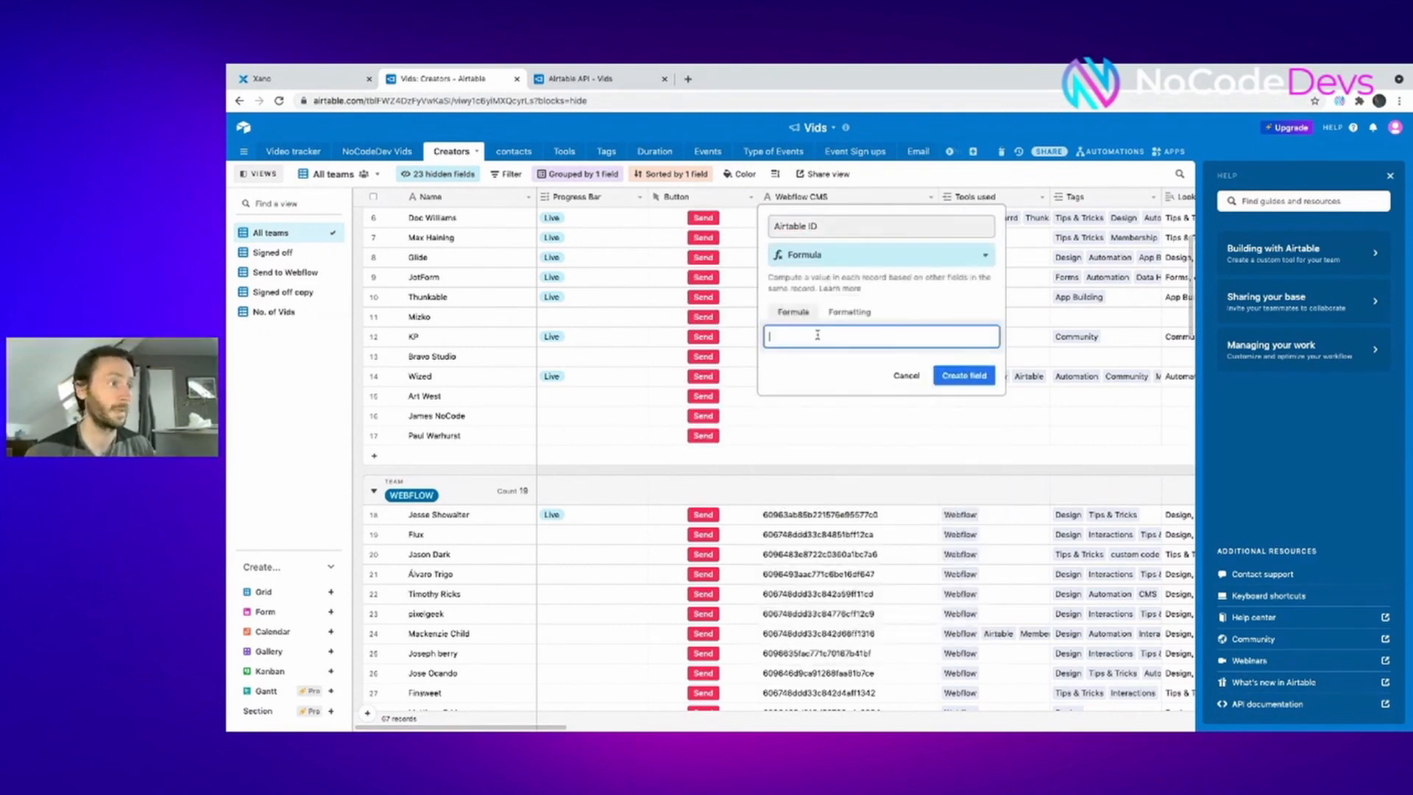
{"action": "type", "text": "re"}
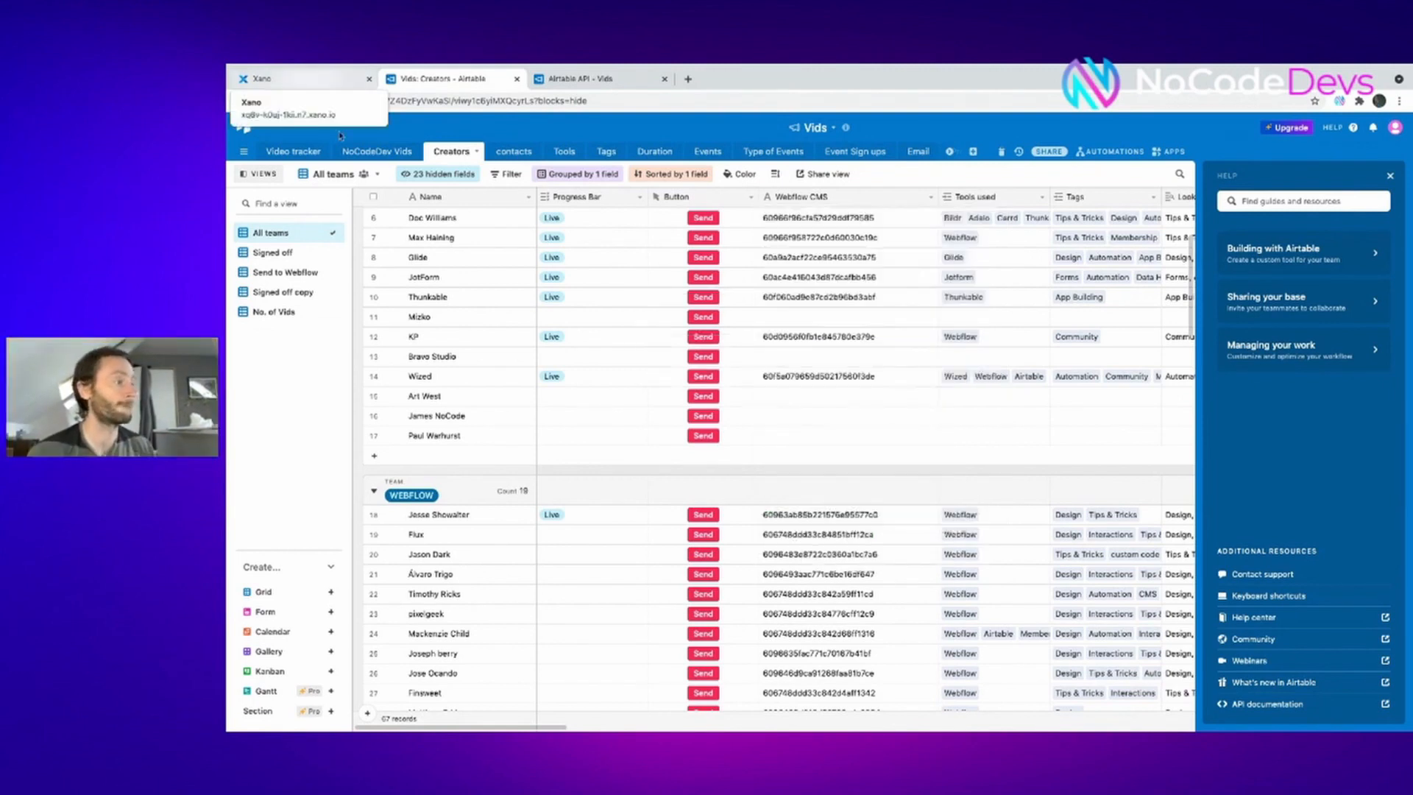
{"action": "left_click", "coordinate": [297, 78]}
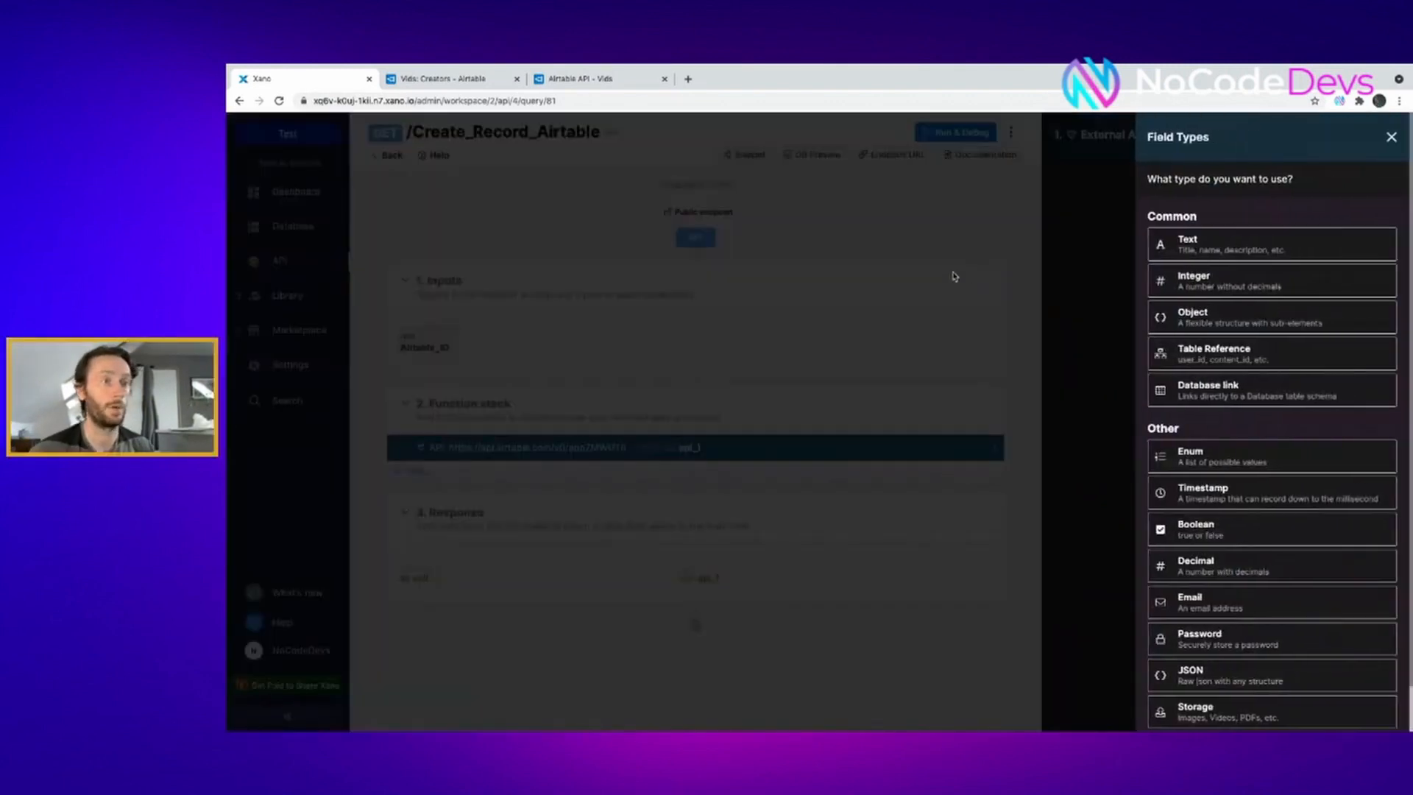
Add a text input Name with default value 'Chris Waddle' to the endpoint and save it
{"action": "left_click", "coordinate": [1270, 242]}
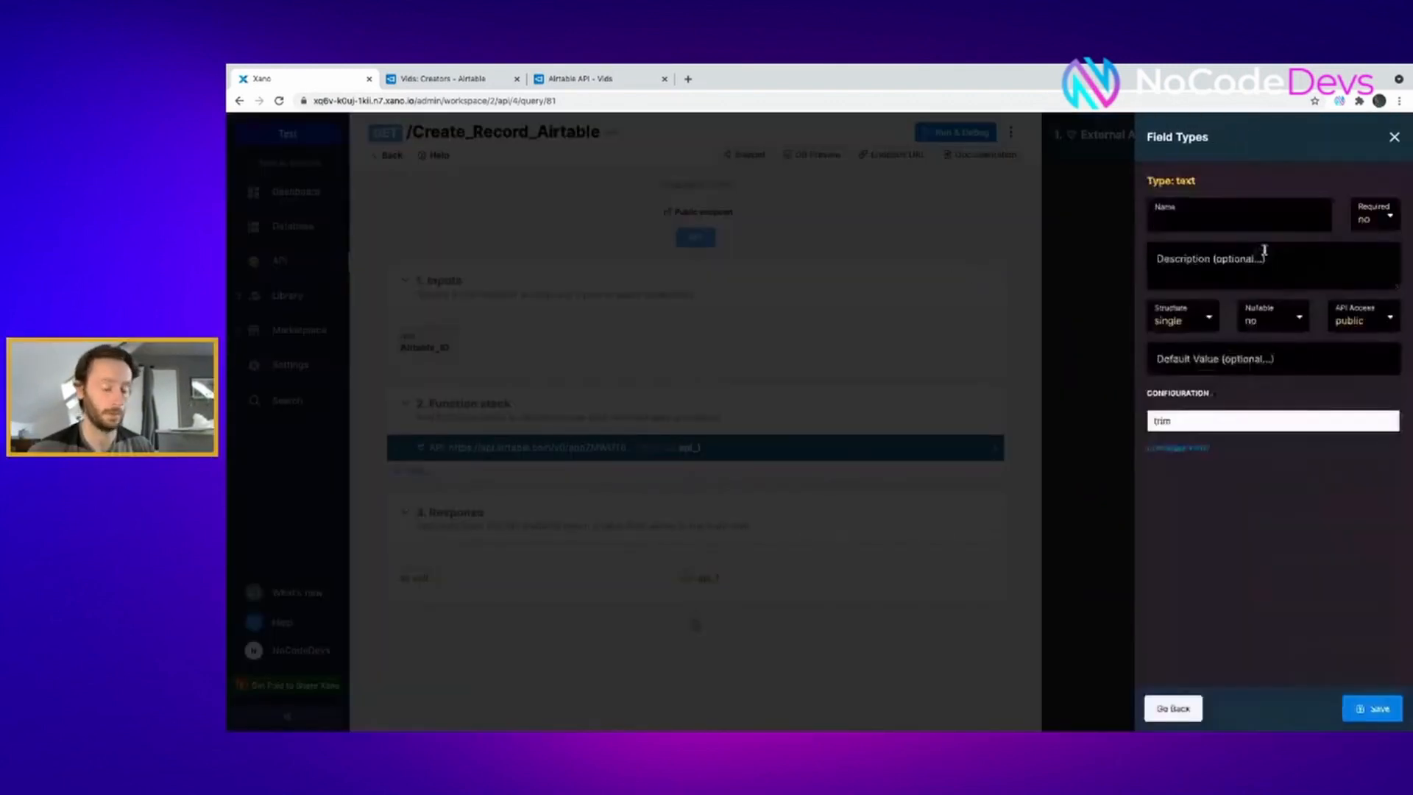
{"action": "type", "text": "Name"}
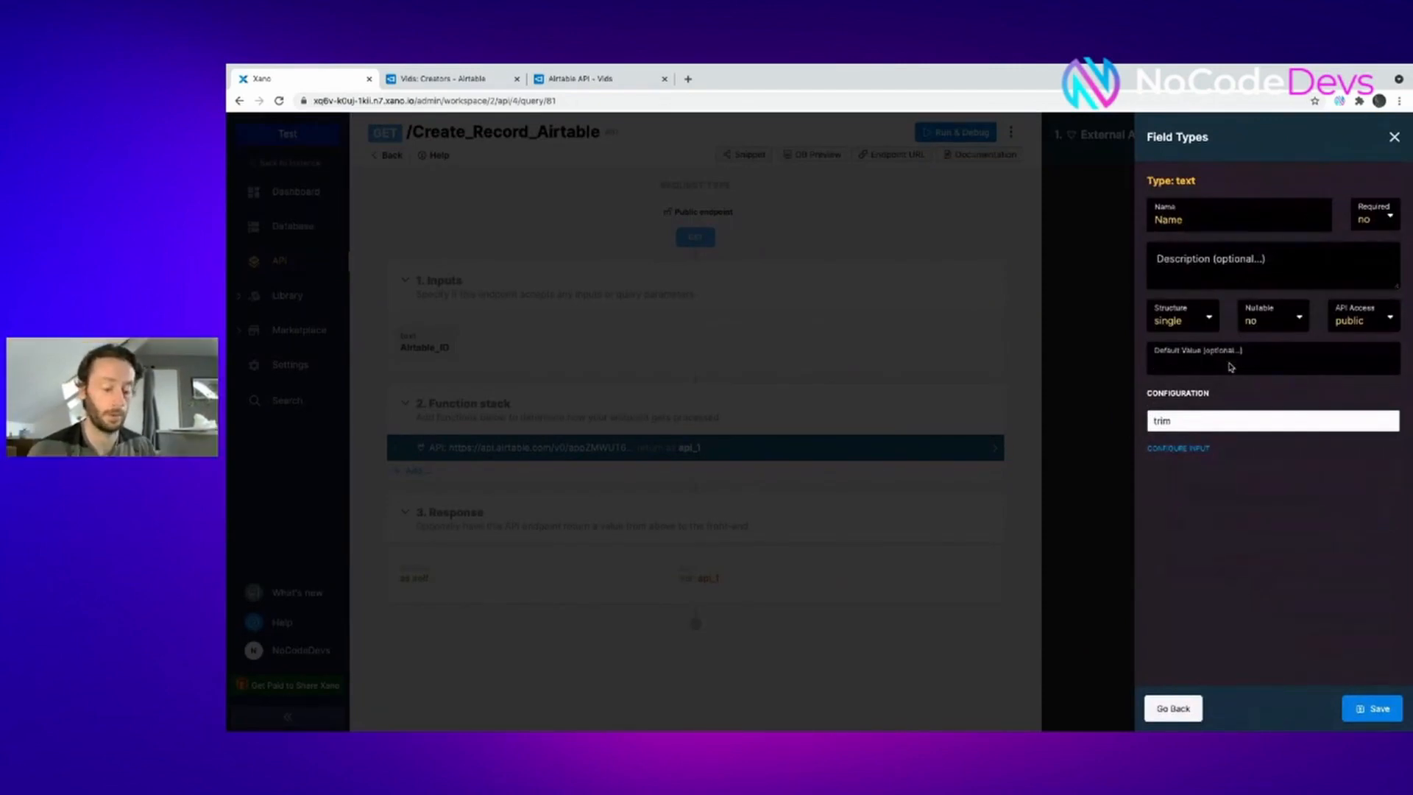
{"action": "type", "text": "Chris Waddle"}
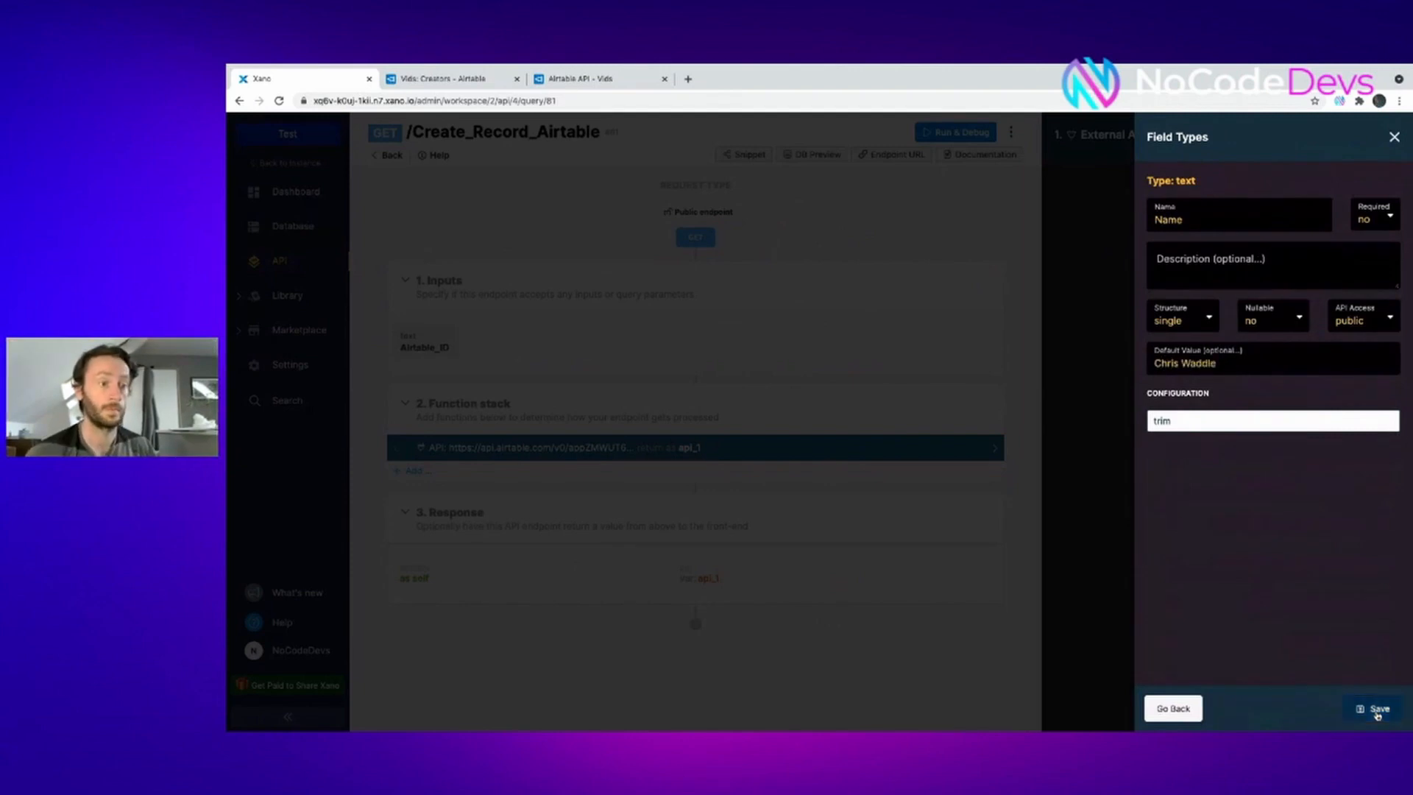
{"action": "left_click", "coordinate": [1376, 708]}
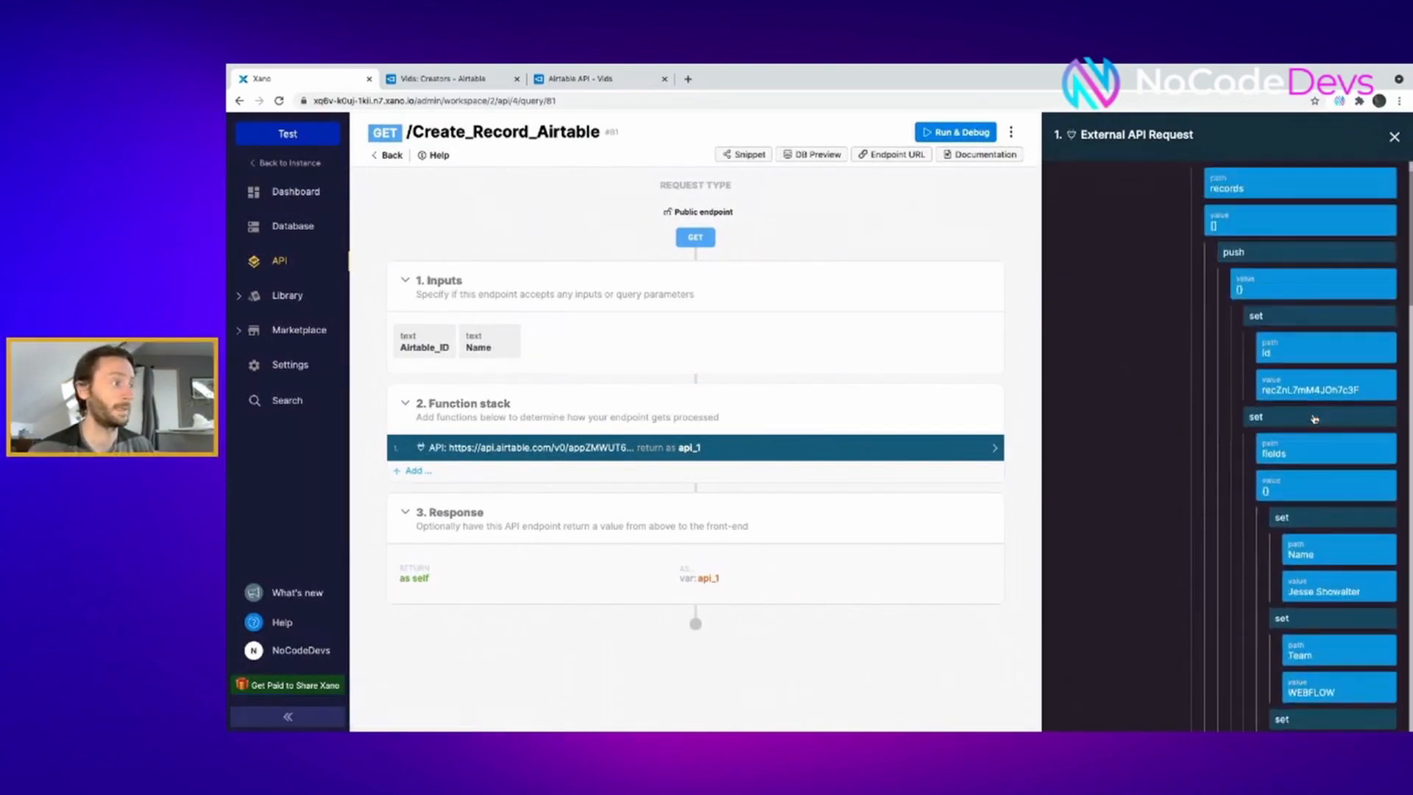
Set the payload's Name field to take its value from the Name input
{"action": "scroll", "scroll_direction": "down", "scroll_amount": 3}
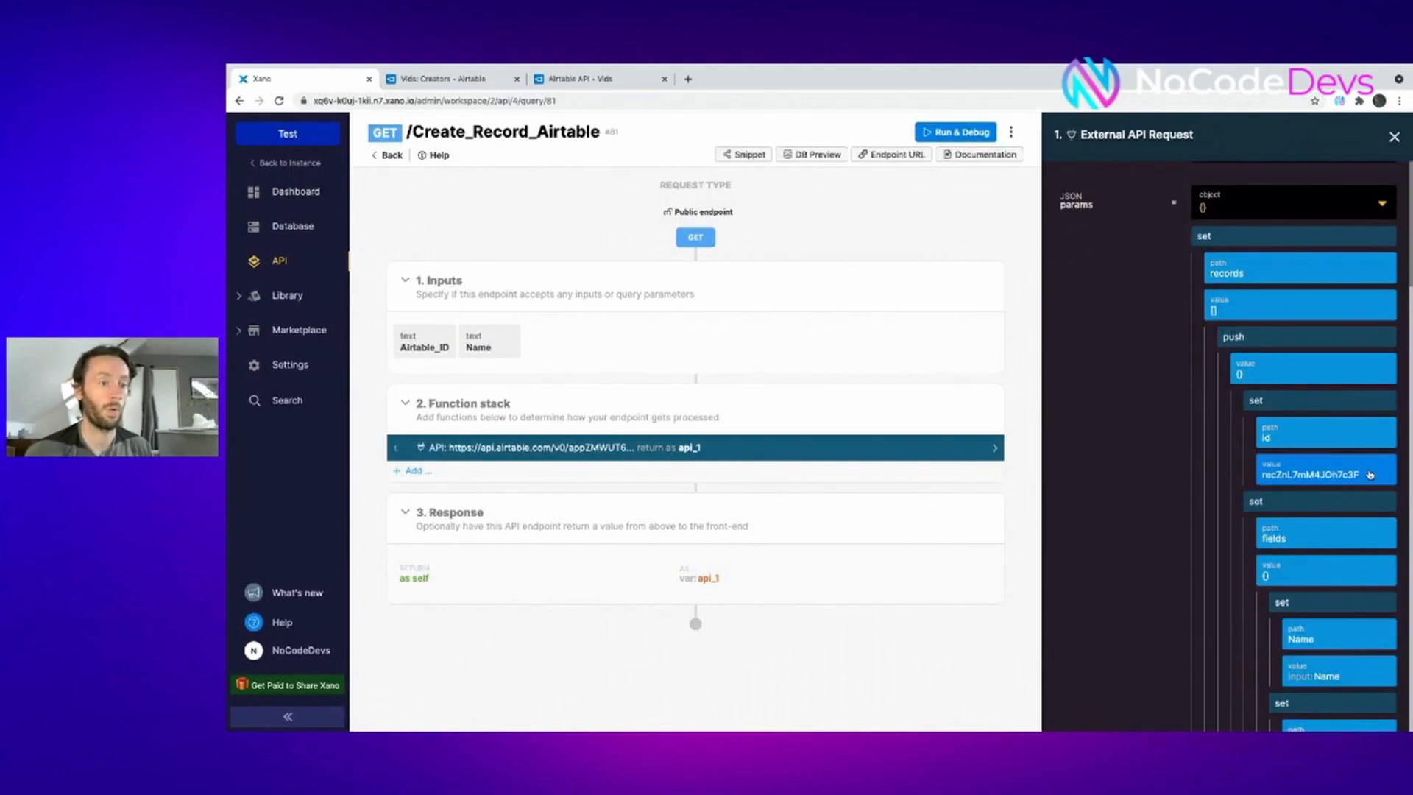
{"action": "scroll", "scroll_direction": "down", "scroll_amount": 3}
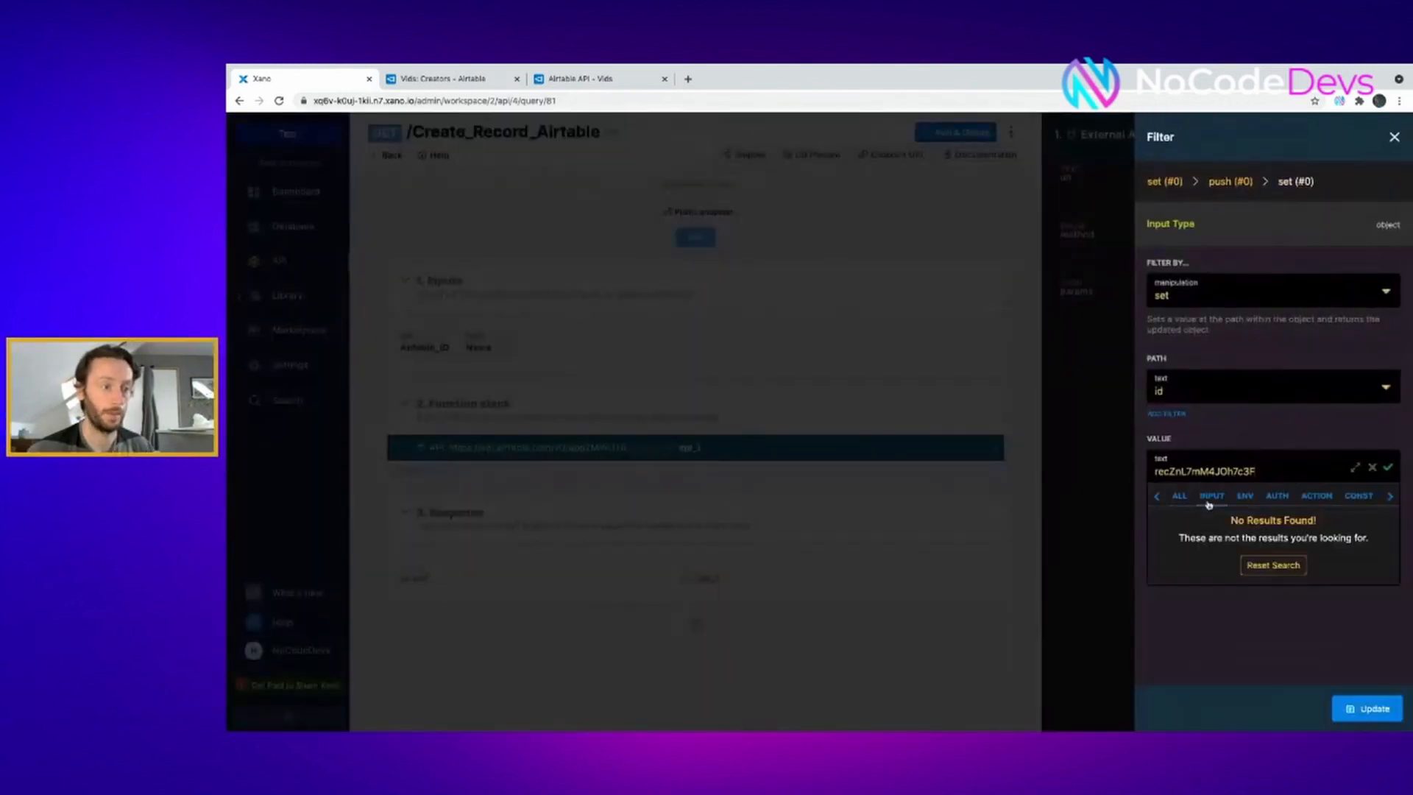
Set the payload's record id to come from the Airtable_ID input and apply it
{"action": "left_click", "coordinate": [1211, 496]}
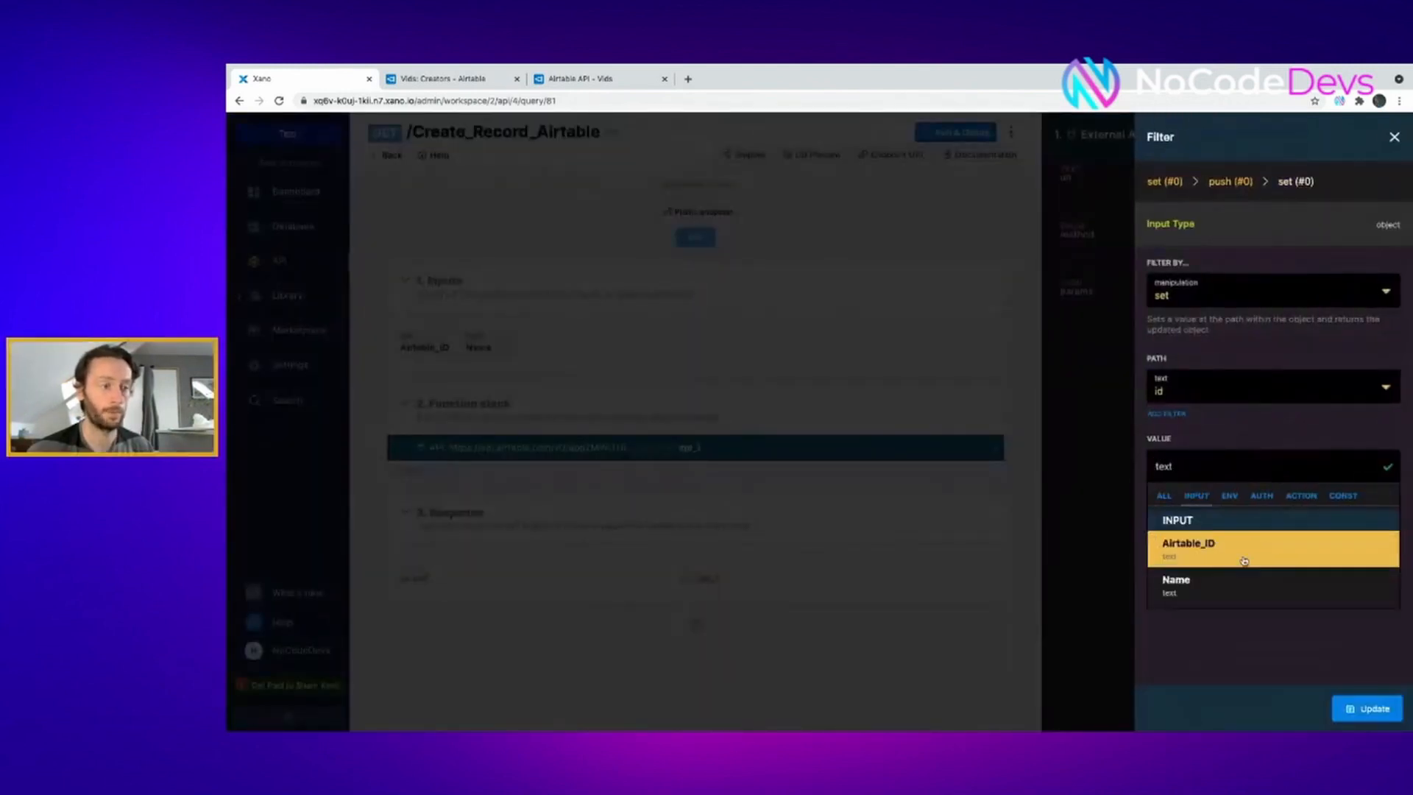
{"action": "left_click", "coordinate": [1187, 543]}
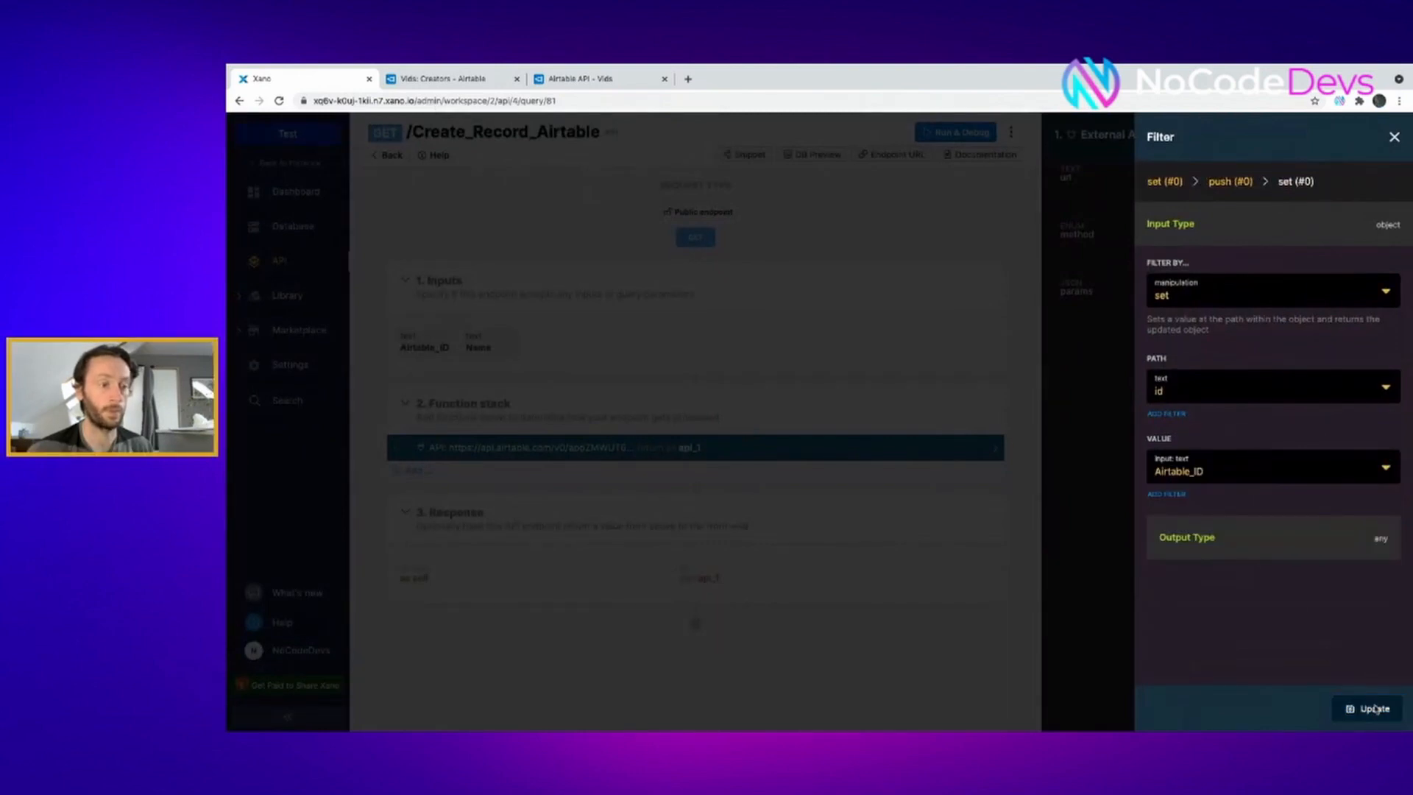
{"action": "left_click", "coordinate": [1395, 137]}
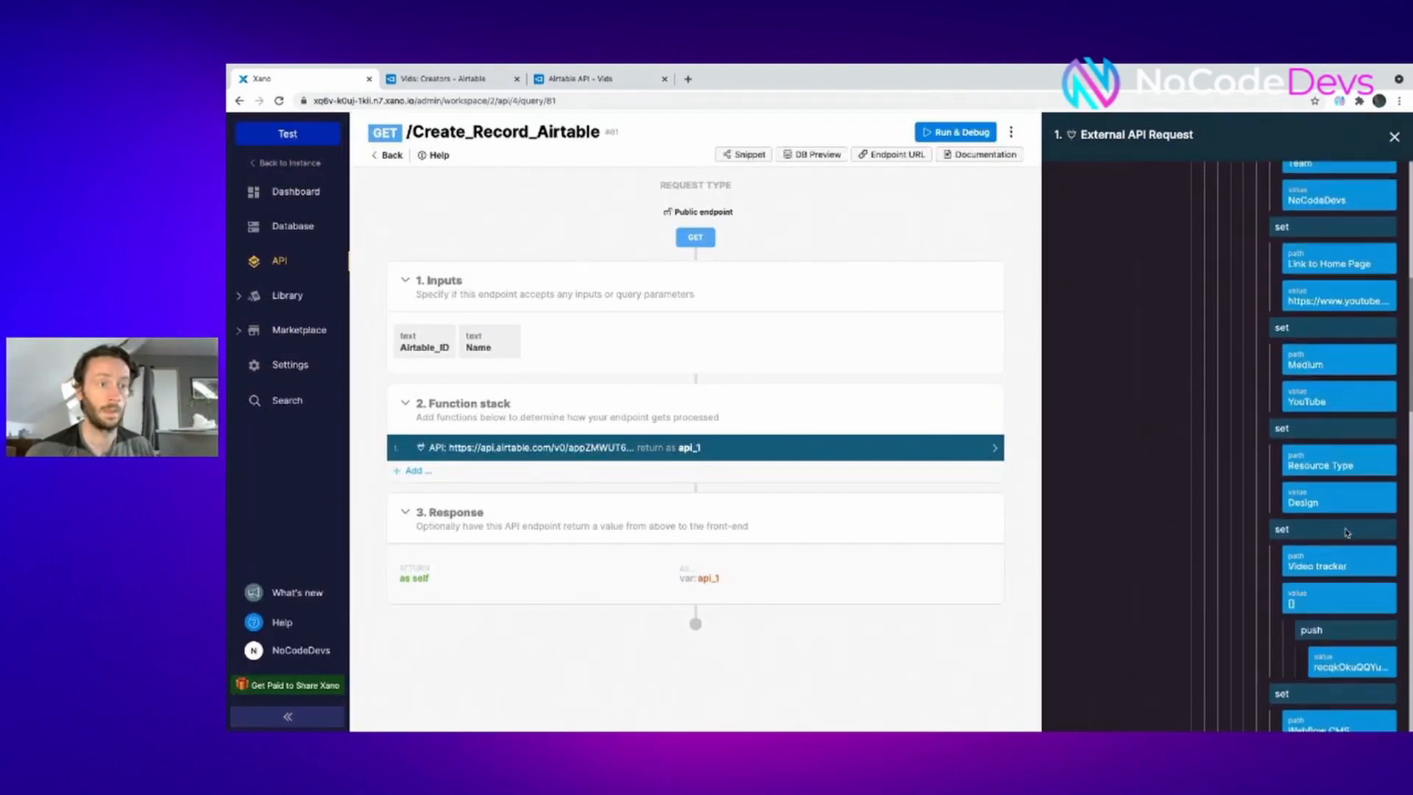
Review params and headers, save the External API Request step, and check the Creators table in Airtable
{"action": "scroll", "scroll_direction": "down", "scroll_amount": 3}
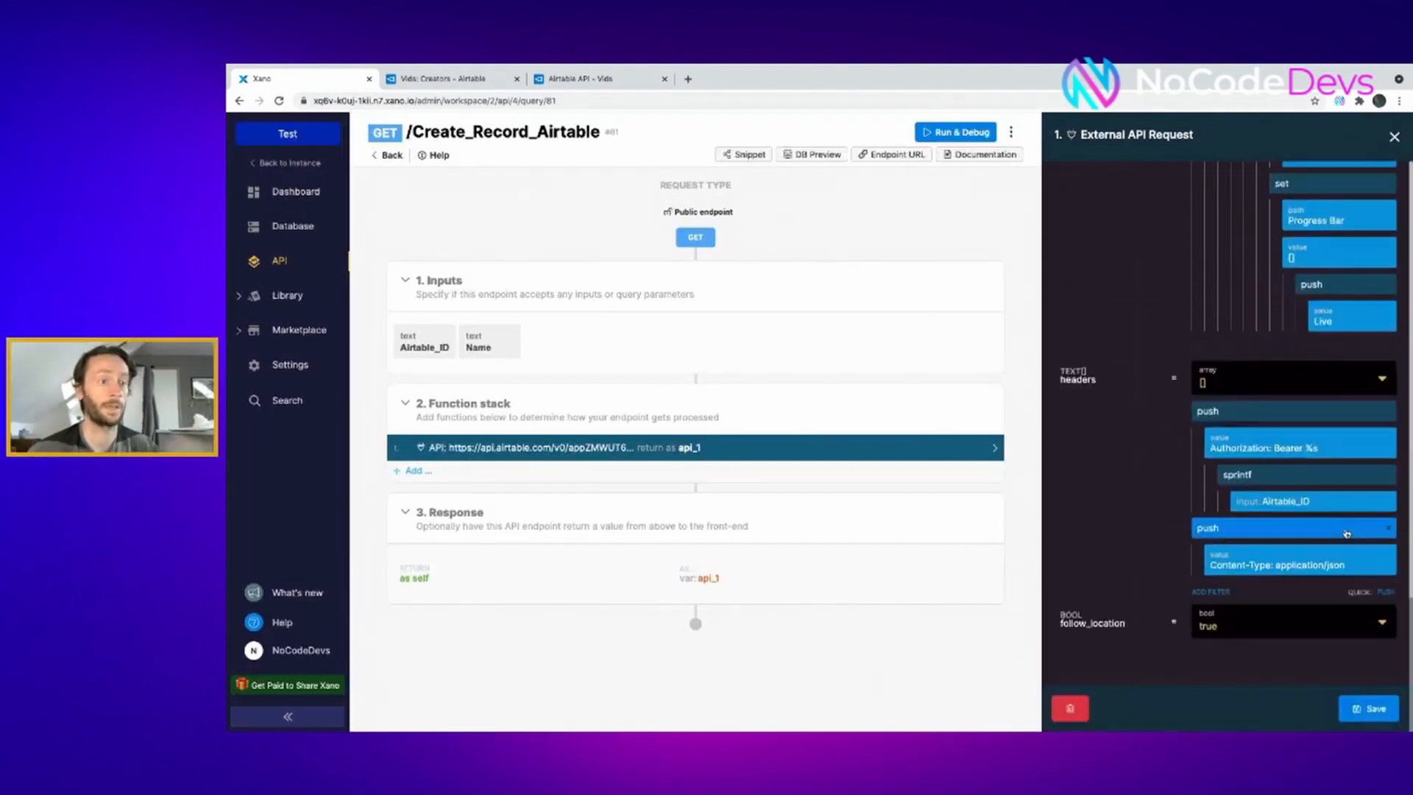
{"action": "scroll", "scroll_direction": "down", "scroll_amount": 3}
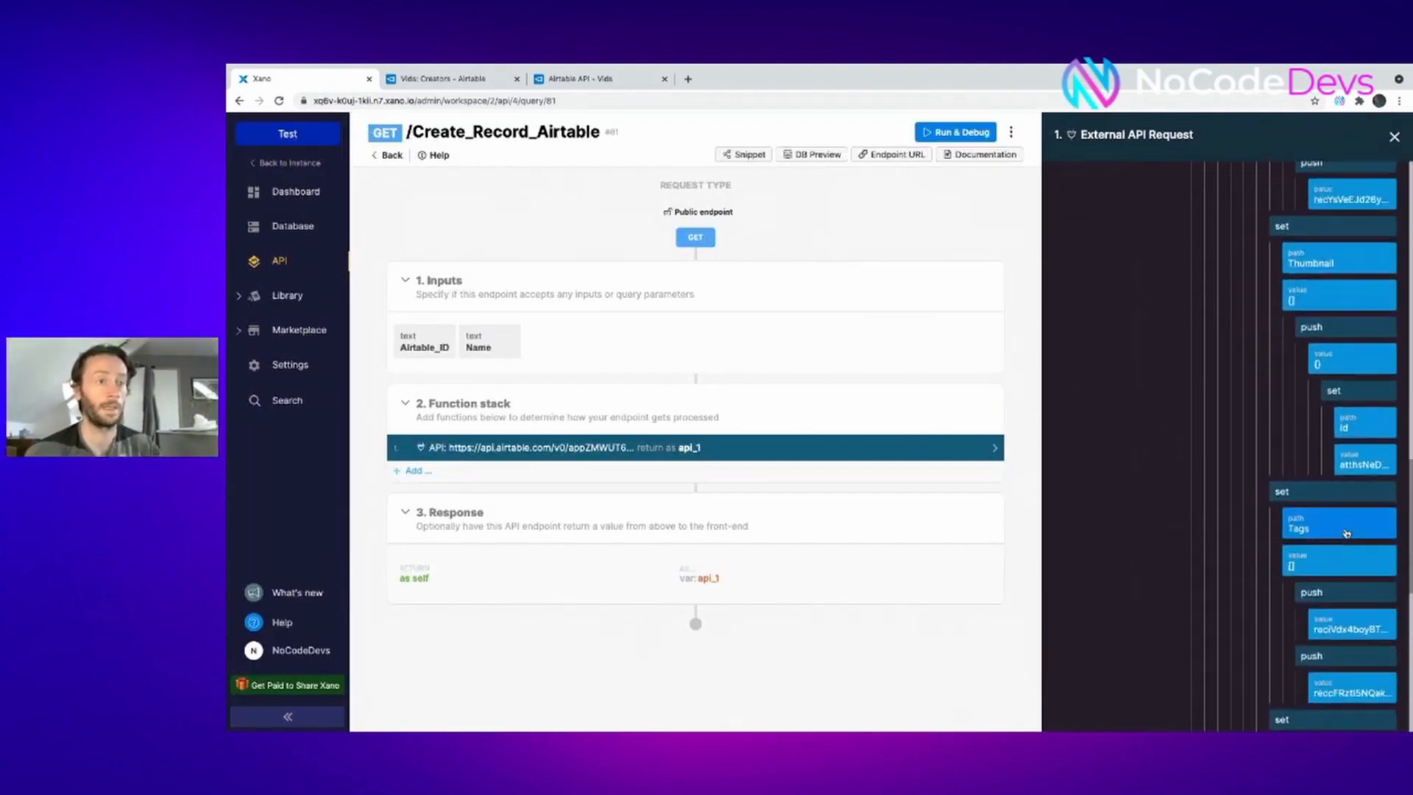
{"action": "scroll", "scroll_direction": "down", "scroll_amount": 3}
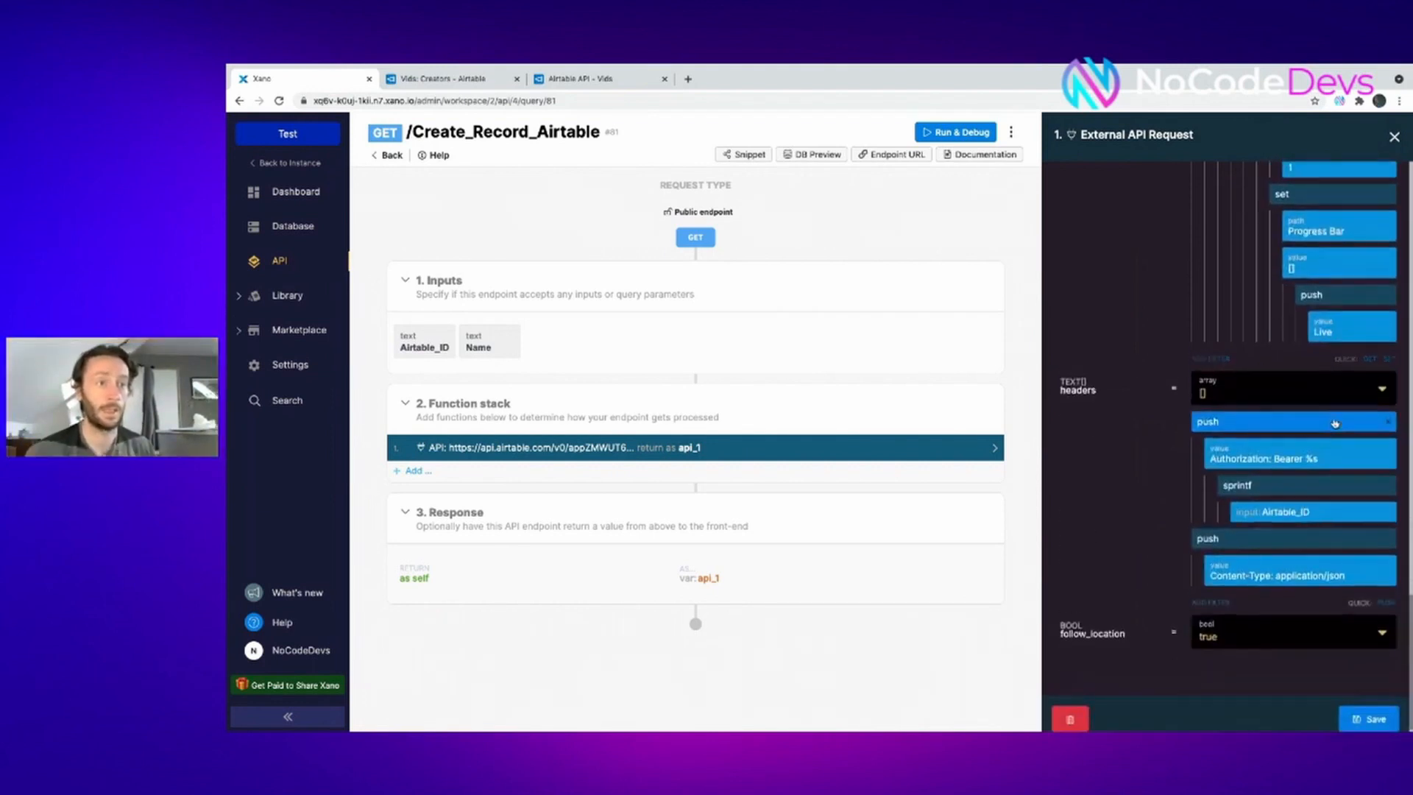
{"action": "scroll", "scroll_direction": "down", "scroll_amount": 3}
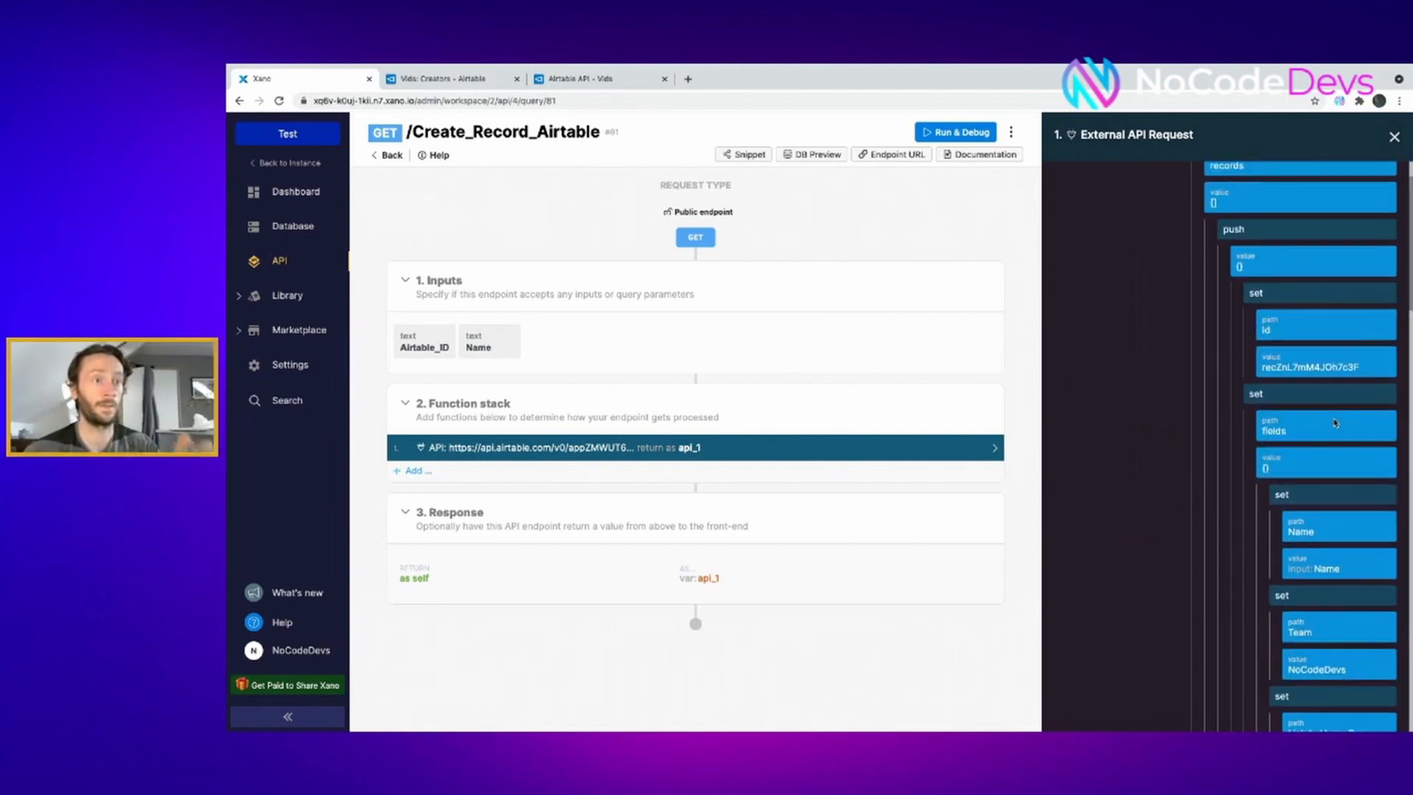
{"action": "left_click", "coordinate": [1395, 134]}
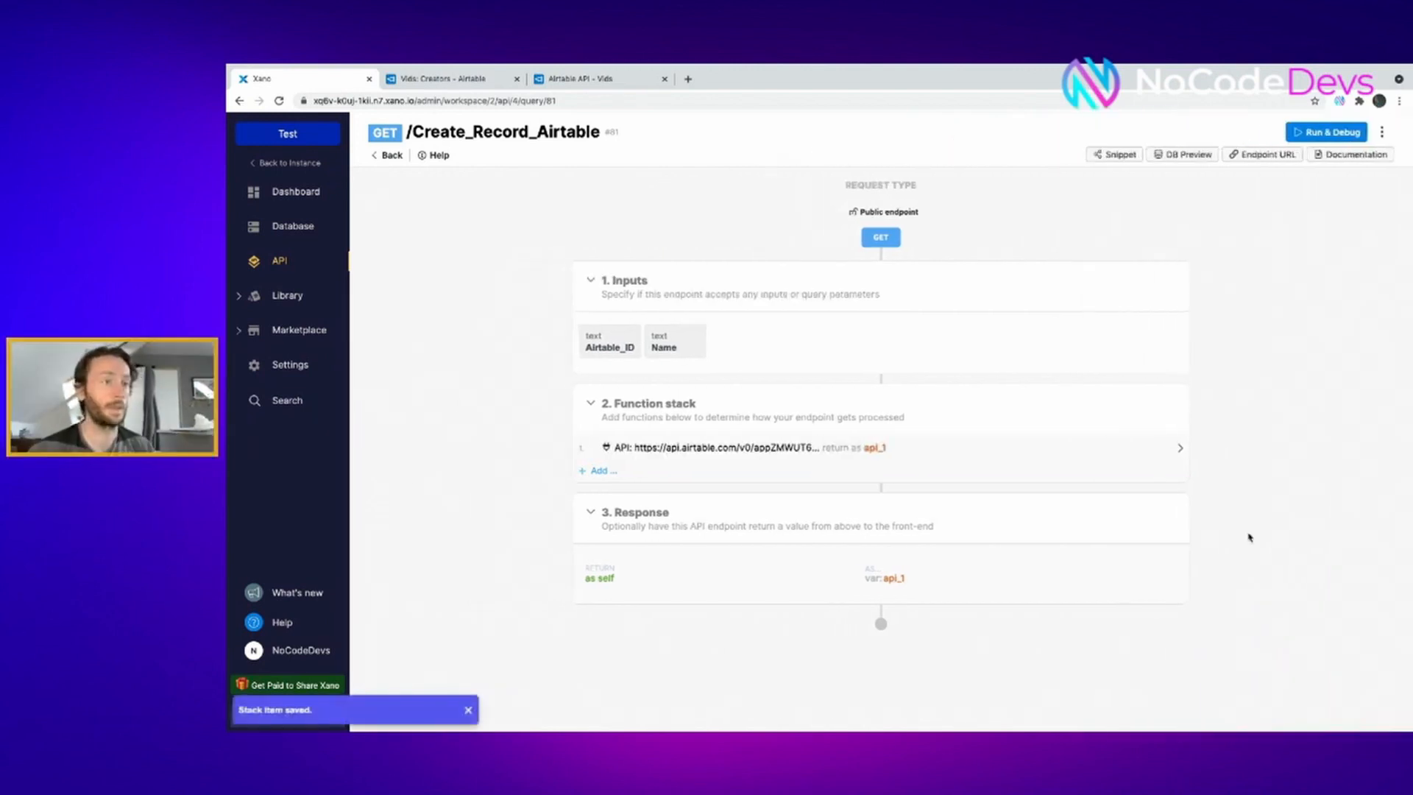
{"action": "left_click", "coordinate": [451, 78]}
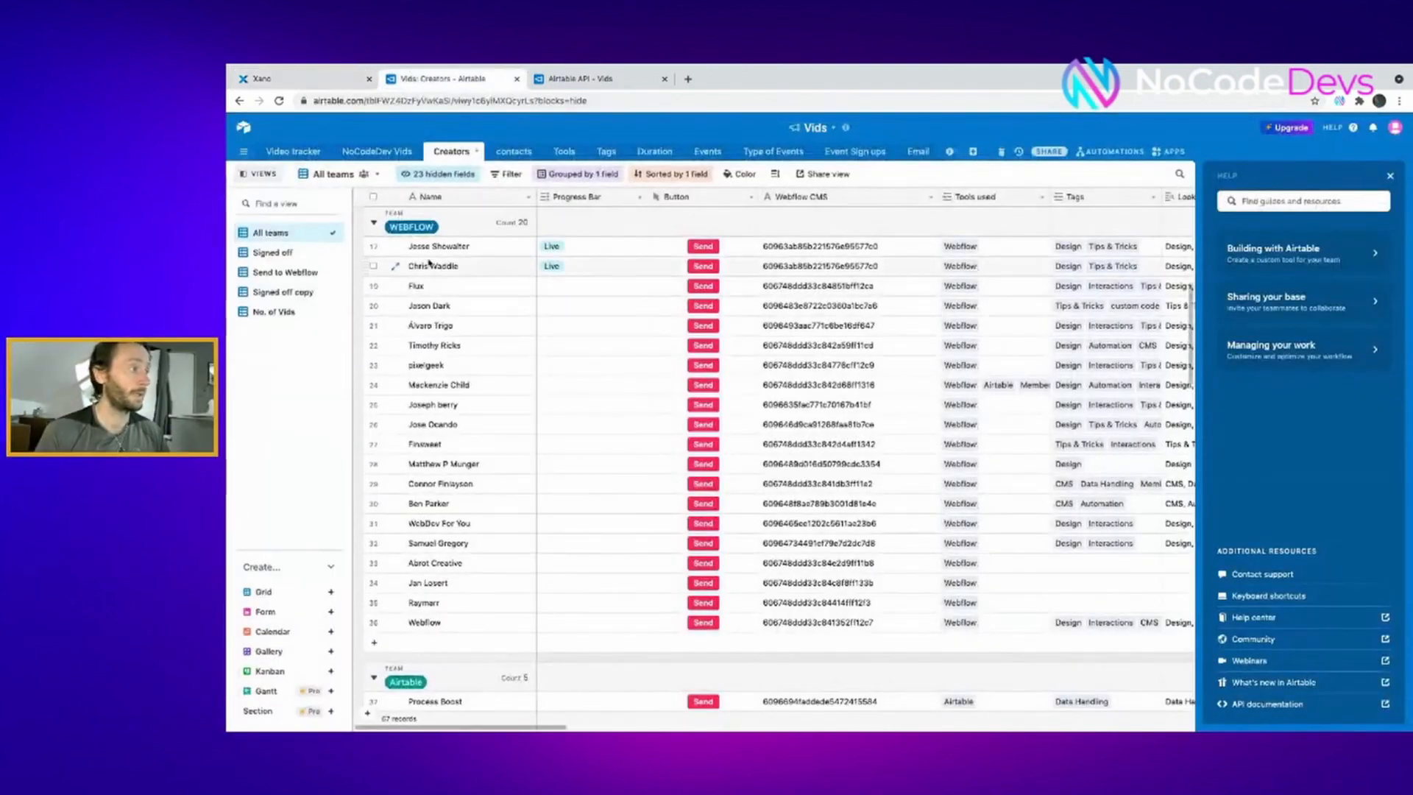